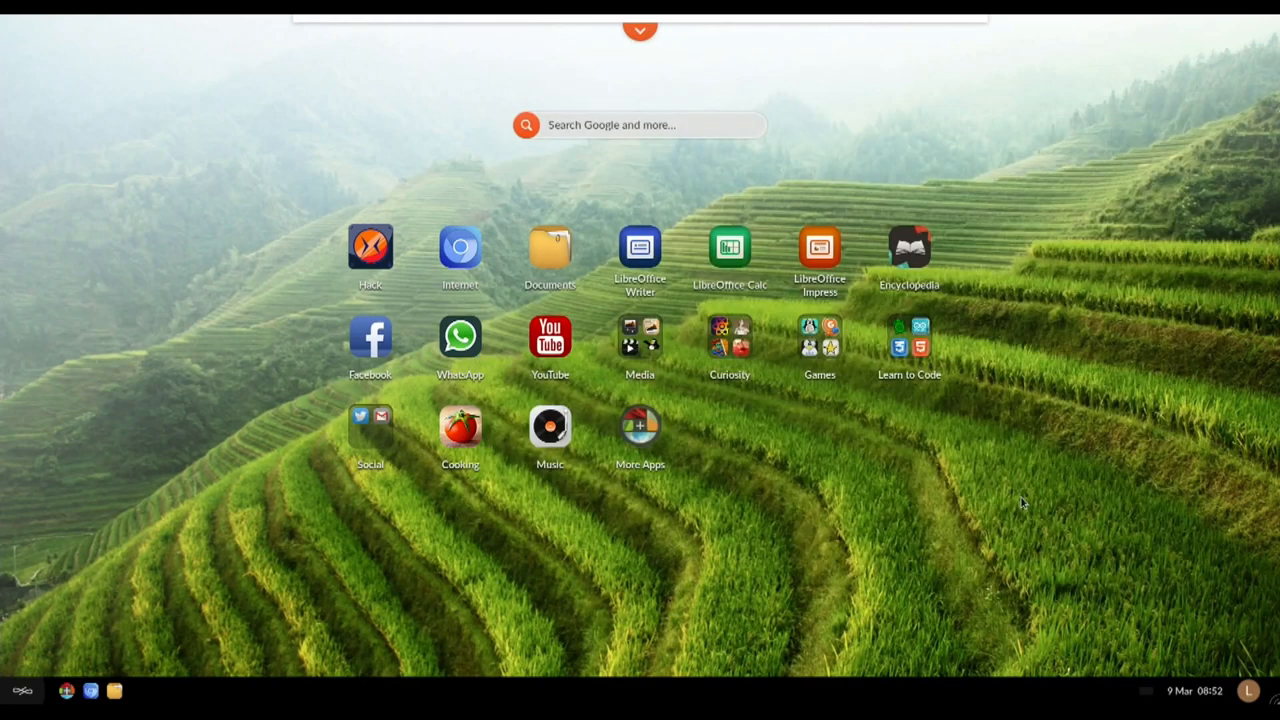
pyautogui.moveTo(946, 544)
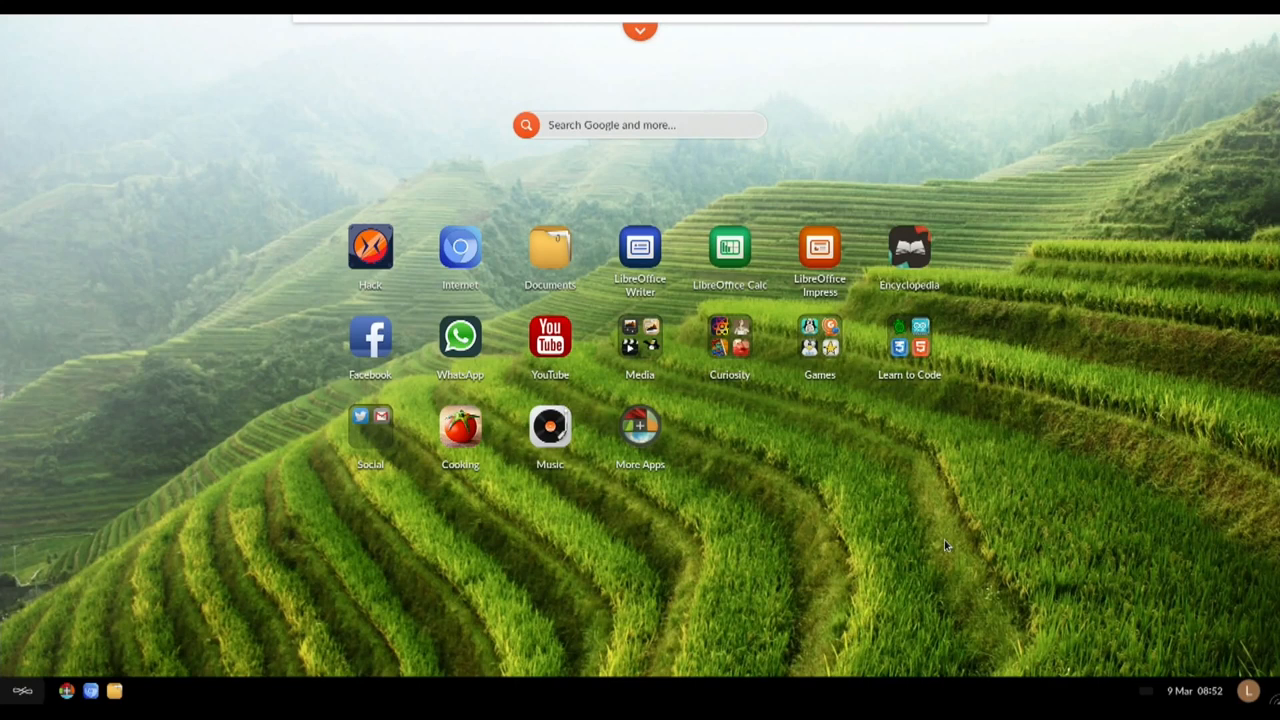
pyautogui.moveTo(460, 250)
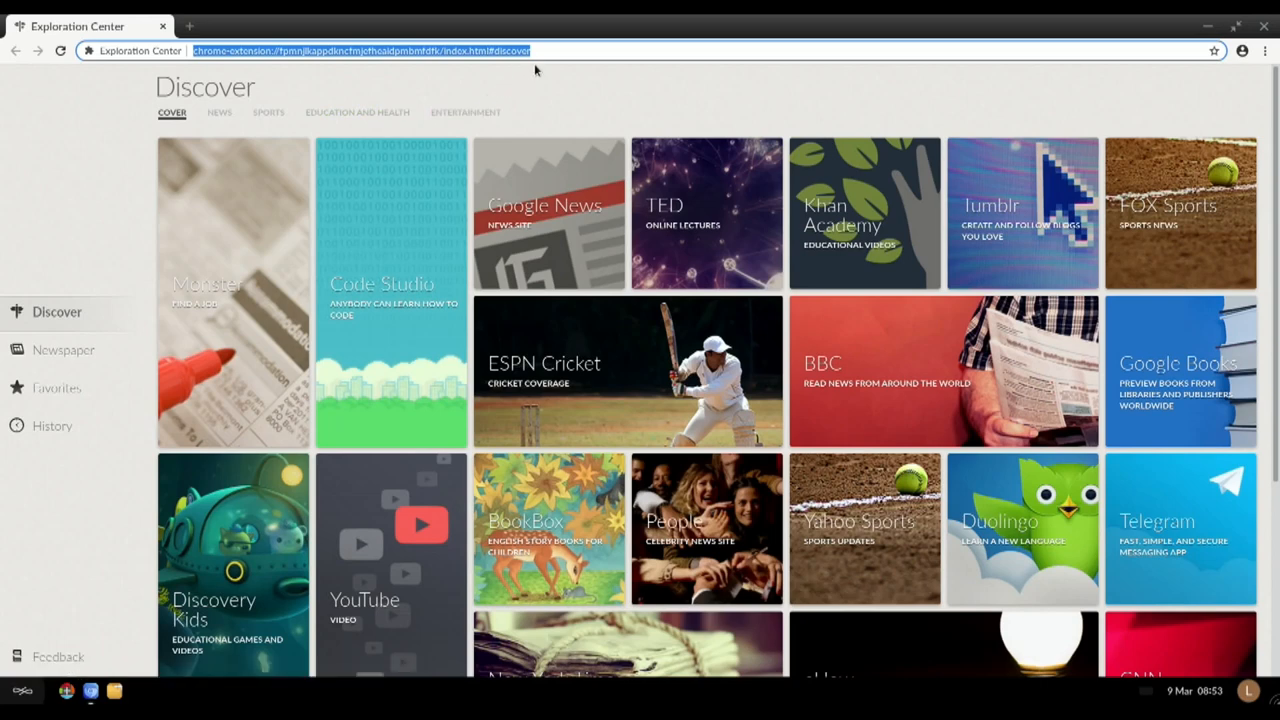
# Step: Search the Encyclopedia for 'bic' to list suggestions like Bicarbonate, Bicycle, Bicameralism and Biceps
pyautogui.write('bb')
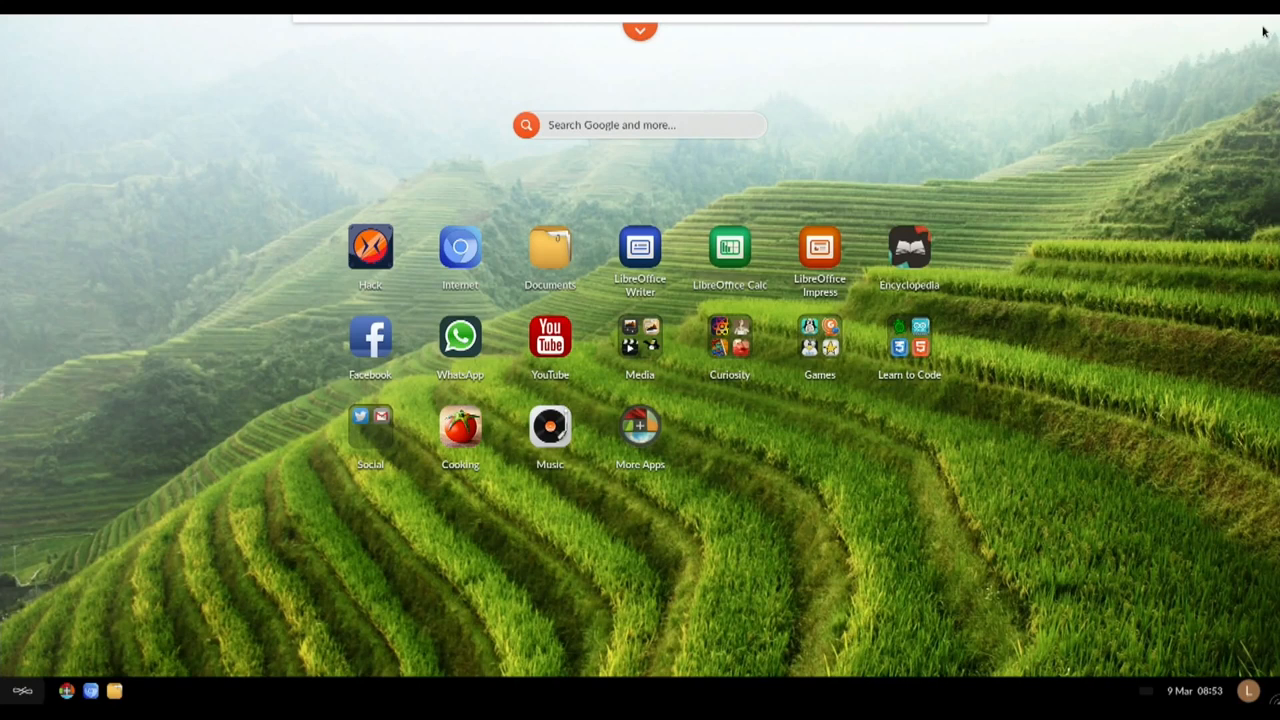
pyautogui.moveTo(316, 238)
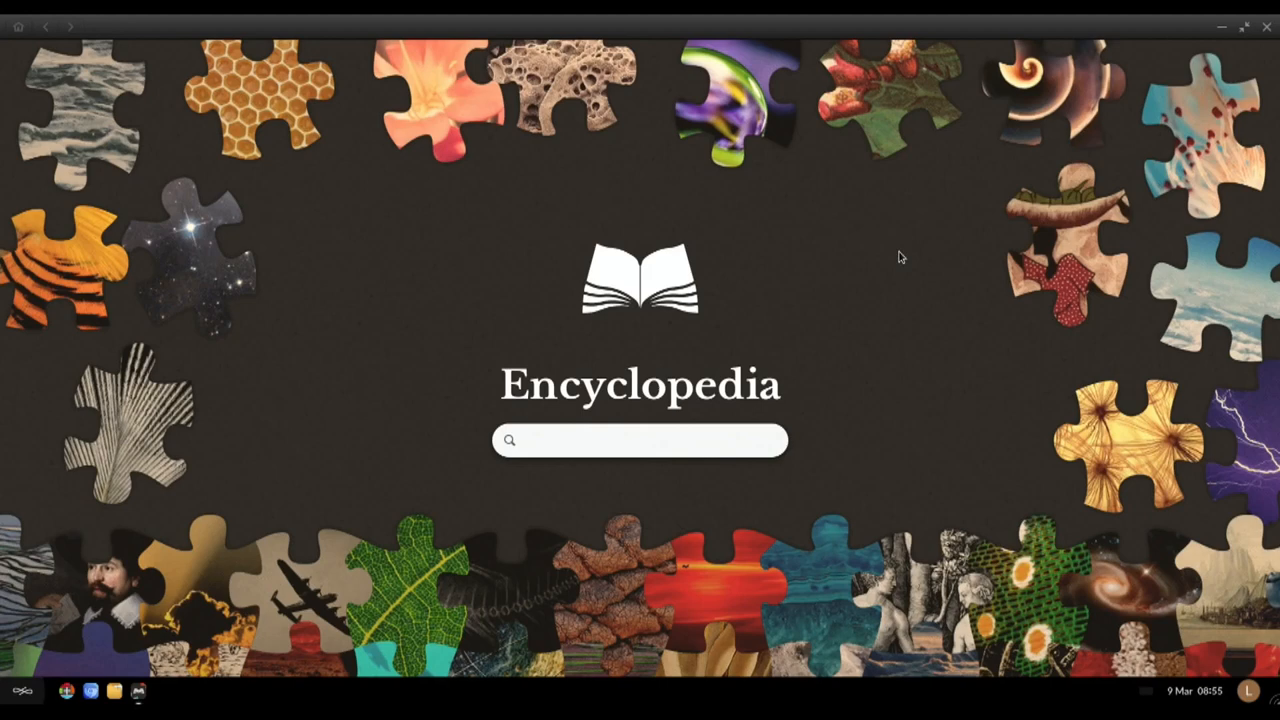
pyautogui.write('bic')
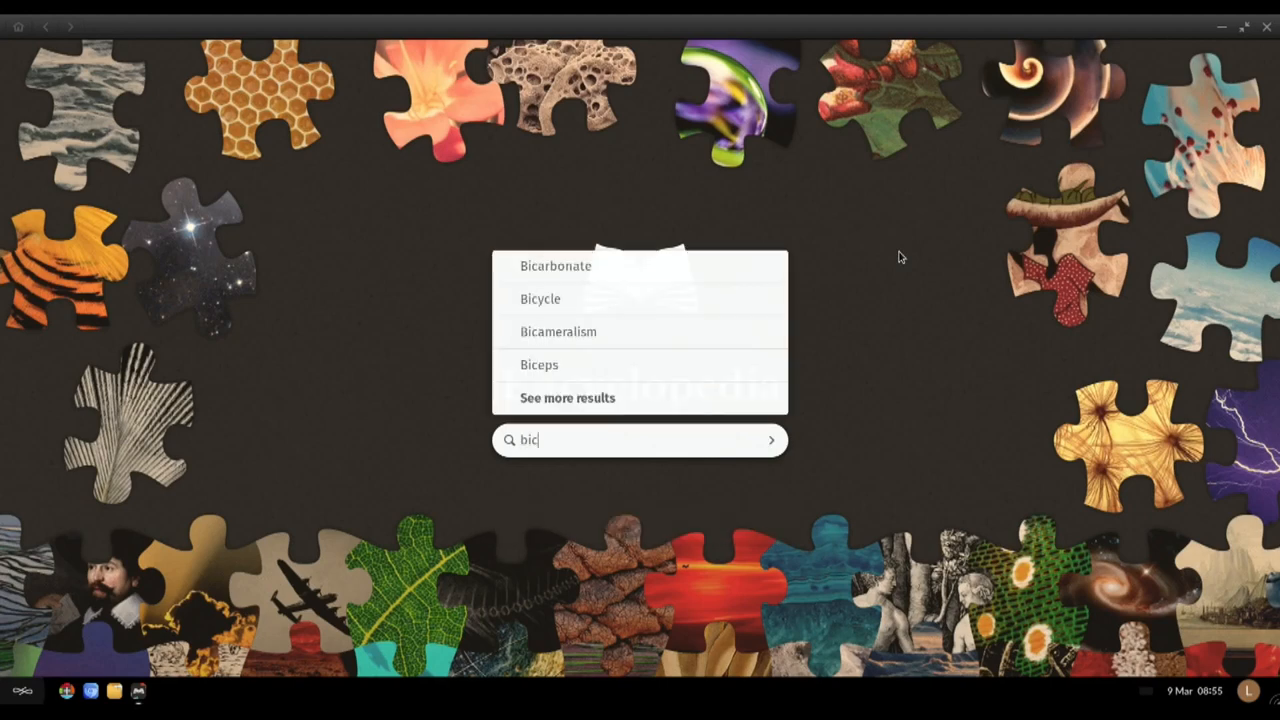
pyautogui.moveTo(824, 136)
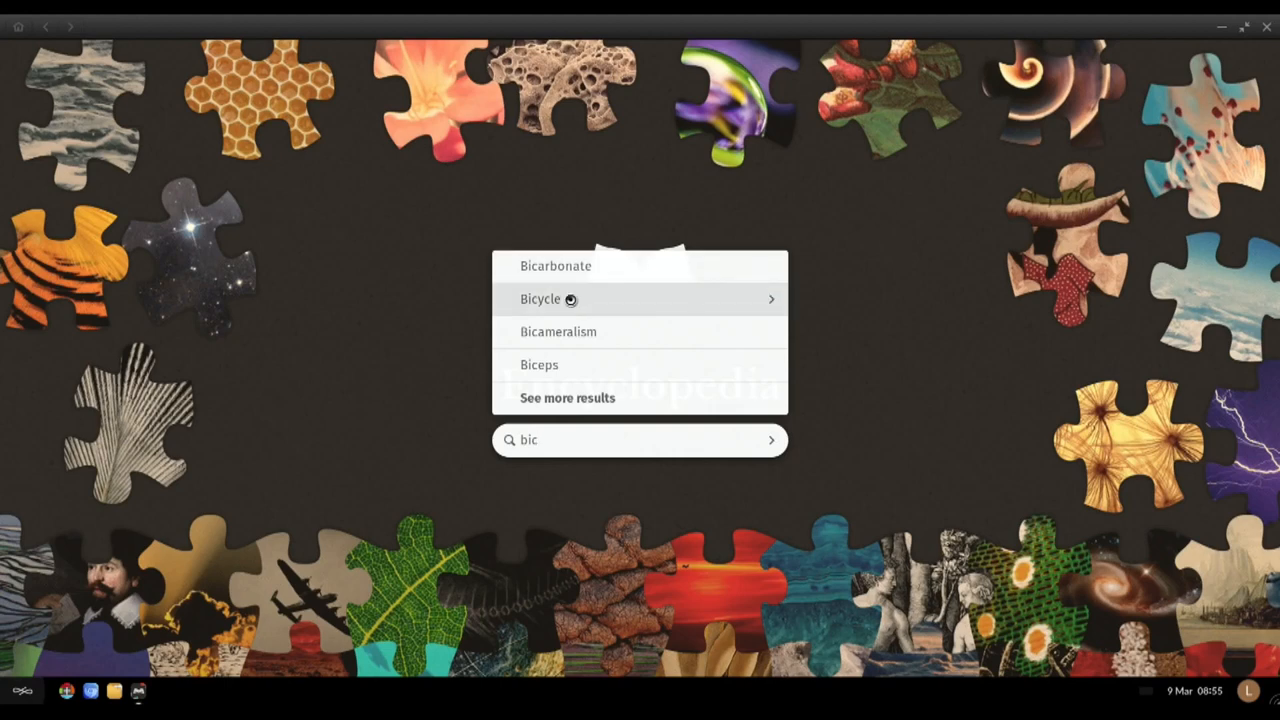
# Step: Open the Bicycle article and read down through its introduction and History section
pyautogui.click(540, 300)
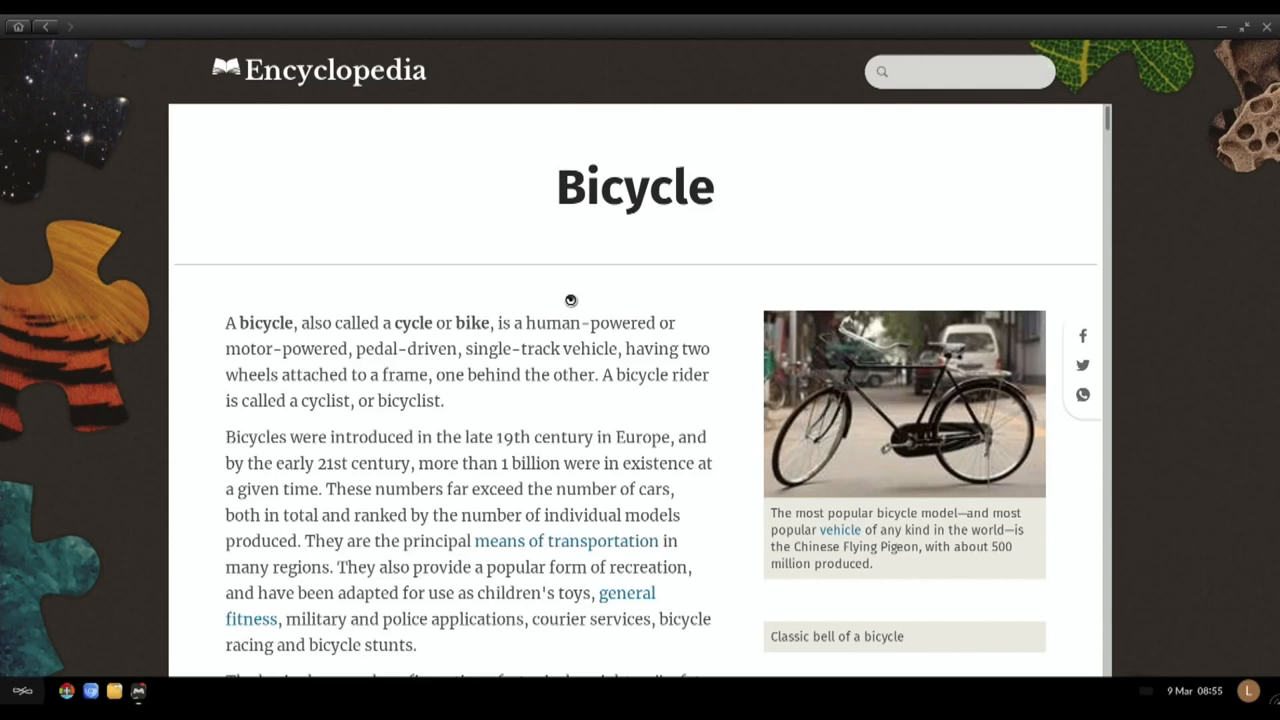
pyautogui.scroll(-3)
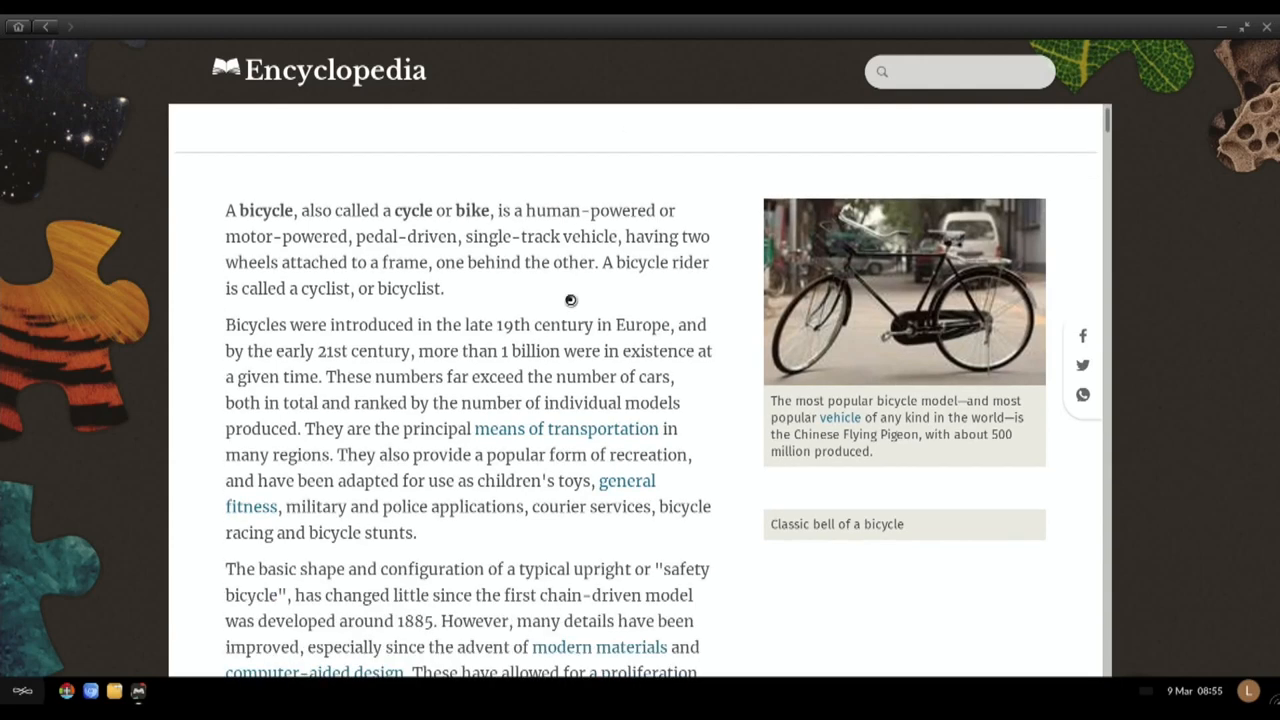
pyautogui.scroll(-3)
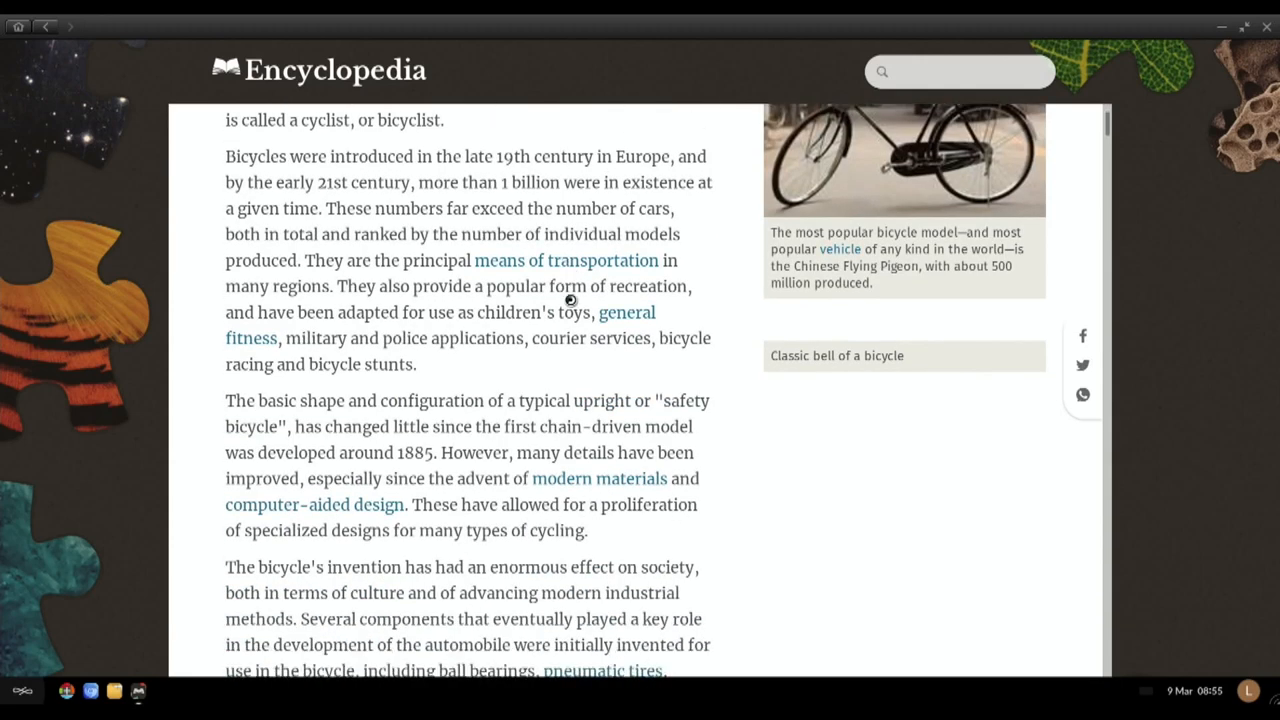
pyautogui.scroll(-3)
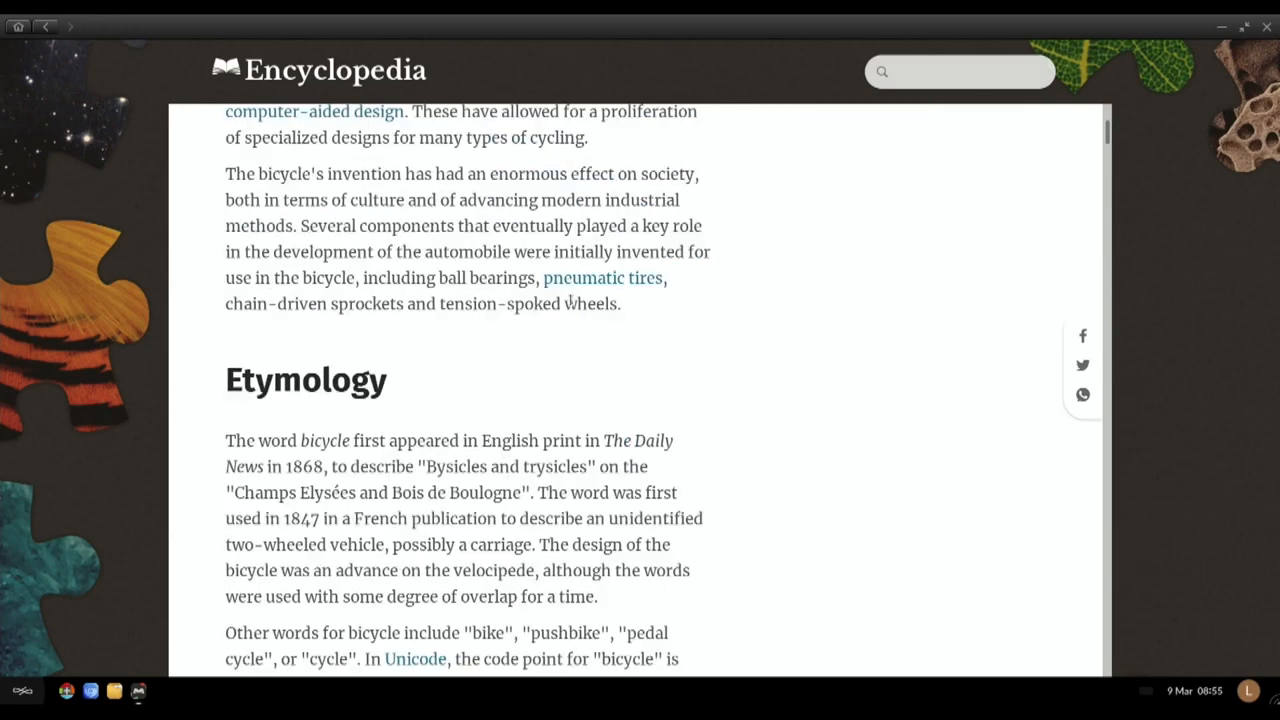
pyautogui.scroll(-3)
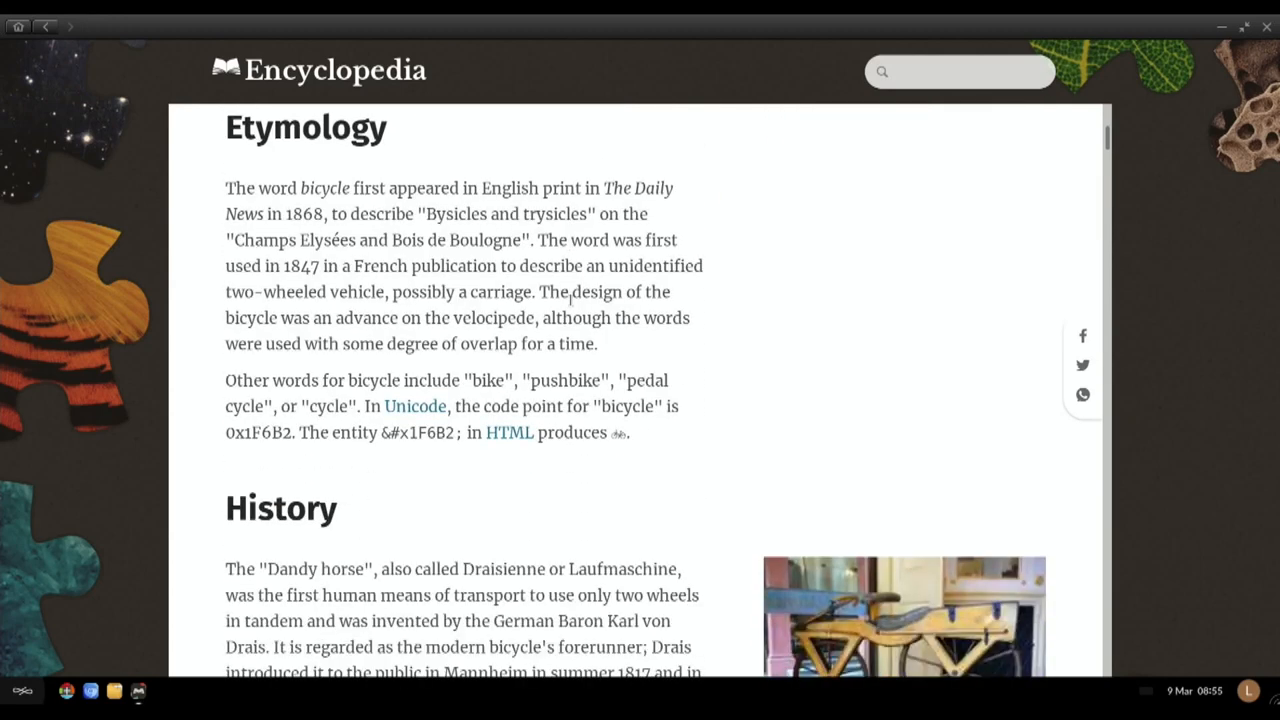
pyautogui.scroll(-3)
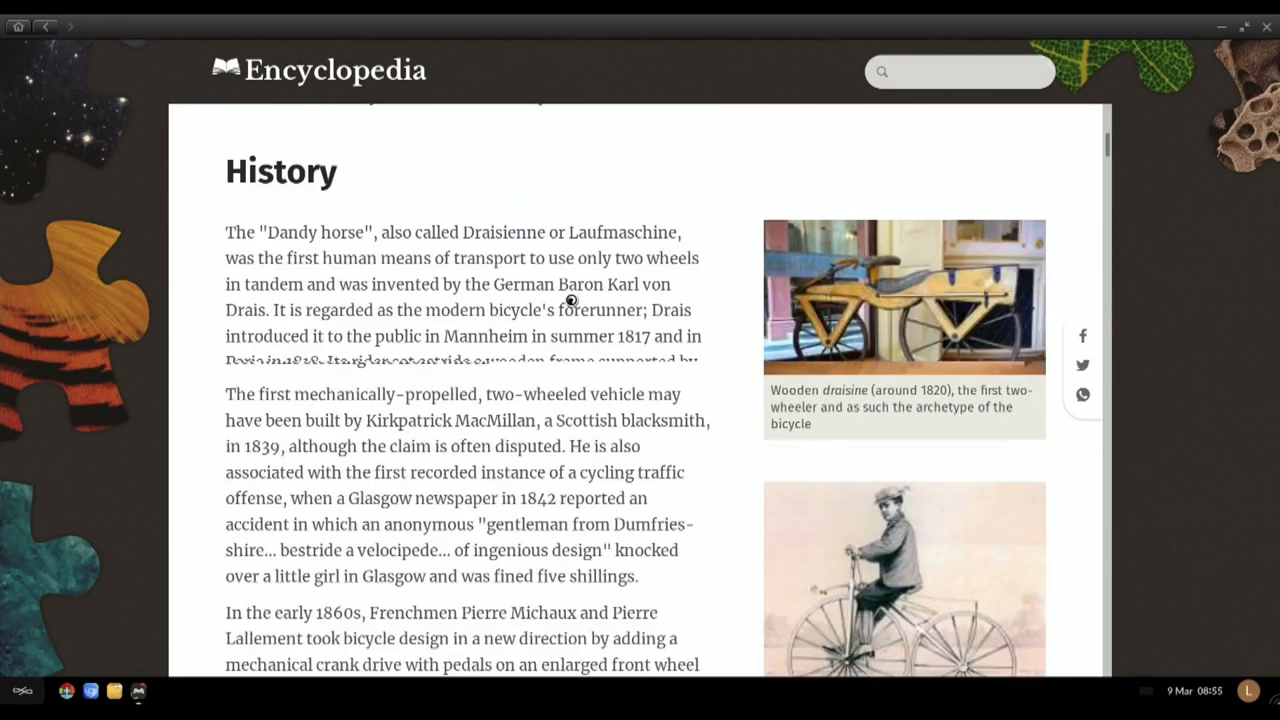
pyautogui.scroll(-3)
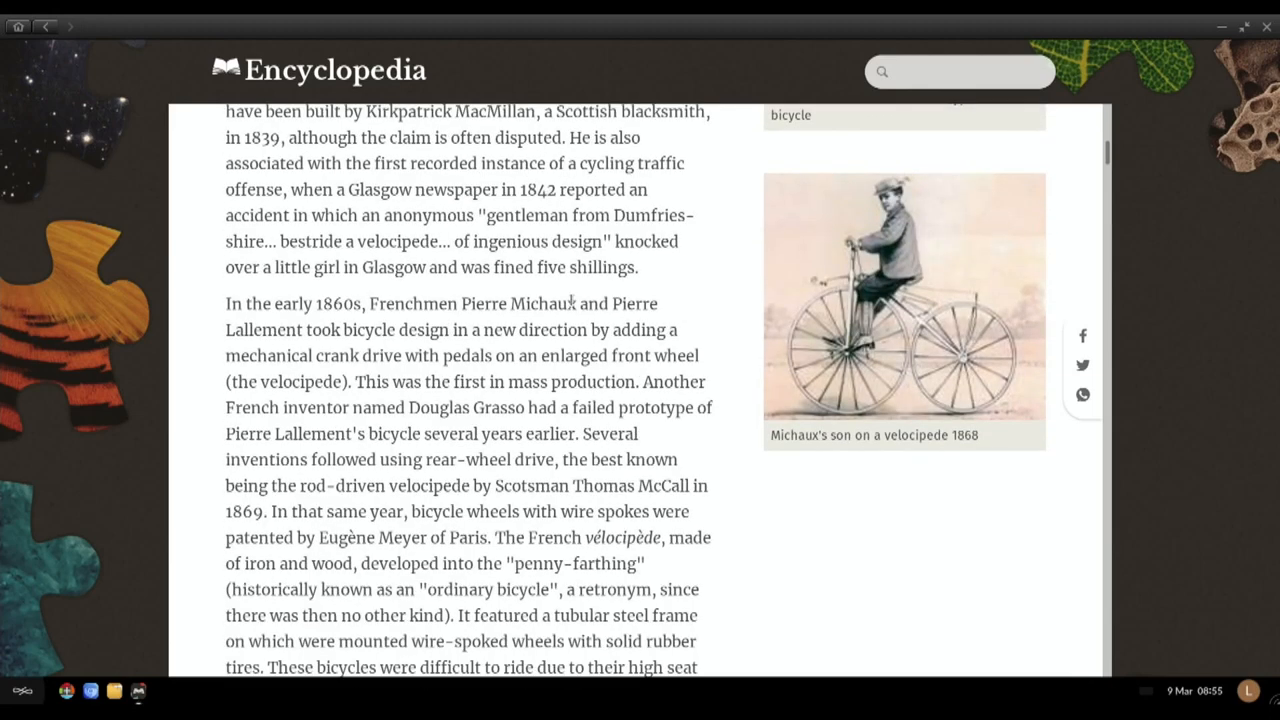
pyautogui.scroll(-3)
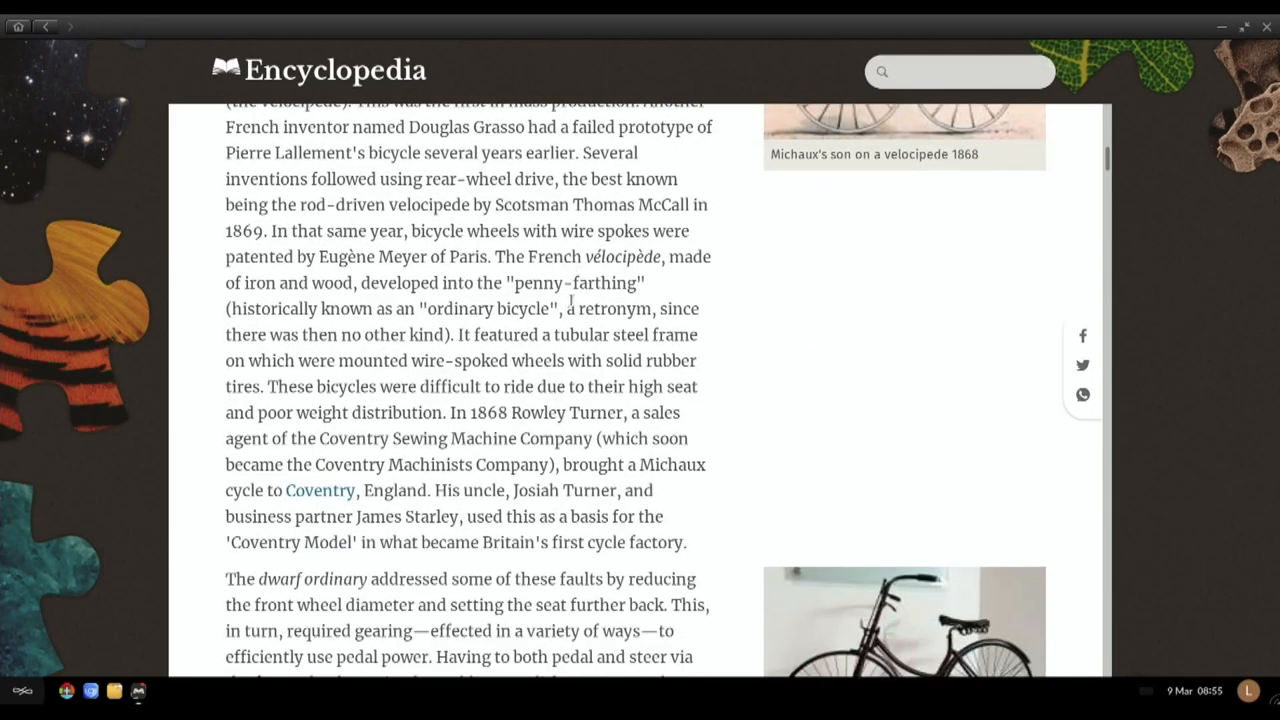
pyautogui.scroll(-3)
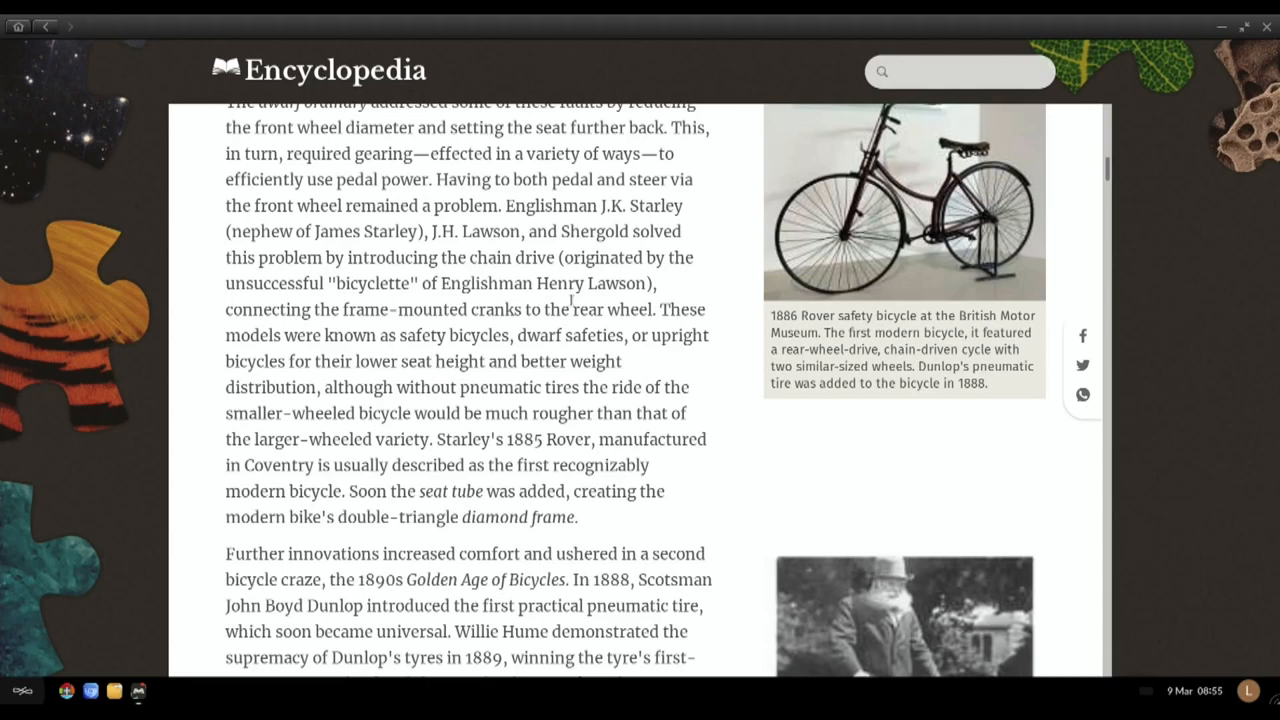
# Step: Continue reading down past the Uses section and photos to the Dynamics section
pyautogui.scroll(-3)
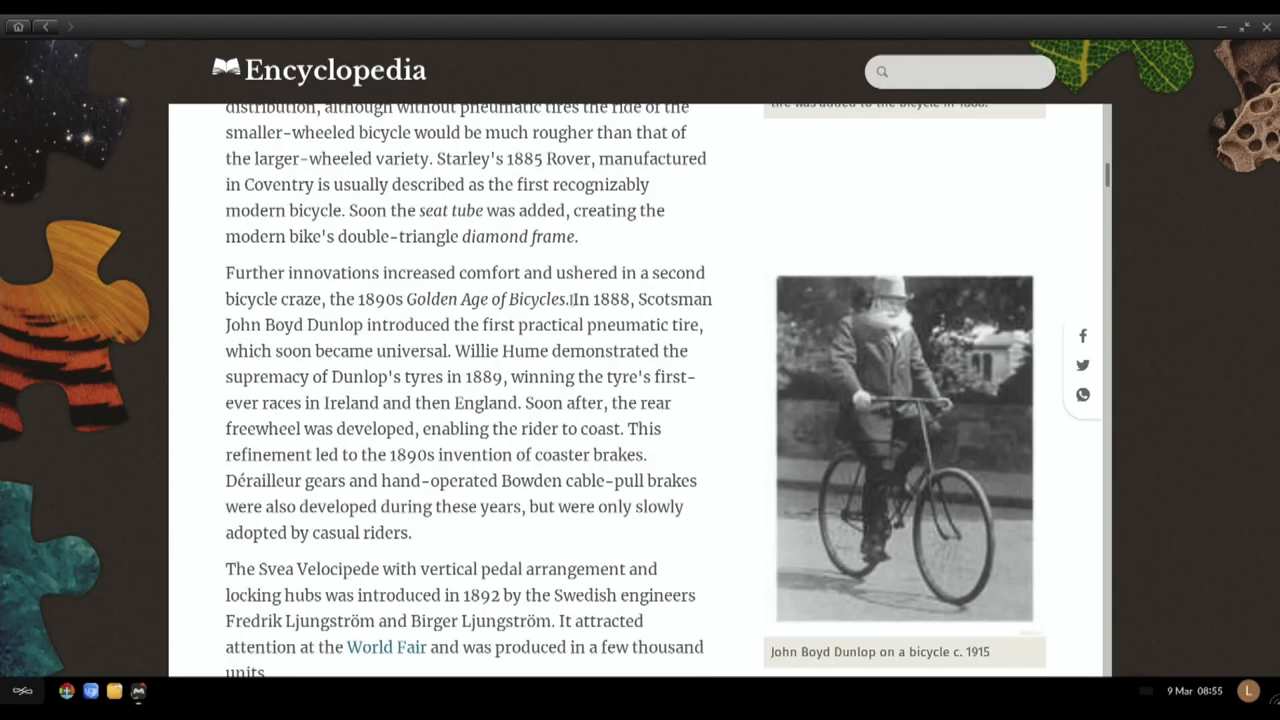
pyautogui.scroll(-3)
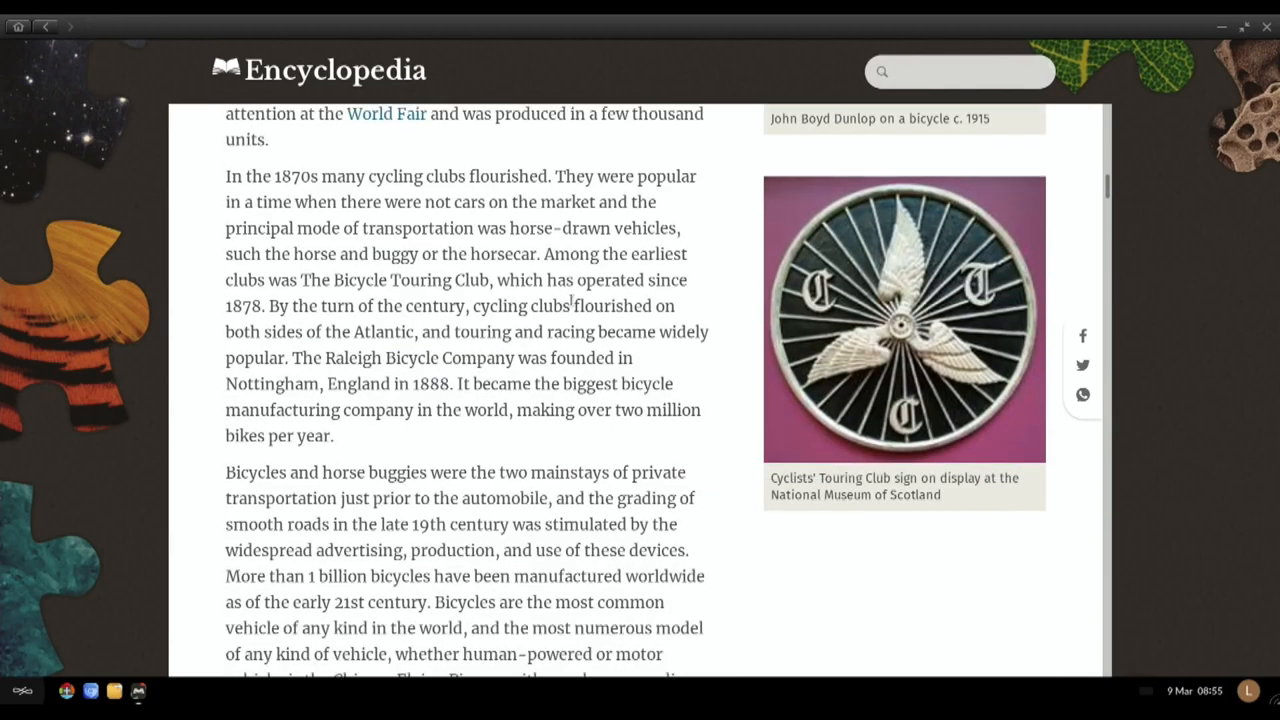
pyautogui.scroll(-3)
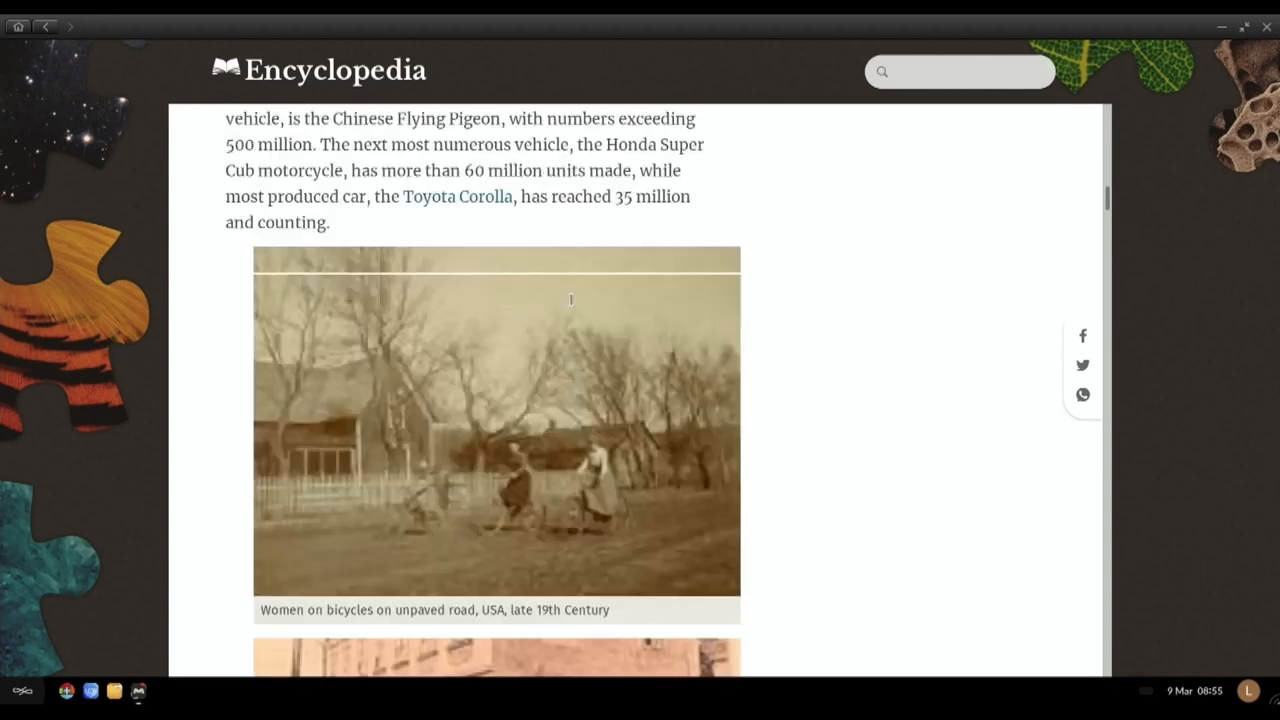
pyautogui.scroll(-3)
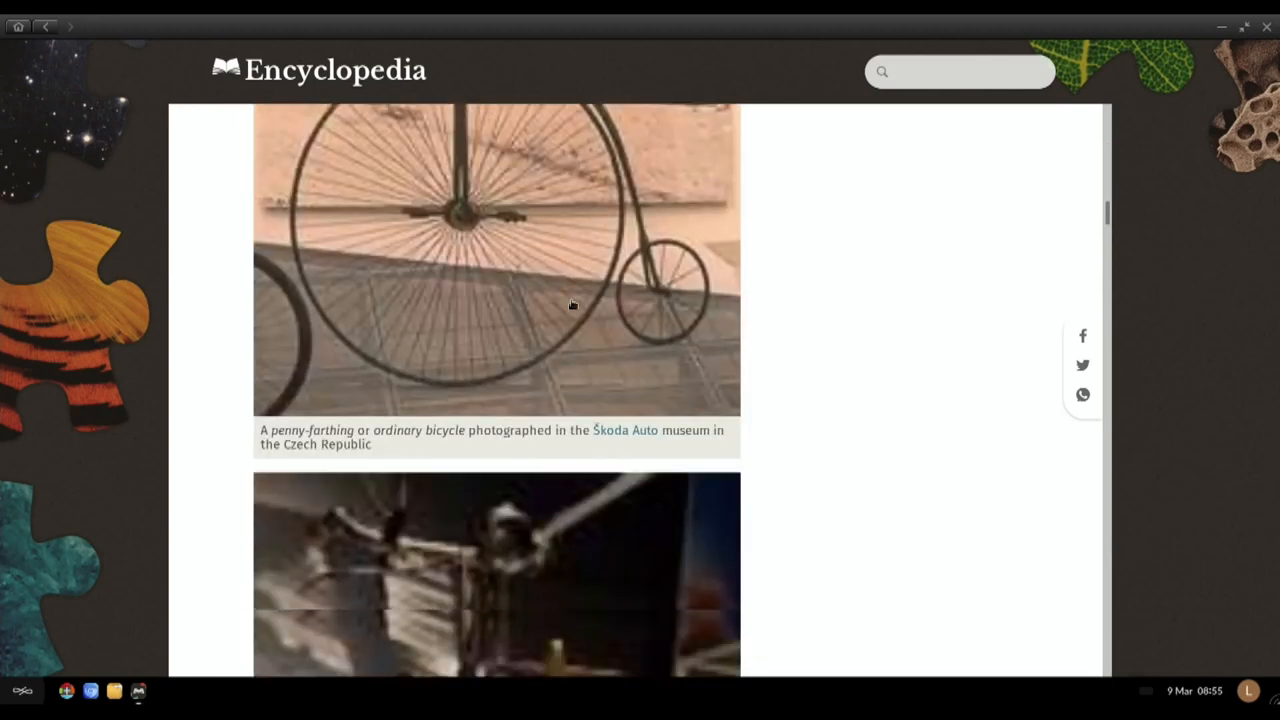
pyautogui.scroll(-3)
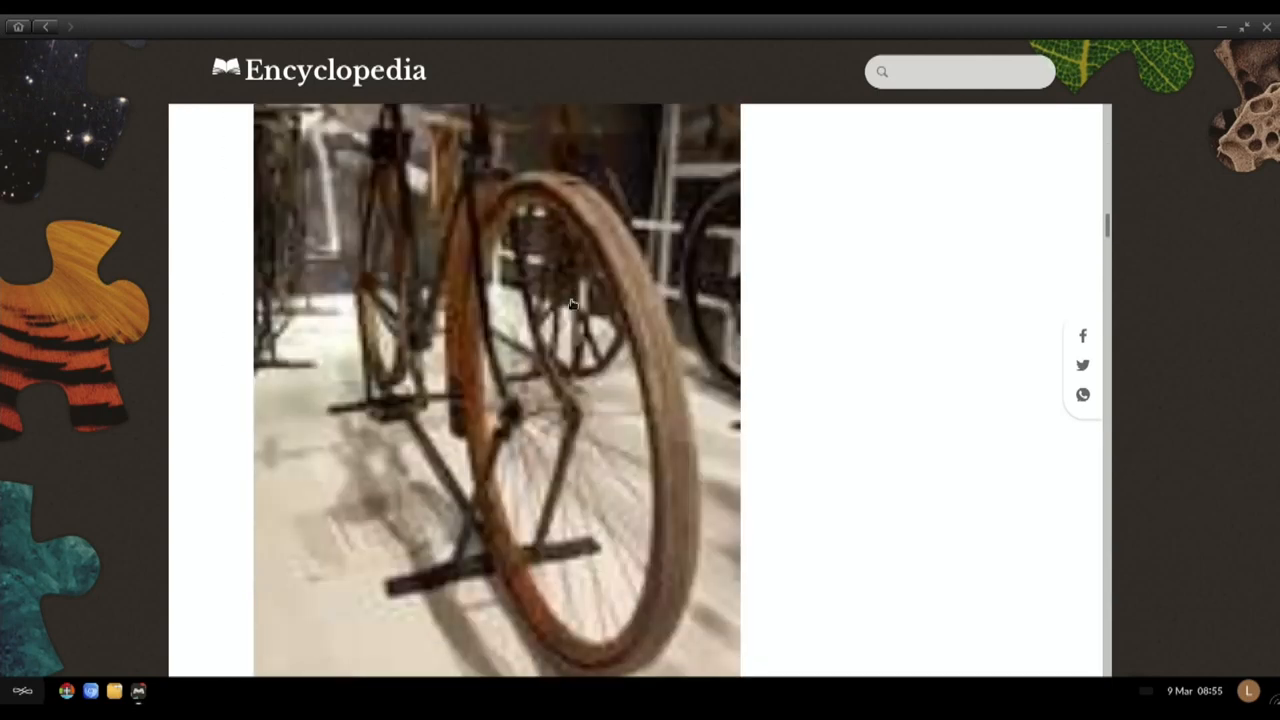
pyautogui.scroll(-3)
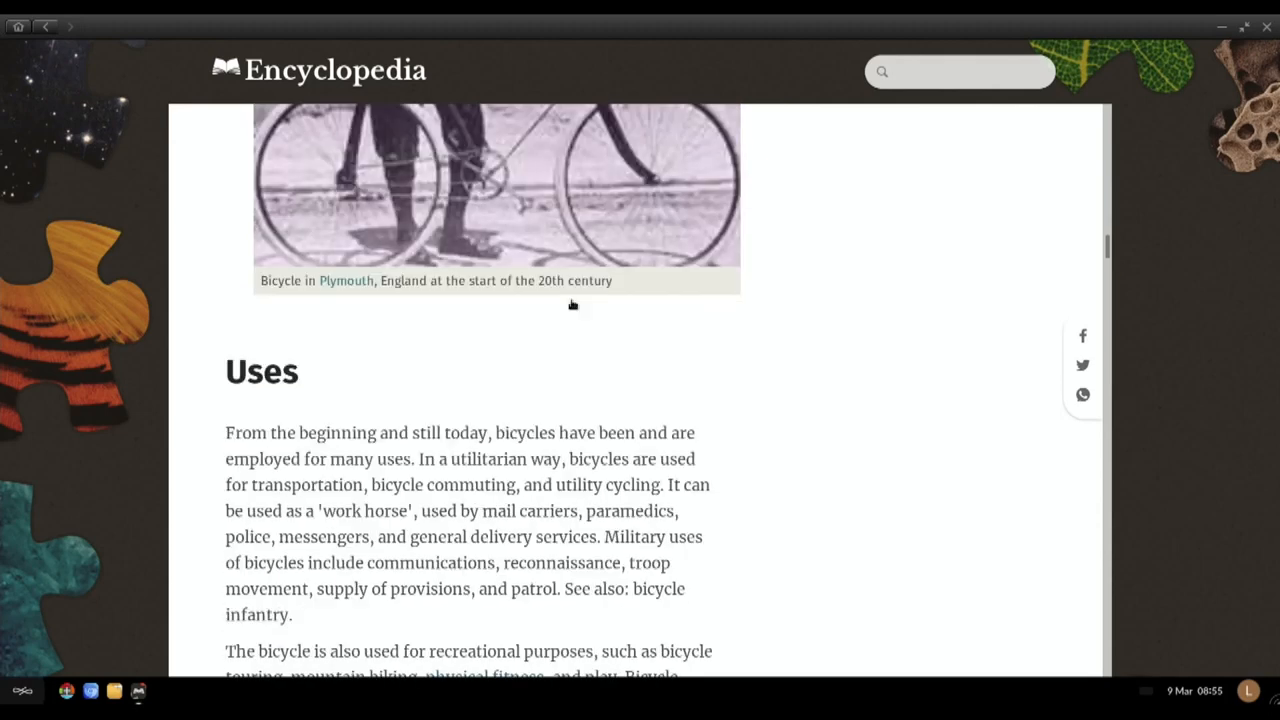
pyautogui.scroll(-3)
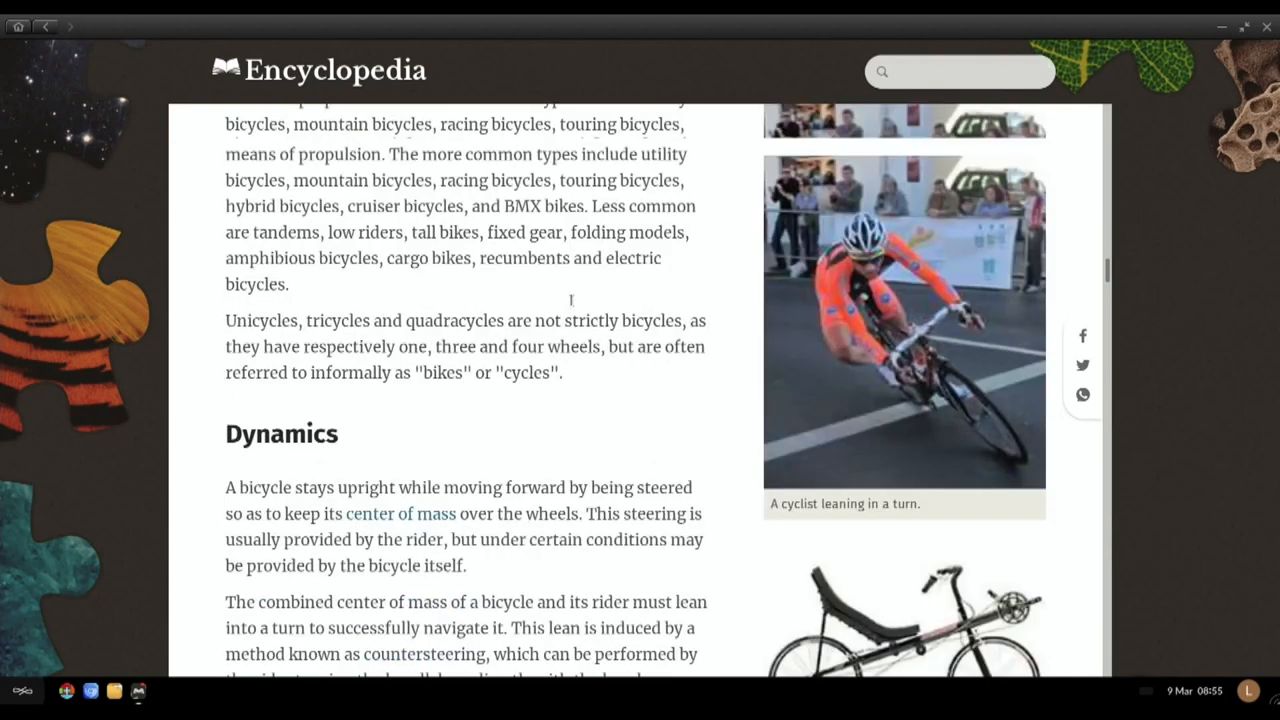
pyautogui.scroll(-3)
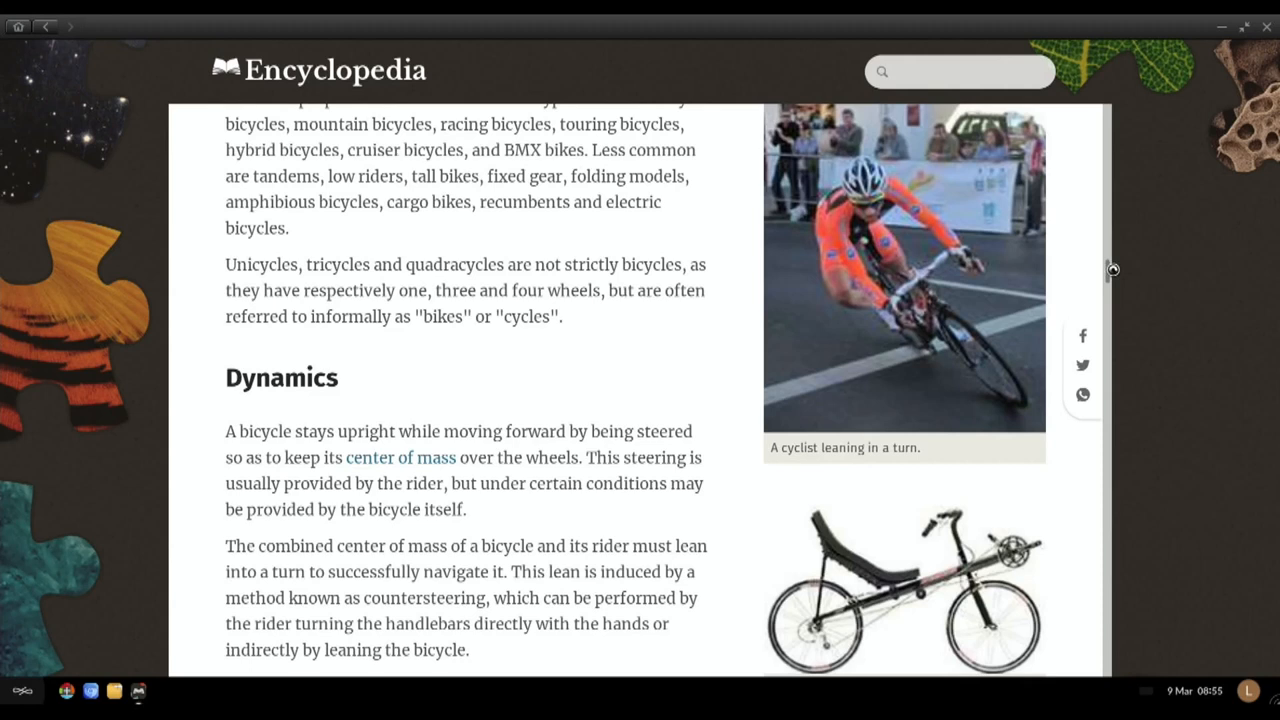
pyautogui.moveTo(858, 158)
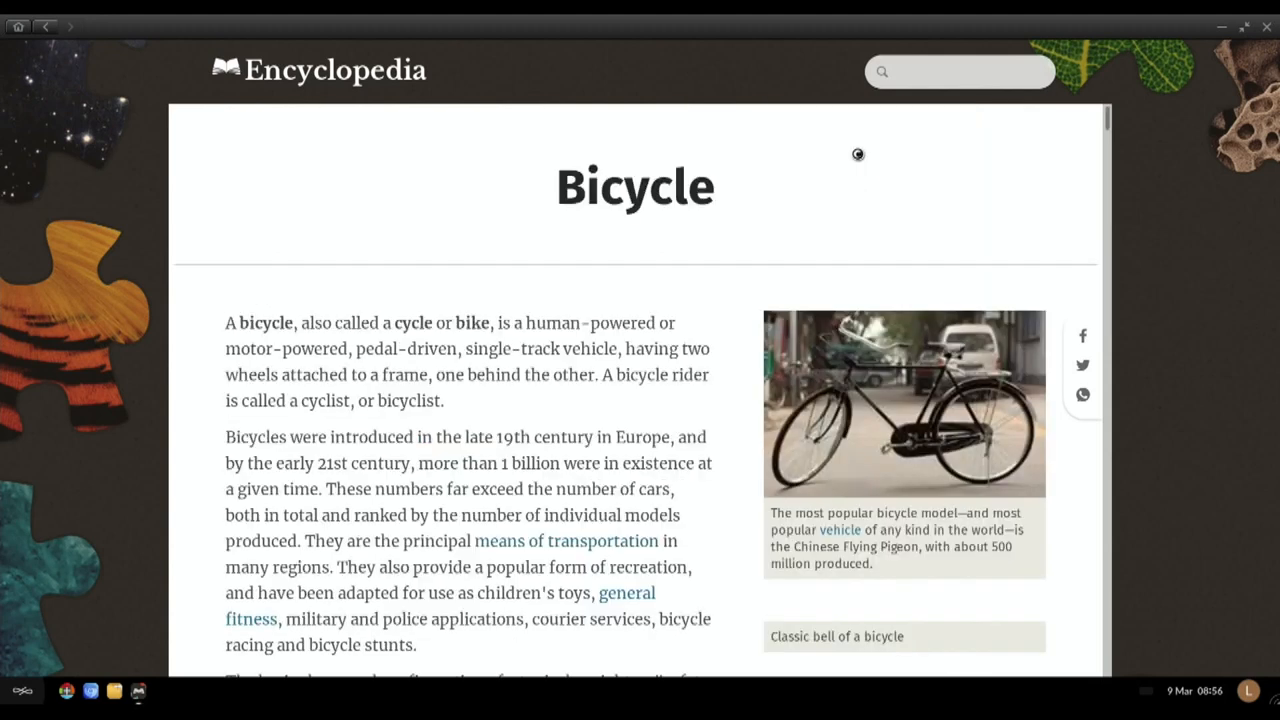
pyautogui.moveTo(742, 220)
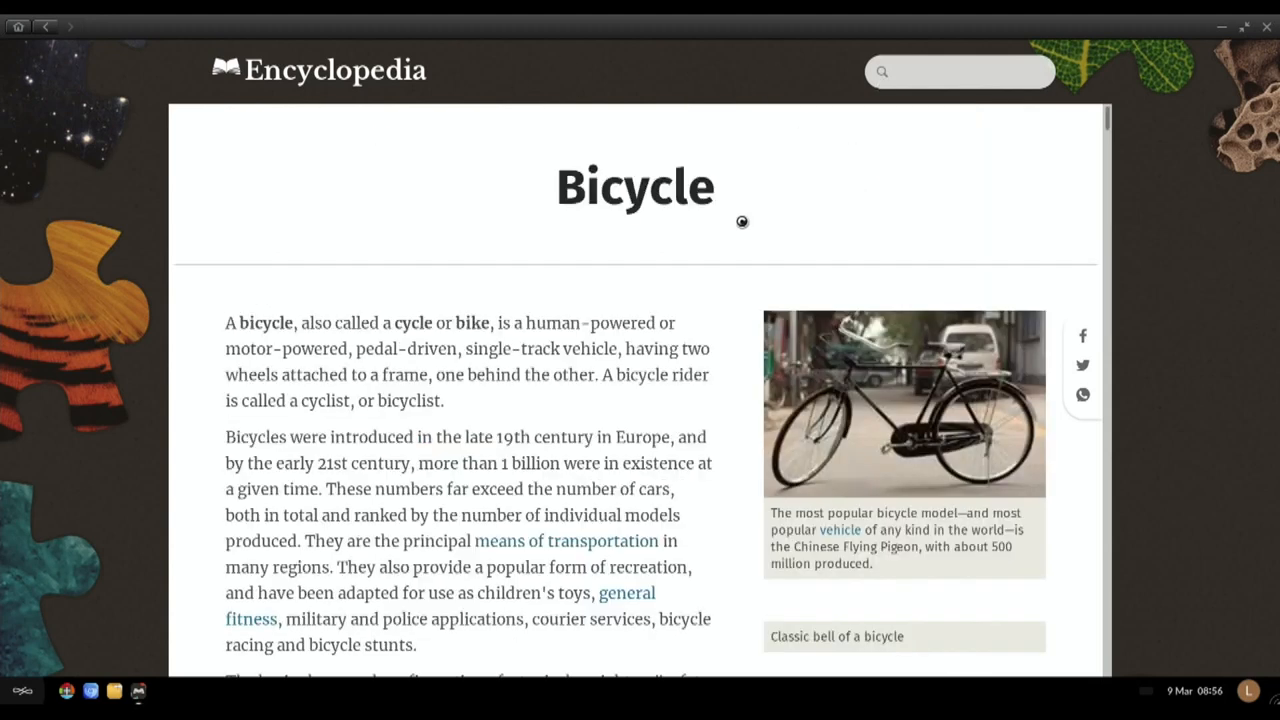
pyautogui.moveTo(536, 544)
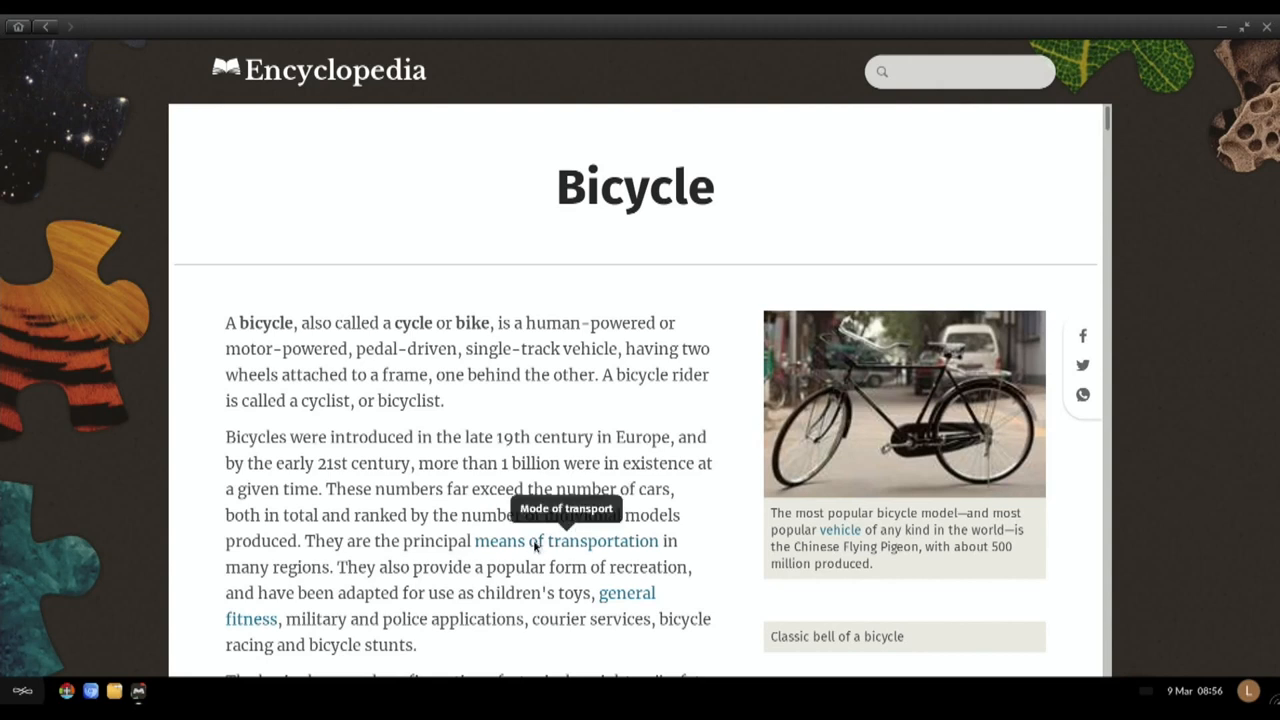
pyautogui.click(566, 540)
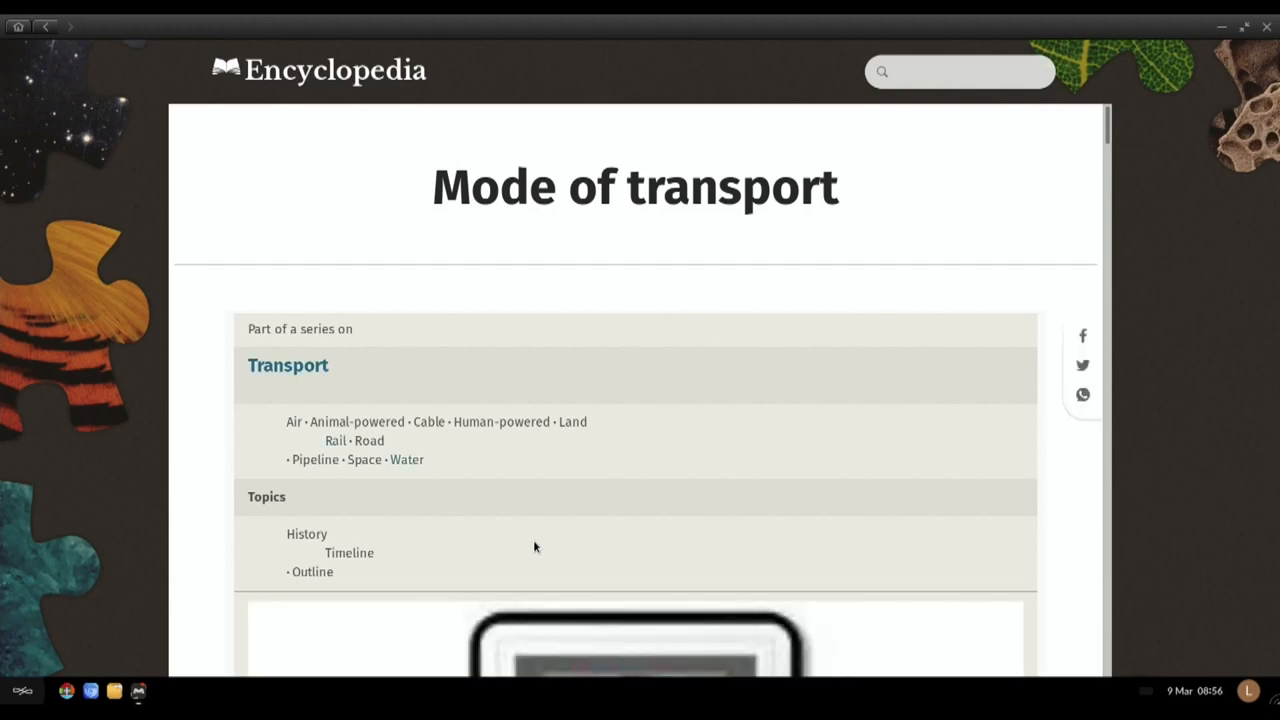
pyautogui.scroll(-3)
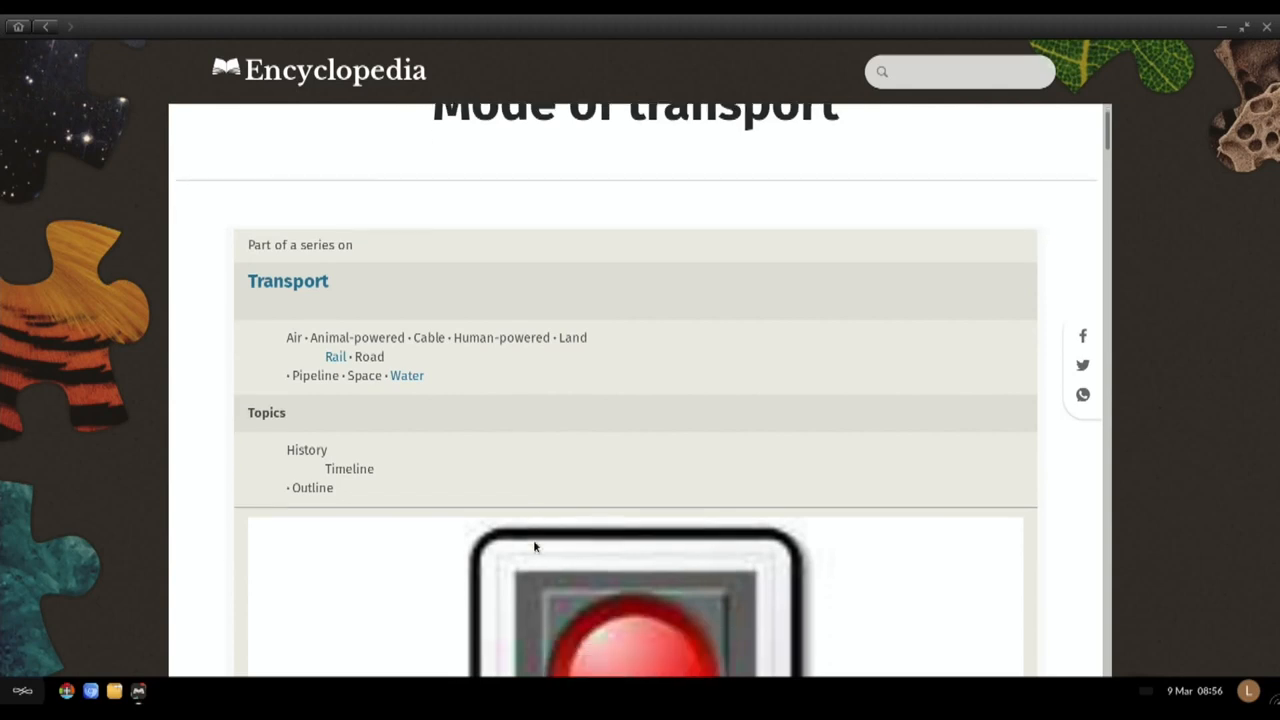
pyautogui.scroll(-3)
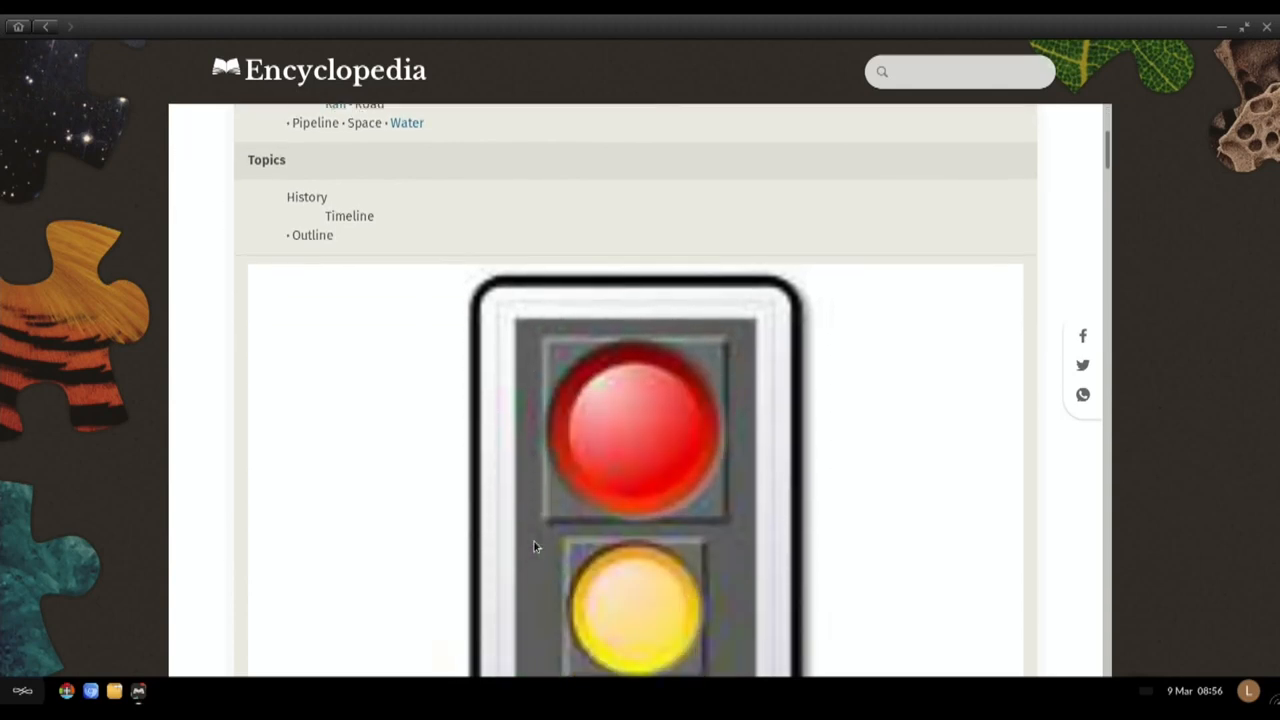
pyautogui.scroll(-3)
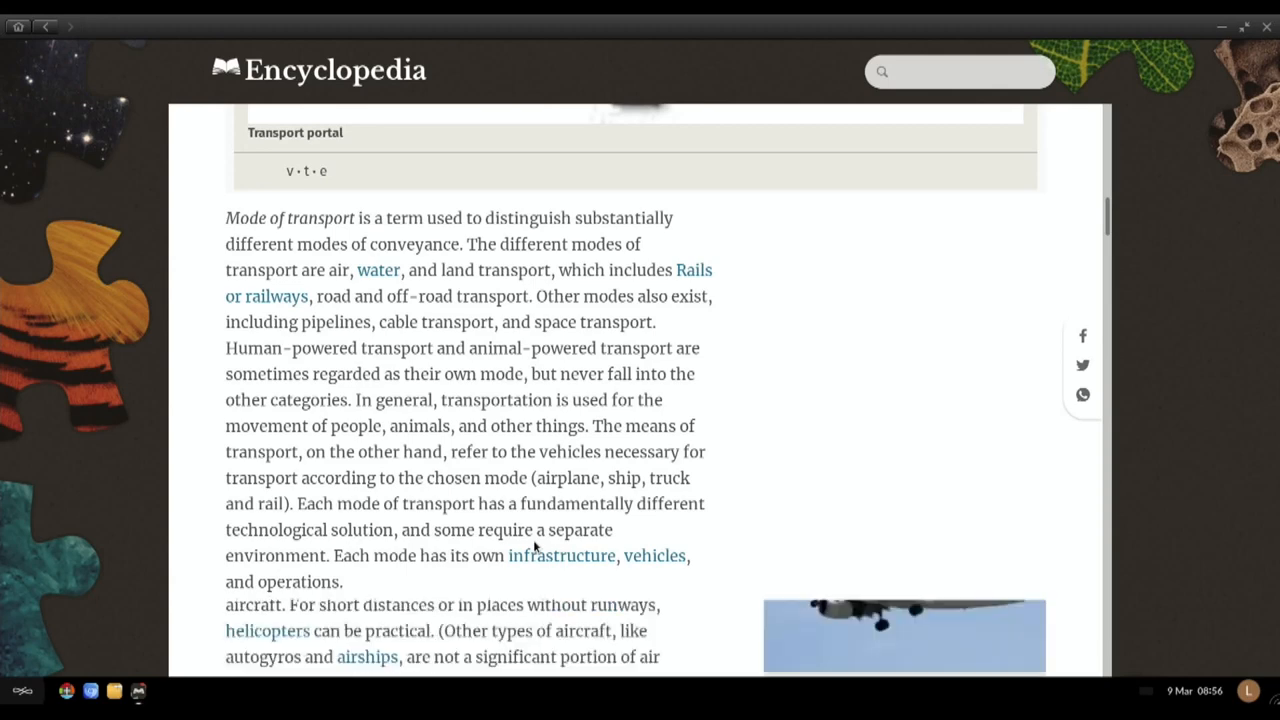
pyautogui.scroll(-3)
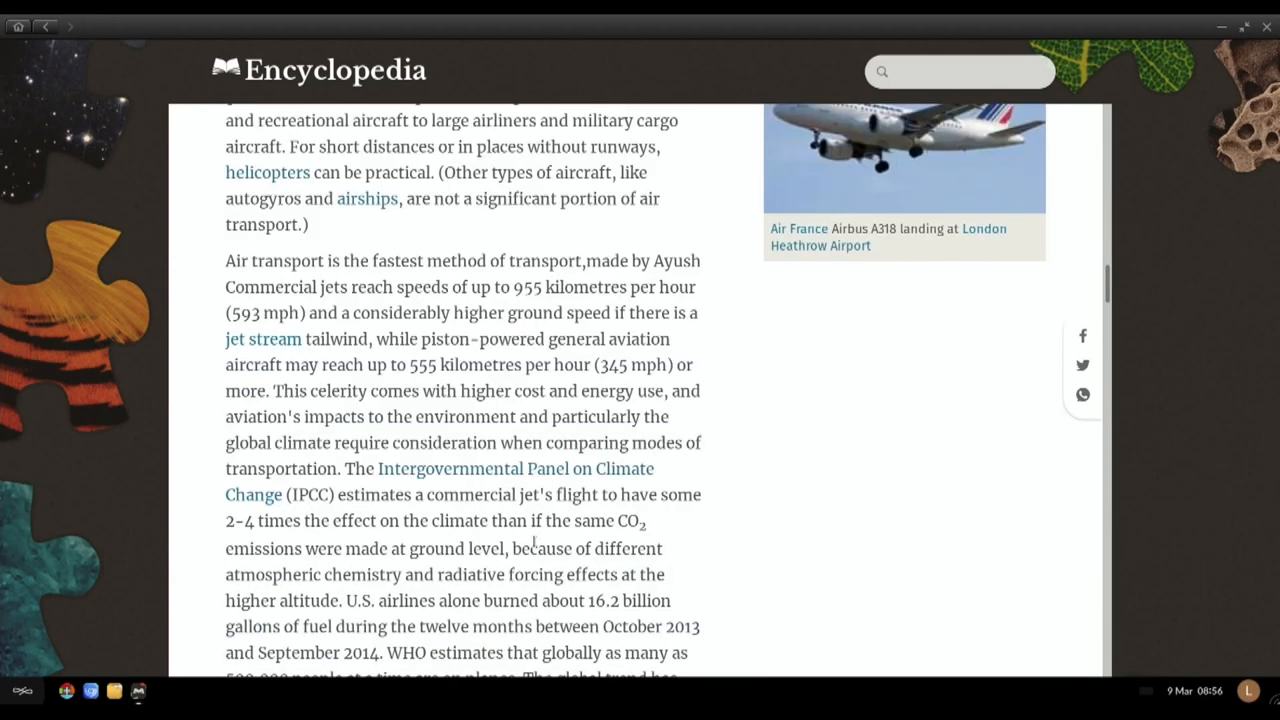
pyautogui.scroll(-3)
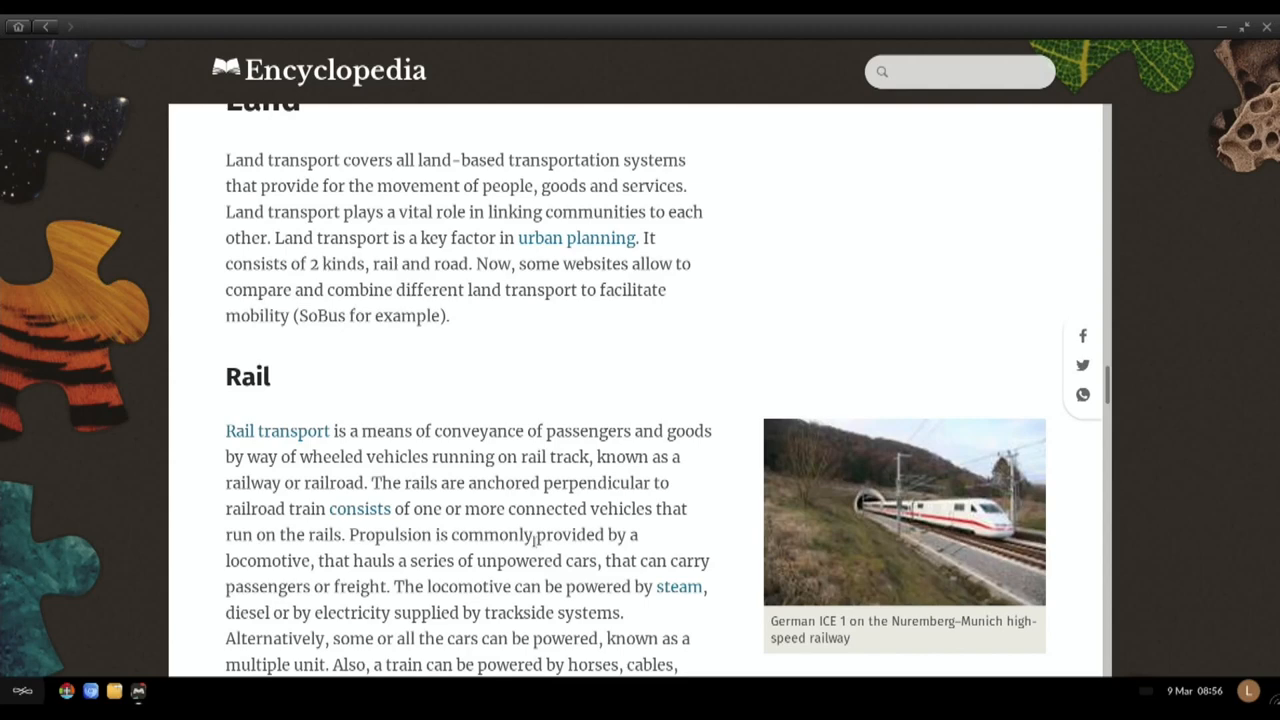
pyautogui.scroll(-3)
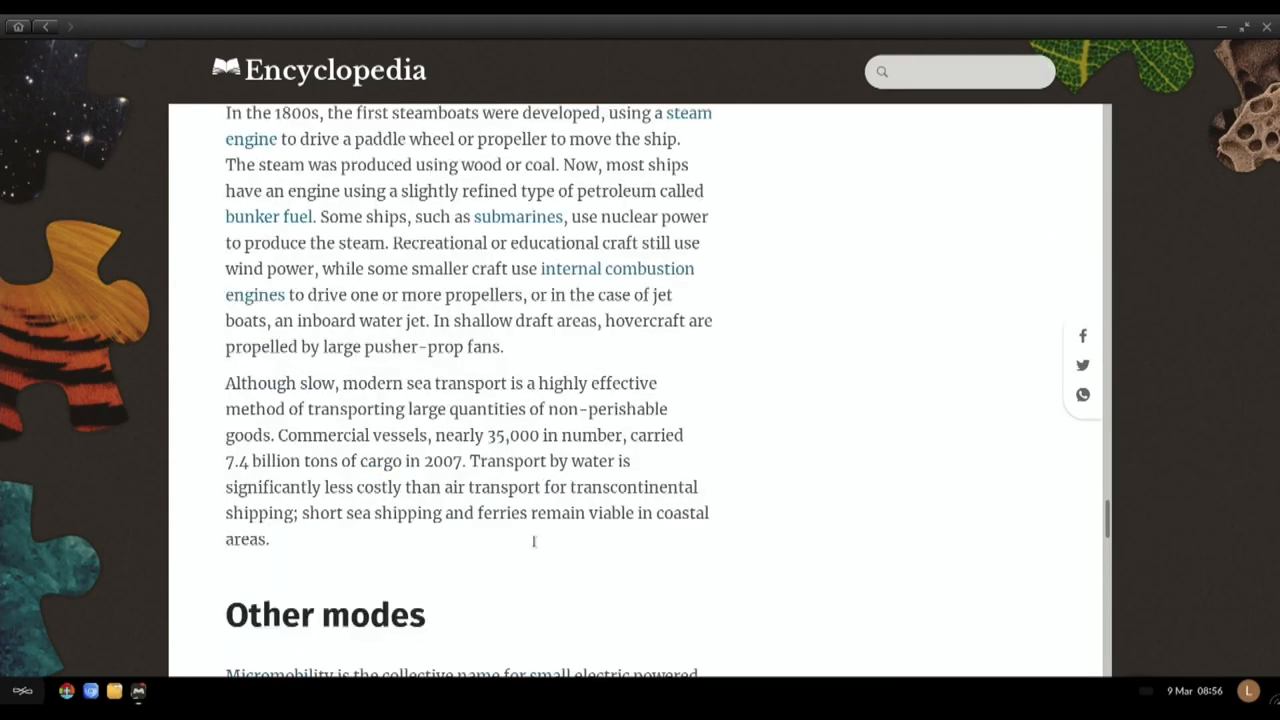
pyautogui.scroll(-3)
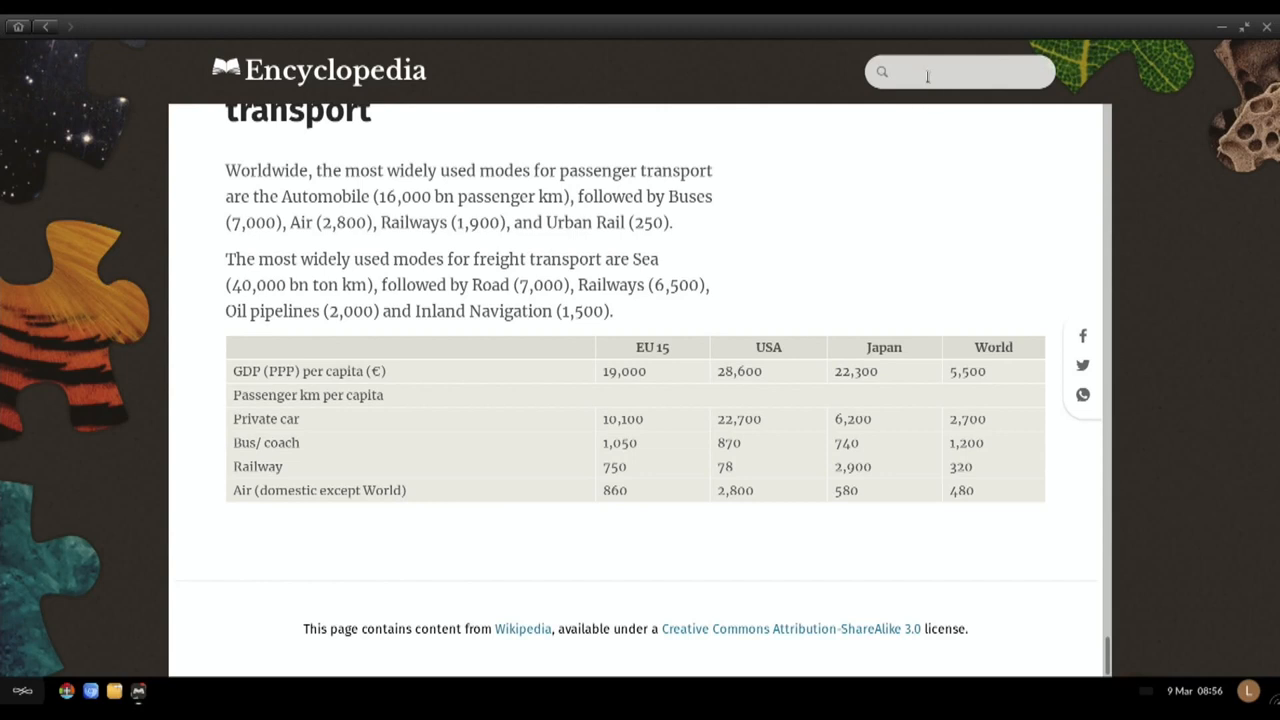
# Step: Look up 'raspberry', open the Raspberry Pi article and read down through it offline
pyautogui.click(958, 72)
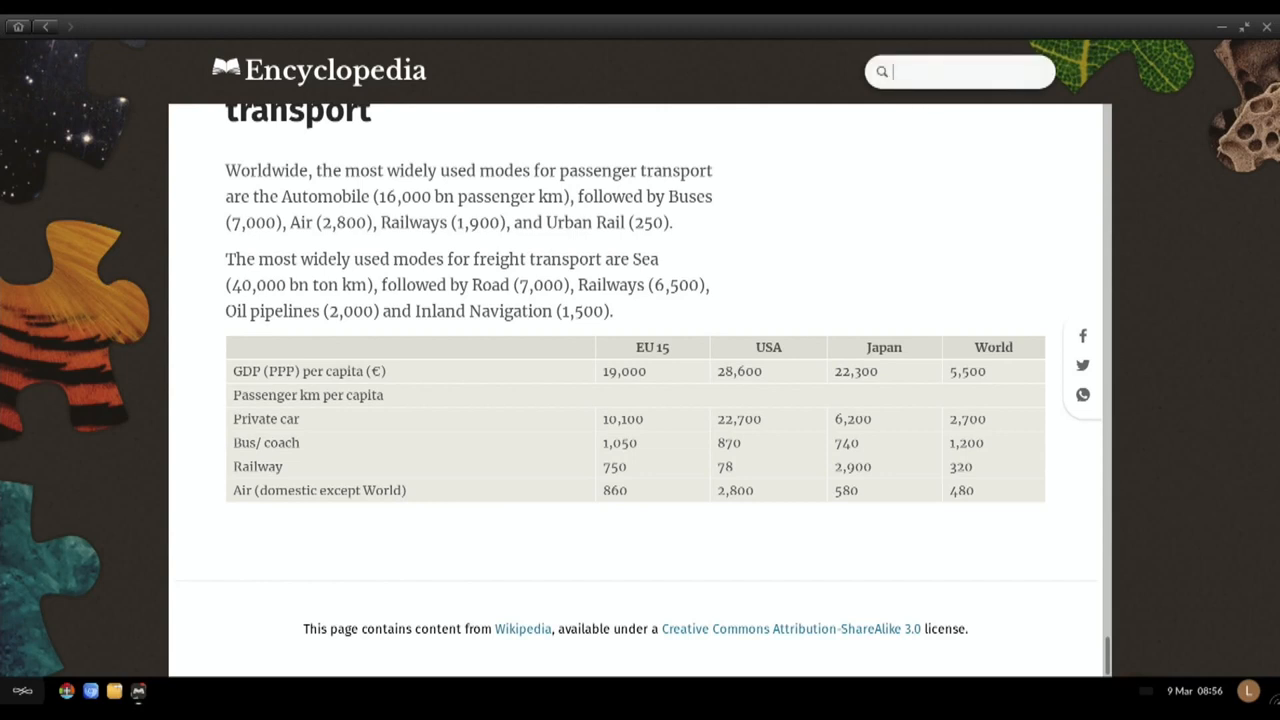
pyautogui.write('raspberr')
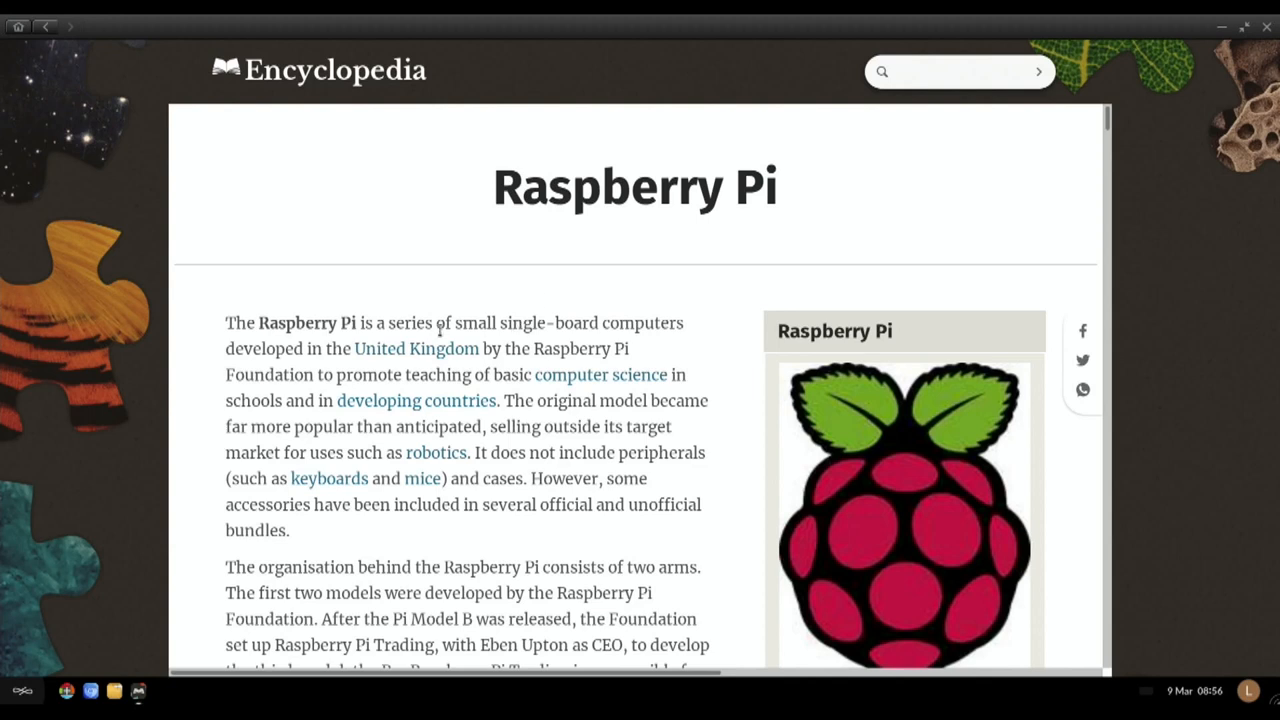
pyautogui.moveTo(616, 328)
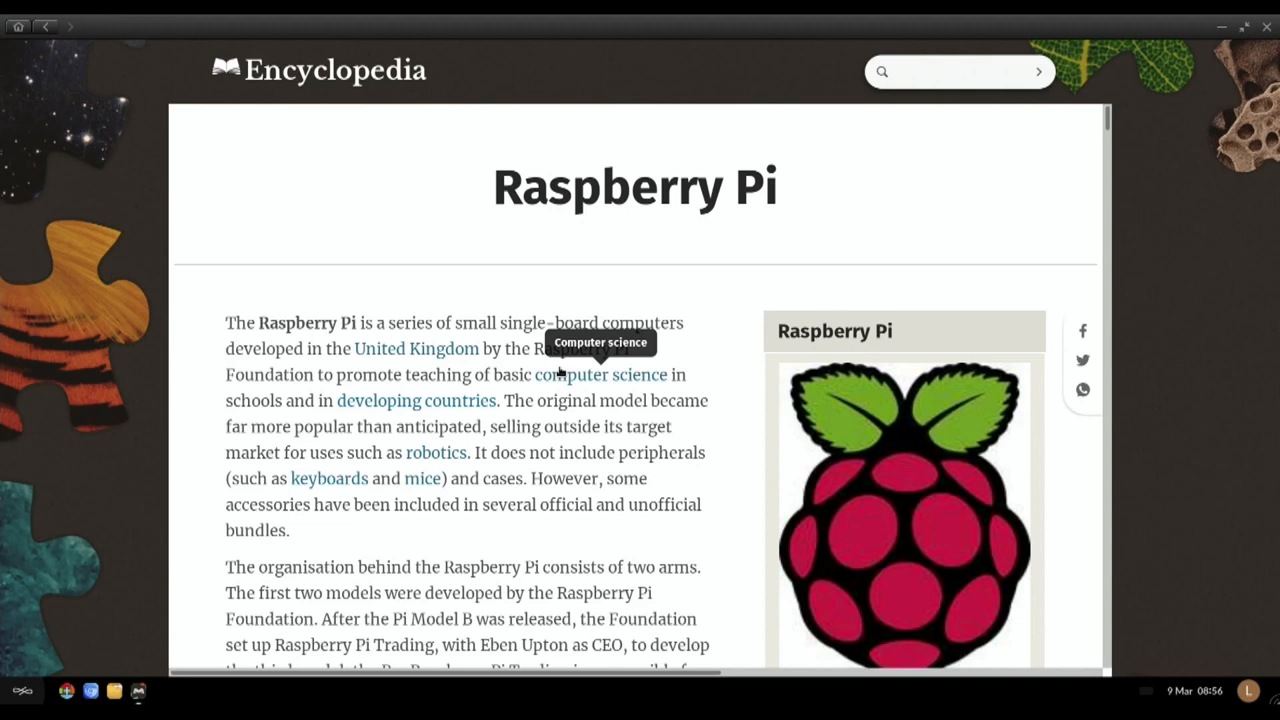
pyautogui.moveTo(1066, 198)
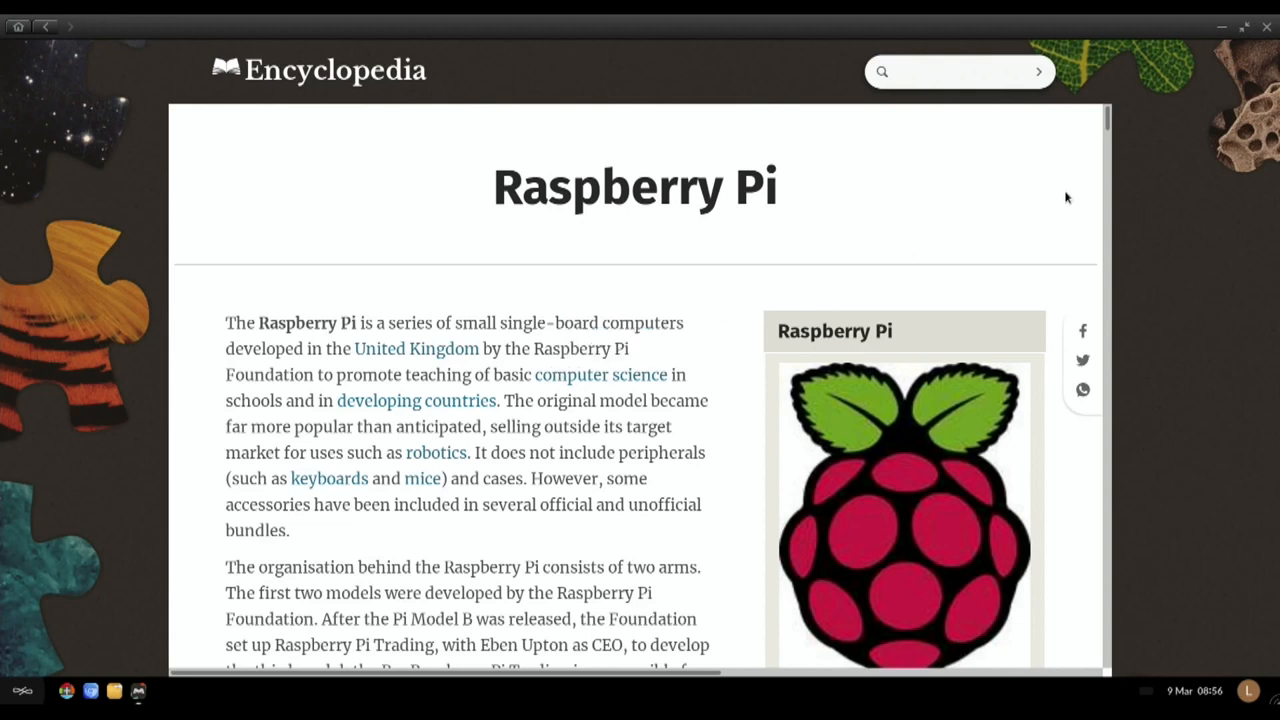
pyautogui.scroll(-3)
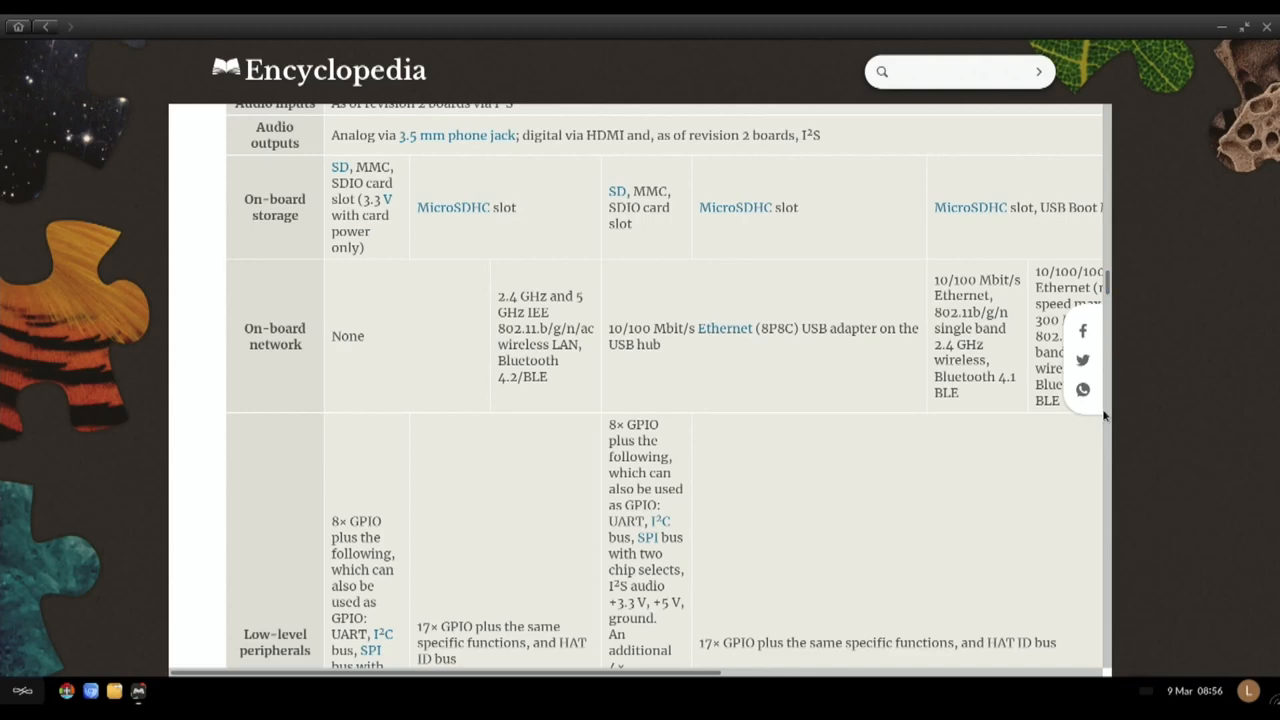
pyautogui.scroll(-3)
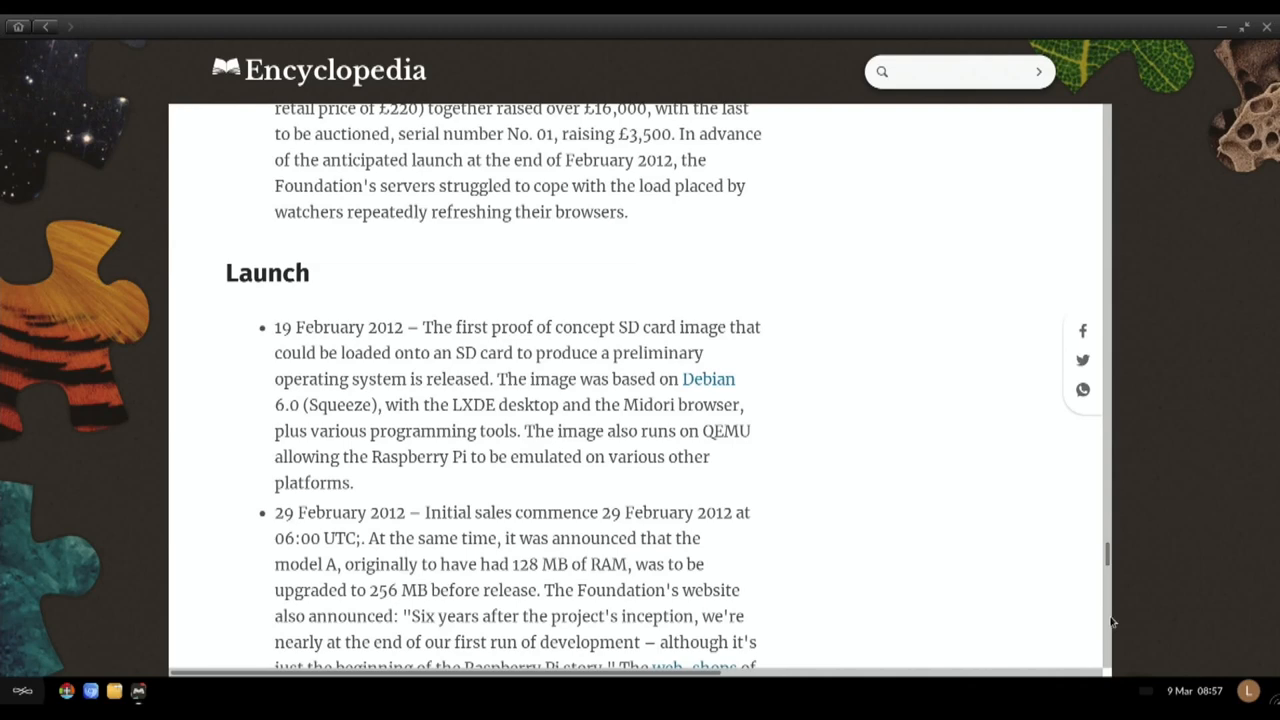
pyautogui.scroll(-3)
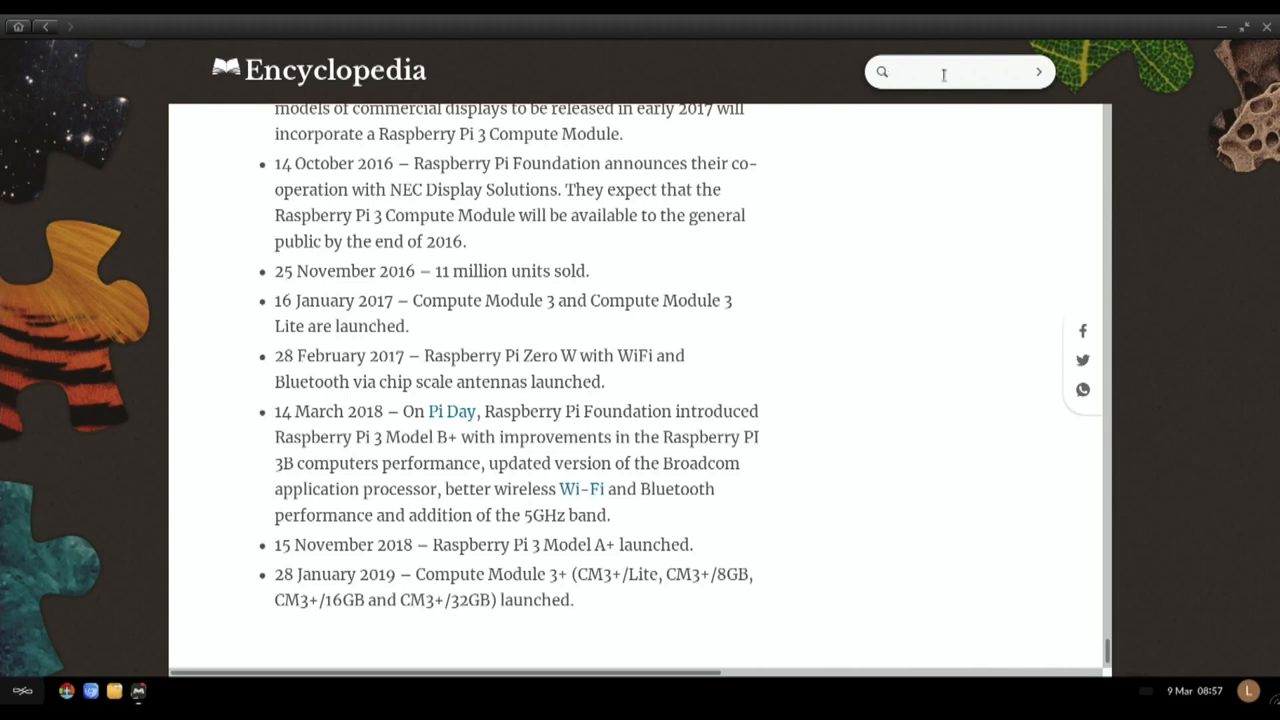
# Step: Look up 'malta' and read the Malta article down past literature and architecture to traditional weddings
pyautogui.write('m')
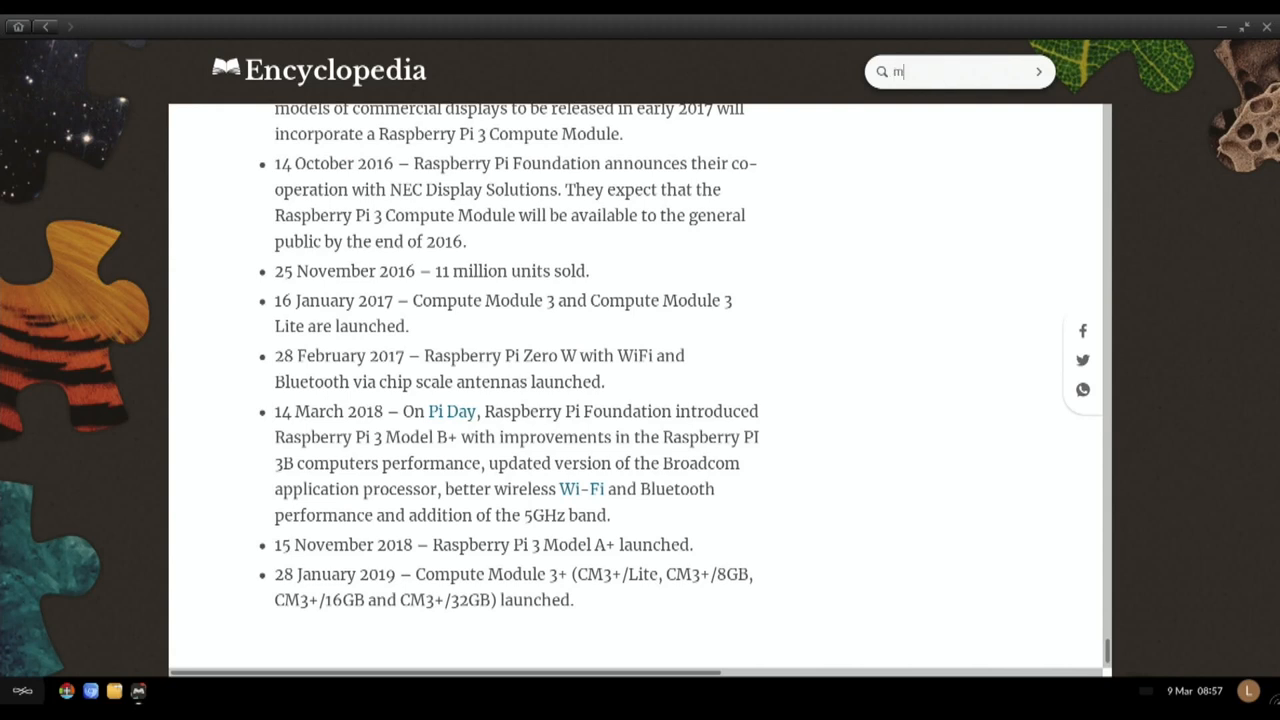
pyautogui.write('alta')
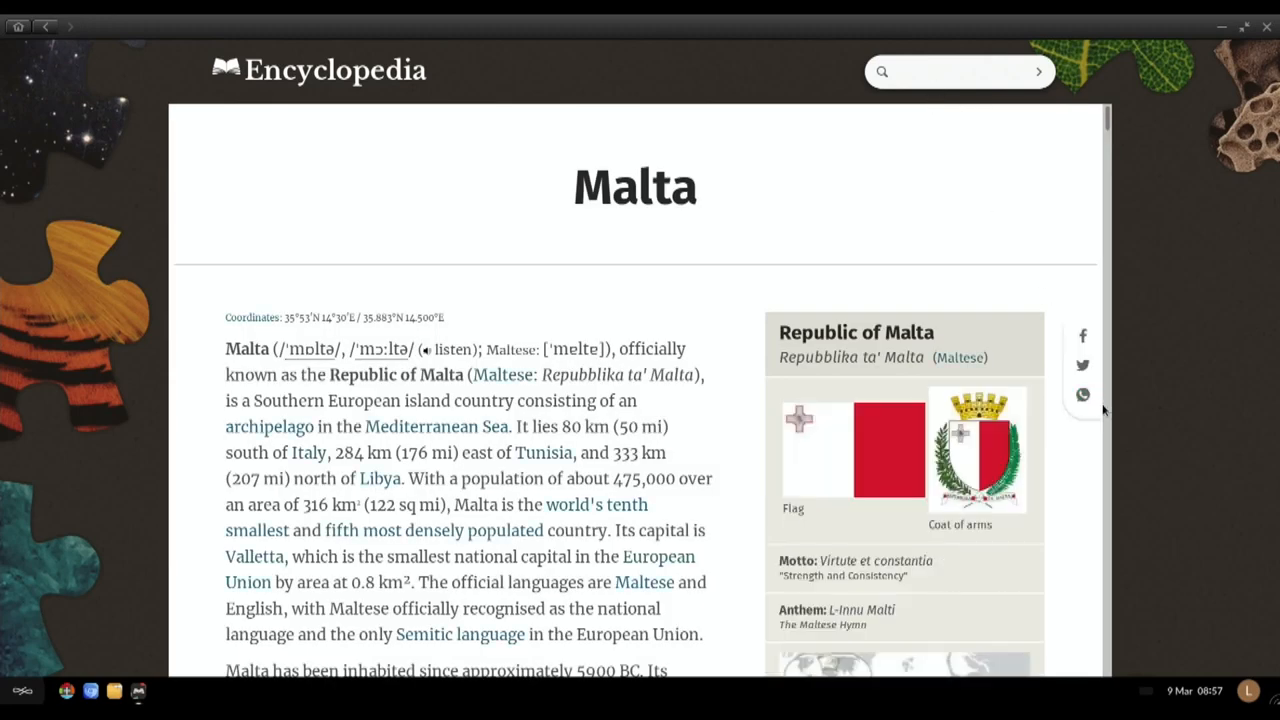
pyautogui.scroll(-3)
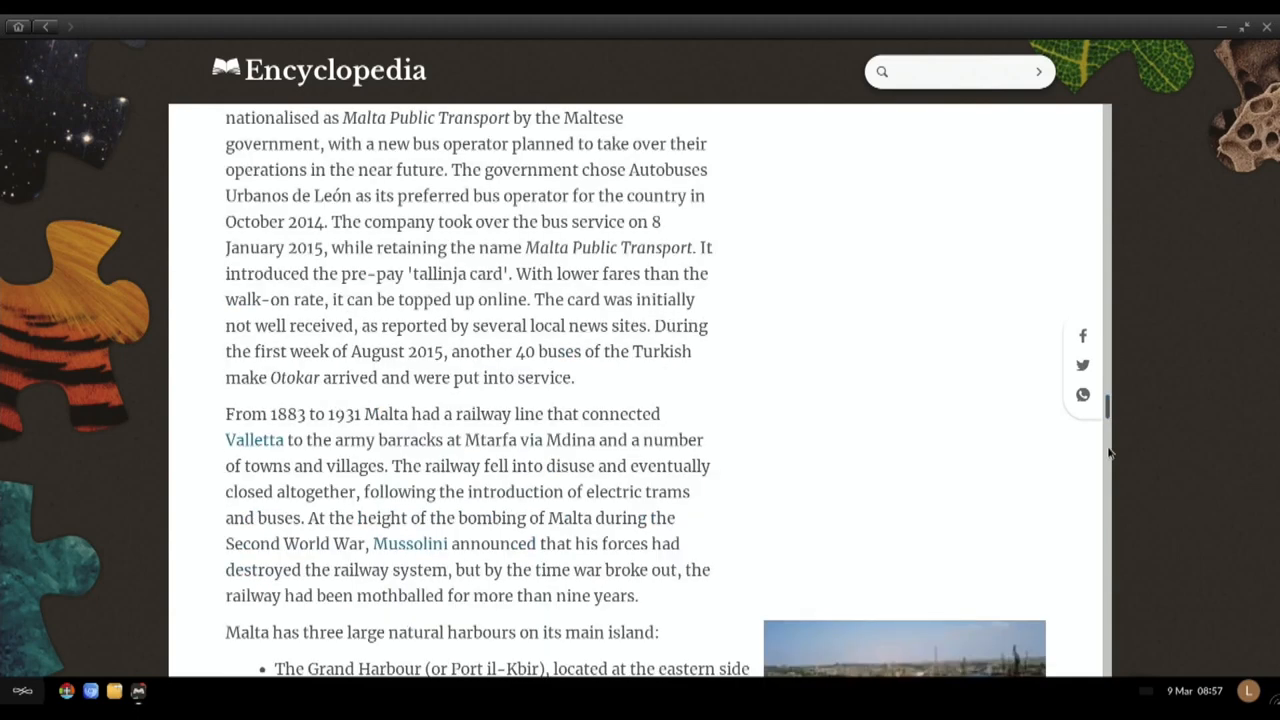
pyautogui.scroll(-3)
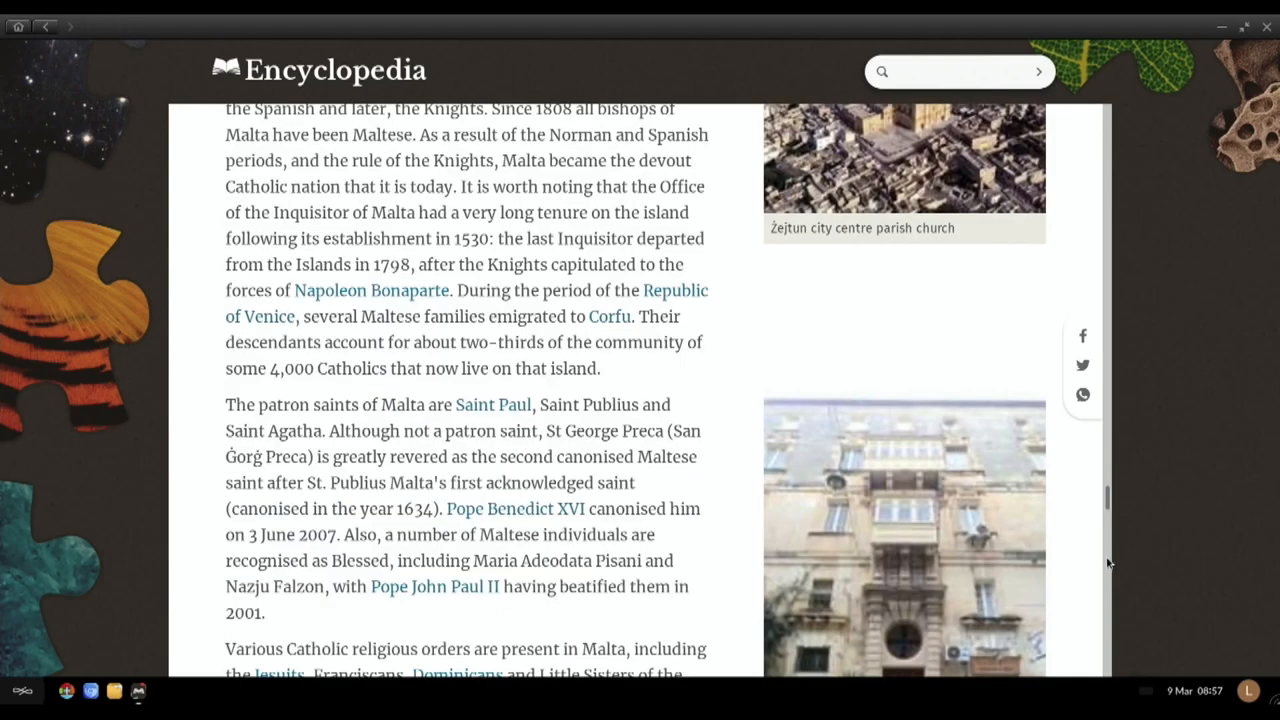
pyautogui.scroll(-3)
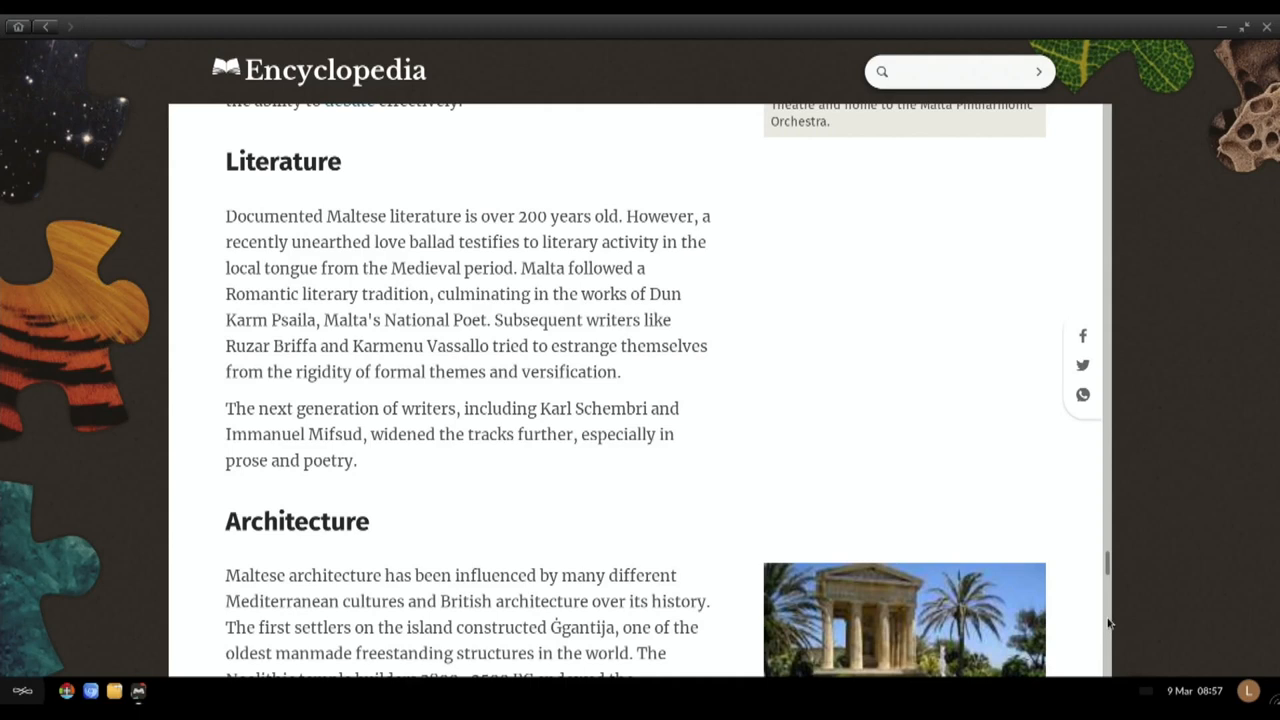
pyautogui.scroll(-3)
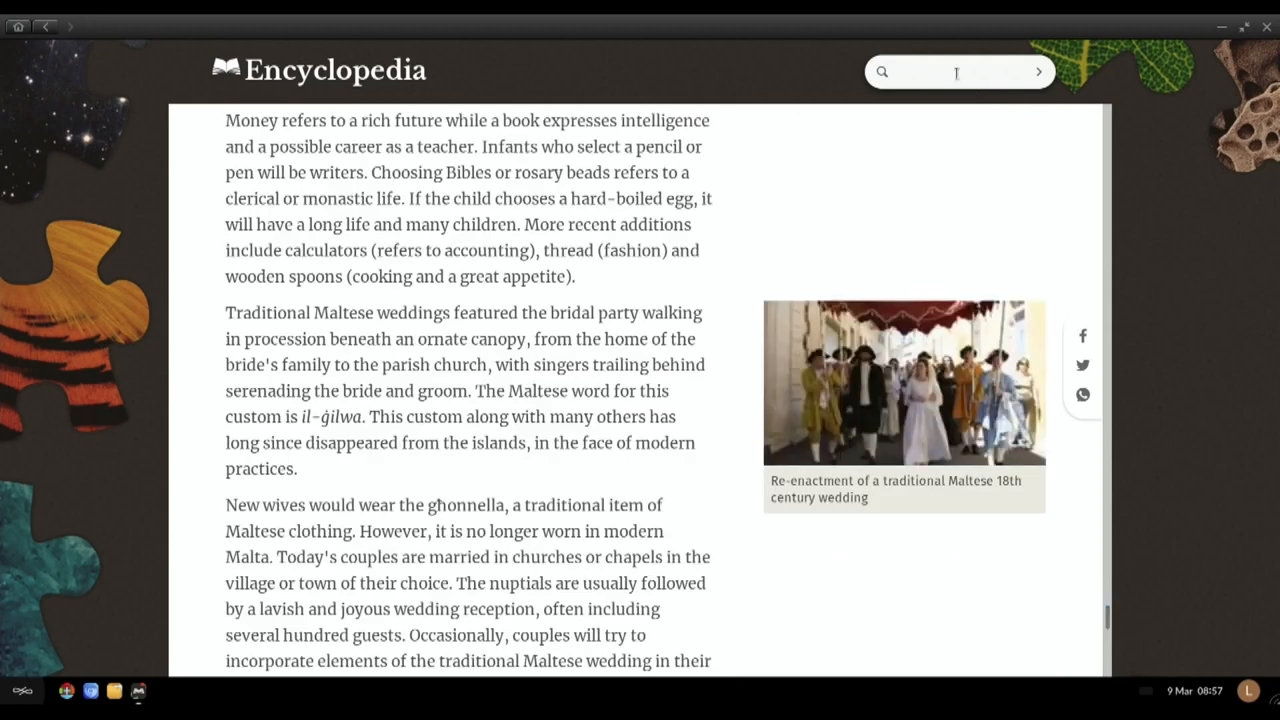
# Step: Search 'bmx' (only AMX-30E and AMX-30 found), then 'playstation' to list PlayStation 4, Now and 2
pyautogui.click(904, 72)
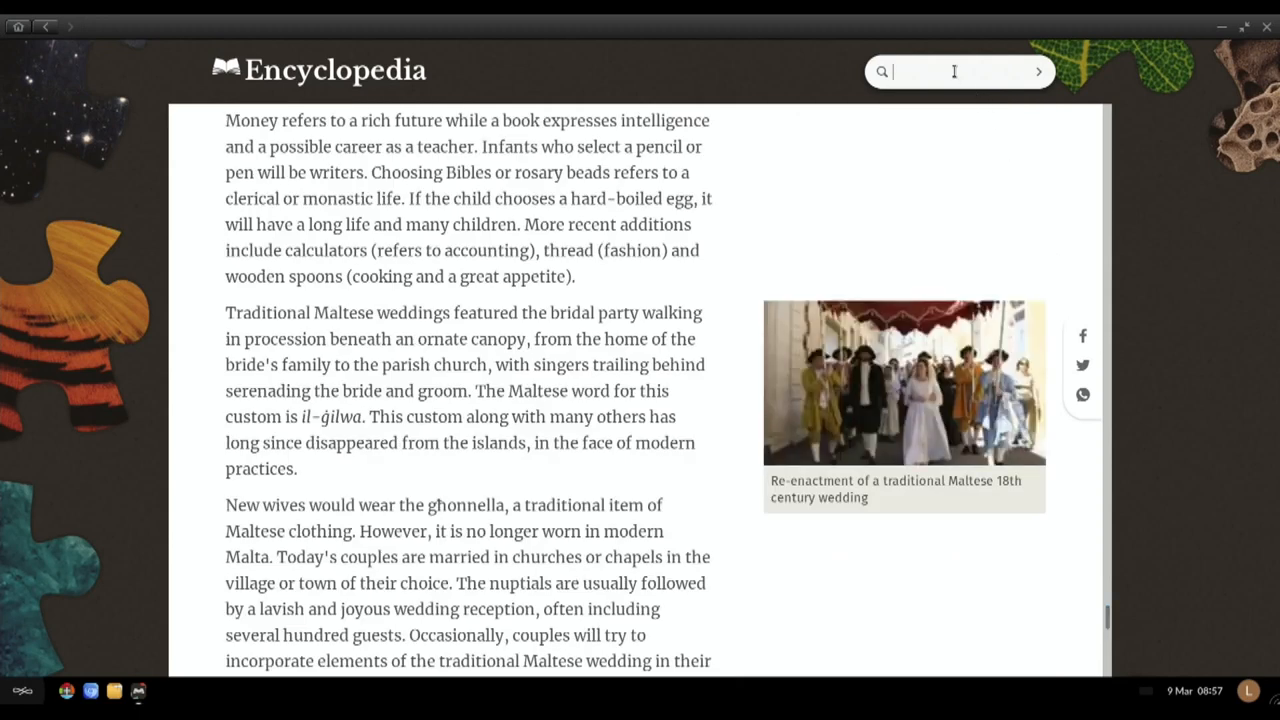
pyautogui.write('bmx')
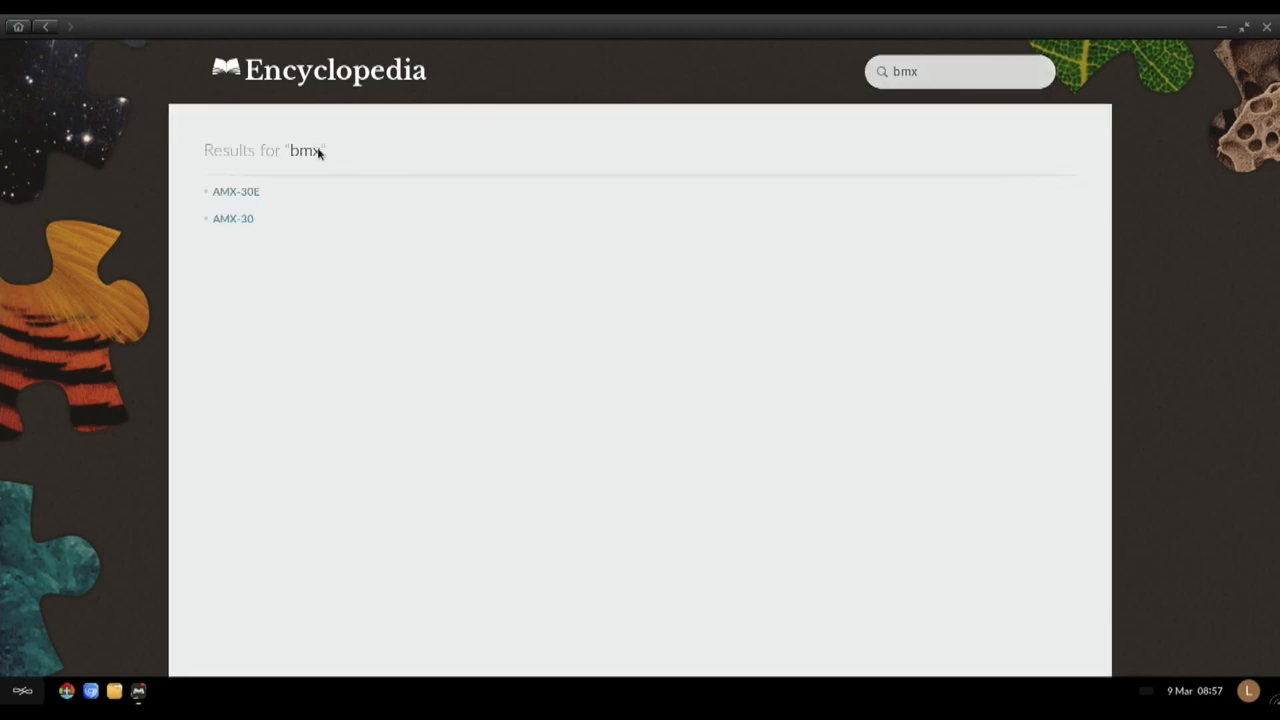
pyautogui.click(956, 72)
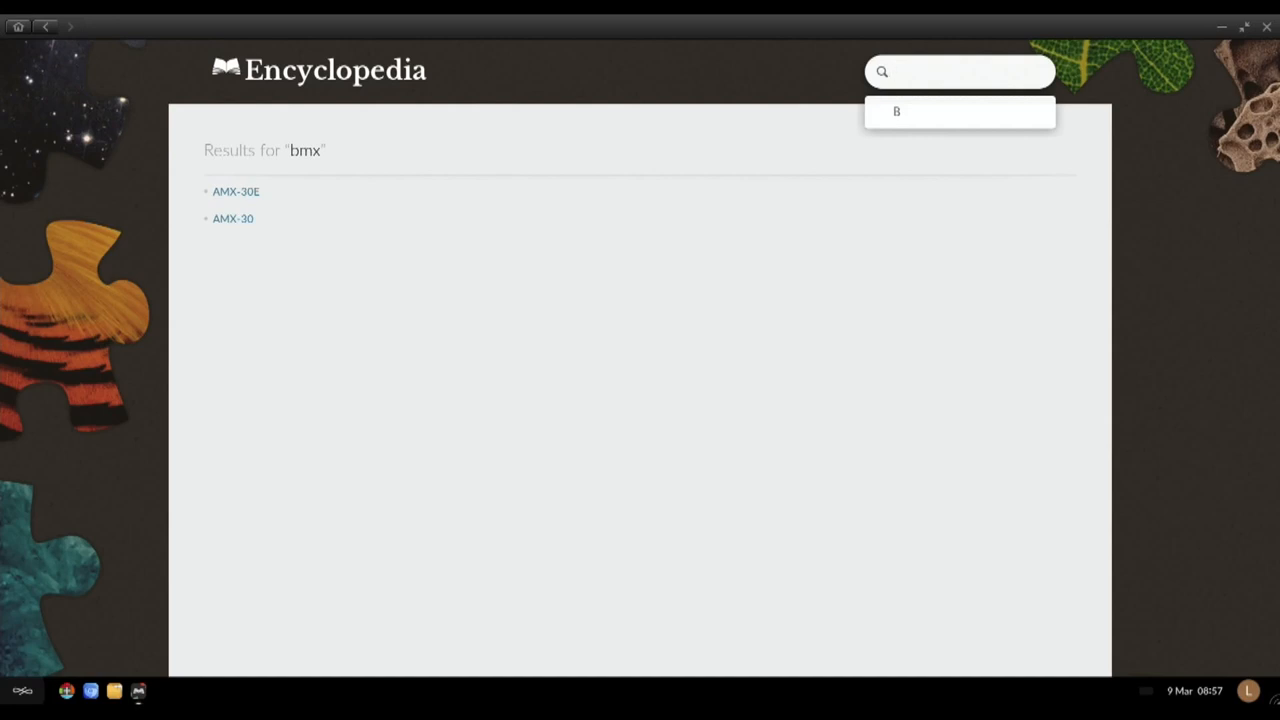
pyautogui.write('playsta')
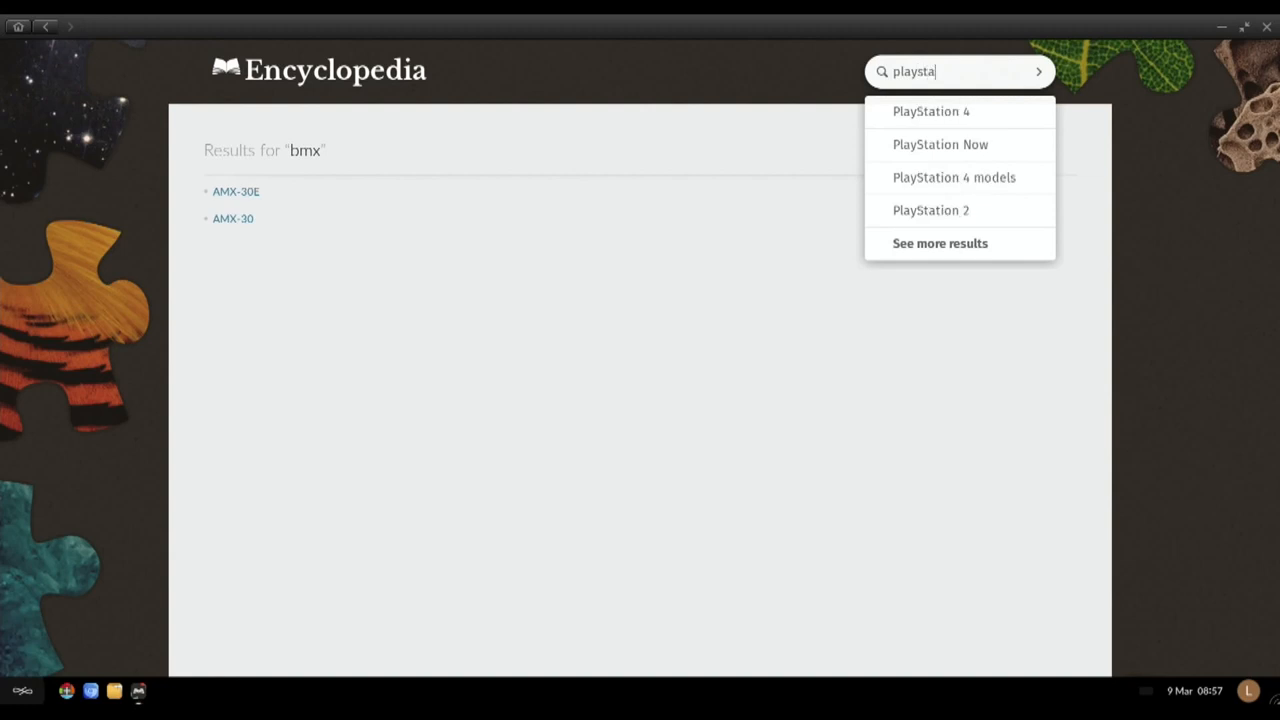
pyautogui.write('tion')
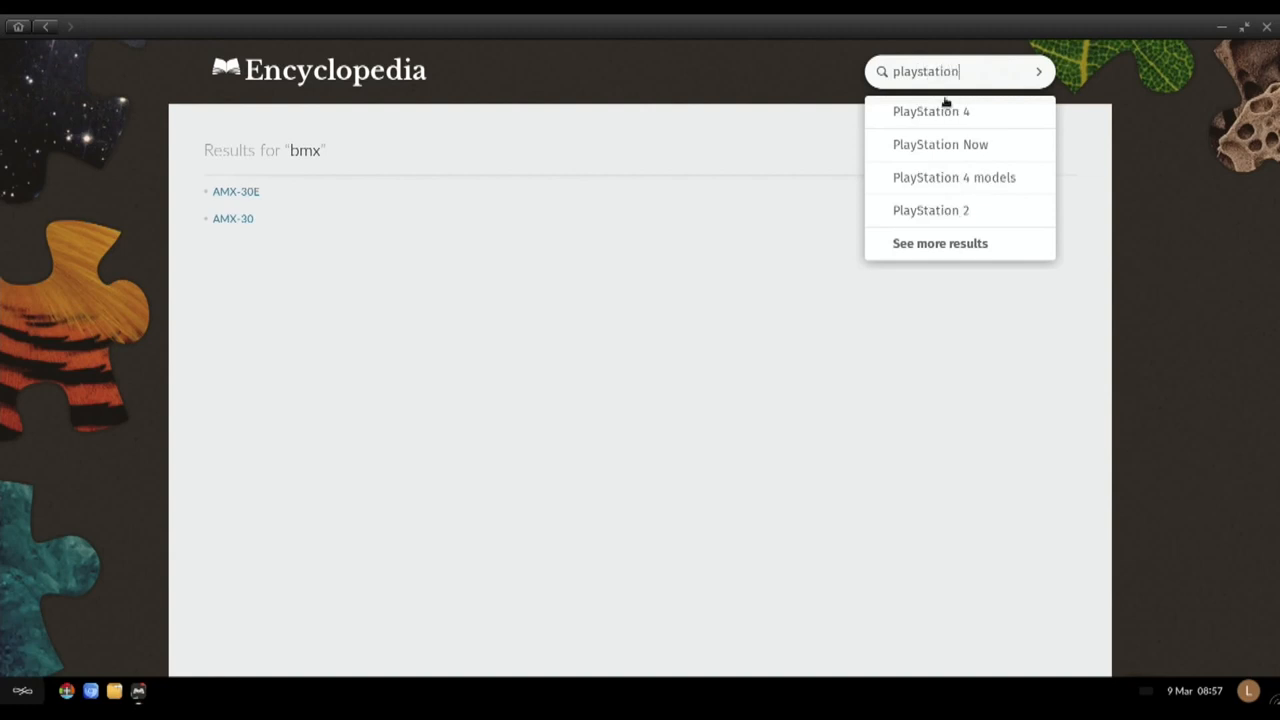
pyautogui.moveTo(944, 182)
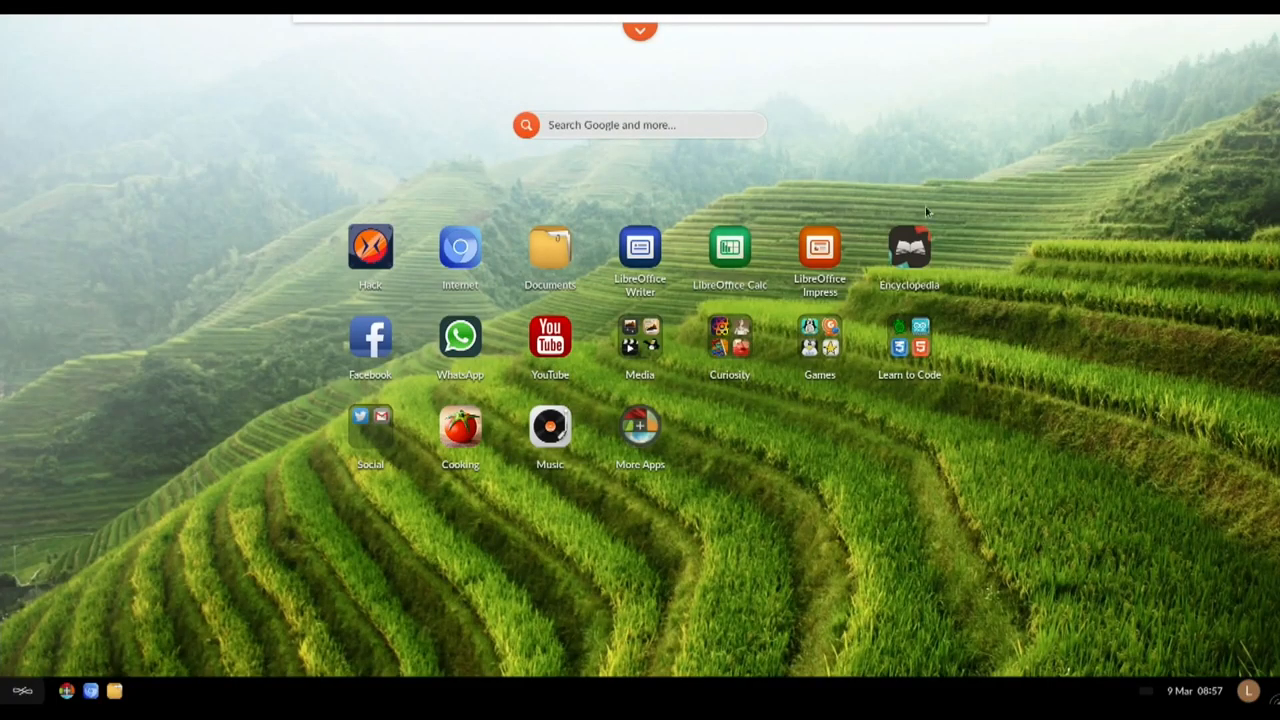
pyautogui.moveTo(448, 210)
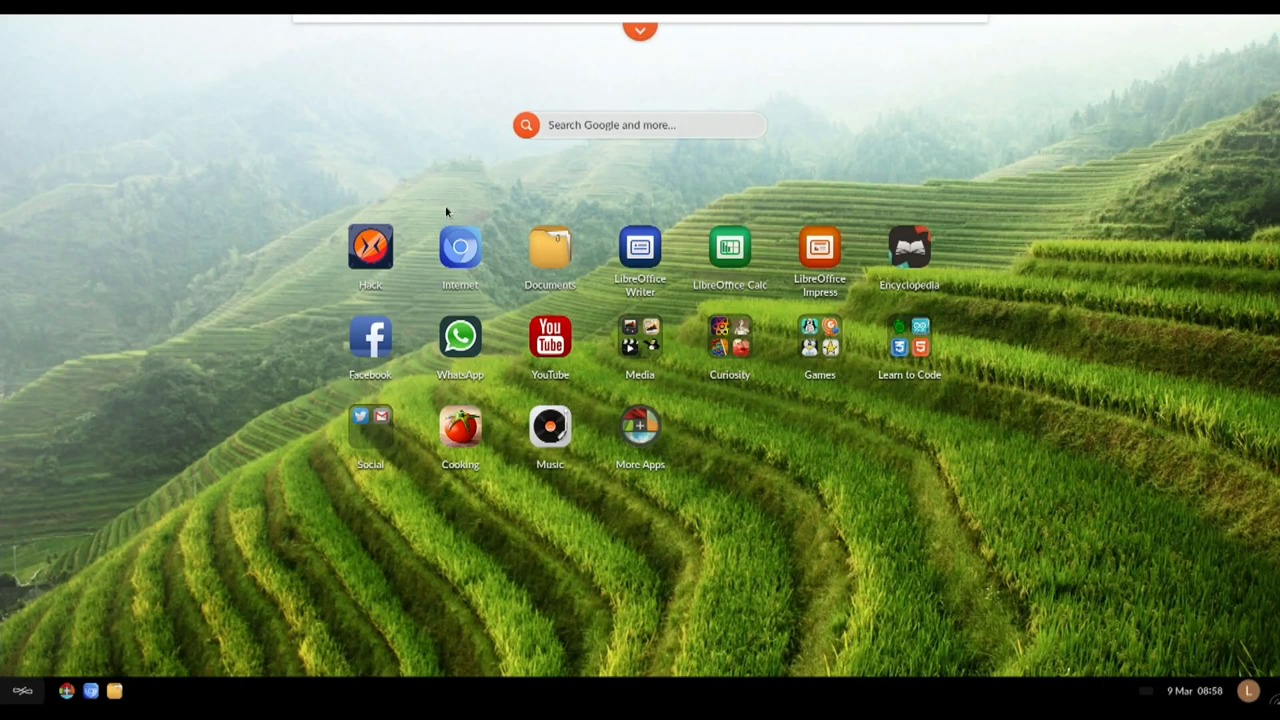
pyautogui.moveTo(434, 348)
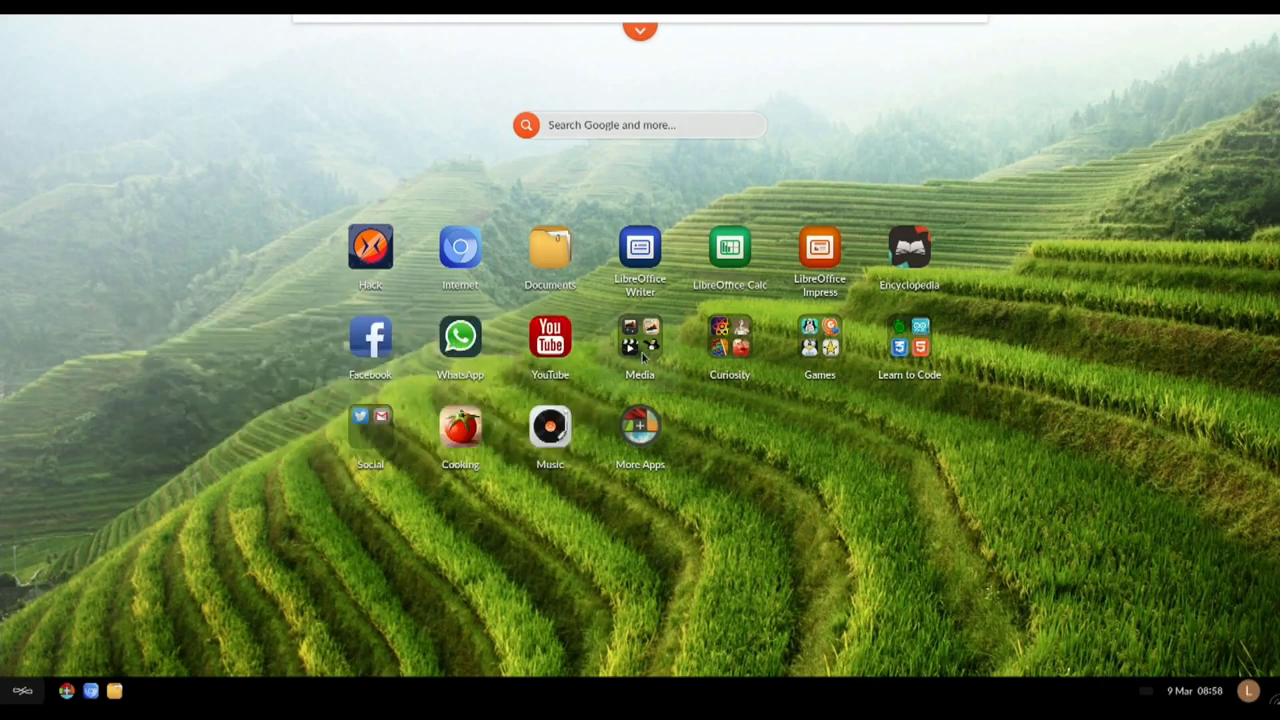
# Step: Expand the desktop's Media folder, listing Photo Editor, Photos, Videos, Tux Paint, Audacity, GIMP and Inkscape
pyautogui.click(640, 340)
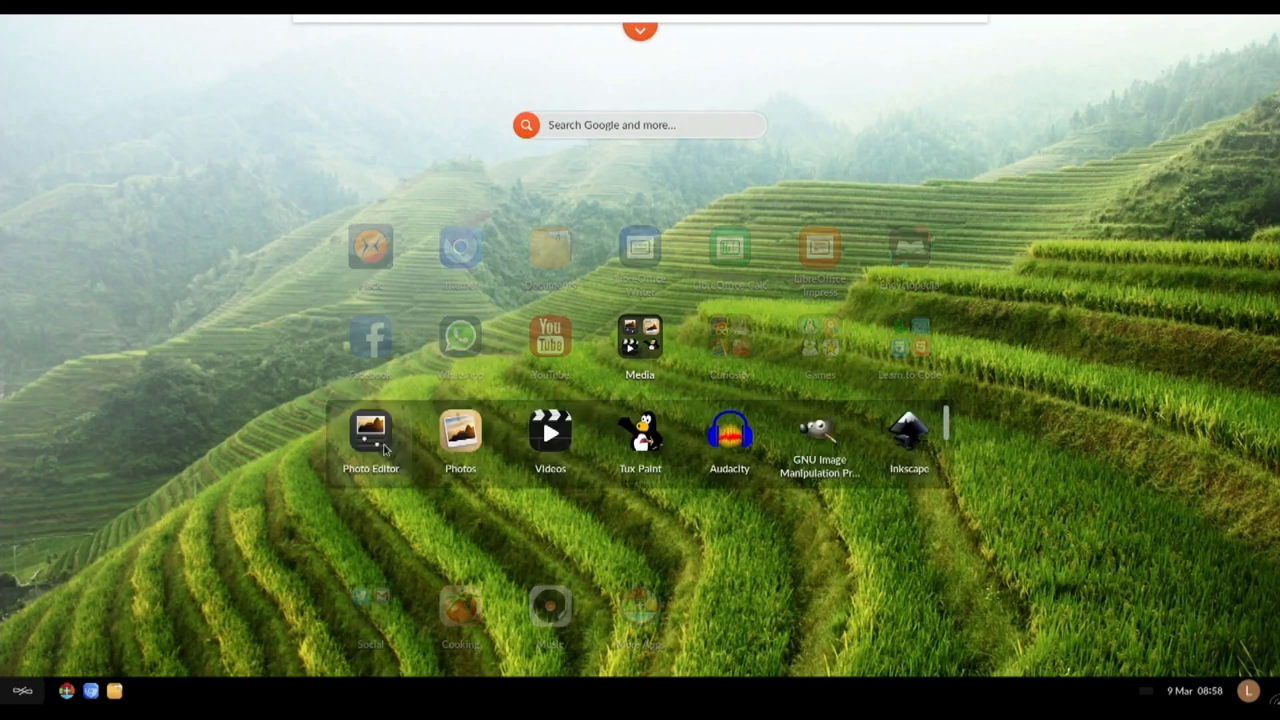
pyautogui.moveTo(550, 432)
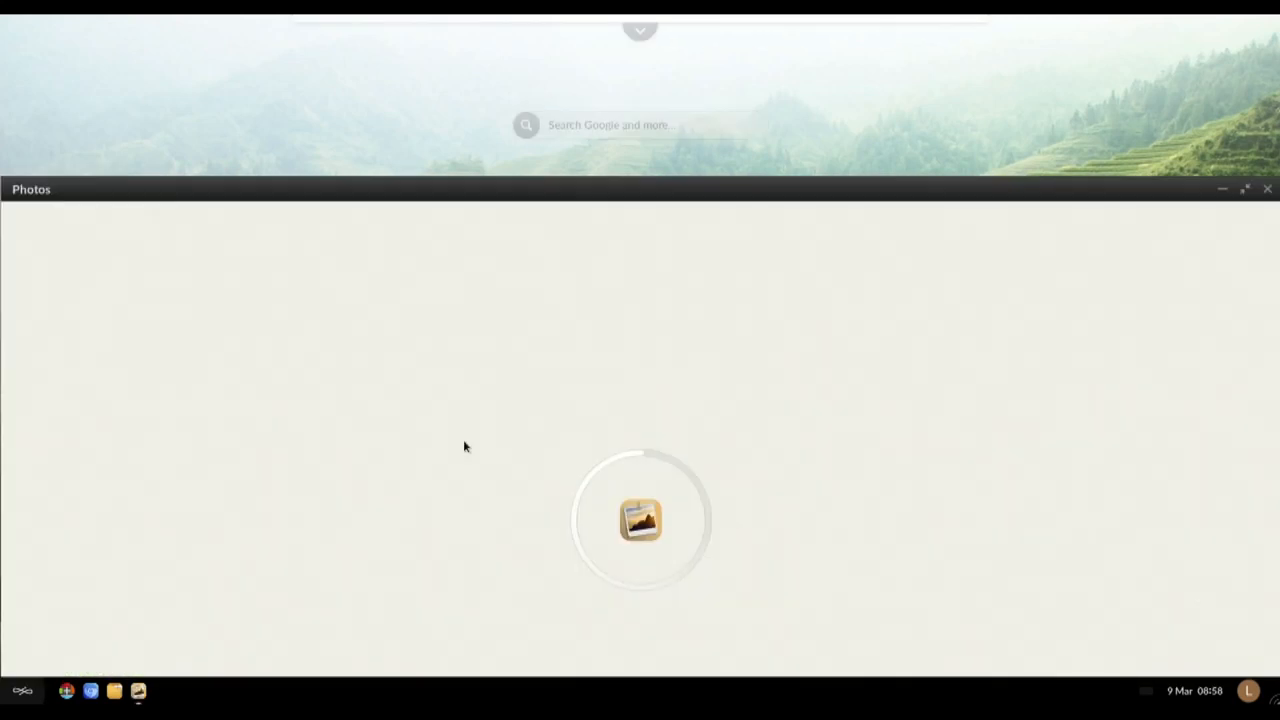
# Step: Dismiss Shotwell's welcome message and the empty Import Complete notice
pyautogui.click(1244, 188)
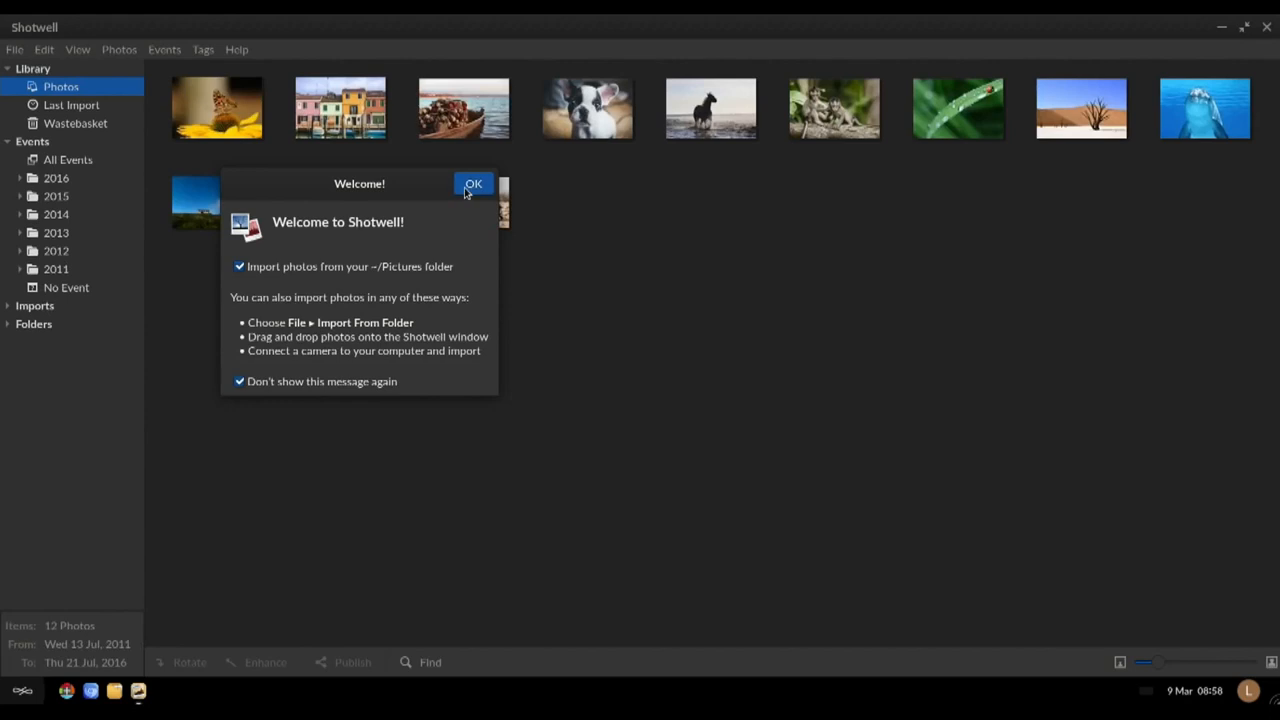
pyautogui.click(472, 184)
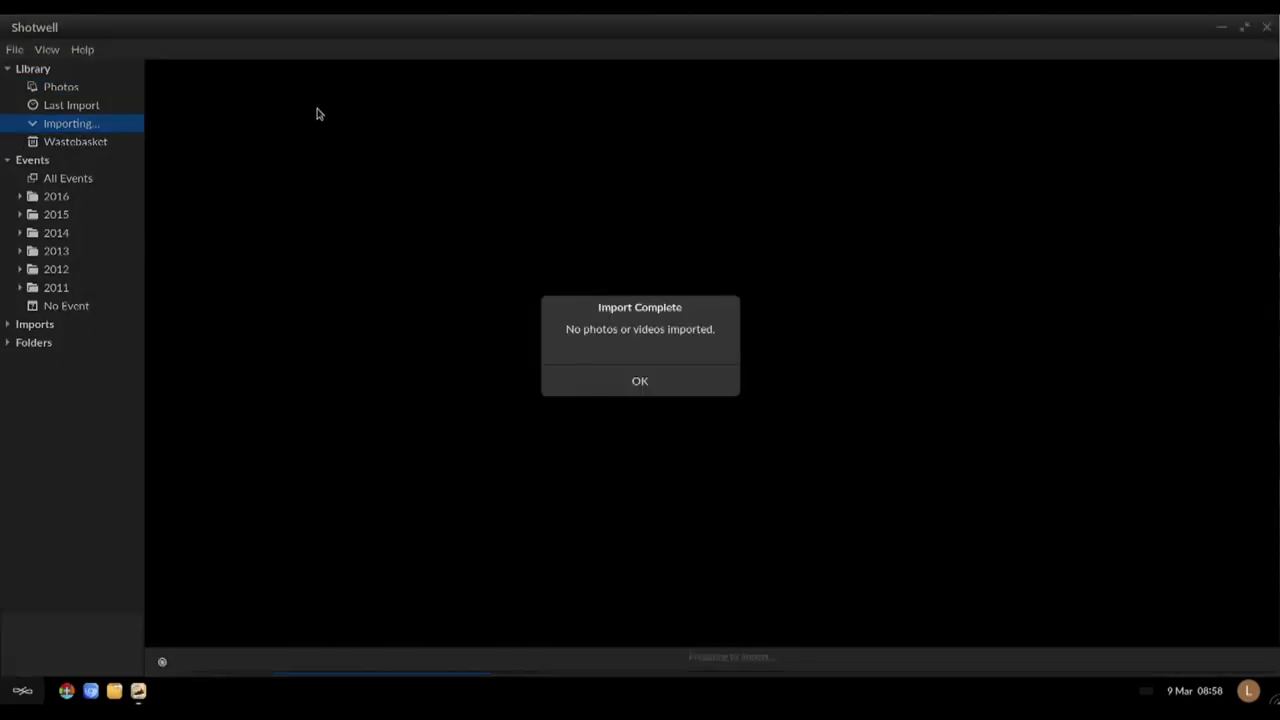
pyautogui.moveTo(170, 264)
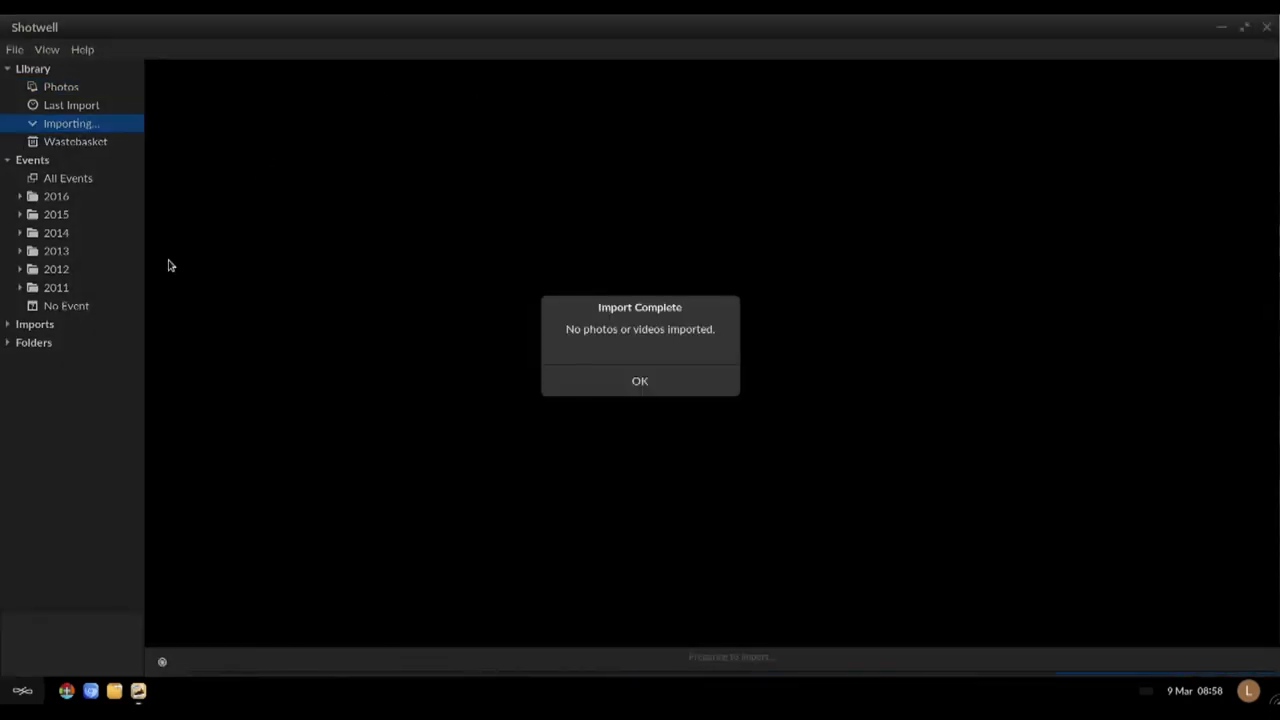
pyautogui.click(640, 380)
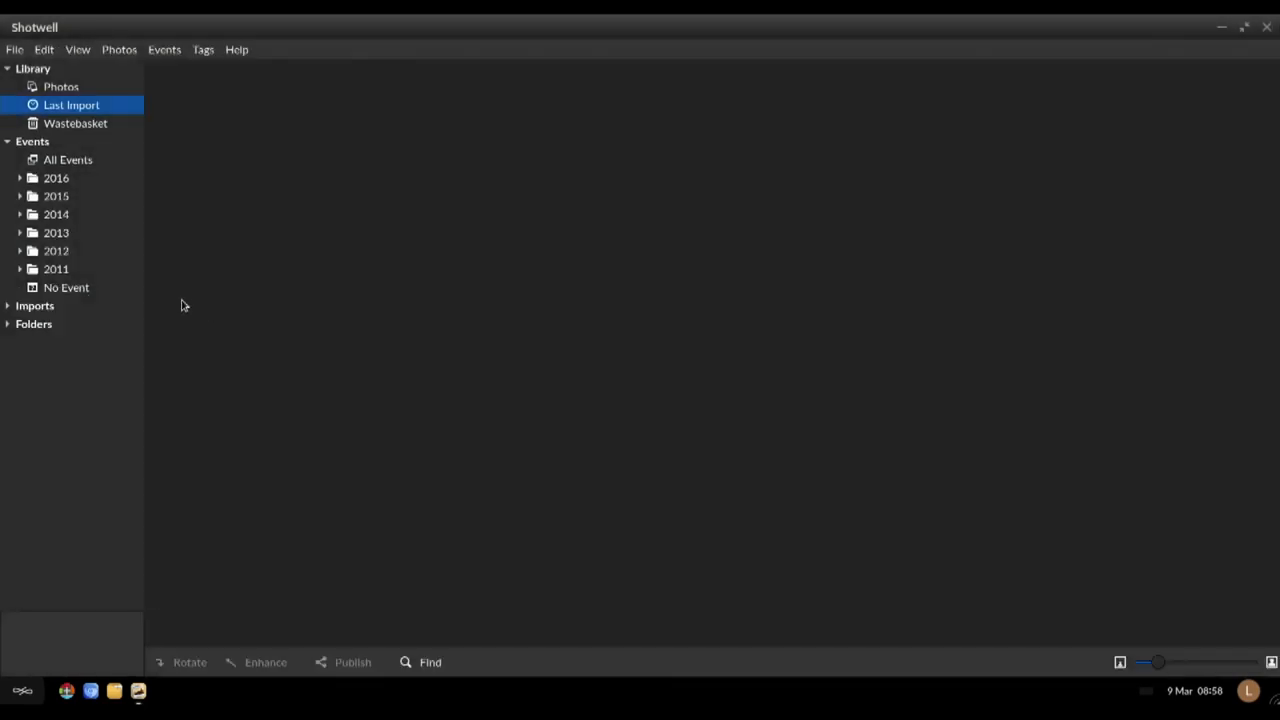
# Step: Browse the 2013–2016 event years and select the Wed 6 Jan 2016 event
pyautogui.click(56, 268)
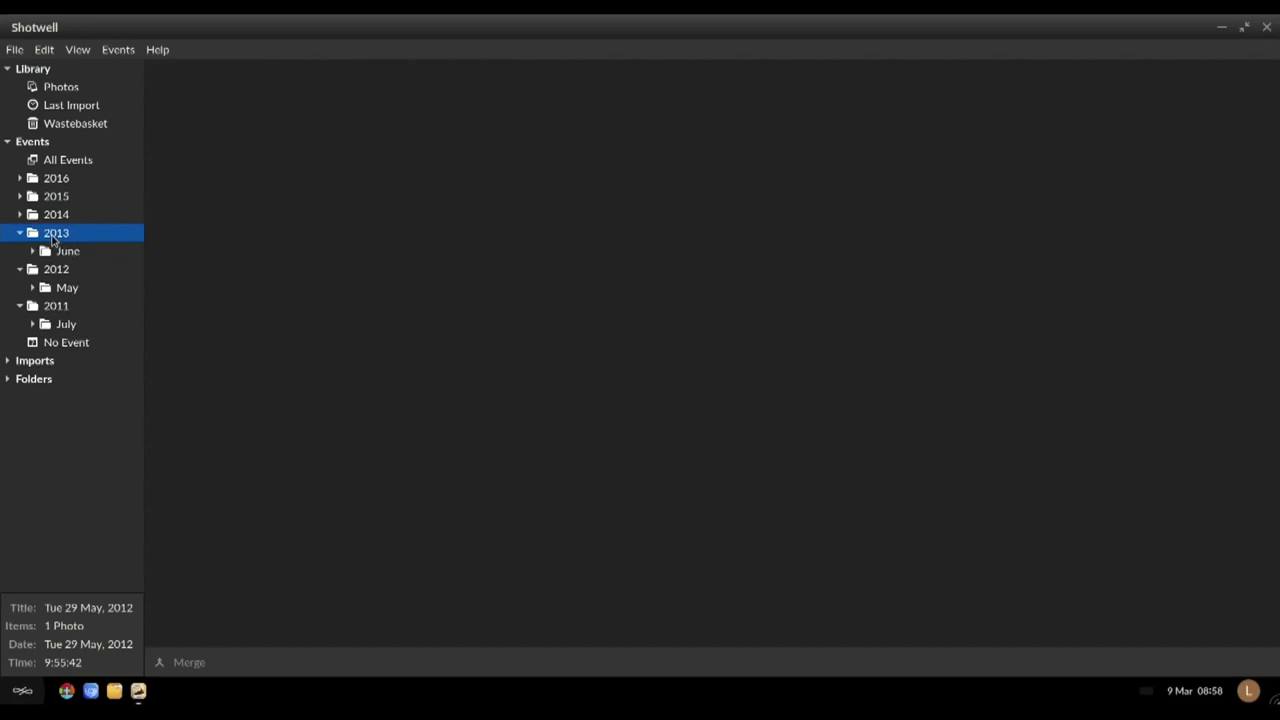
pyautogui.click(56, 214)
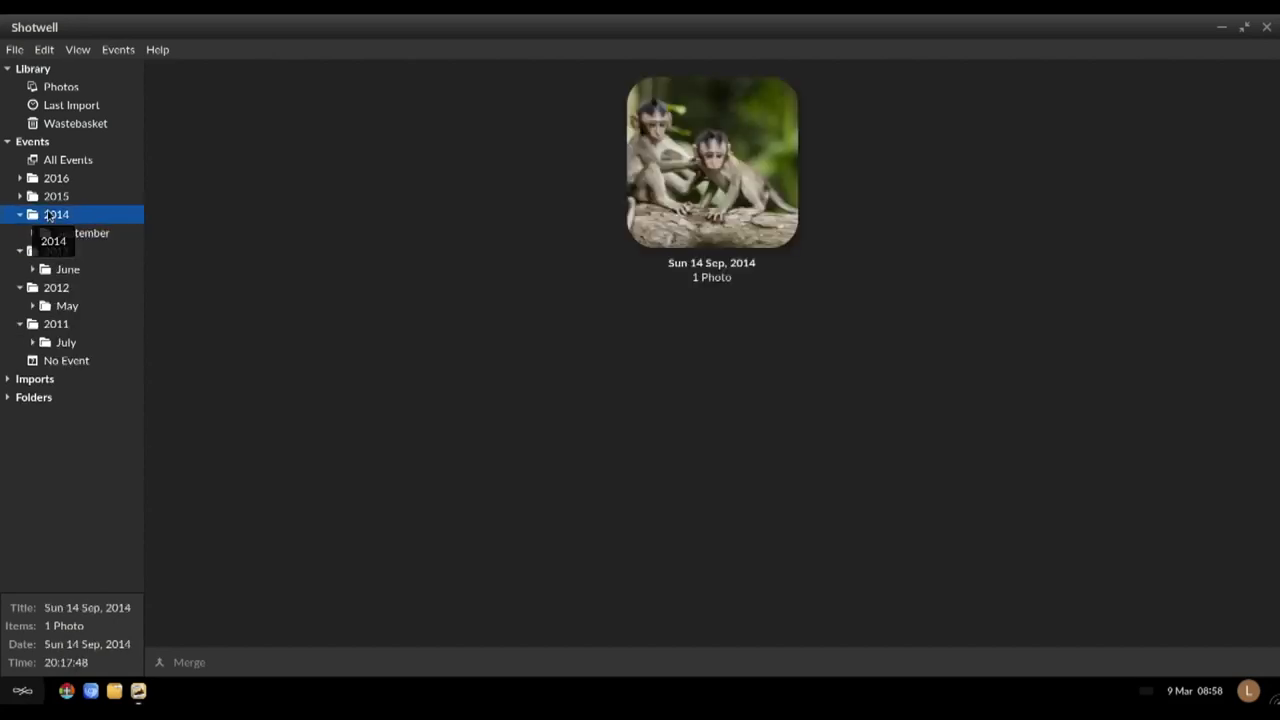
pyautogui.click(56, 196)
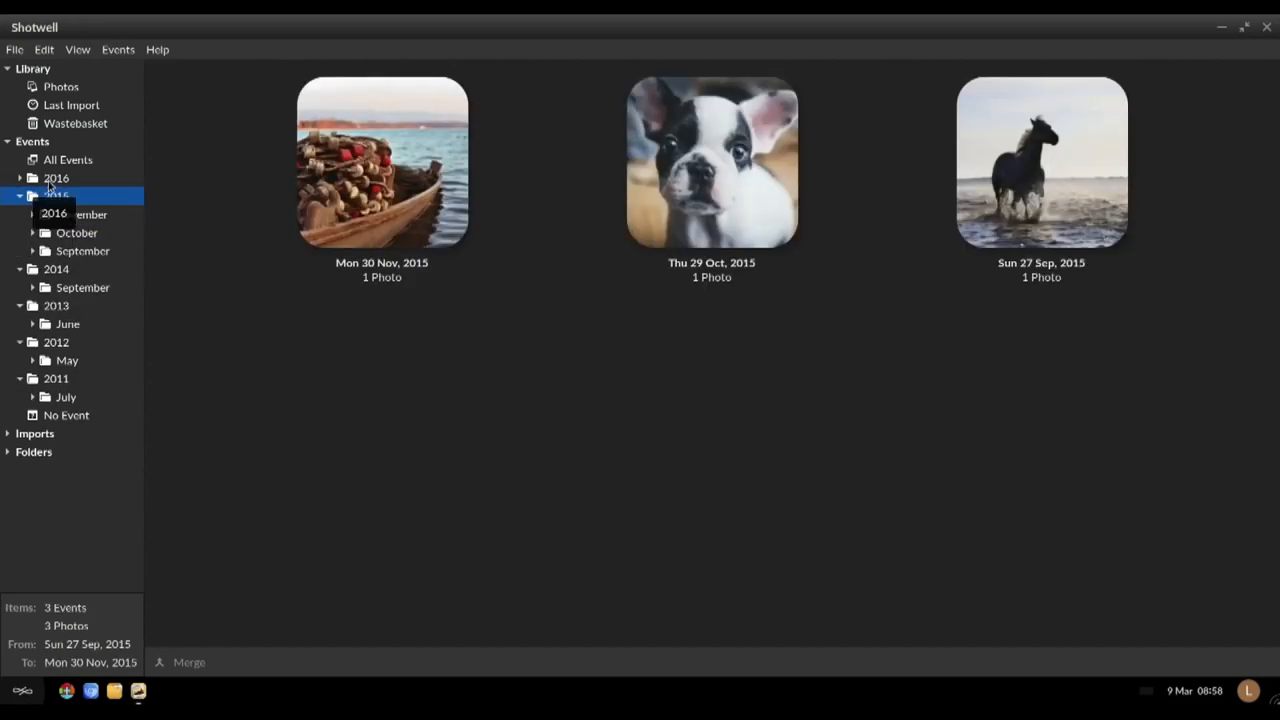
pyautogui.click(56, 178)
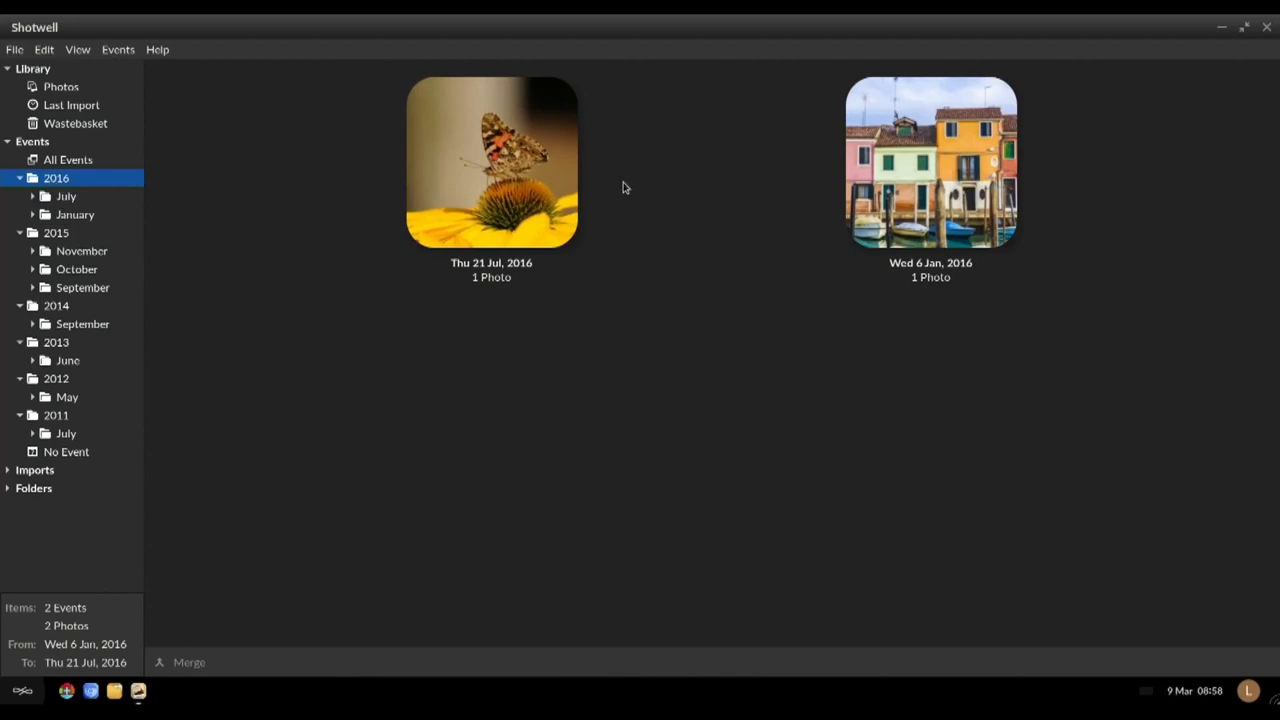
pyautogui.click(930, 162)
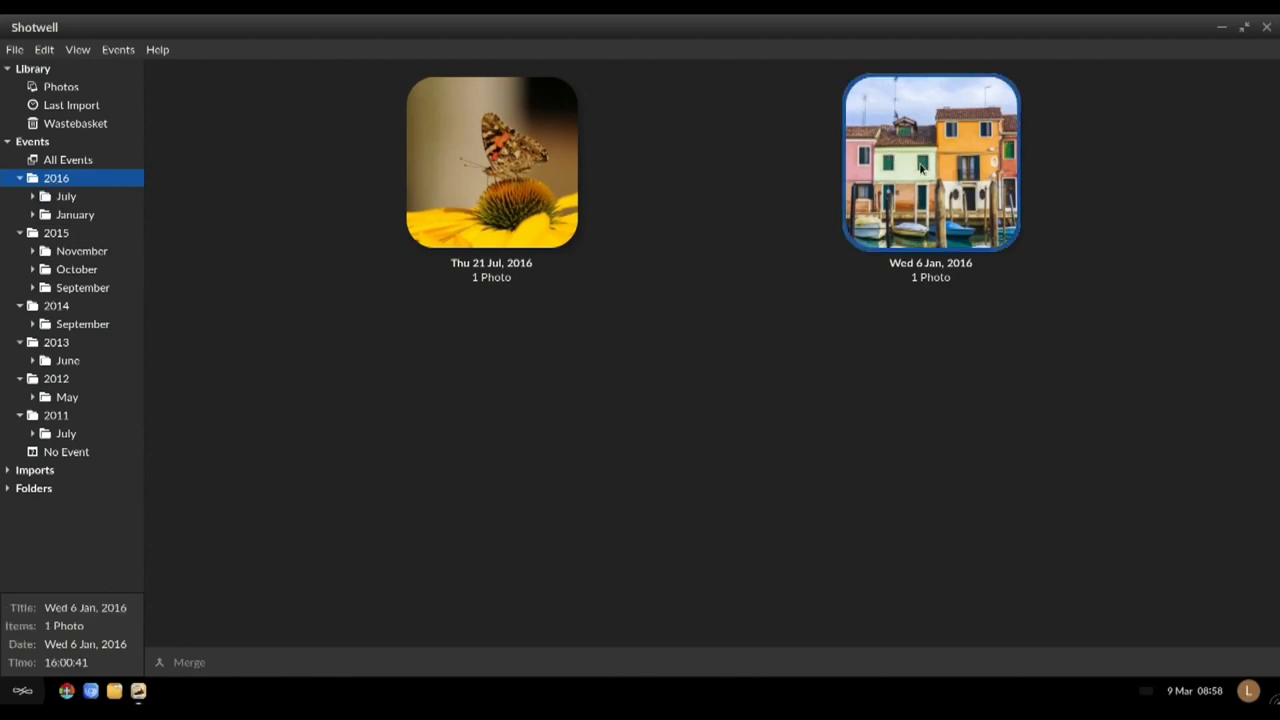
pyautogui.moveTo(904, 180)
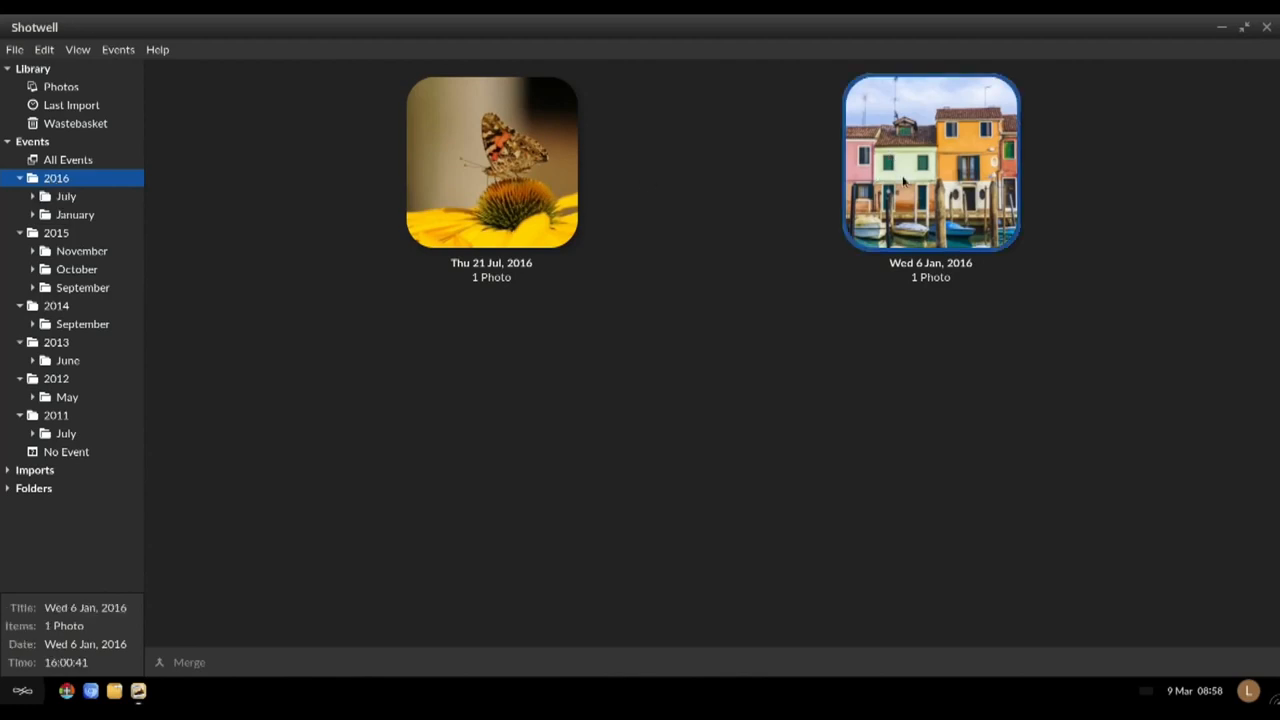
# Step: Open the Wed 6 Jan 2016 event, enlarge the colourful-houses thumbnail and list the photo's available actions
pyautogui.doubleClick(928, 162)
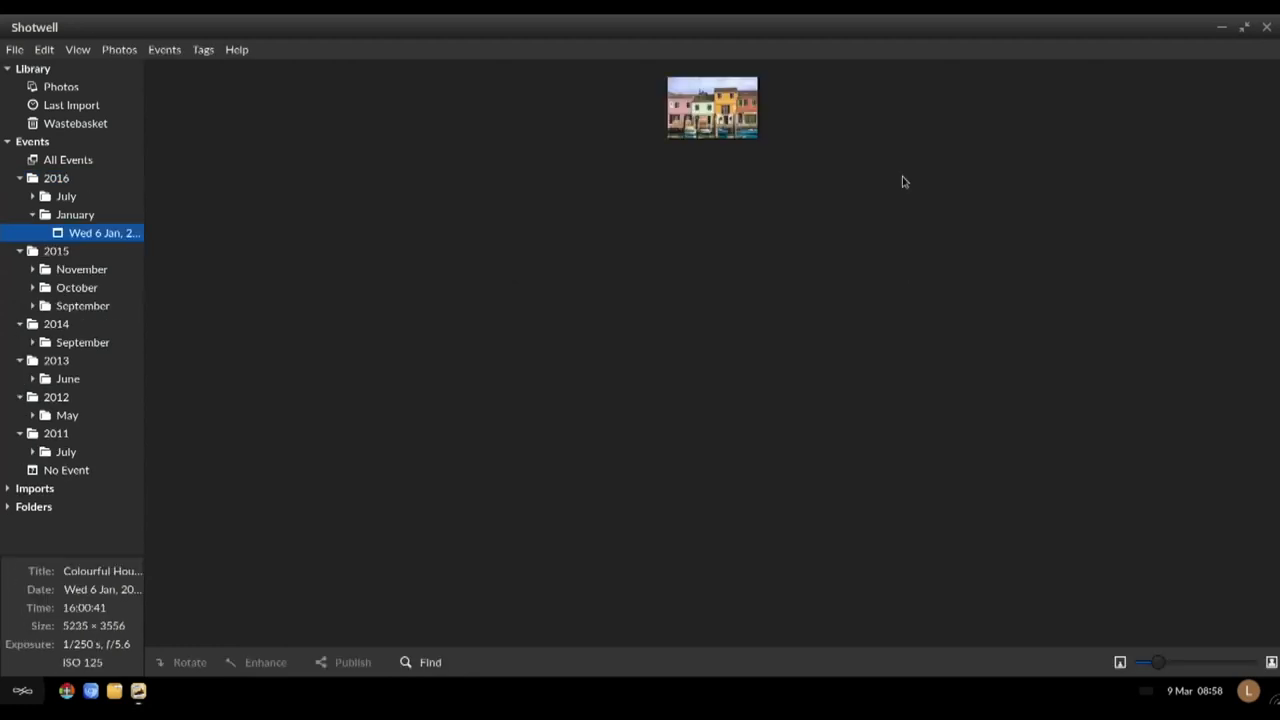
pyautogui.click(712, 108)
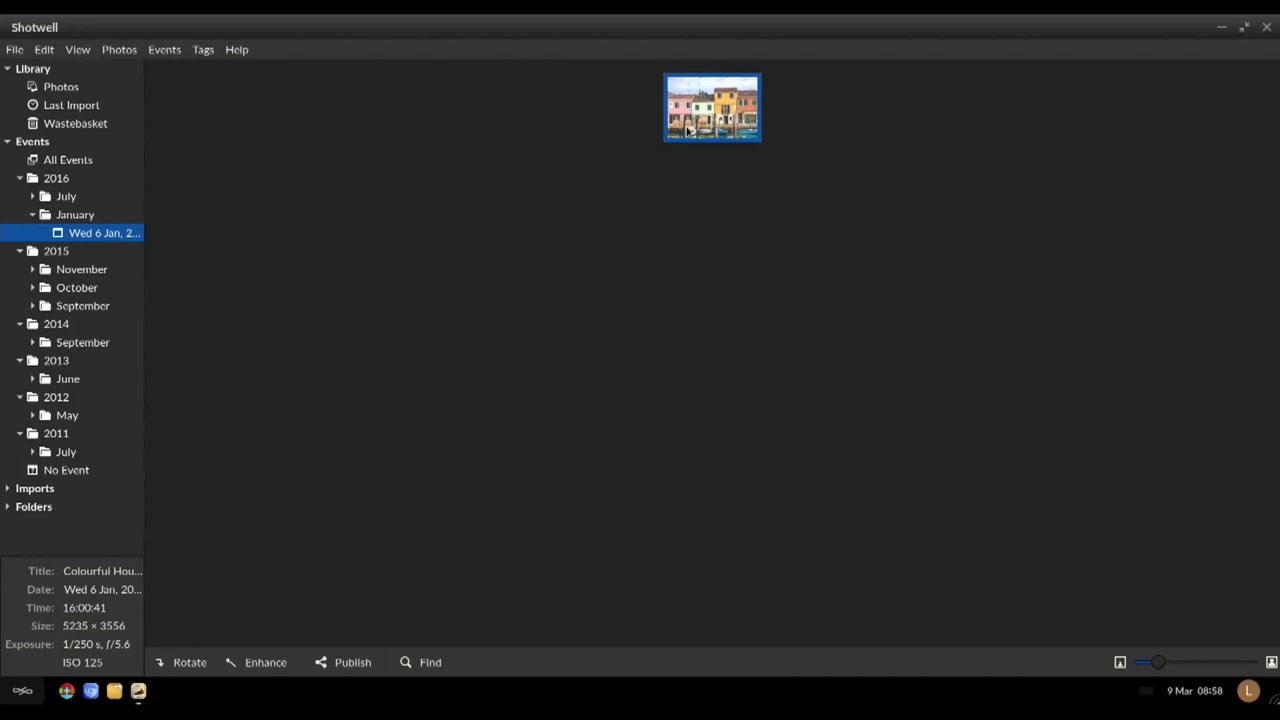
pyautogui.moveTo(1156, 662); pyautogui.dragTo(1200, 662)
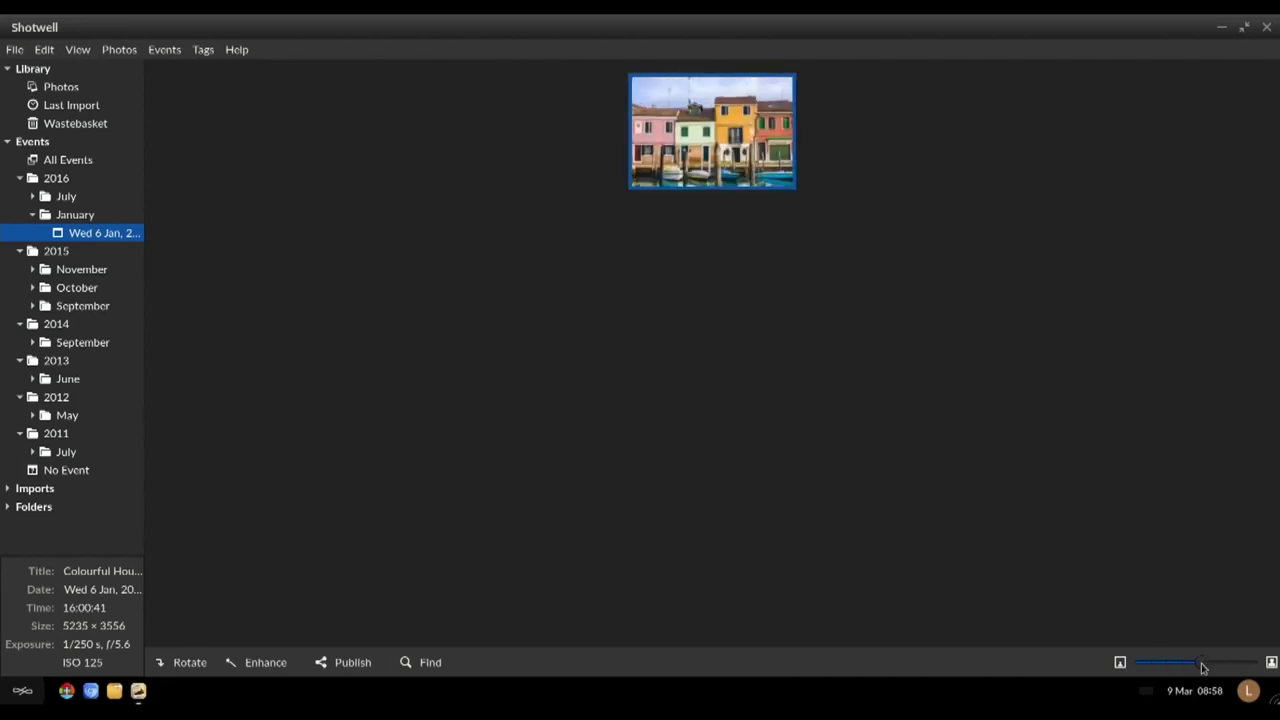
pyautogui.moveTo(1204, 664); pyautogui.dragTo(1244, 664)
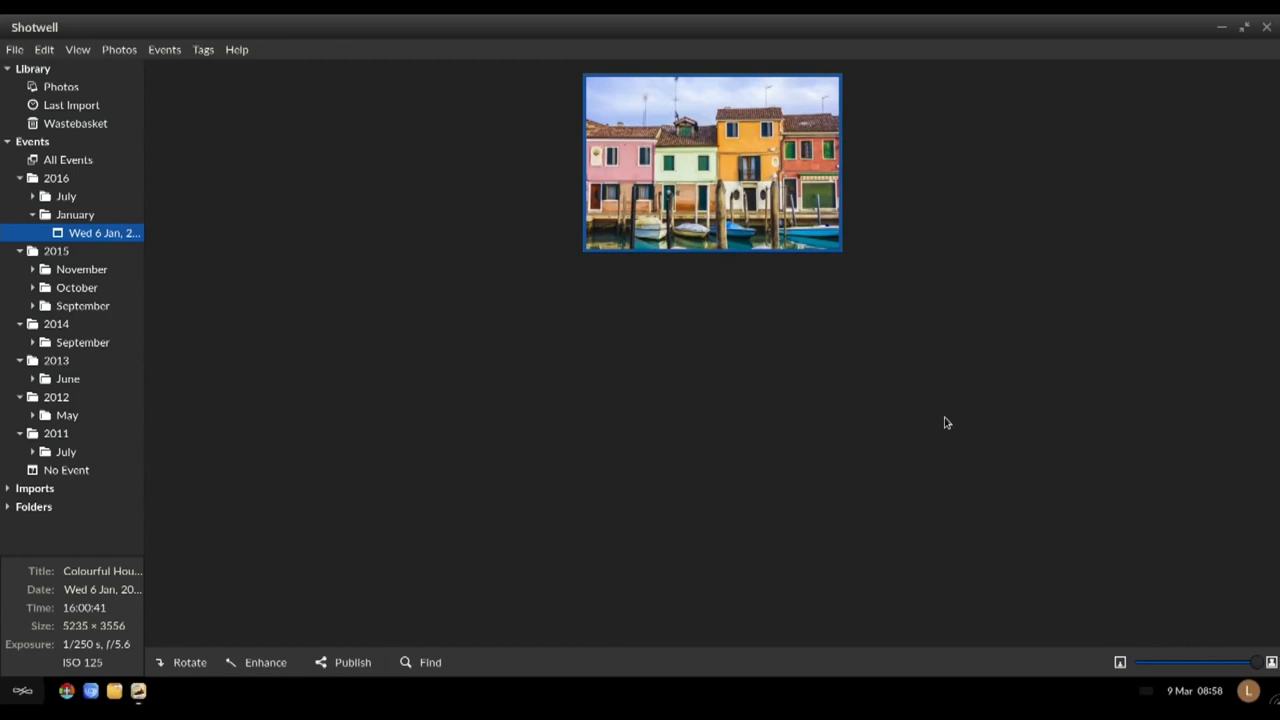
pyautogui.rightClick(712, 164)
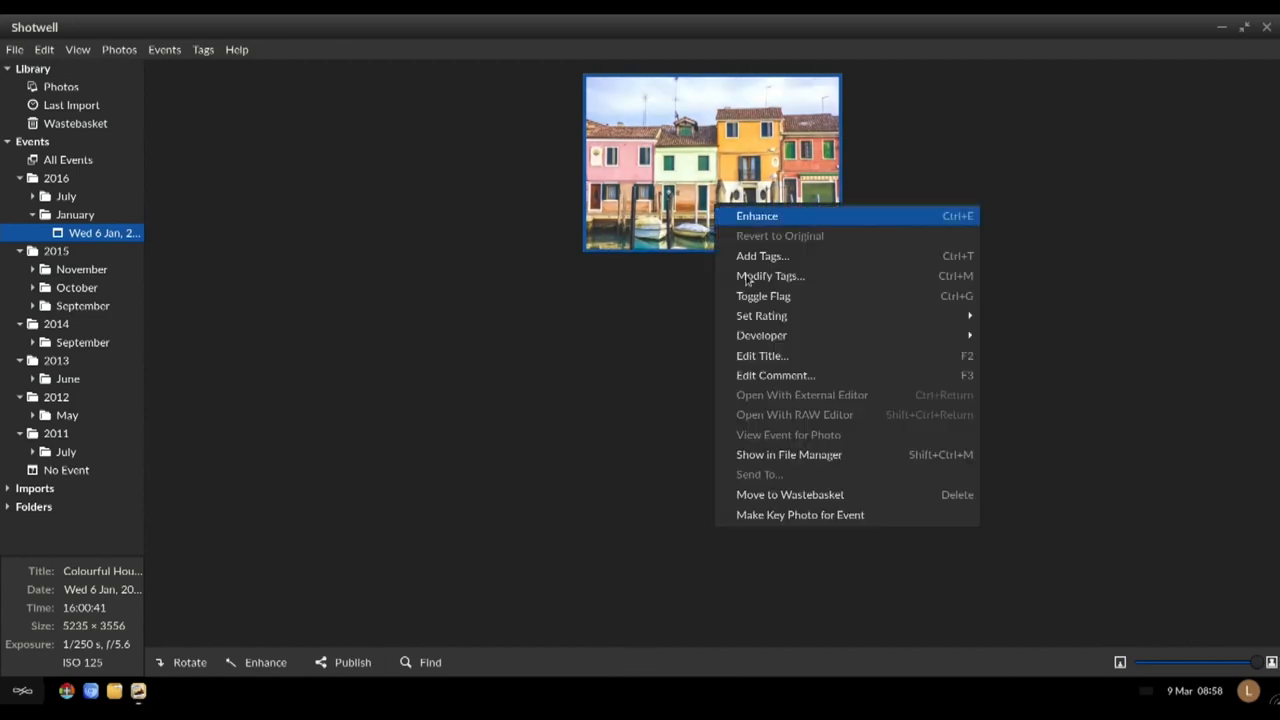
pyautogui.moveTo(776, 376)
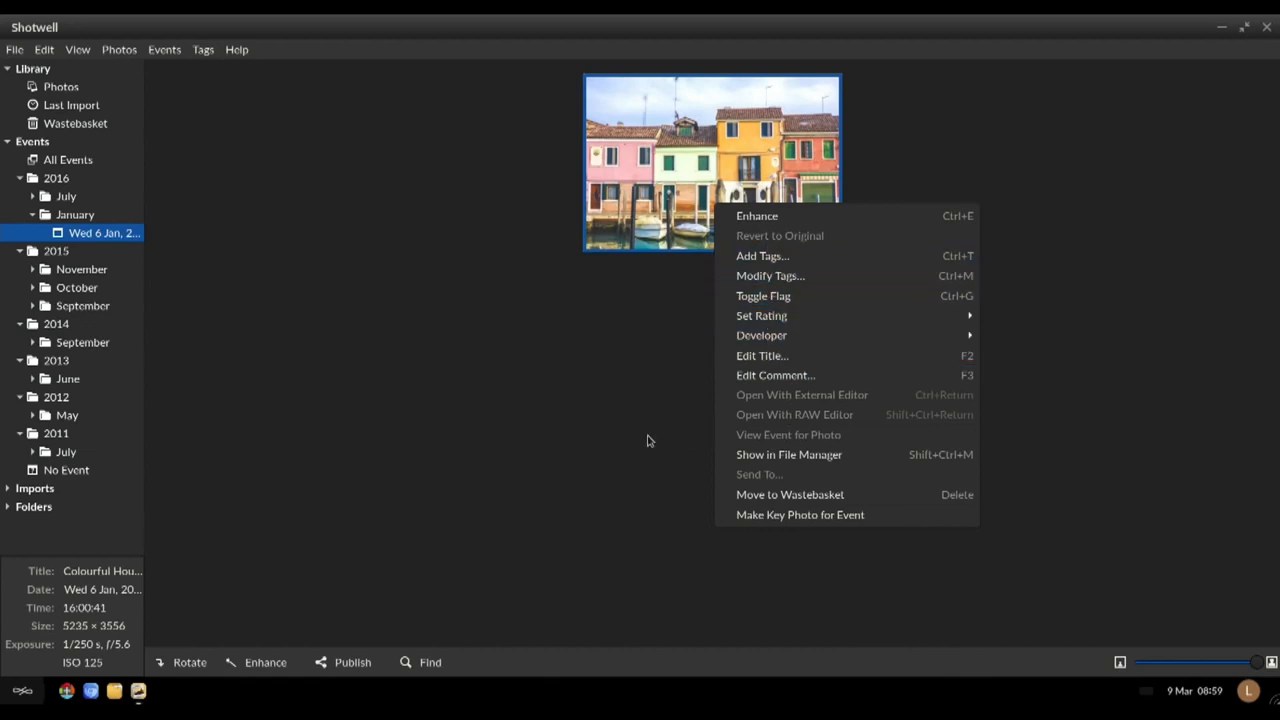
pyautogui.moveTo(152, 572)
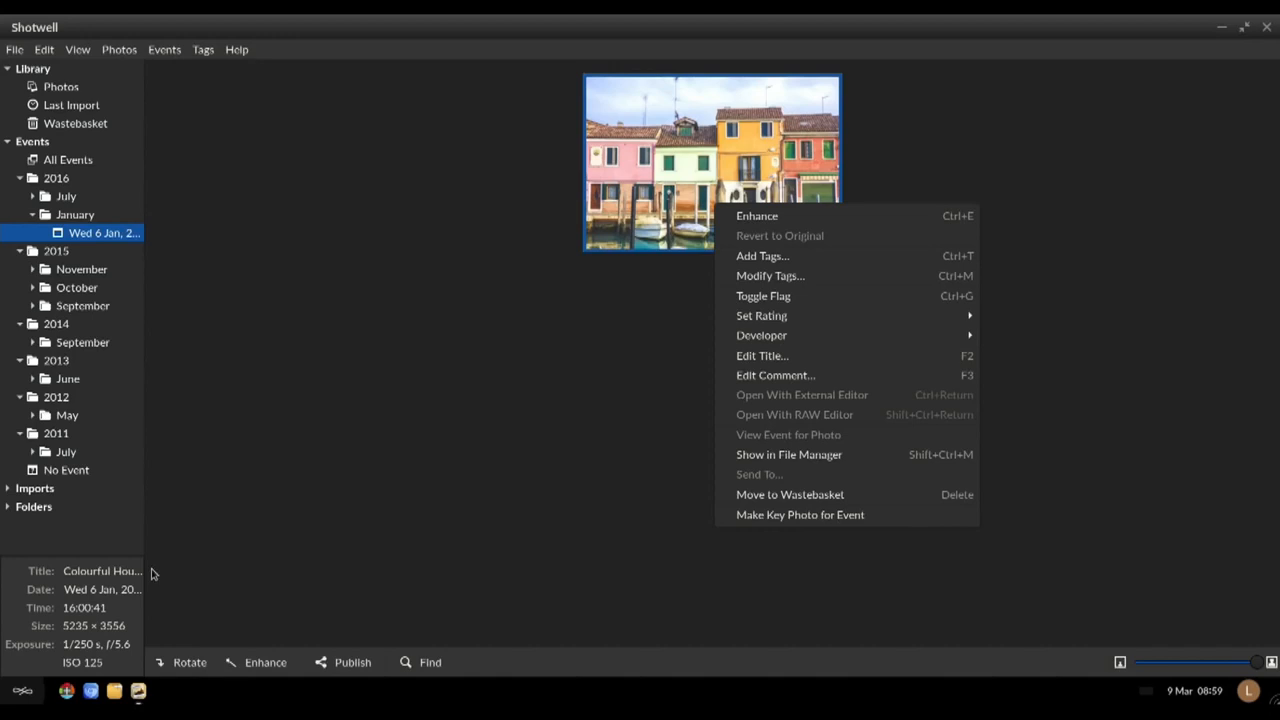
pyautogui.moveTo(78, 624)
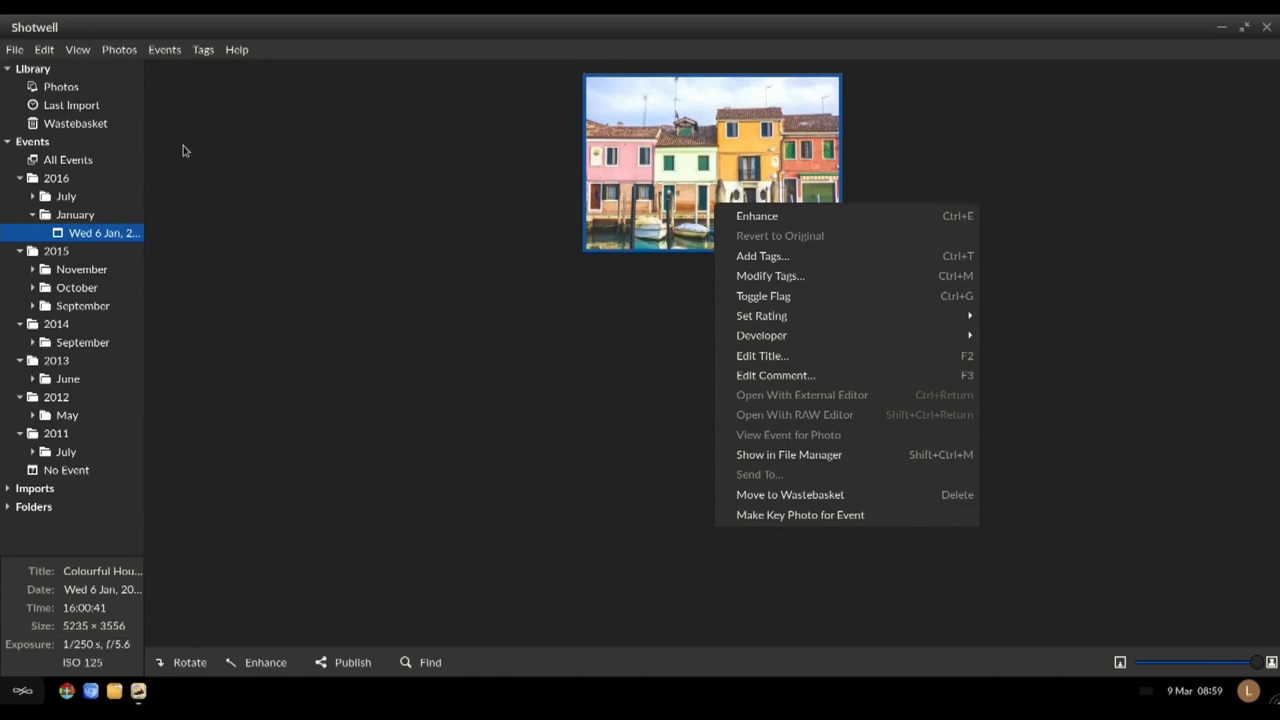
# Step: Adjust the colourful-houses photo to exposure 7, contrast 2 and shadows 11, and apply the changes
pyautogui.click(76, 48)
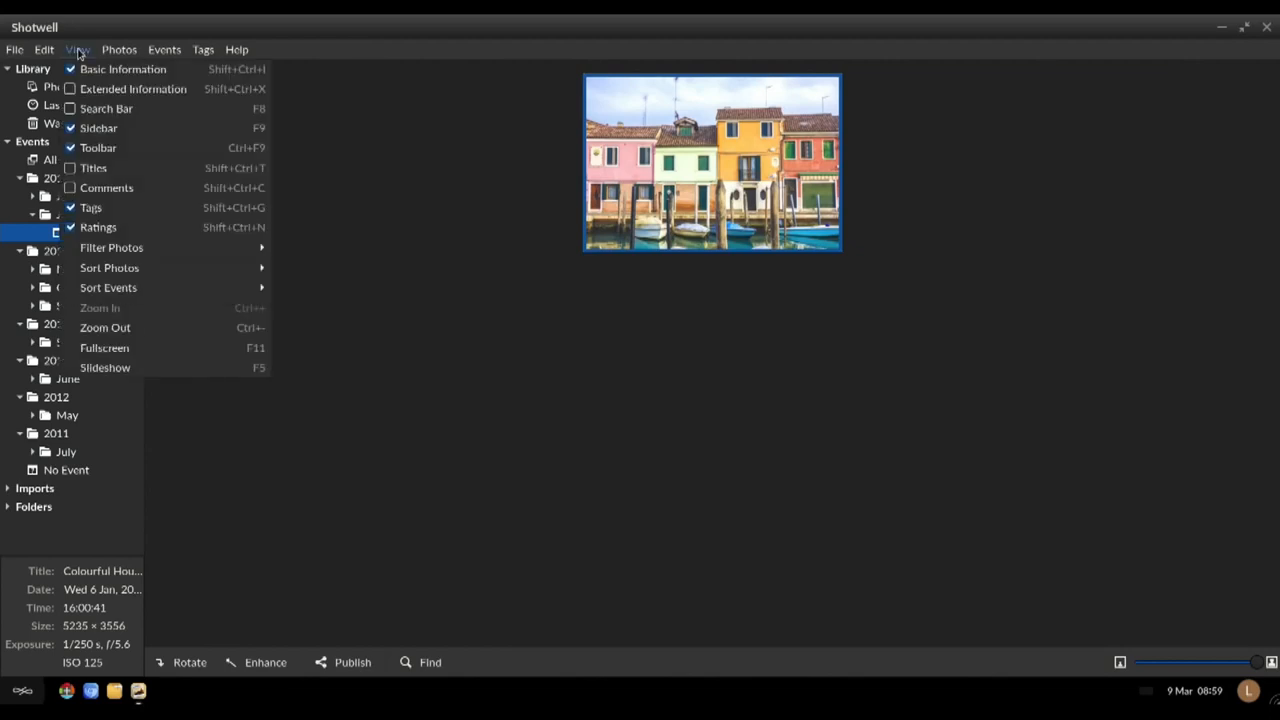
pyautogui.moveTo(120, 344)
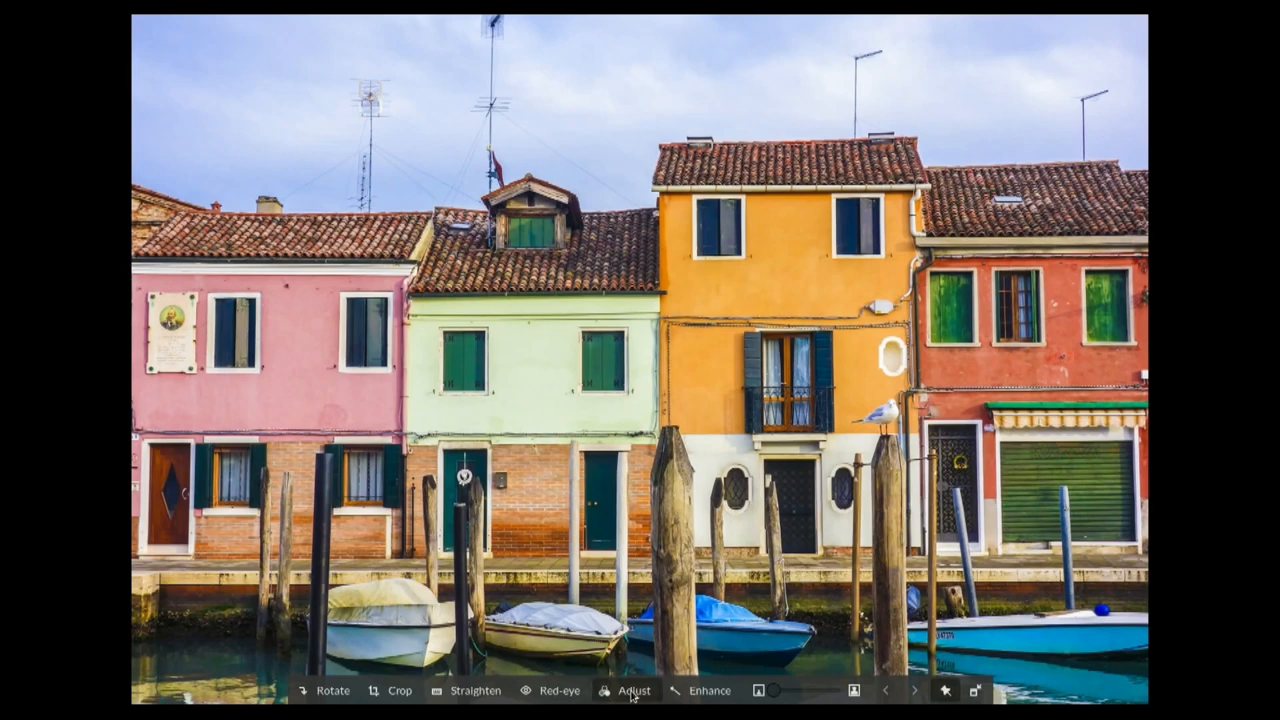
pyautogui.click(634, 690)
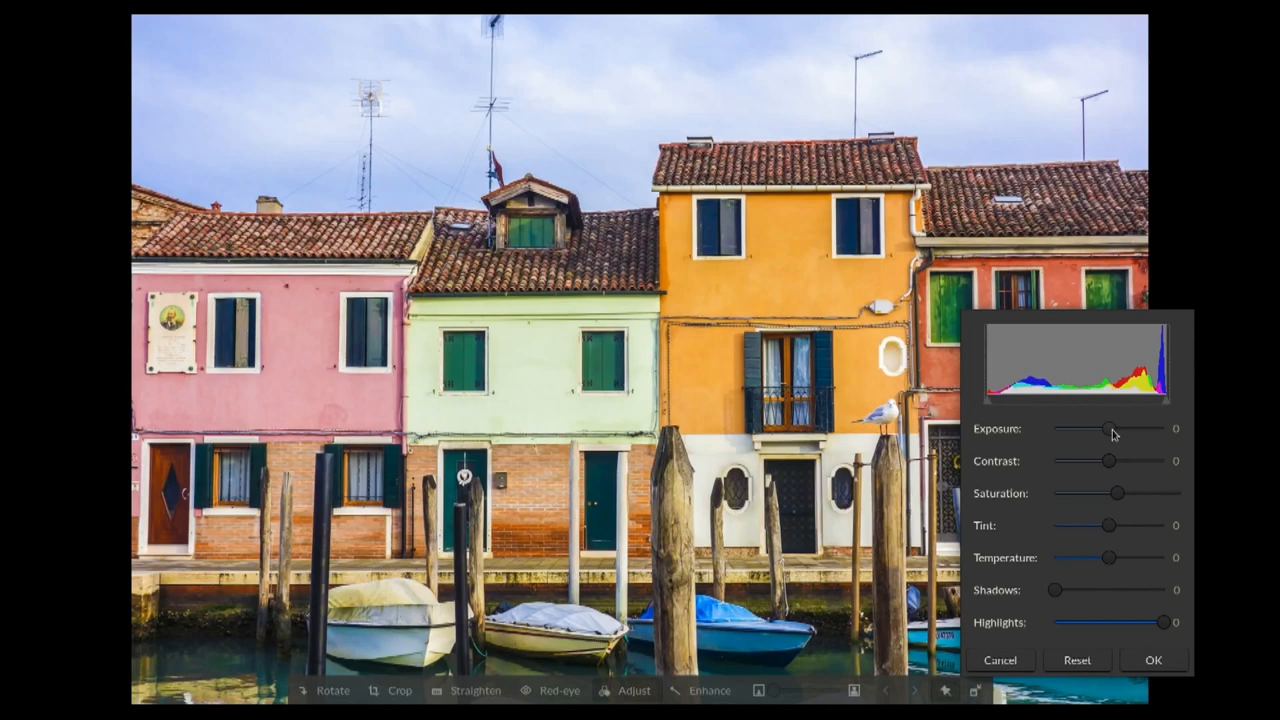
pyautogui.moveTo(1108, 428); pyautogui.dragTo(1130, 428)
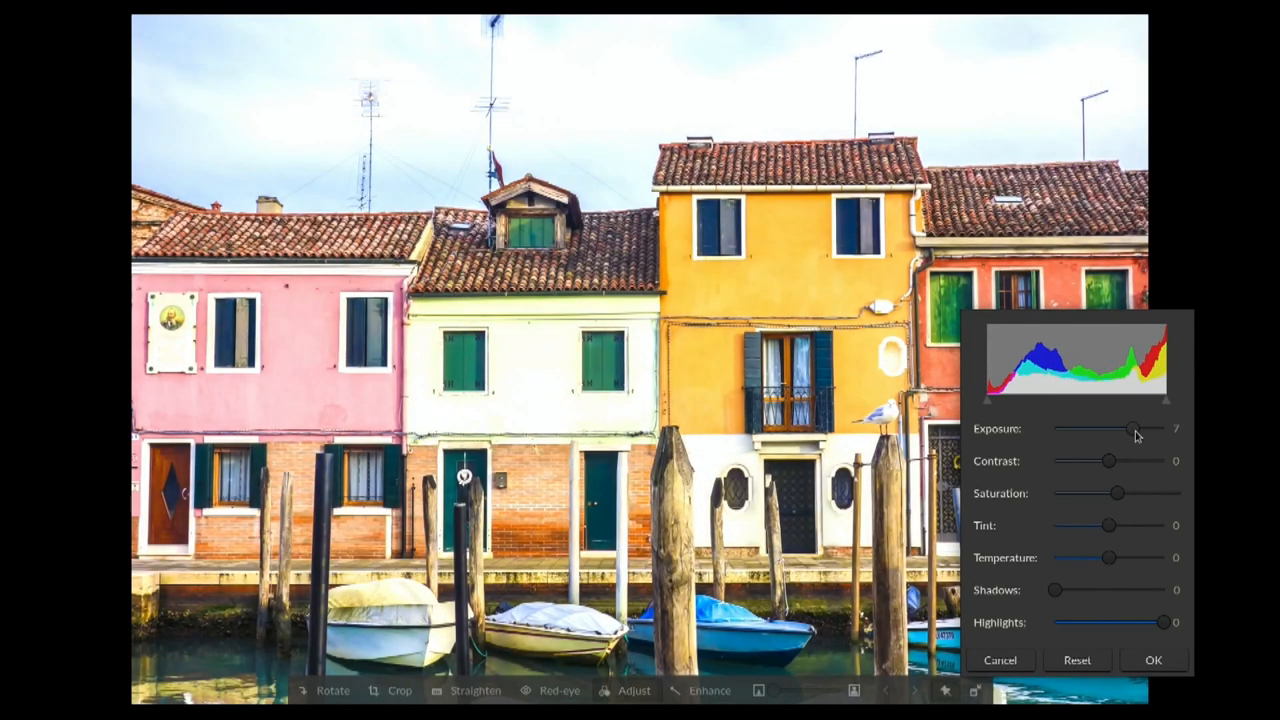
pyautogui.moveTo(1108, 460); pyautogui.dragTo(1100, 460)
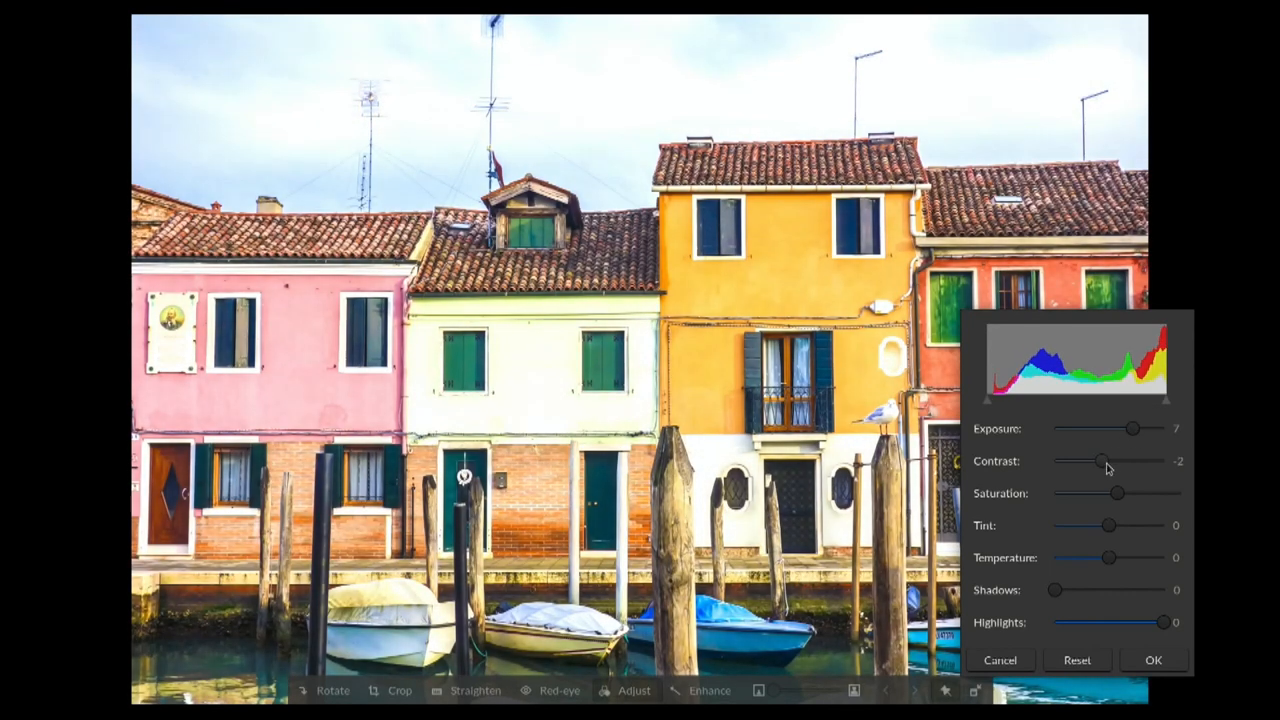
pyautogui.moveTo(1108, 524); pyautogui.dragTo(1116, 524)
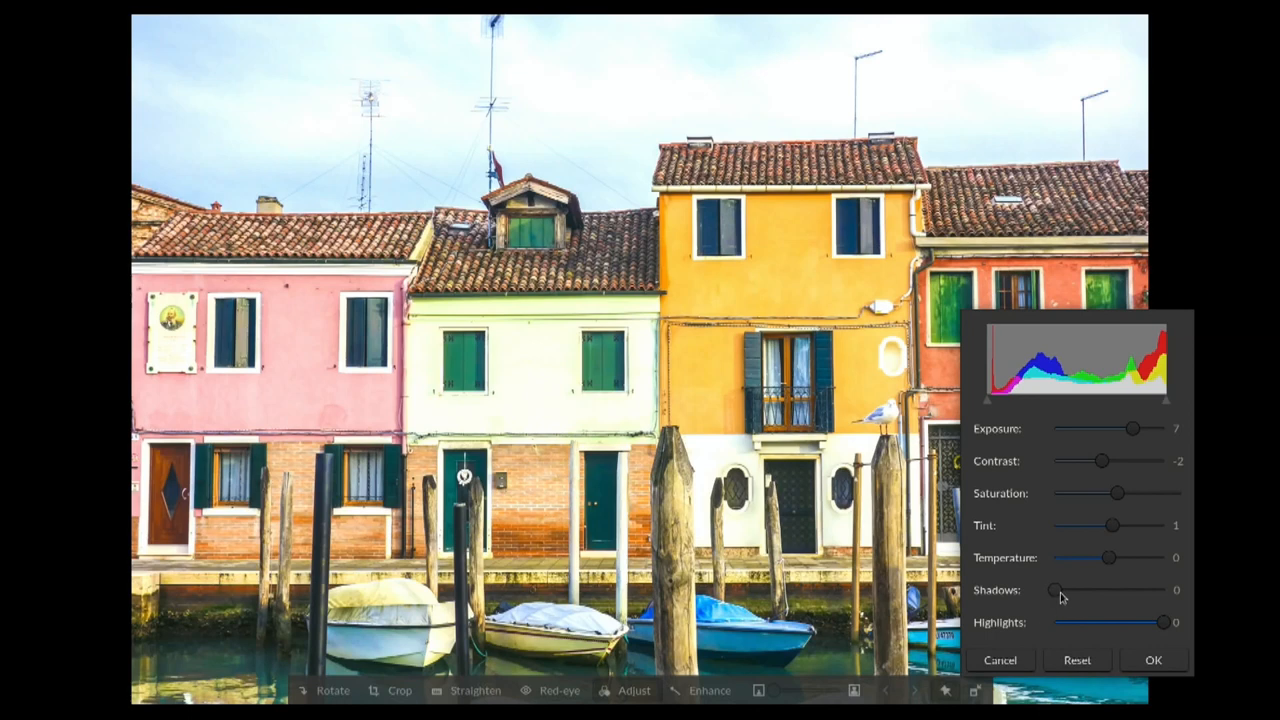
pyautogui.moveTo(1056, 590); pyautogui.dragTo(1090, 590)
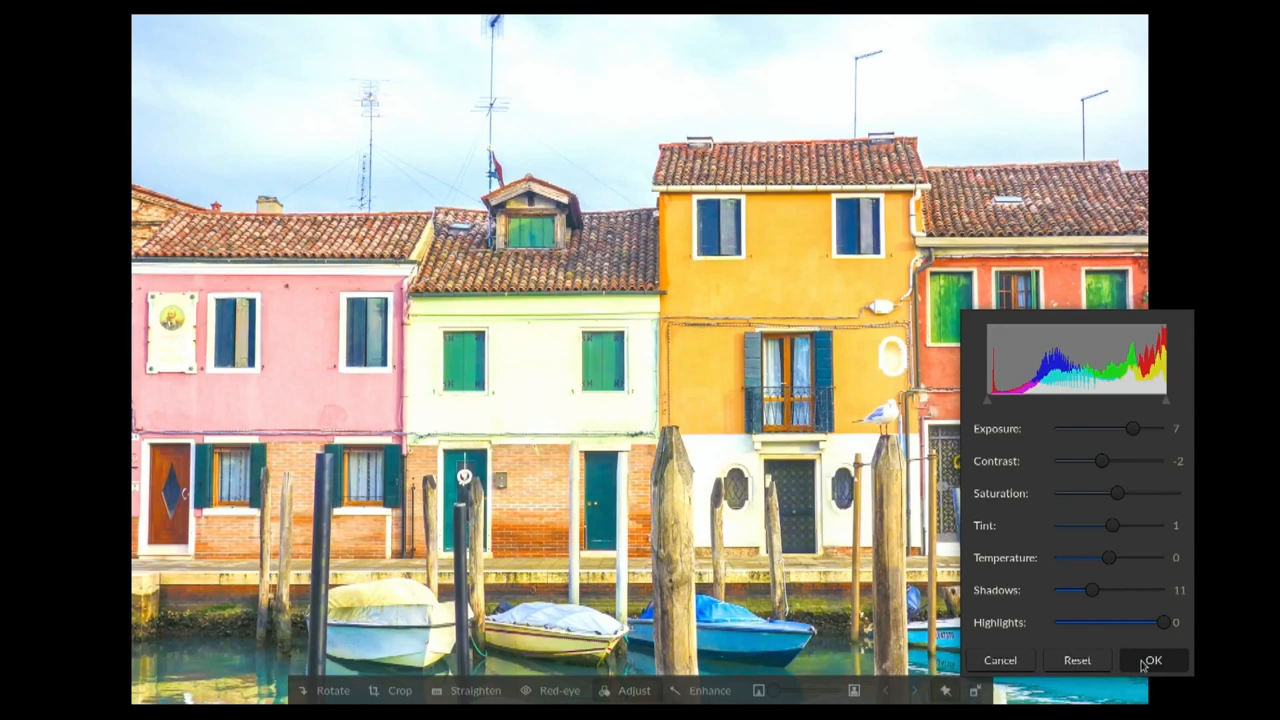
pyautogui.click(1152, 660)
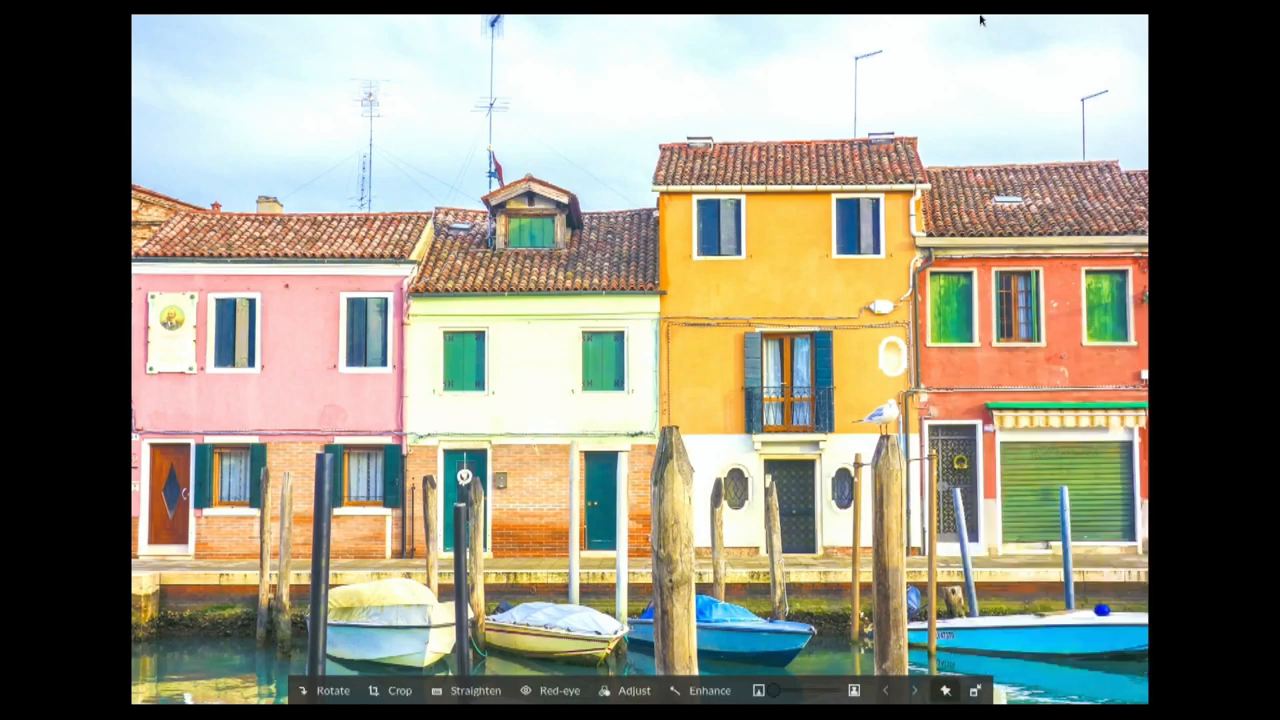
pyautogui.moveTo(488, 460)
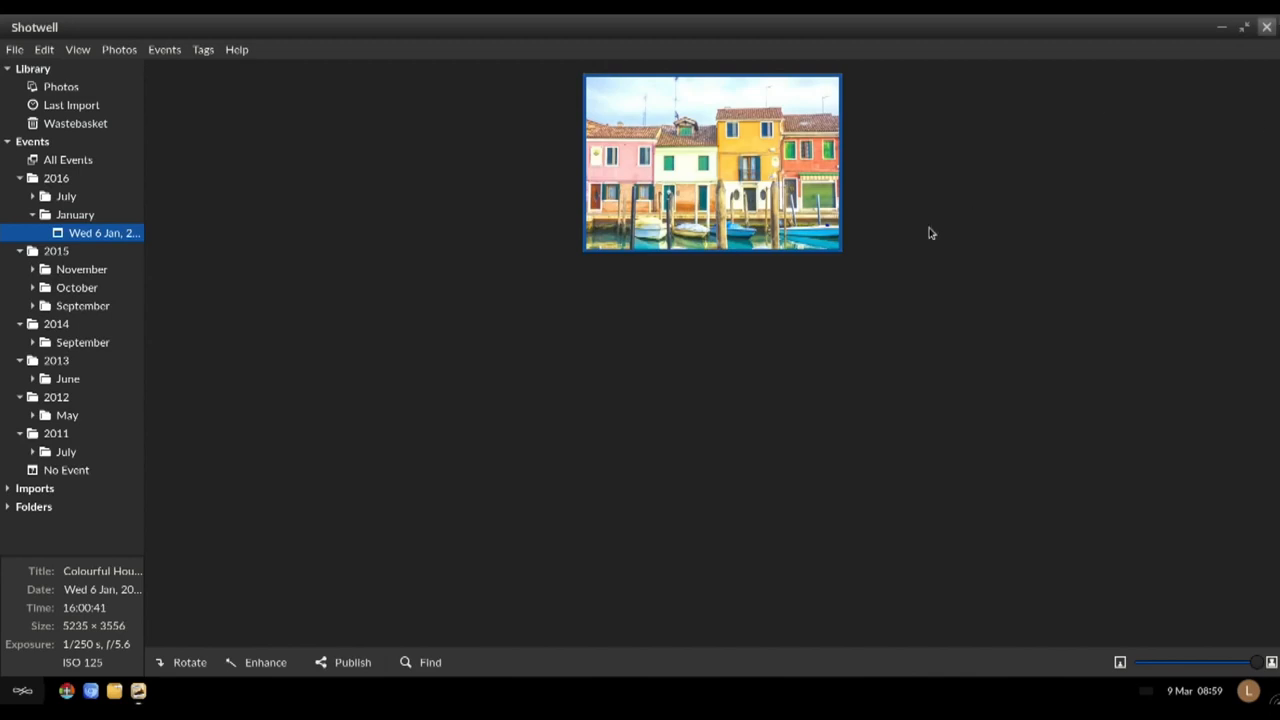
pyautogui.moveTo(316, 180)
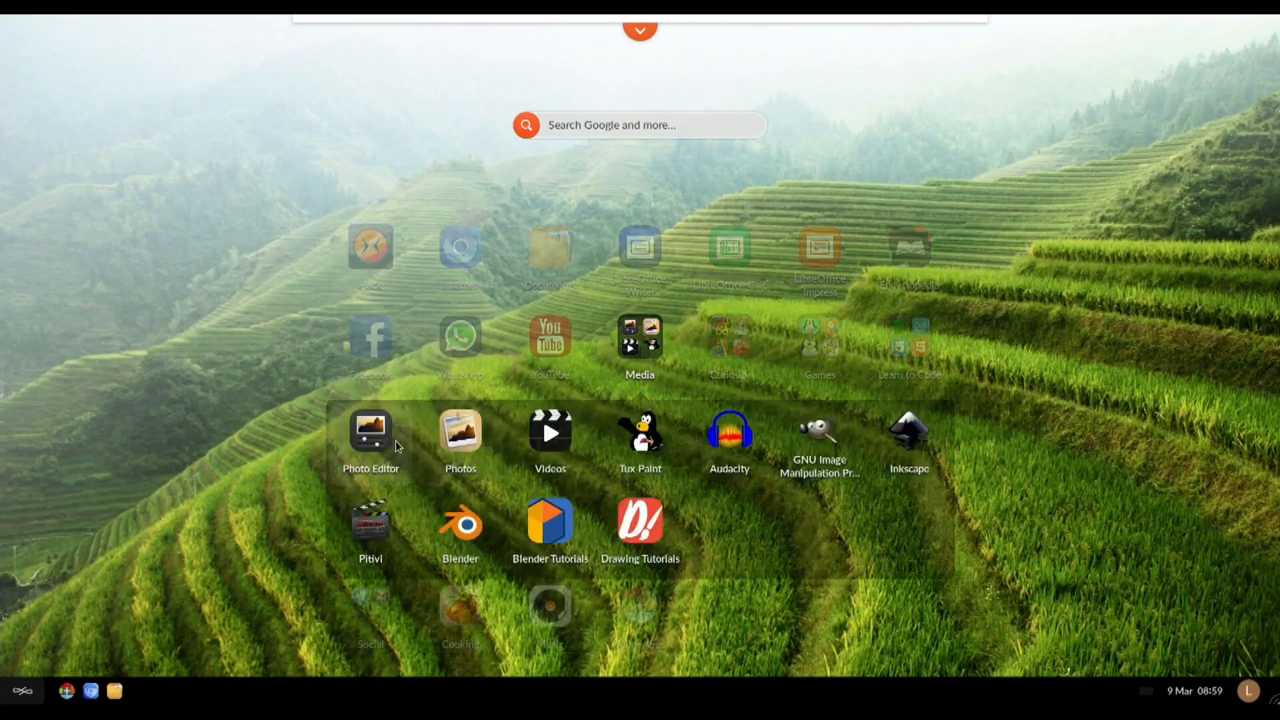
pyautogui.moveTo(460, 436)
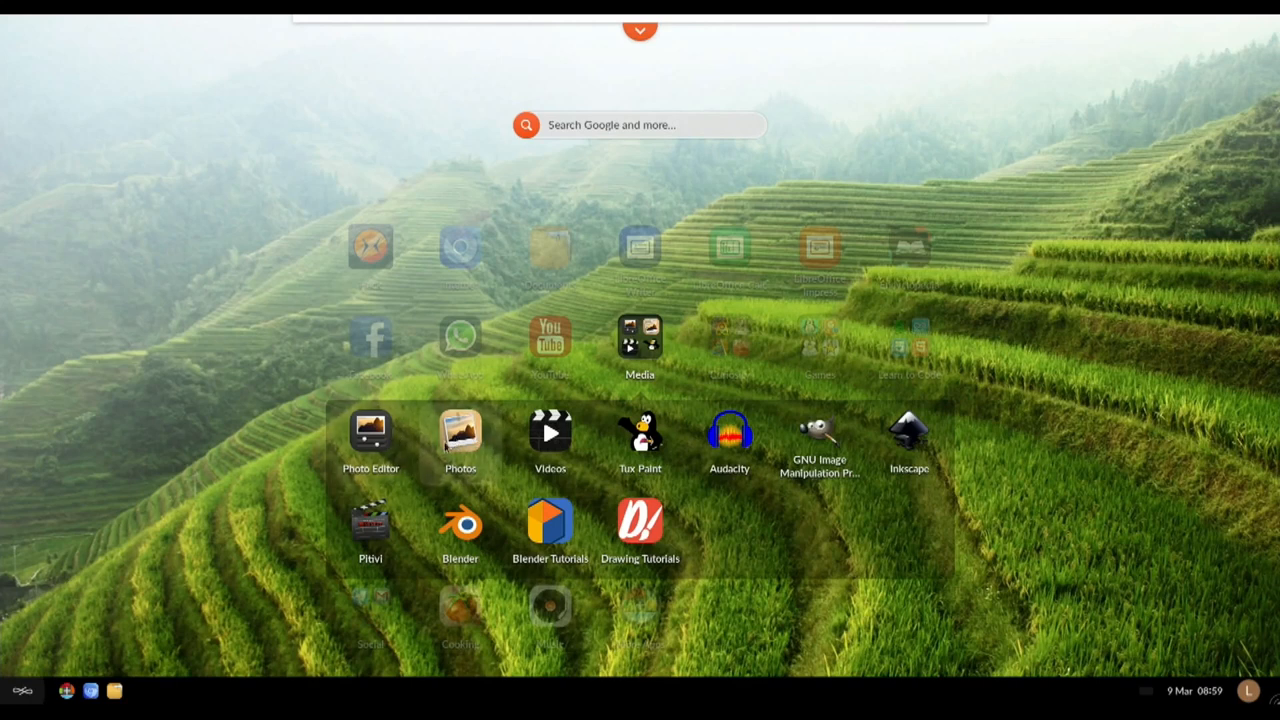
# Step: Start Photo Editor, browse the empty Pictures, Home and Downloads folders for an image, then cancel
pyautogui.click(370, 432)
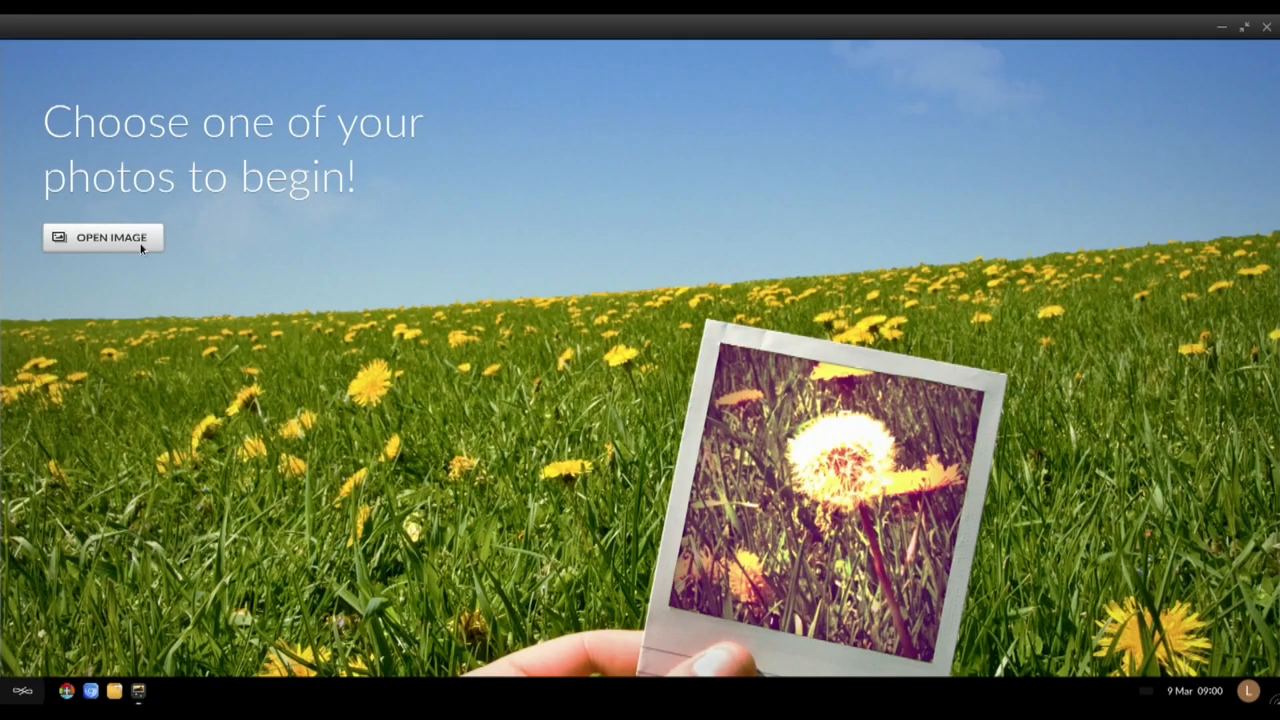
pyautogui.click(102, 236)
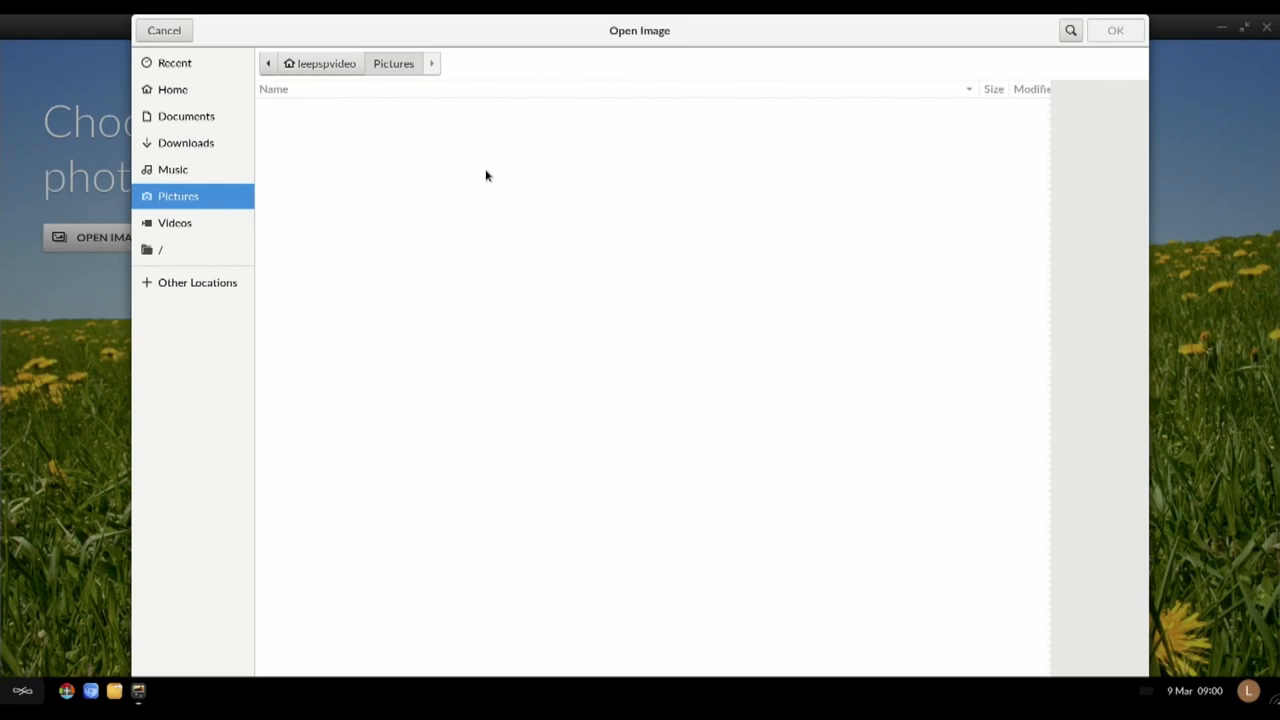
pyautogui.moveTo(780, 210)
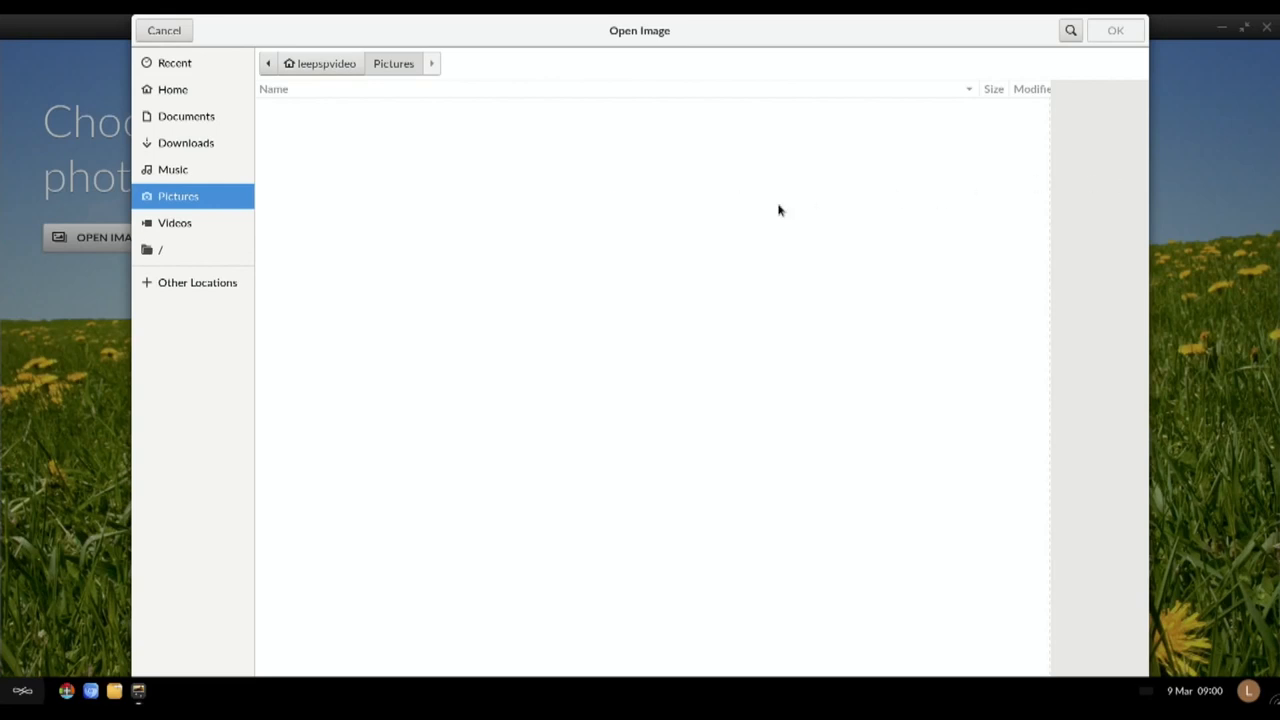
pyautogui.moveTo(450, 216)
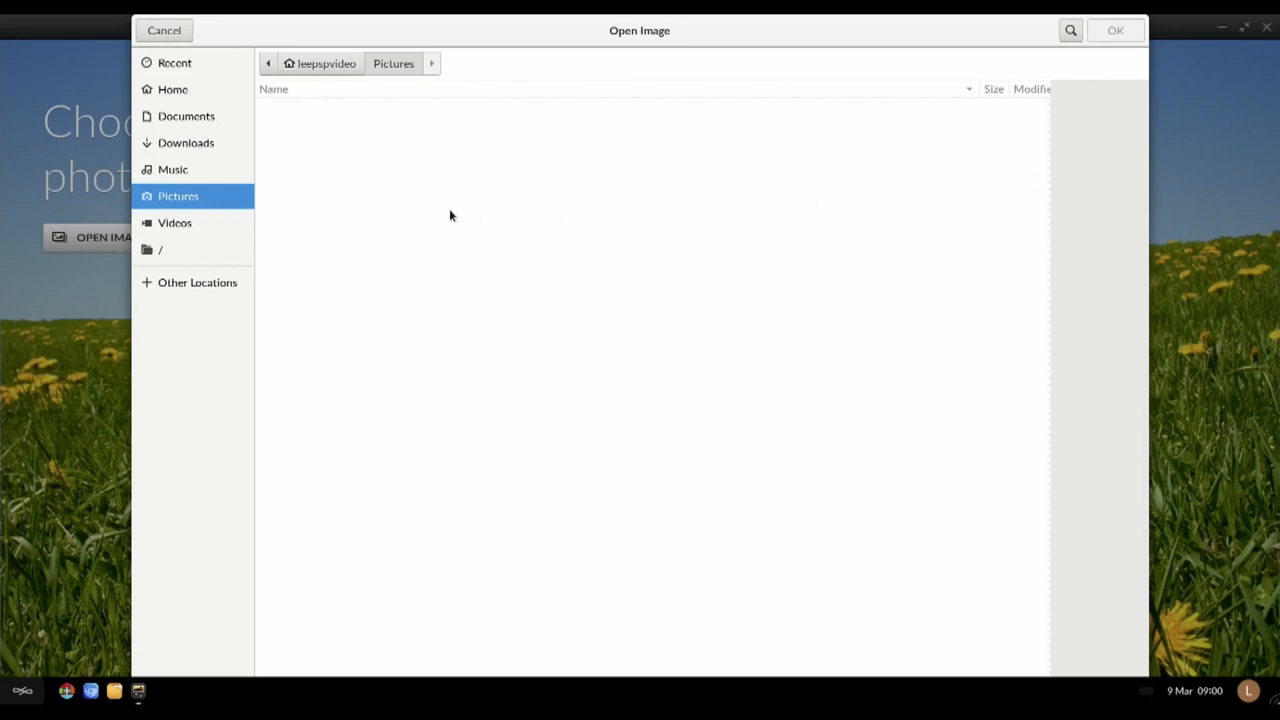
pyautogui.moveTo(204, 110)
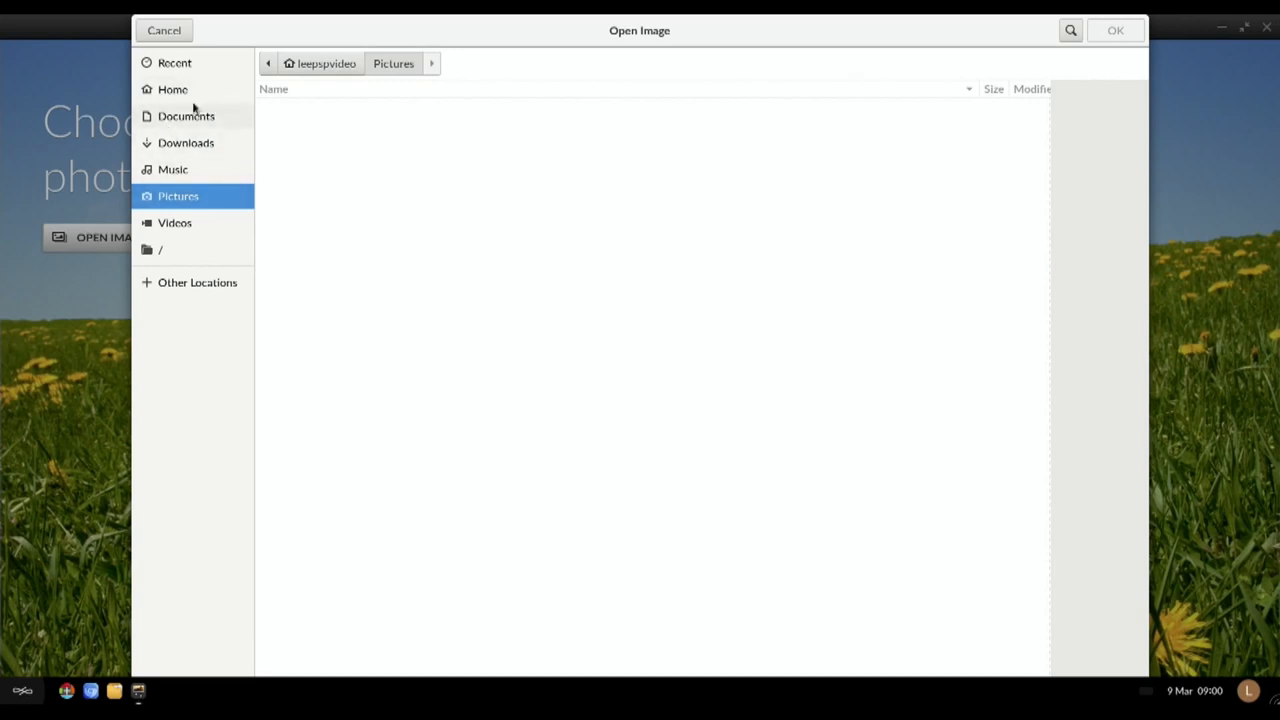
pyautogui.click(172, 88)
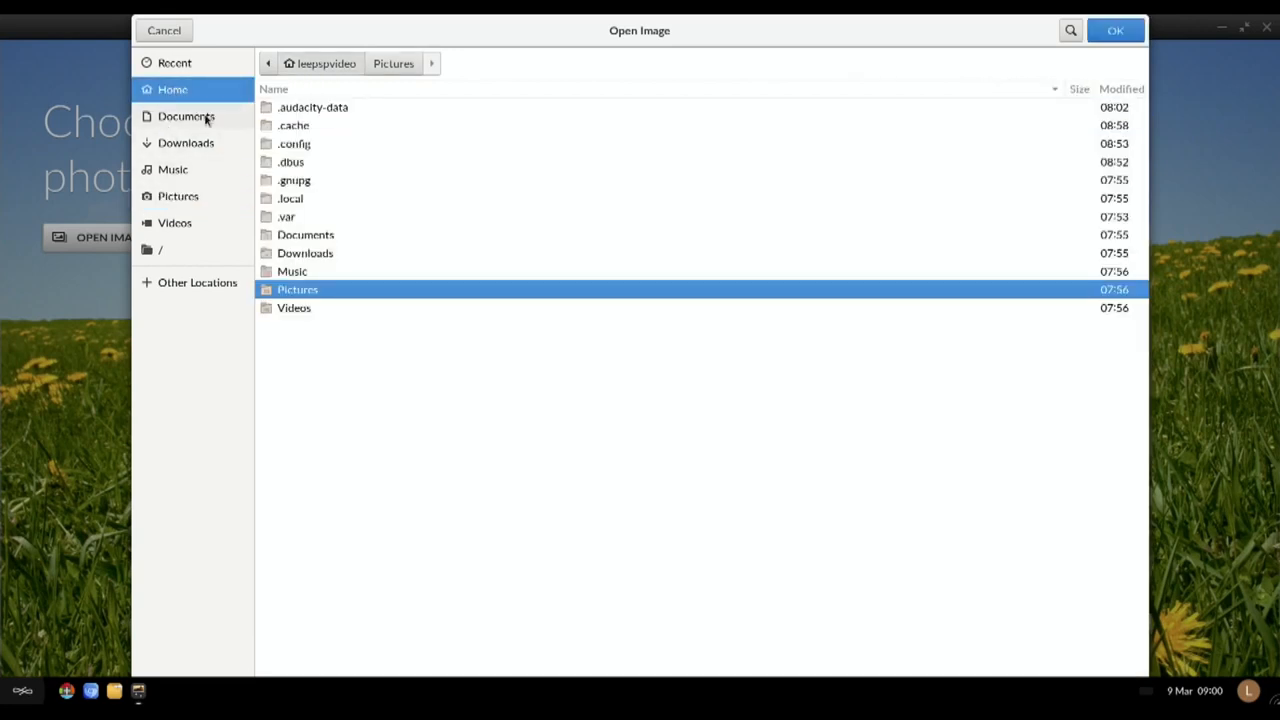
pyautogui.click(186, 142)
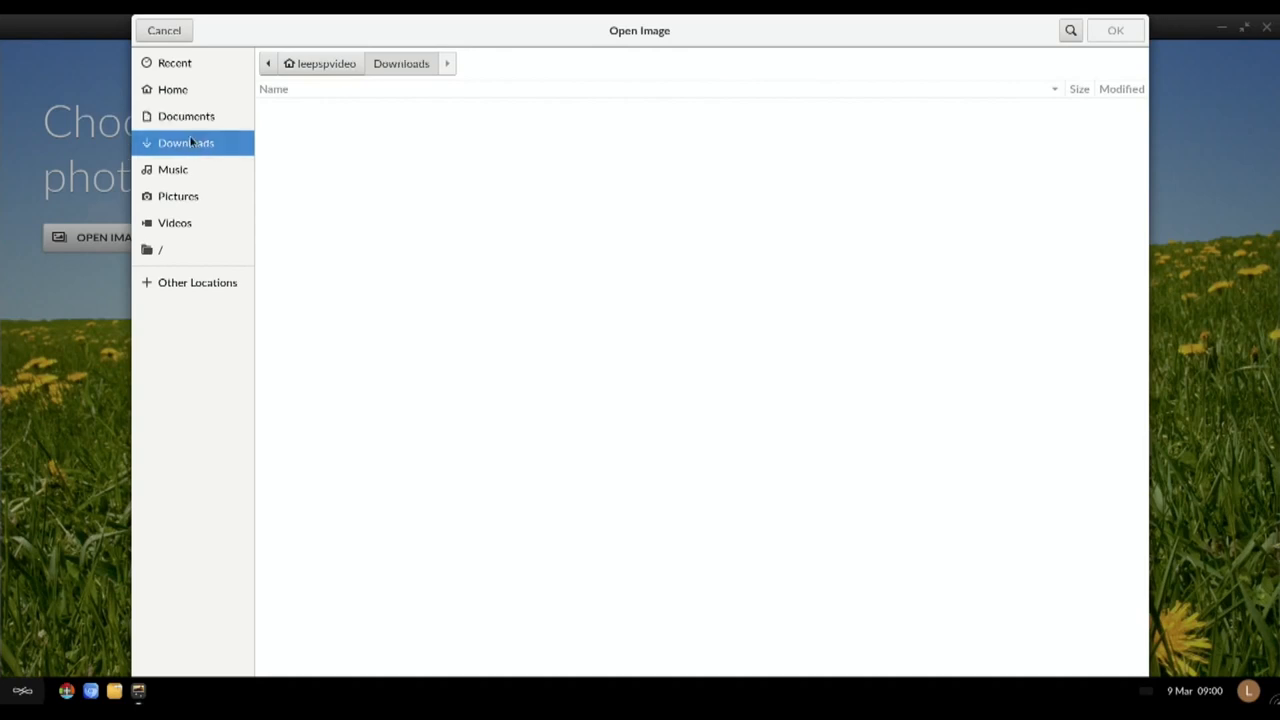
pyautogui.moveTo(244, 58)
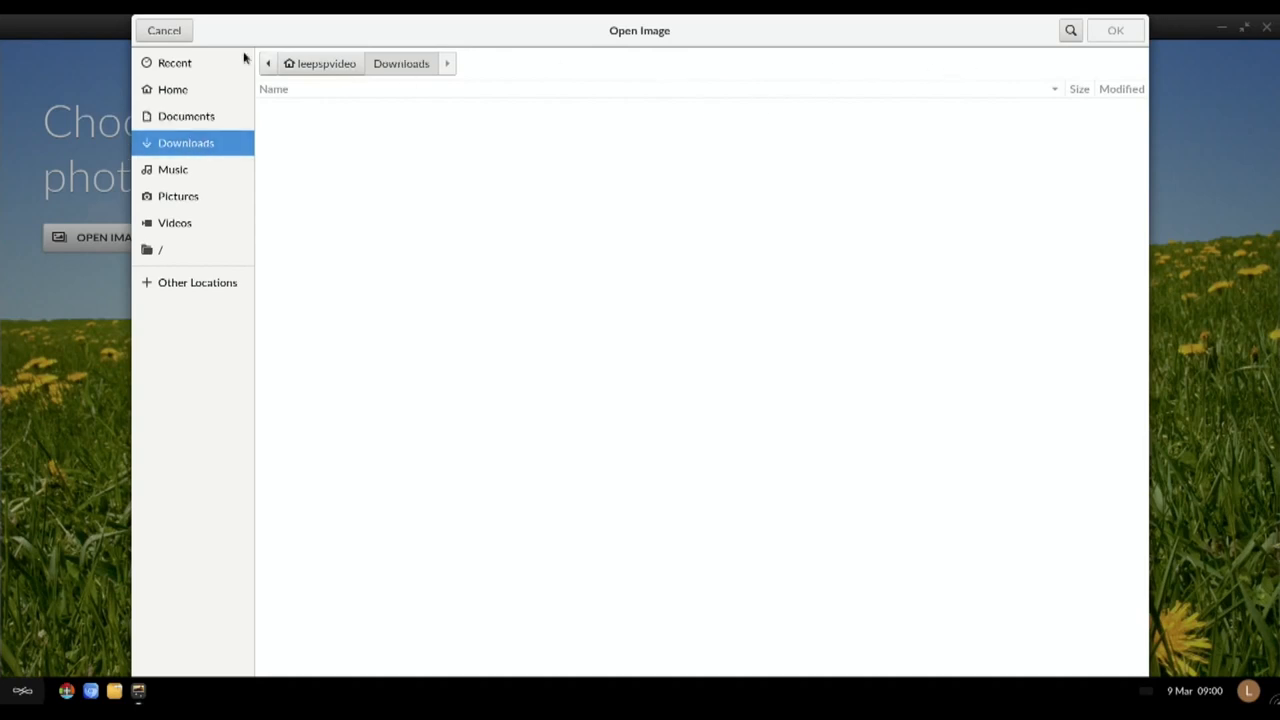
pyautogui.click(164, 30)
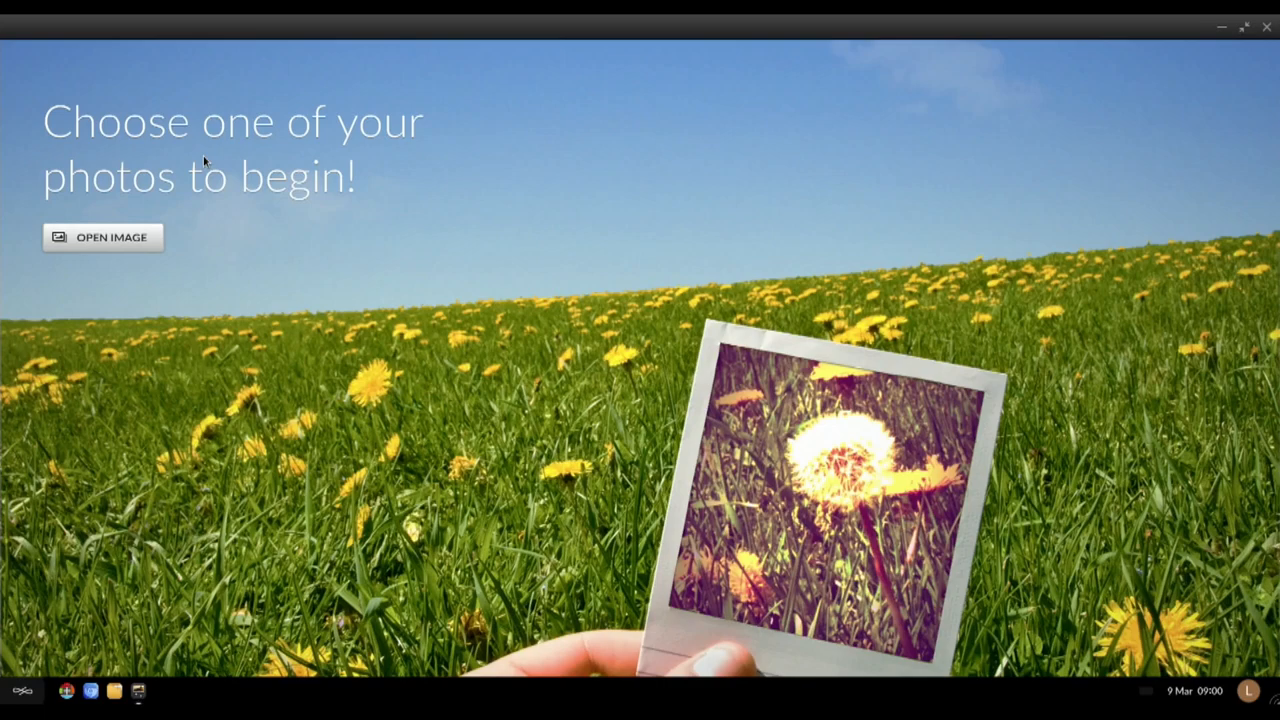
pyautogui.moveTo(1268, 28)
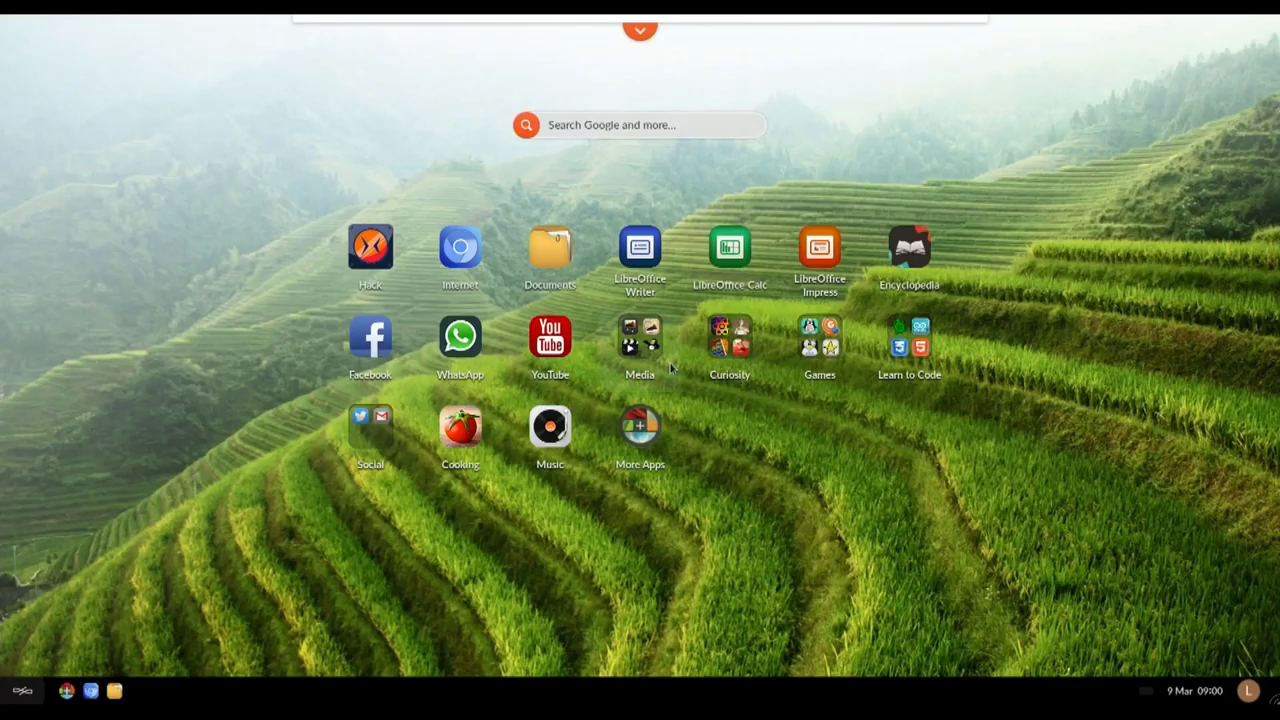
# Step: Glance at the Tux Paint canvas with two frog stamps, then expand the Media folder on the desktop again
pyautogui.click(640, 344)
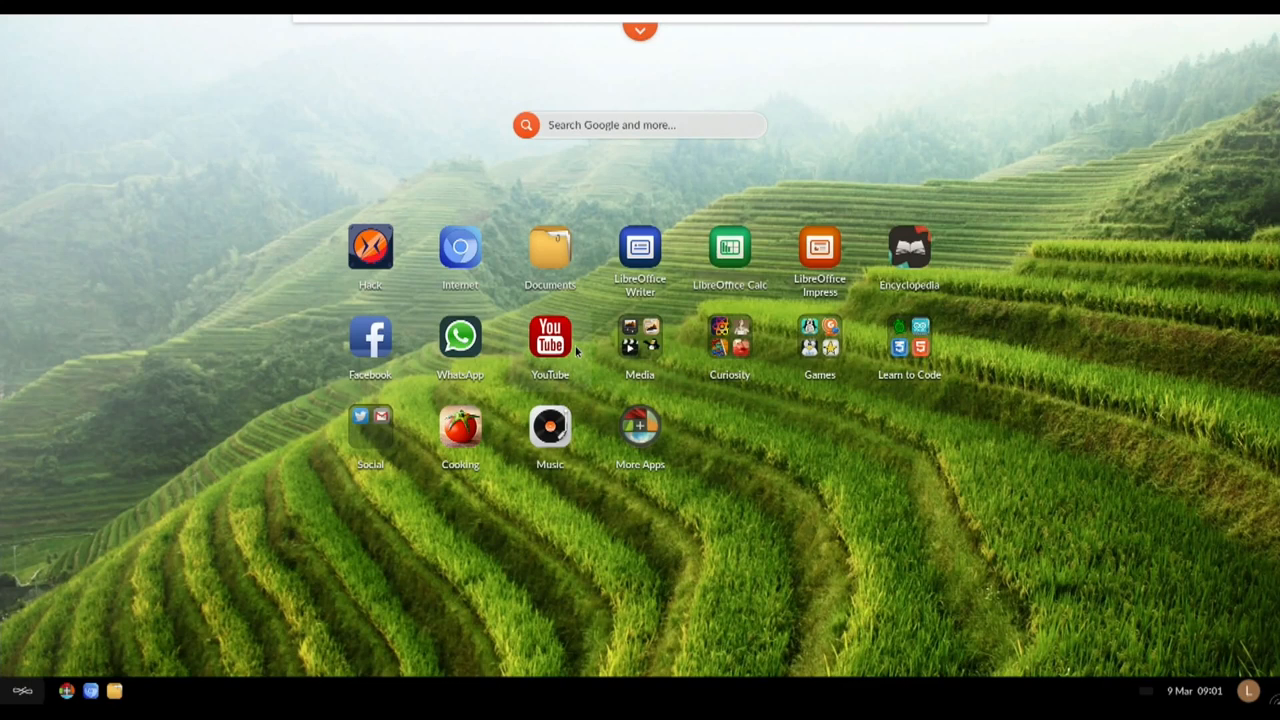
pyautogui.click(640, 340)
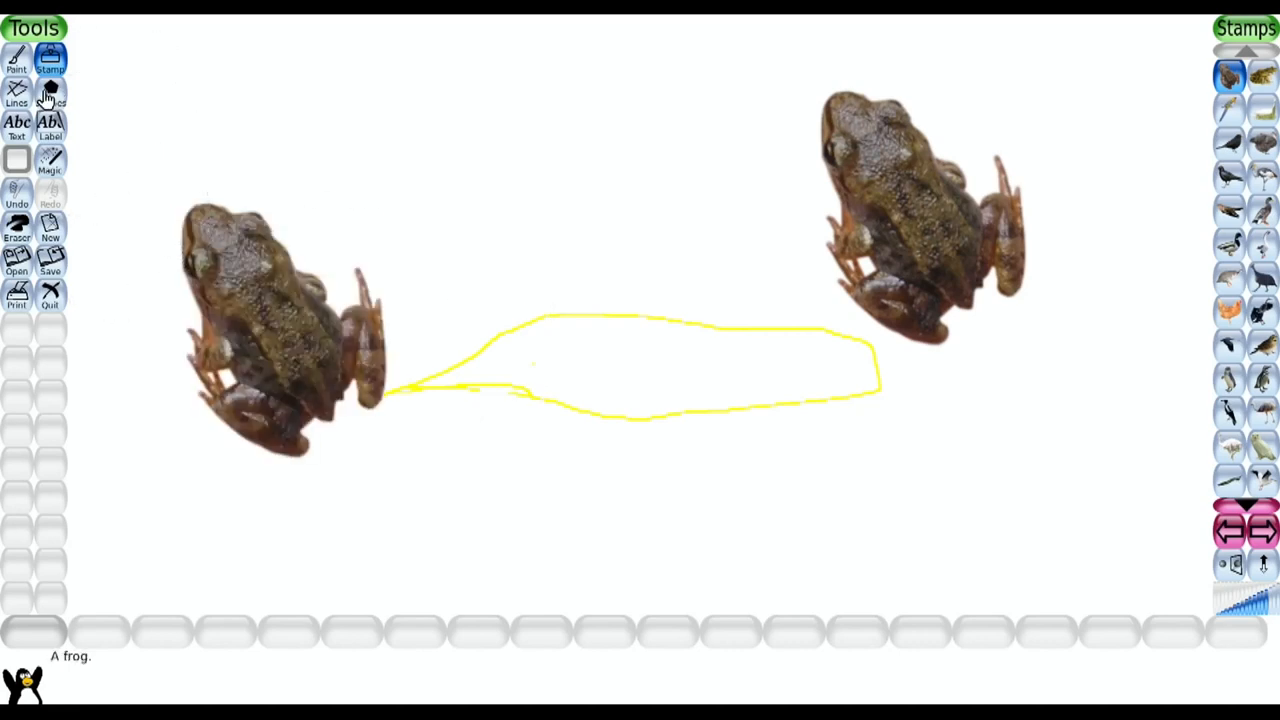
pyautogui.click(50, 96)
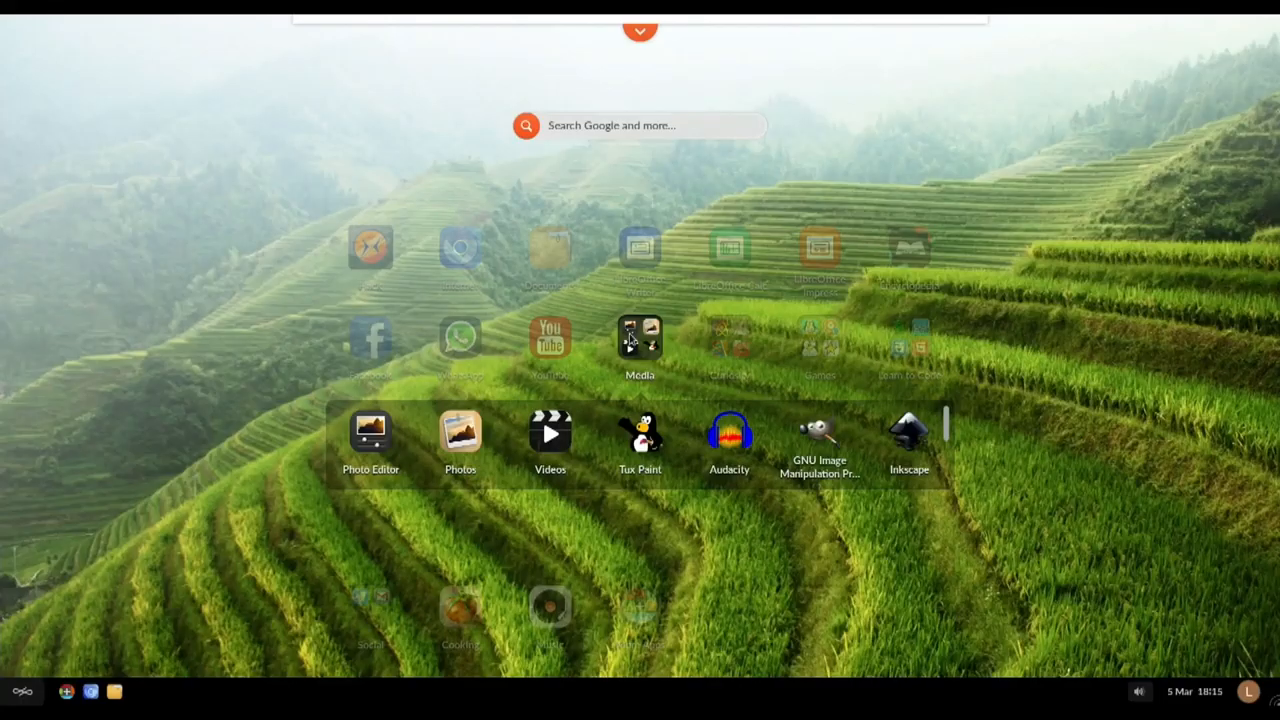
# Step: Launch Audacity, dismiss its welcome notice and show the File commands
pyautogui.click(640, 346)
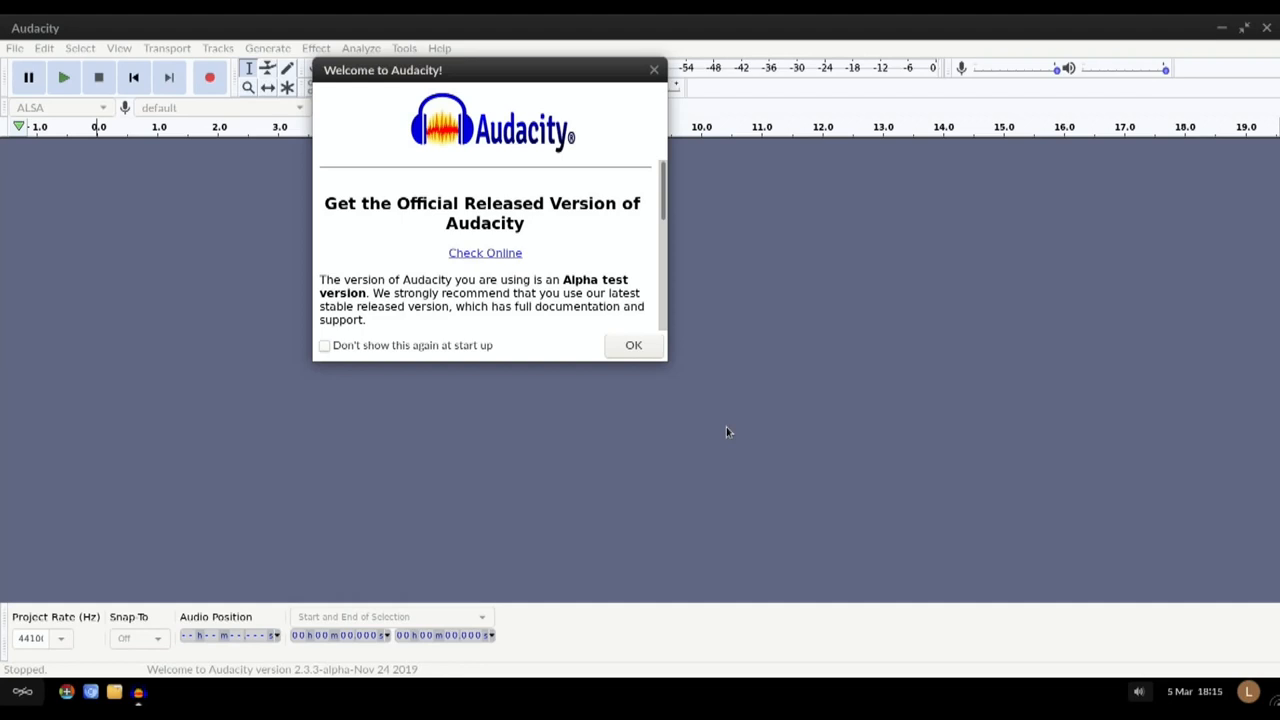
pyautogui.click(632, 344)
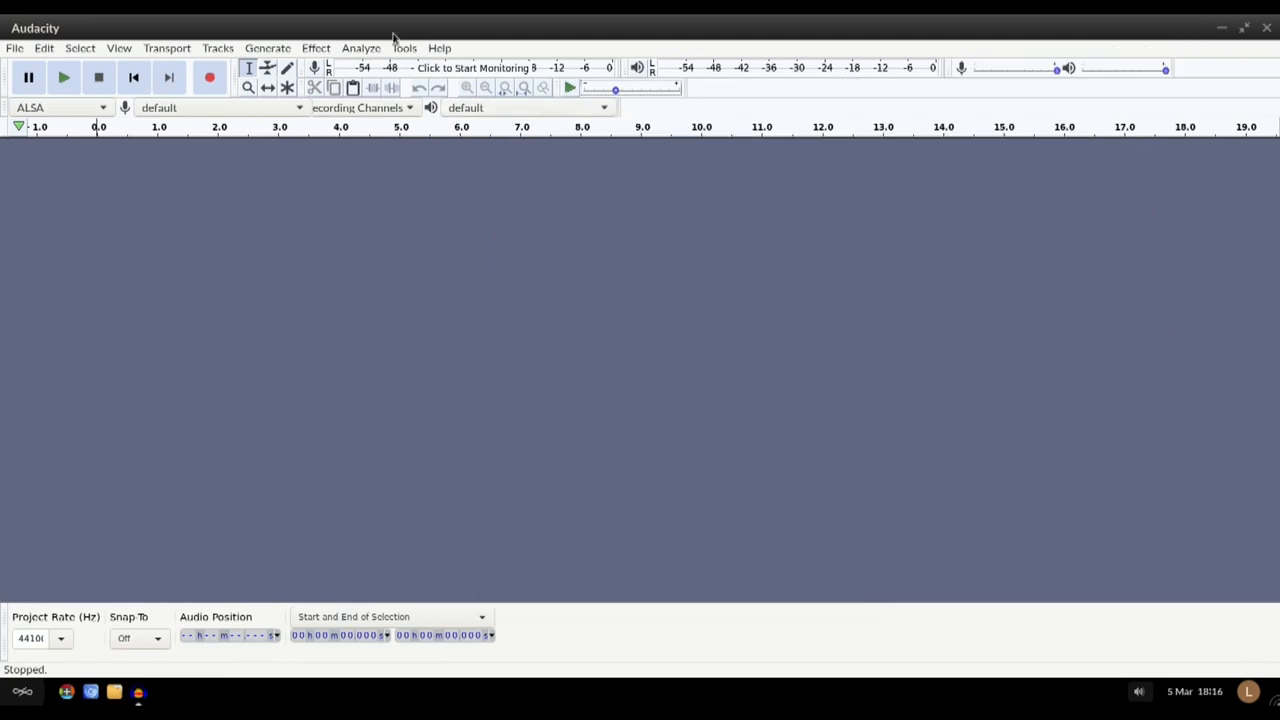
pyautogui.moveTo(90, 244)
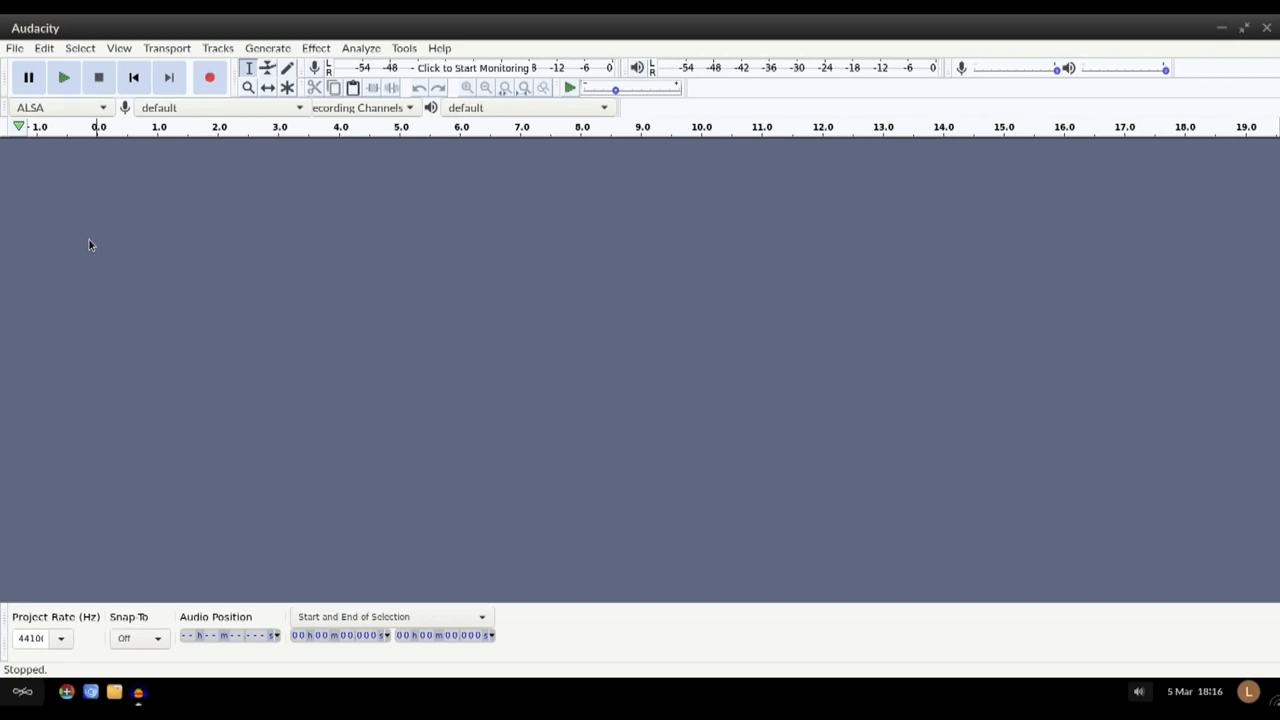
pyautogui.click(14, 48)
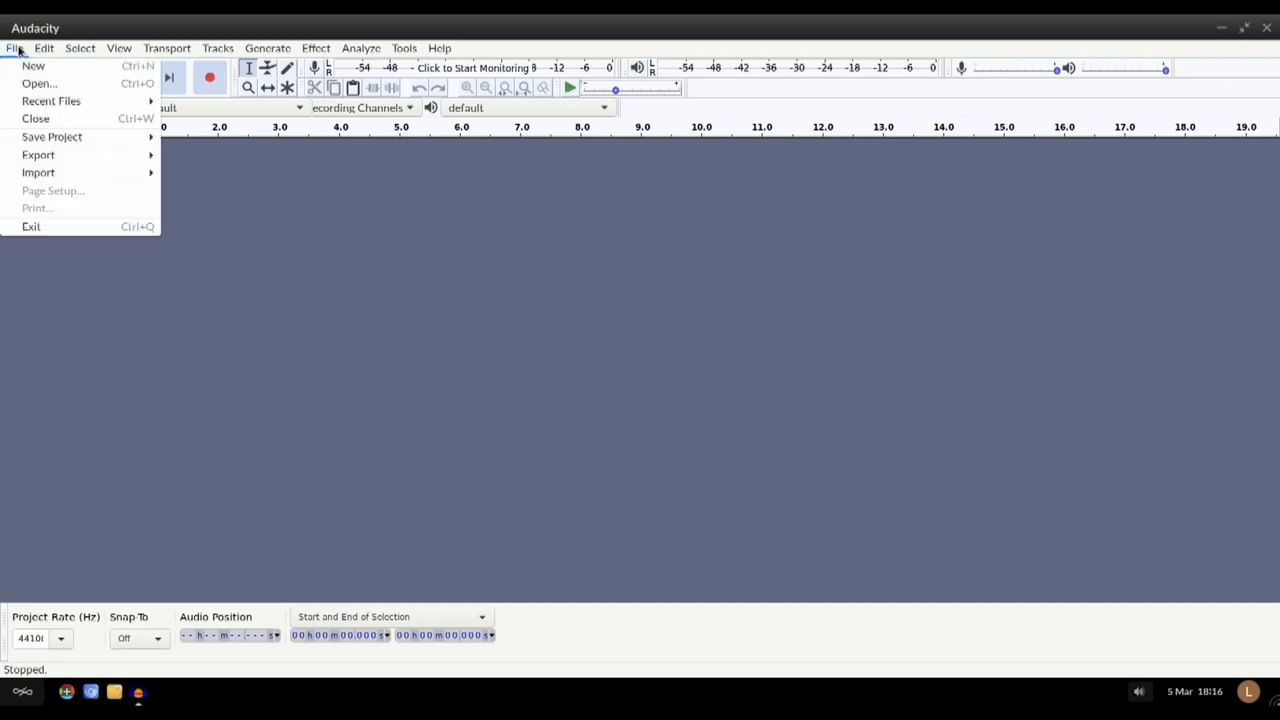
pyautogui.moveTo(40, 84)
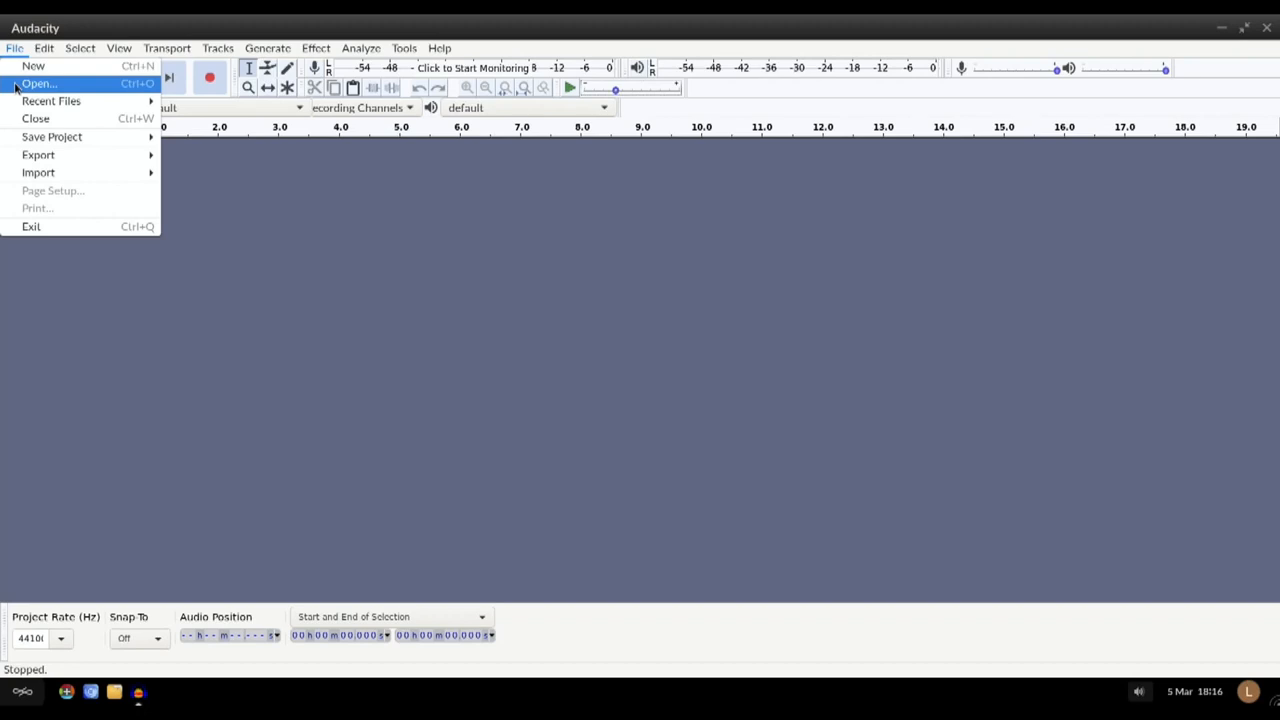
# Step: Load the Arena_Blanca track, play it, and cut away its first ~35 seconds
pyautogui.click(40, 84)
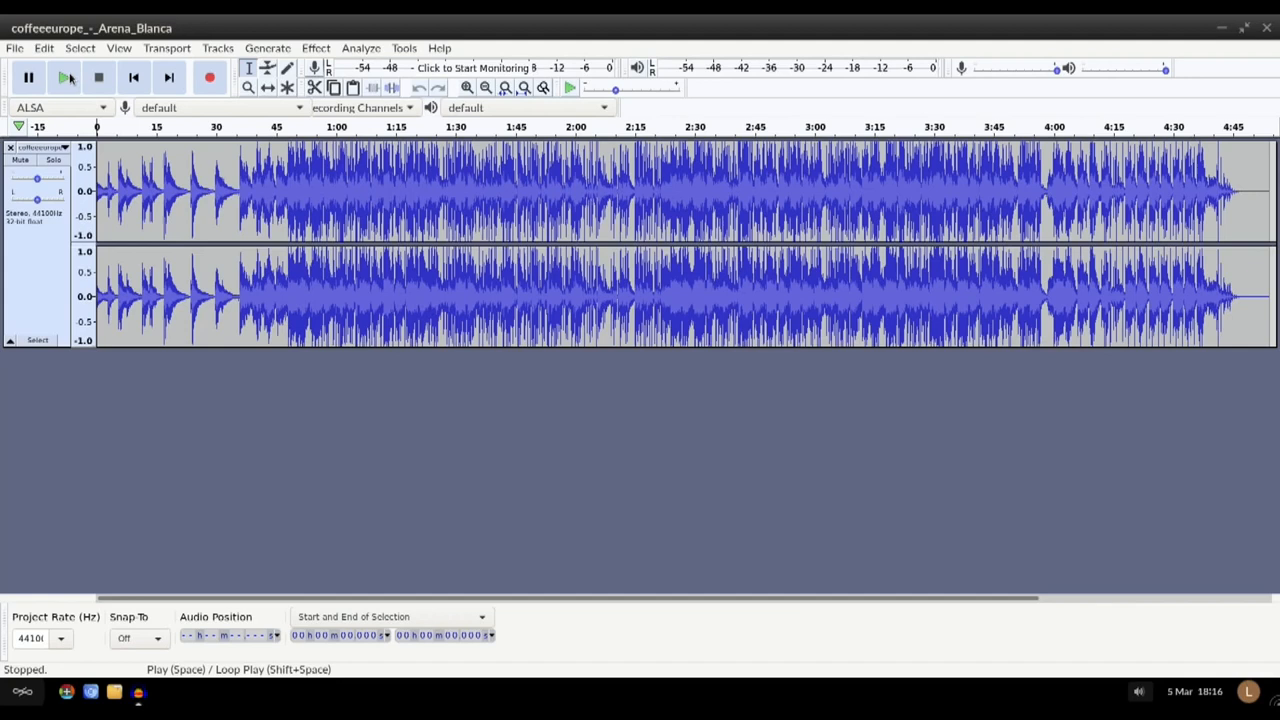
pyautogui.click(64, 76)
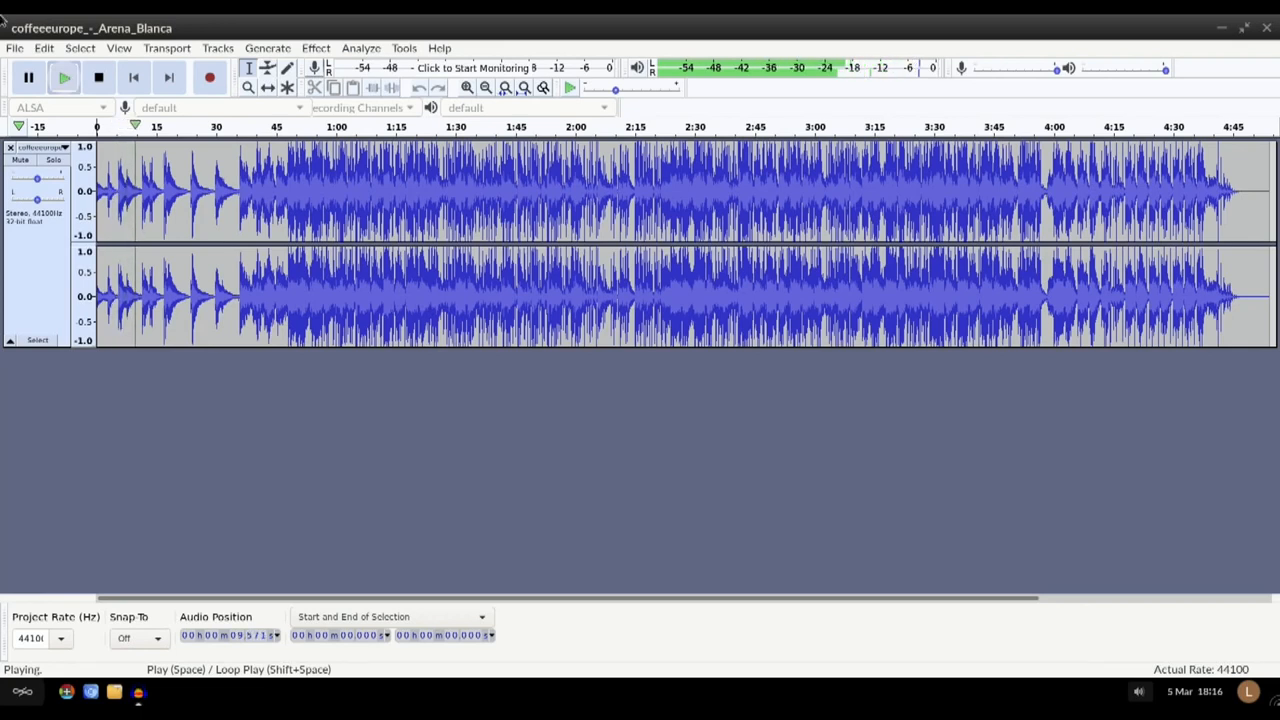
pyautogui.click(98, 76)
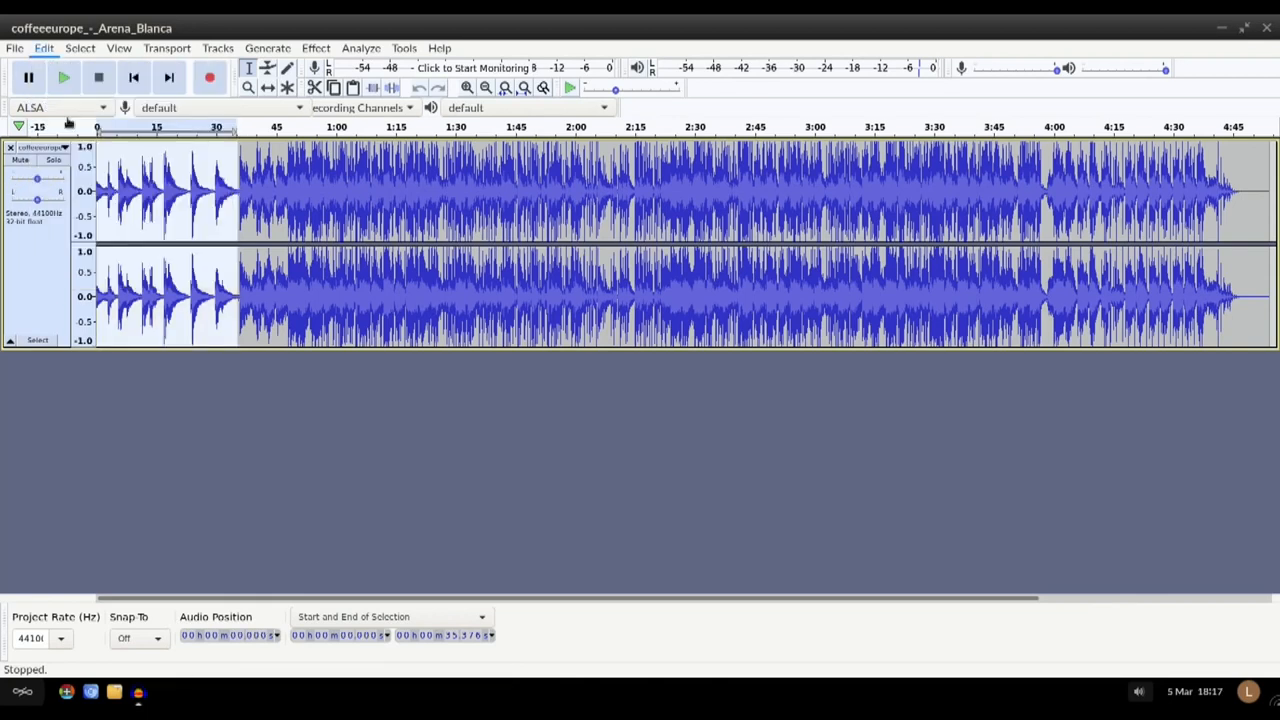
pyautogui.click(132, 76)
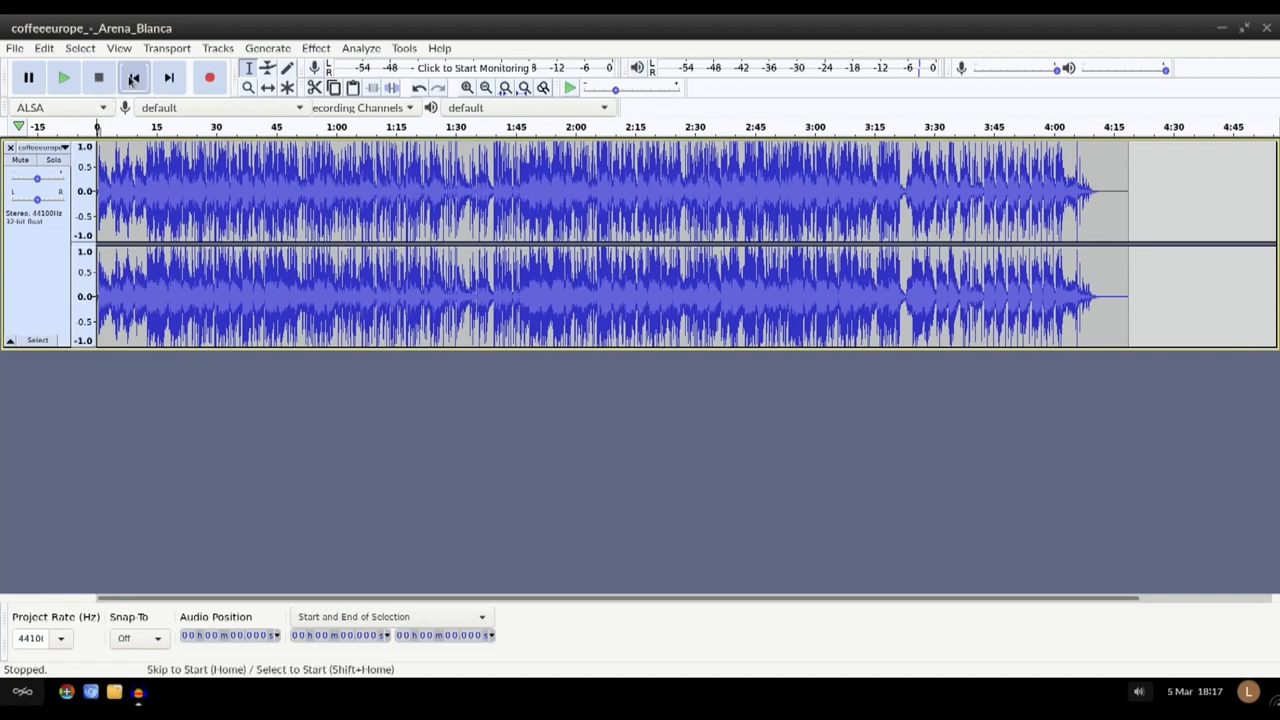
# Step: Replay the trimmed track from the start, then close Audacity answering the save prompt
pyautogui.click(64, 76)
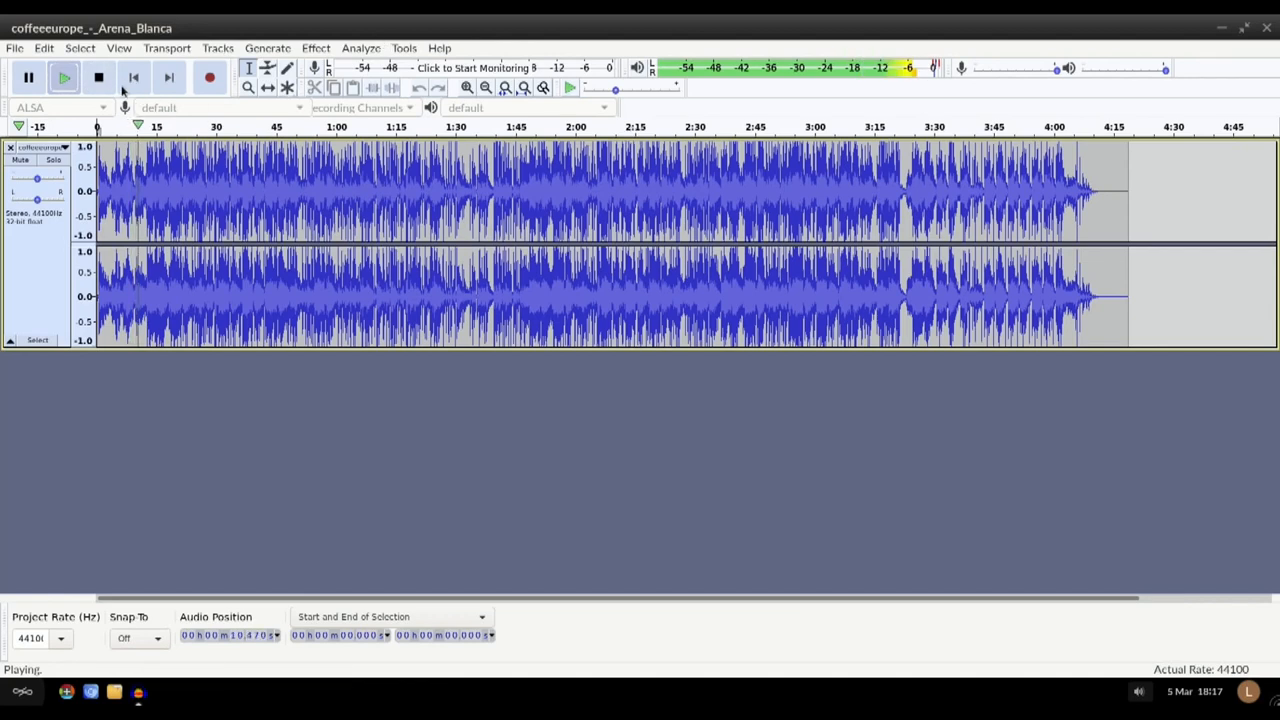
pyautogui.click(98, 78)
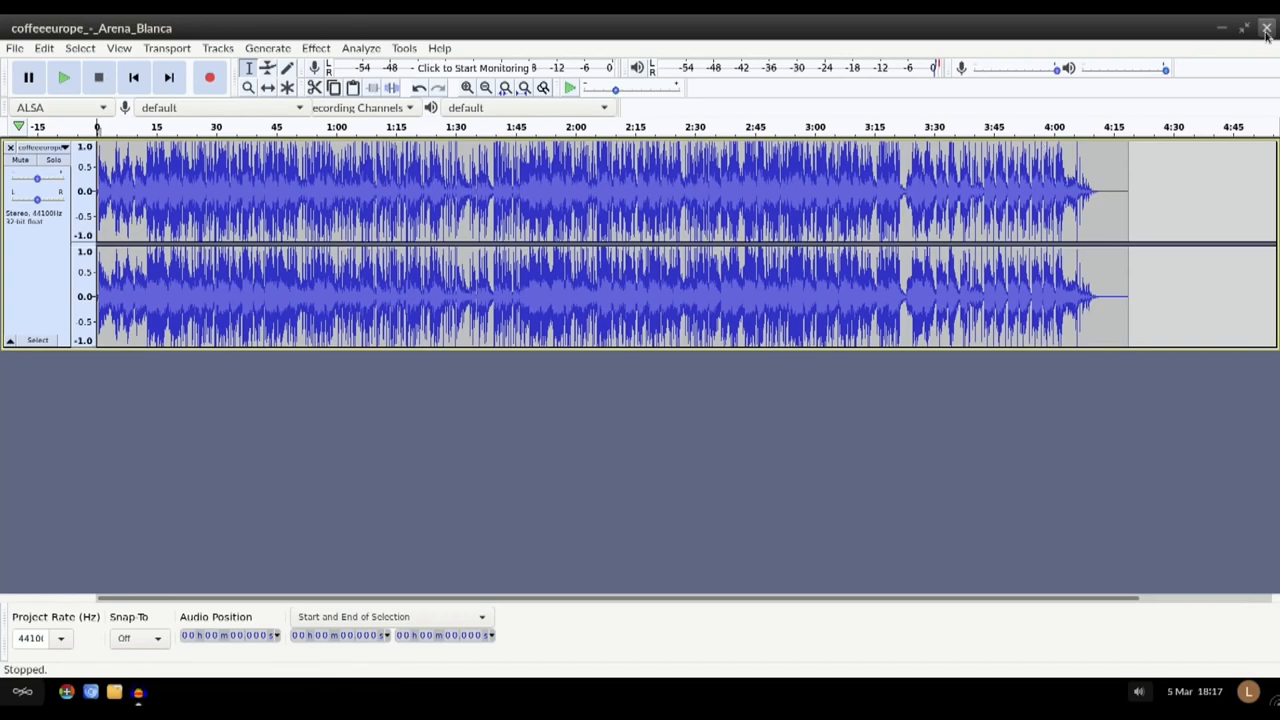
pyautogui.click(1266, 28)
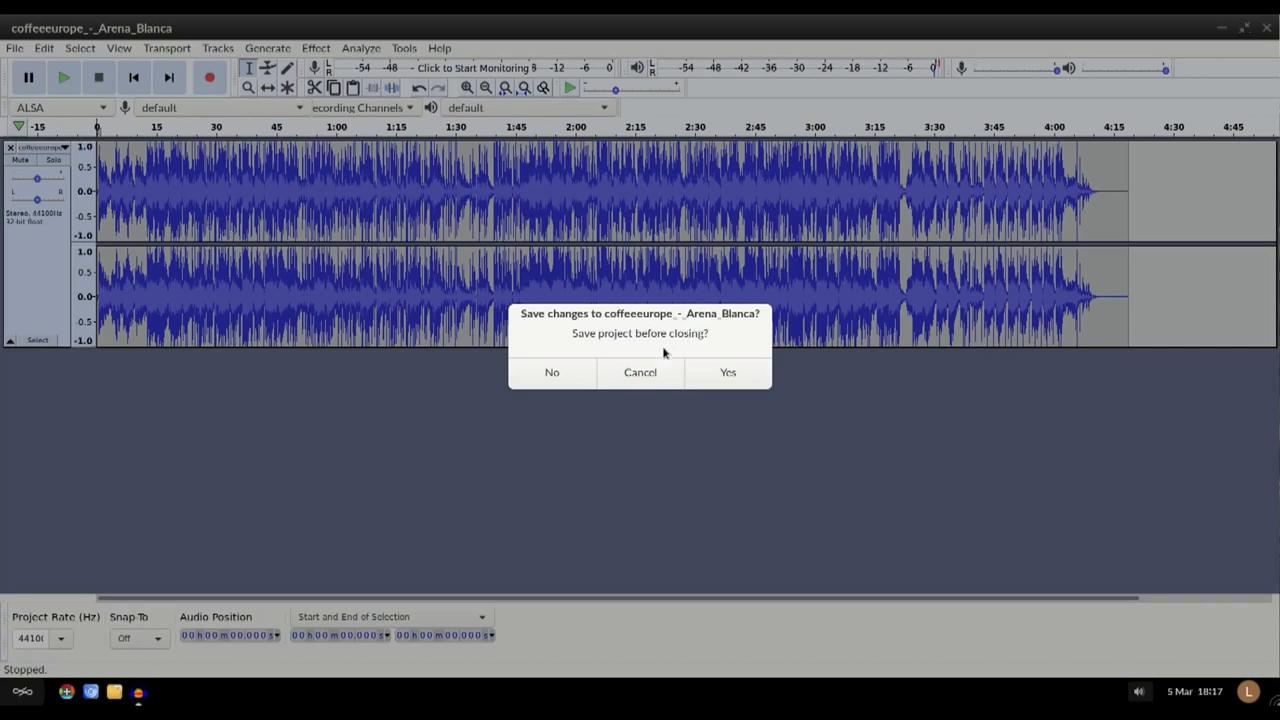
pyautogui.click(552, 372)
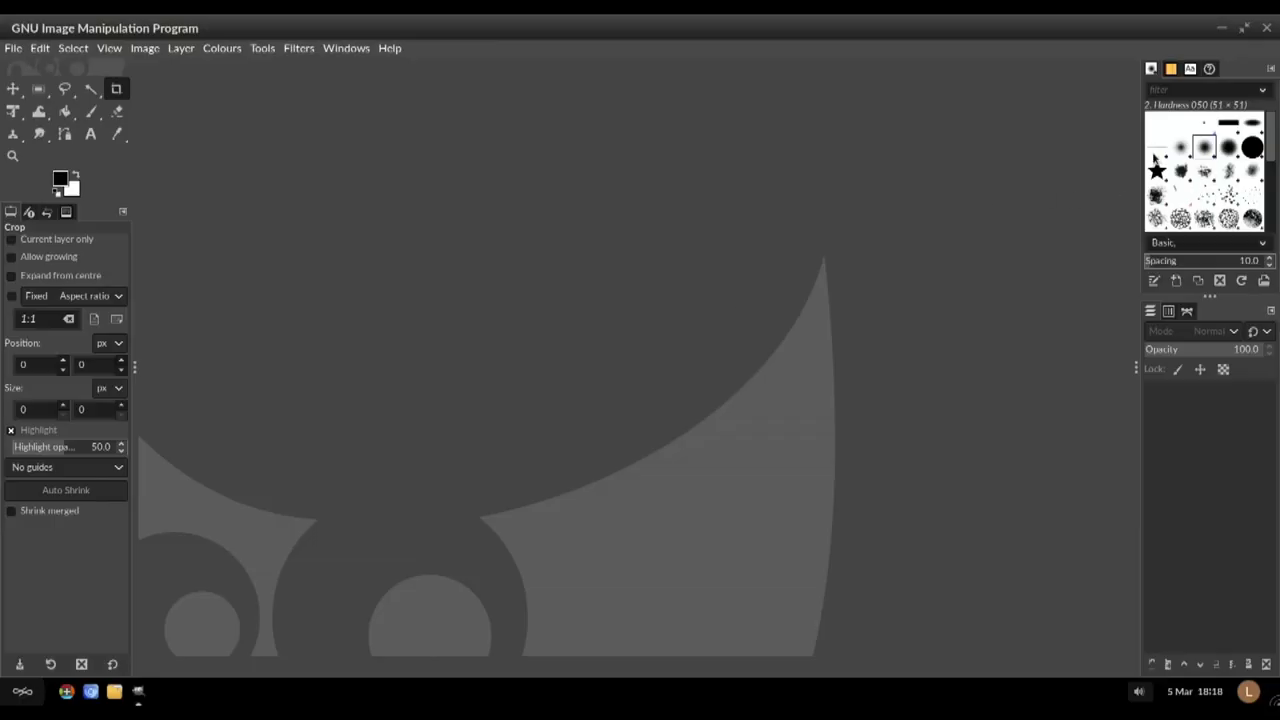
# Step: Browse GIMP's menus including the Tools categories, then close GIMP
pyautogui.click(180, 48)
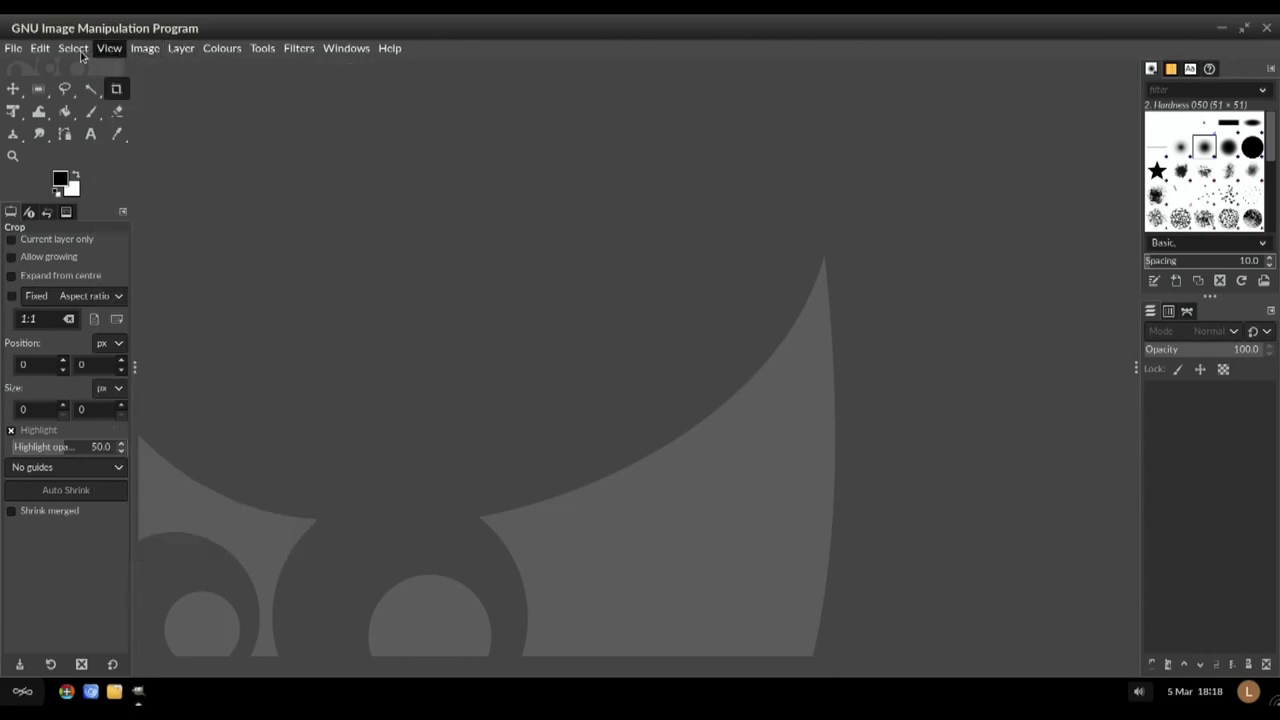
pyautogui.click(262, 48)
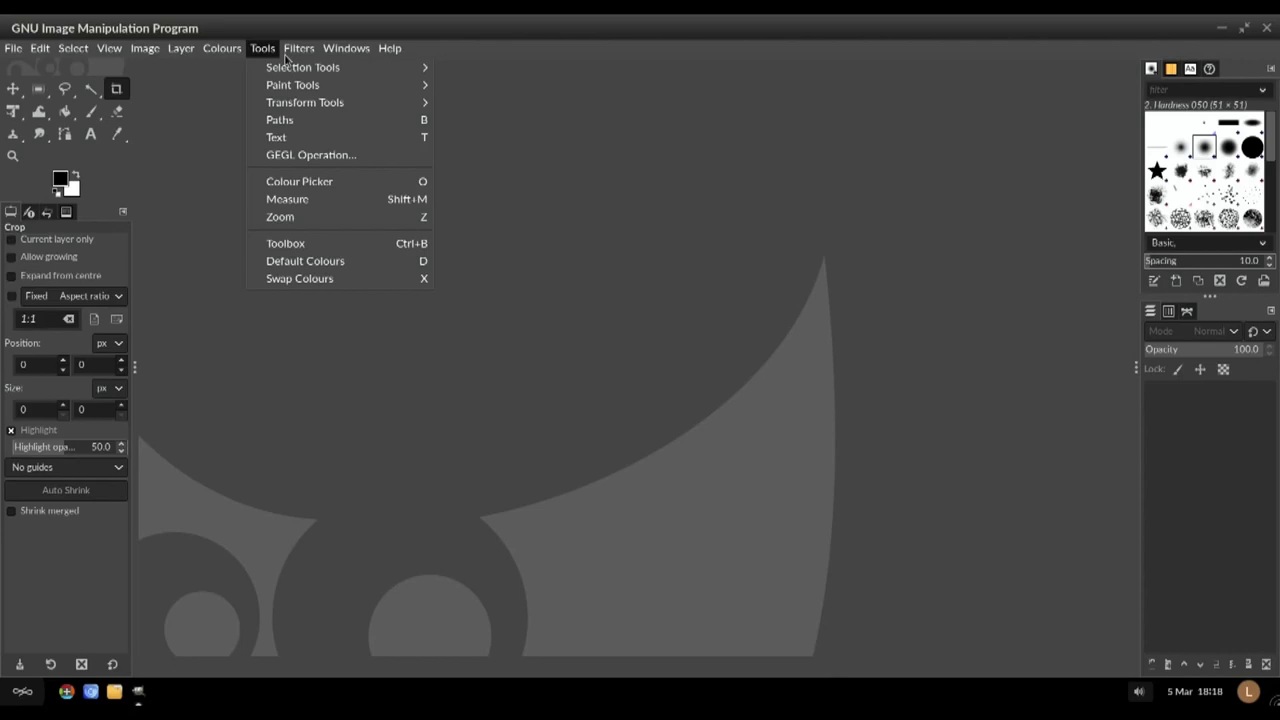
pyautogui.click(388, 48)
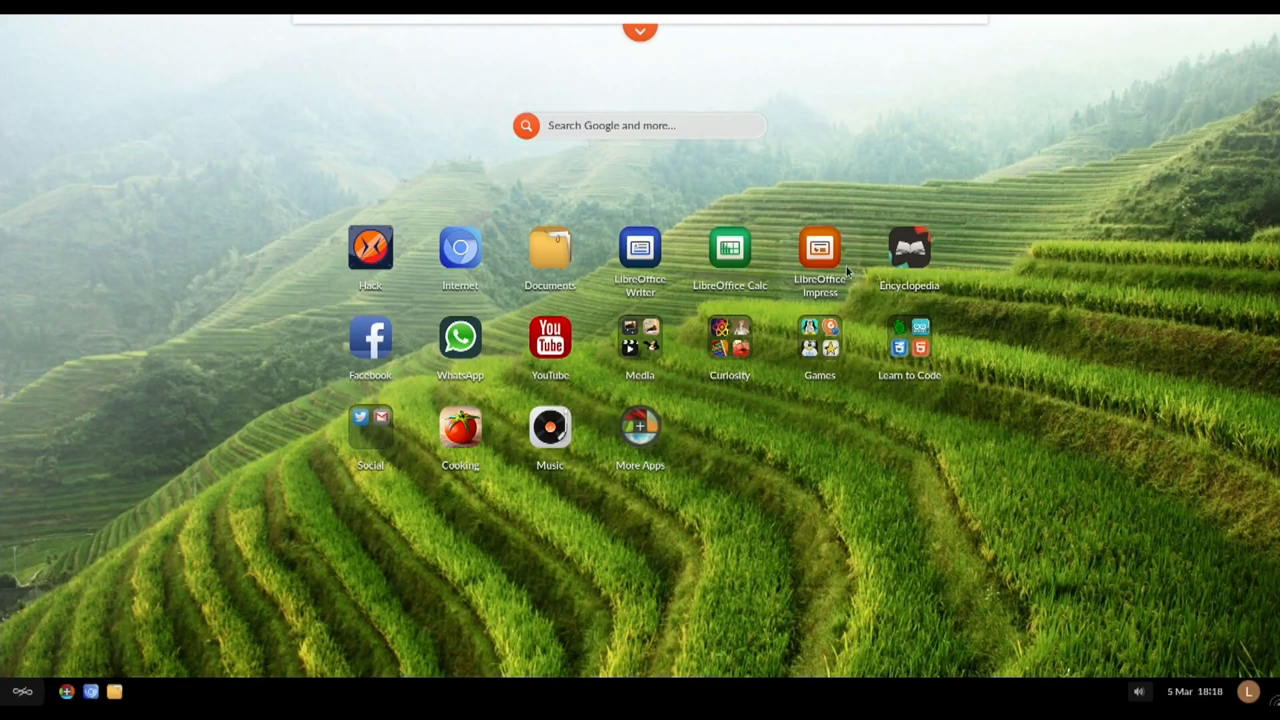
# Step: Launch Inkscape and pick the Calligraphy tool on the empty page
pyautogui.click(640, 340)
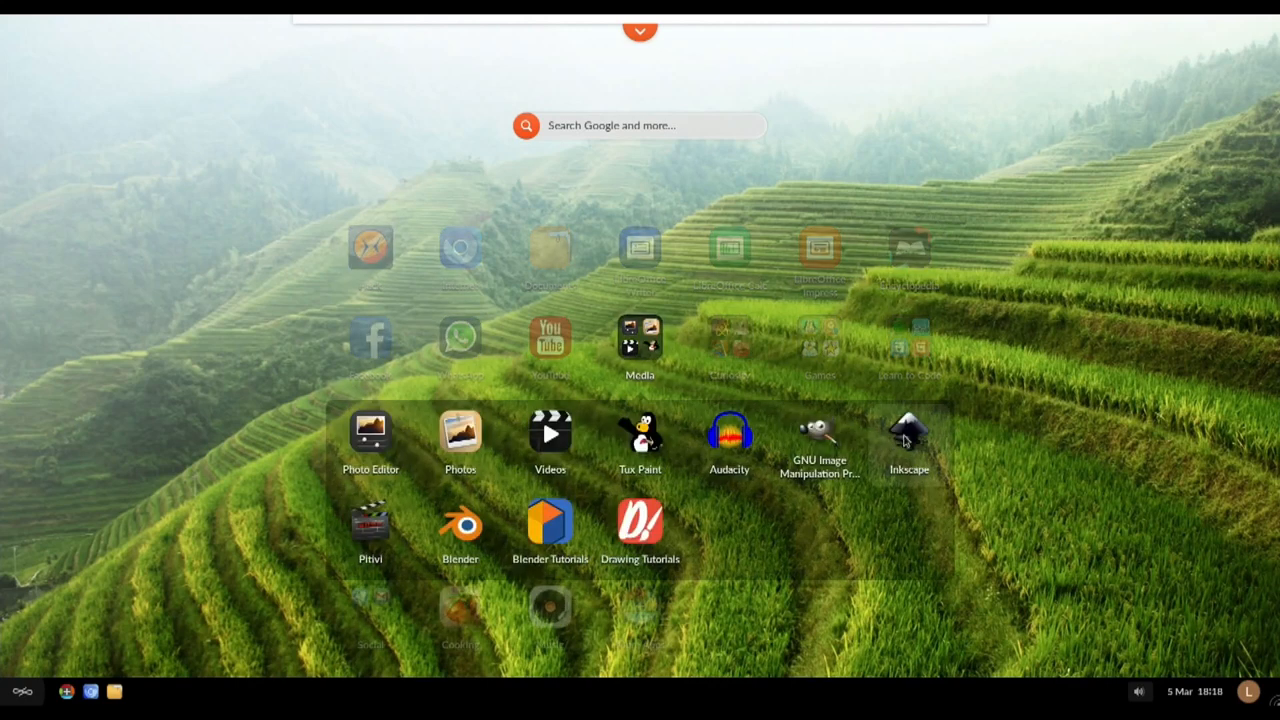
pyautogui.click(908, 432)
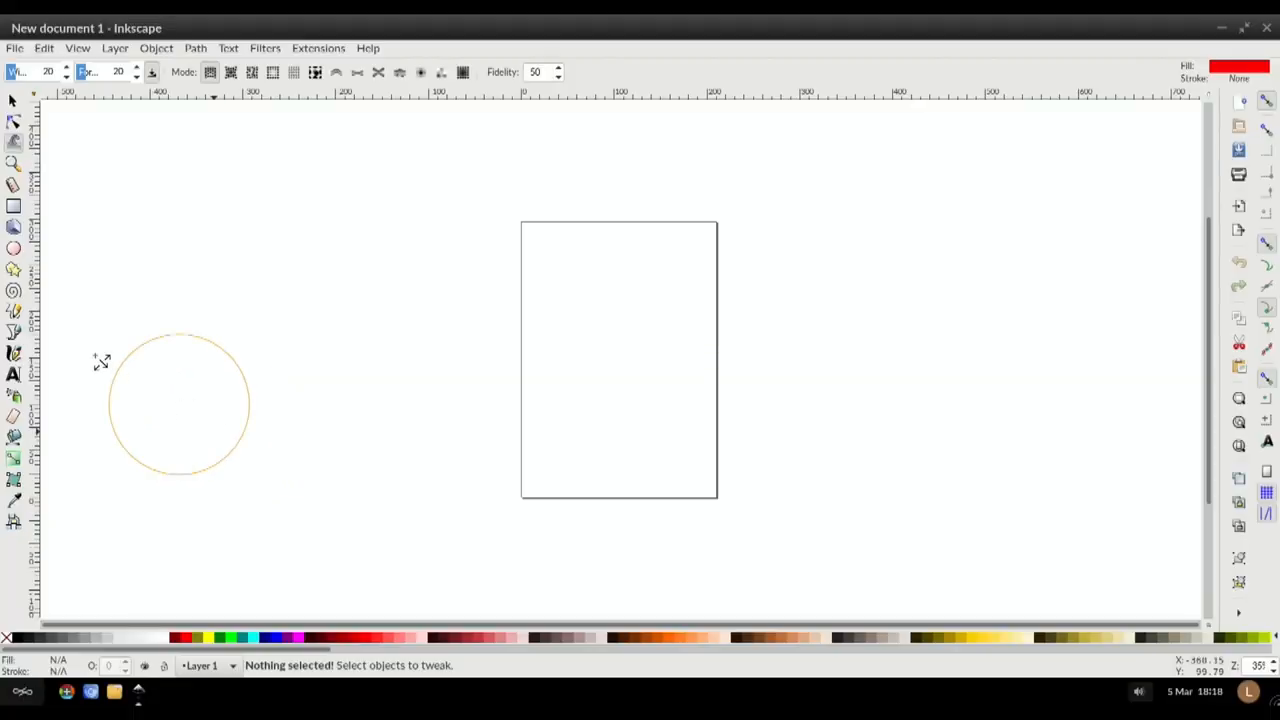
pyautogui.moveTo(180, 404); pyautogui.dragTo(300, 356)
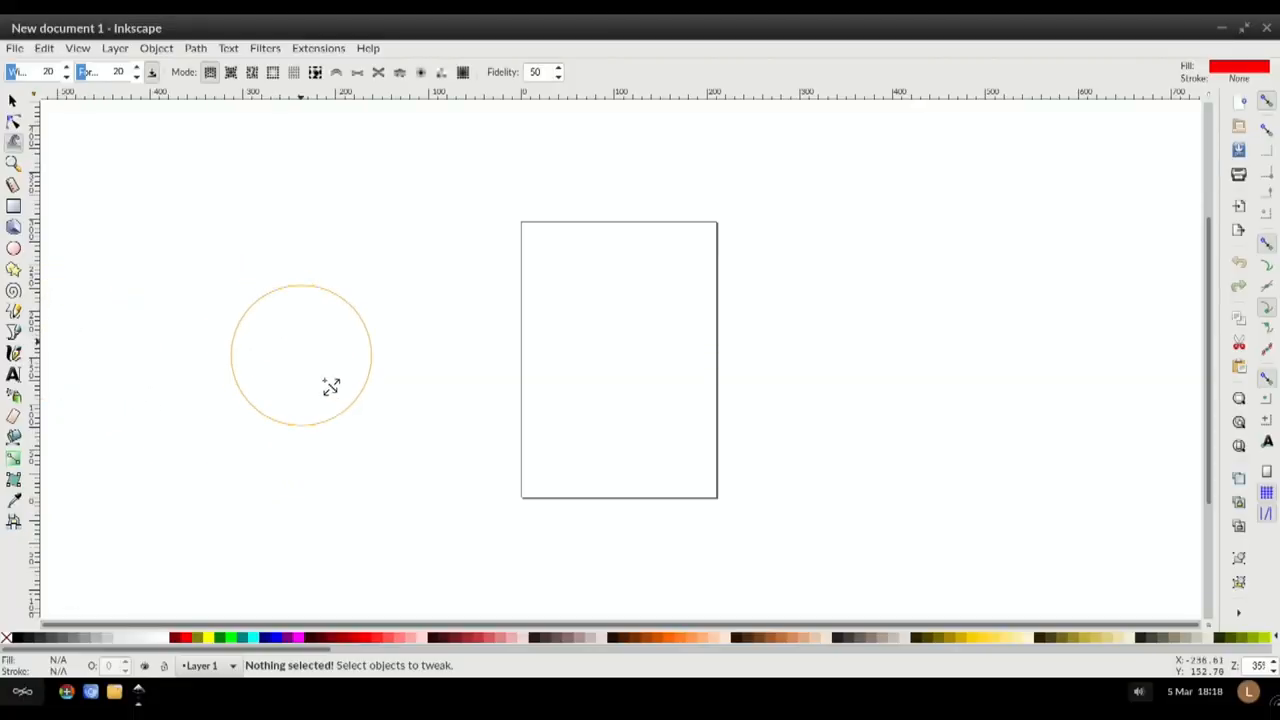
pyautogui.rightClick(292, 348)
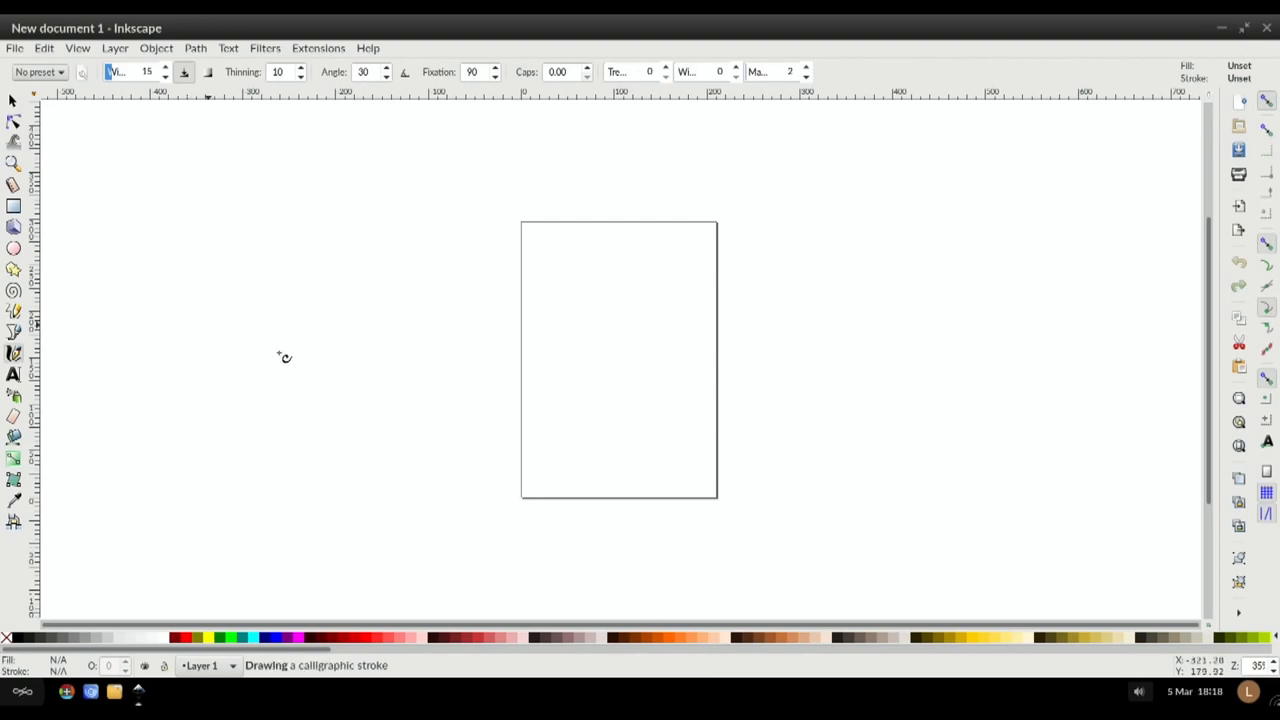
# Step: Draw black freehand scribbles beside and across the page, then close without saving
pyautogui.moveTo(224, 336); pyautogui.dragTo(430, 462)
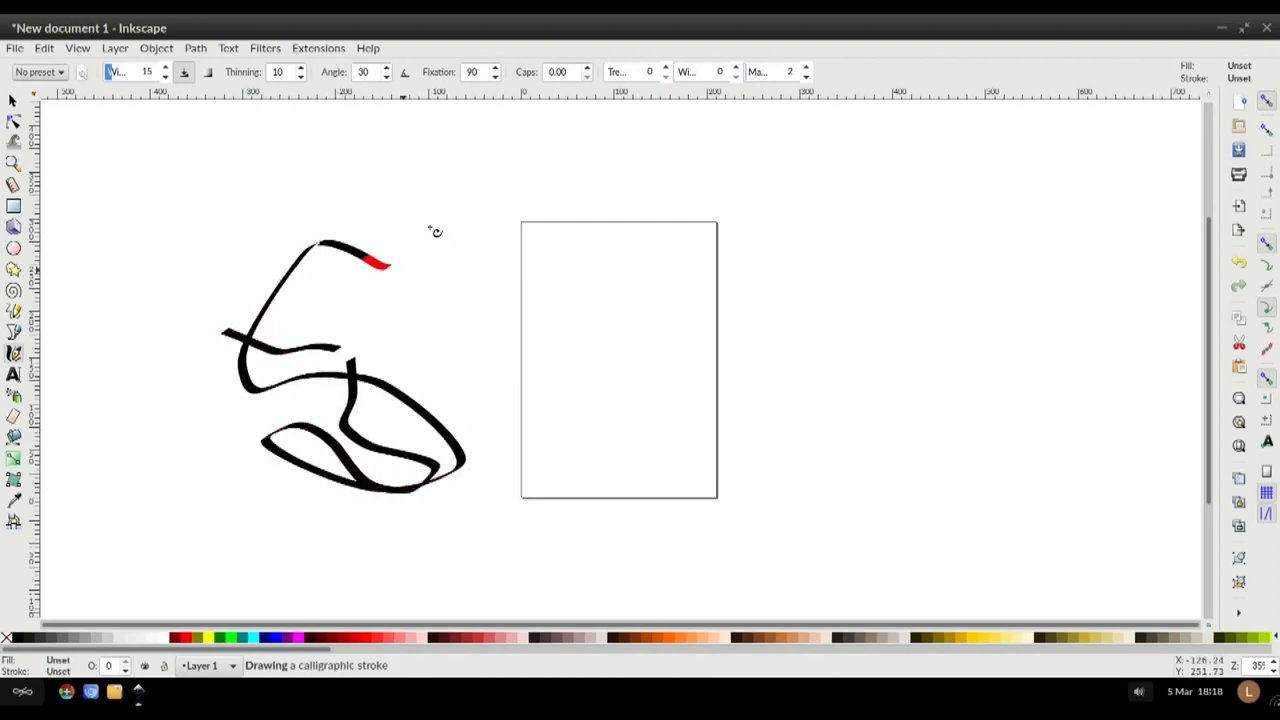
pyautogui.moveTo(384, 256); pyautogui.dragTo(800, 280)
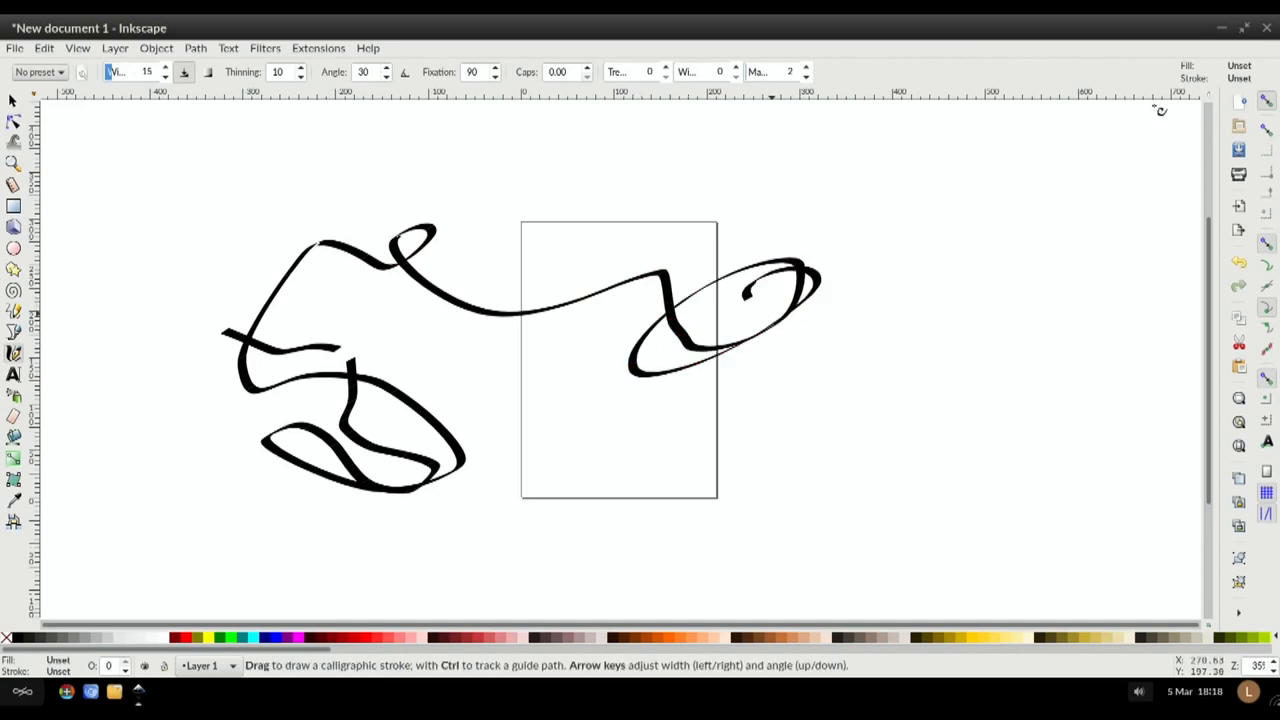
pyautogui.click(1266, 28)
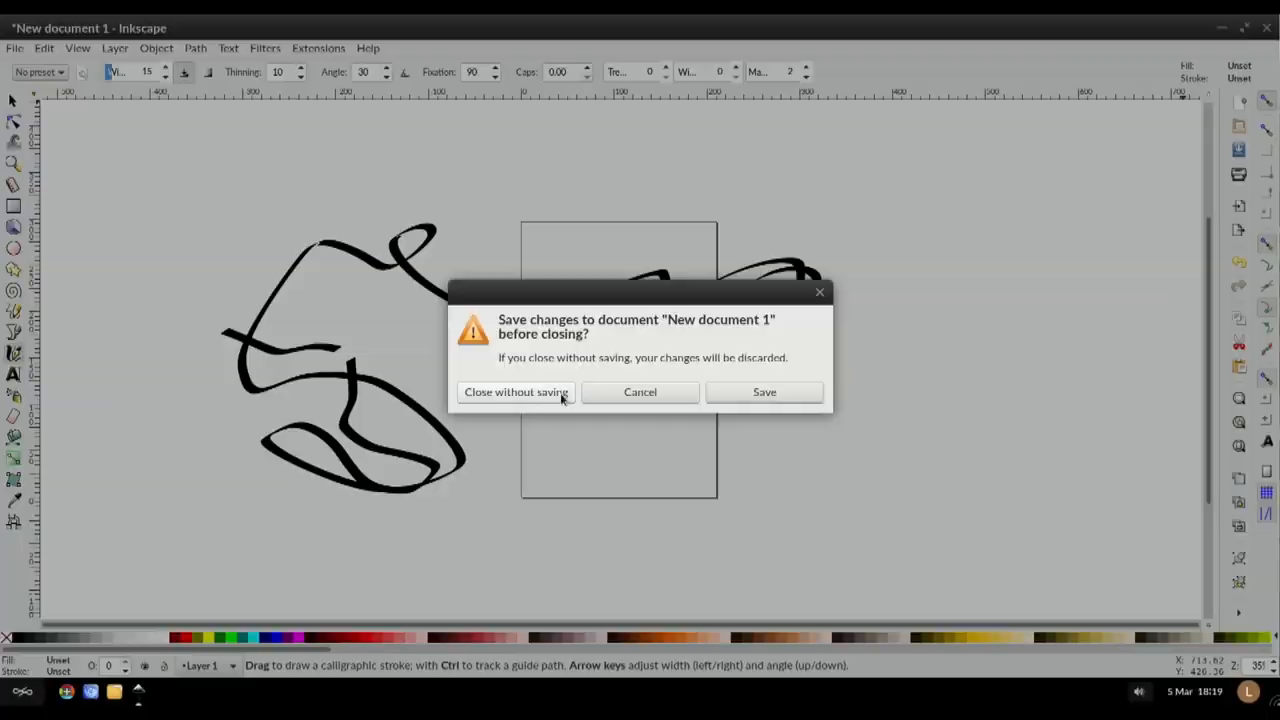
pyautogui.click(516, 390)
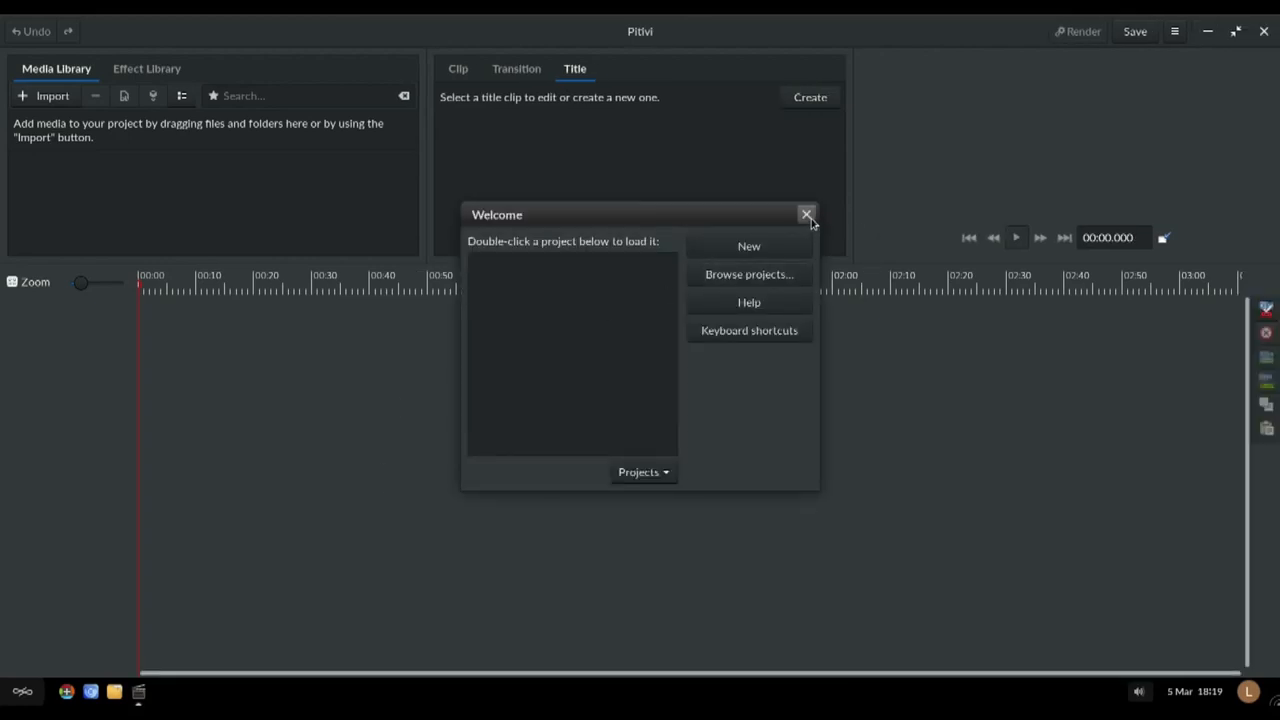
# Step: Dismiss Pitivi's welcome project chooser and leave the editor
pyautogui.click(806, 214)
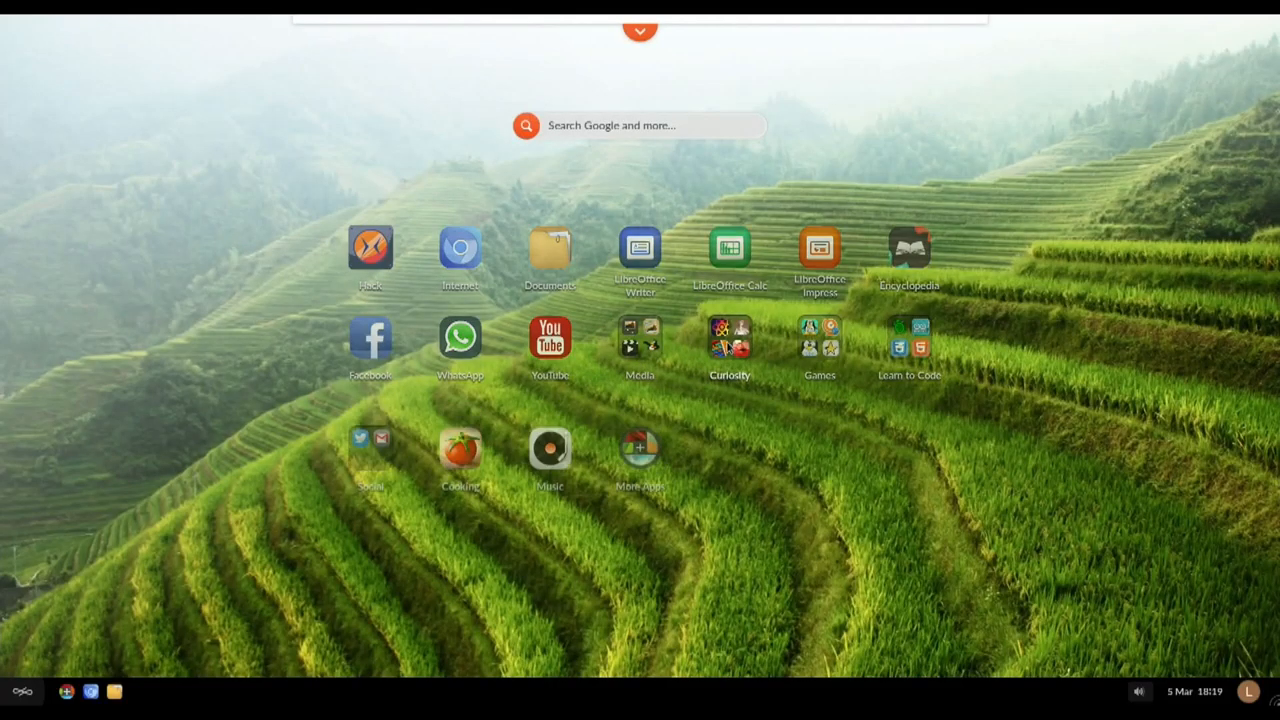
# Step: Open Myths & Legends and scroll through its Europe collection
pyautogui.click(728, 336)
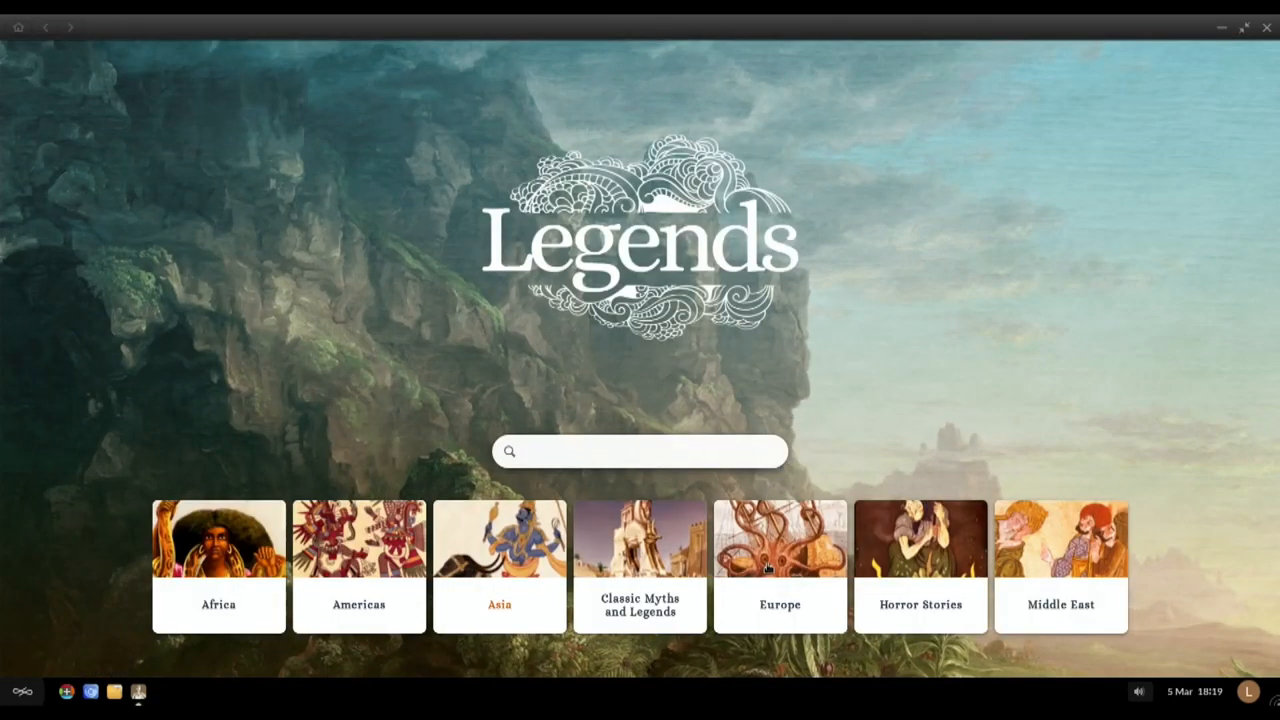
pyautogui.click(780, 564)
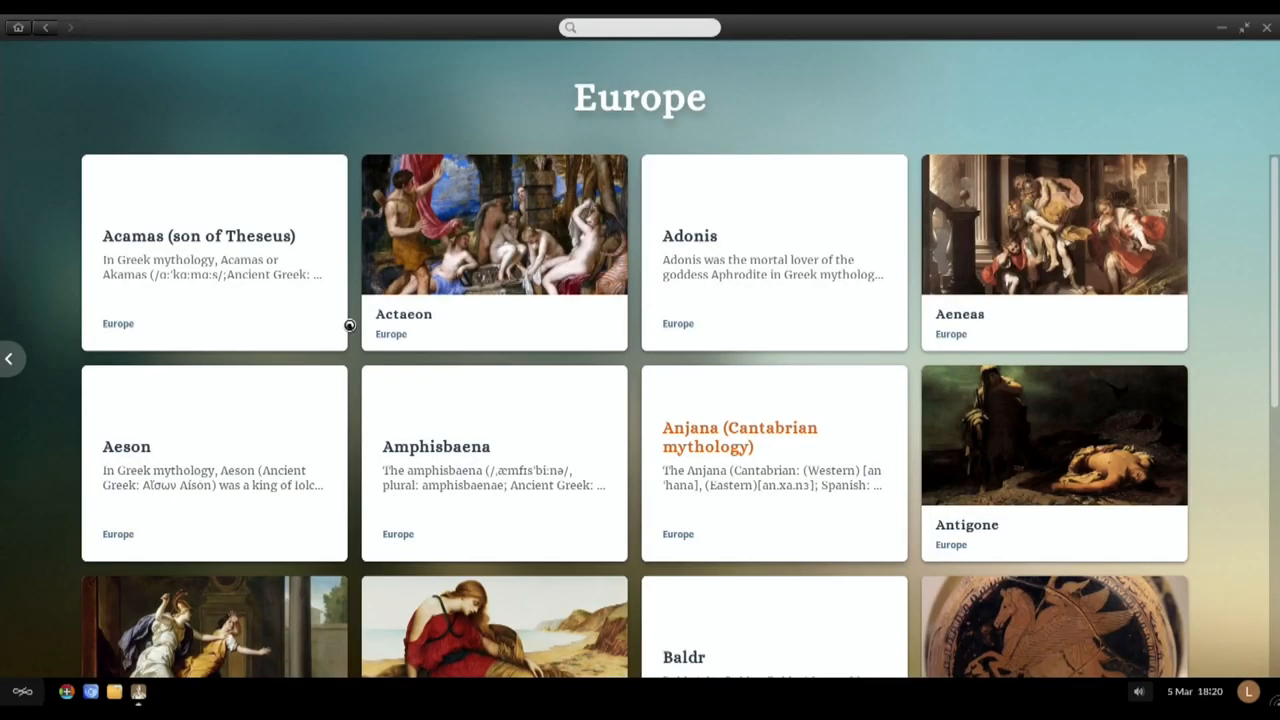
pyautogui.scroll(-3)
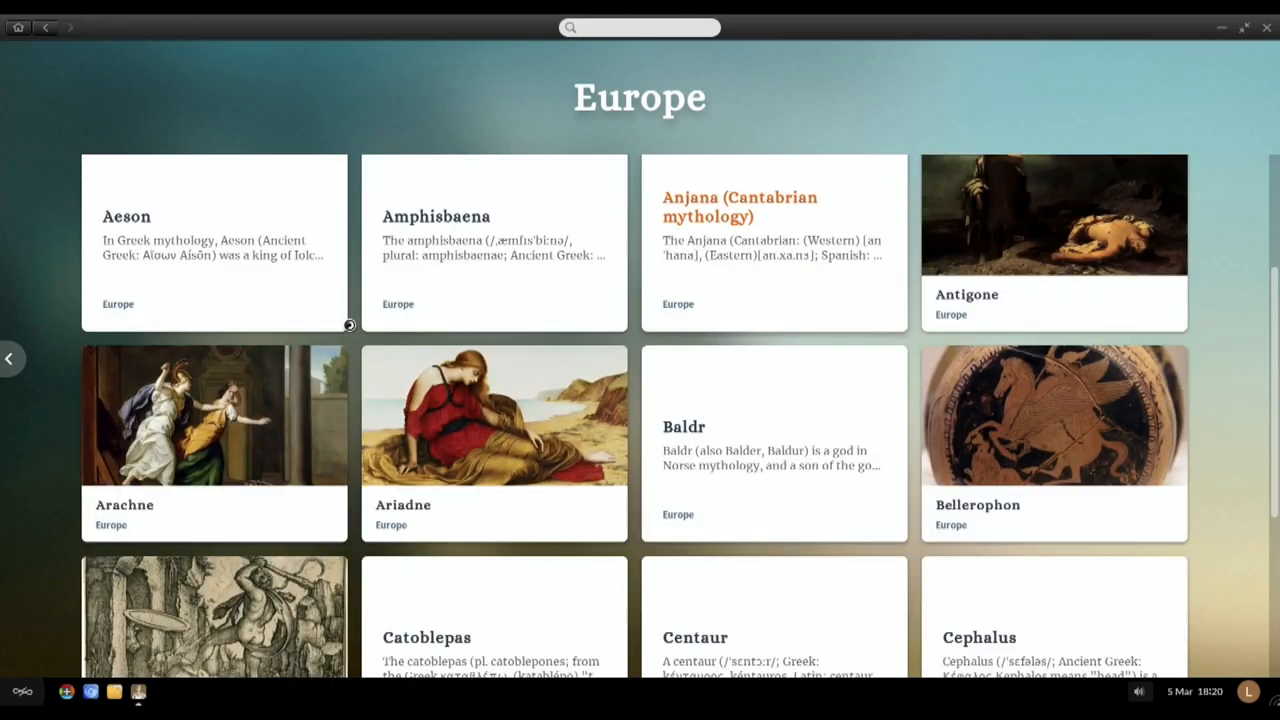
pyautogui.scroll(-3)
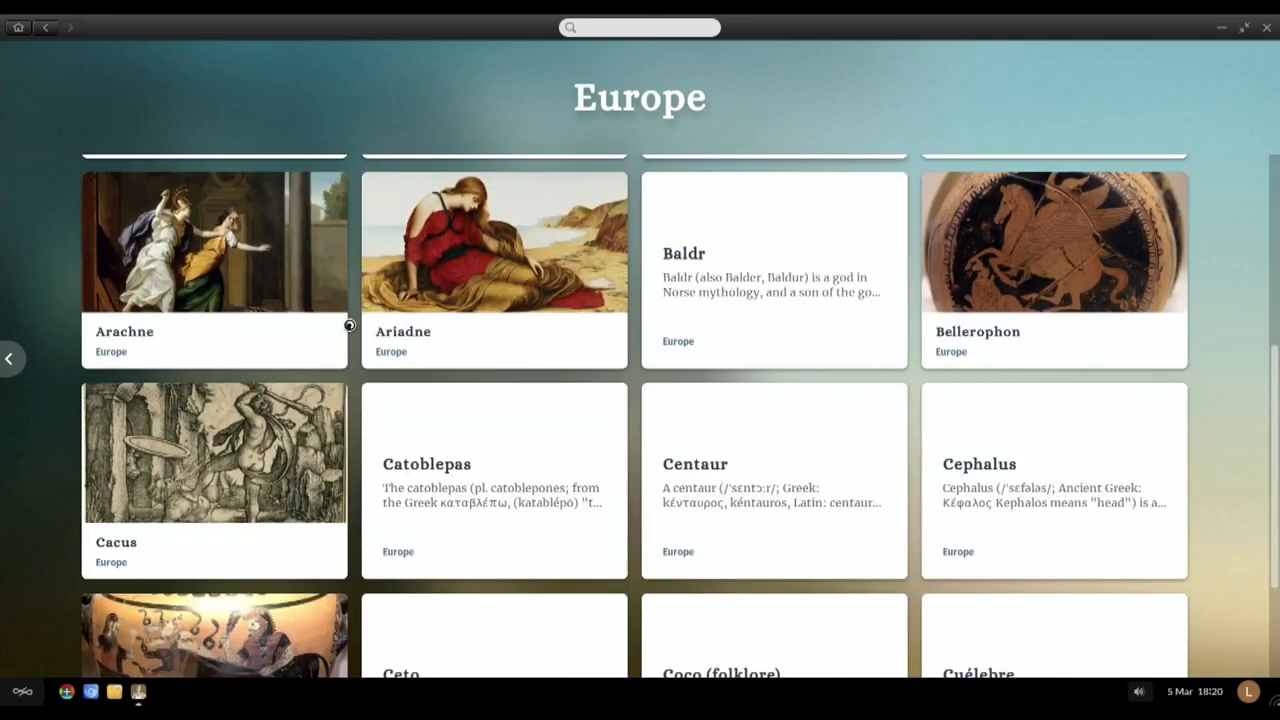
pyautogui.scroll(-3)
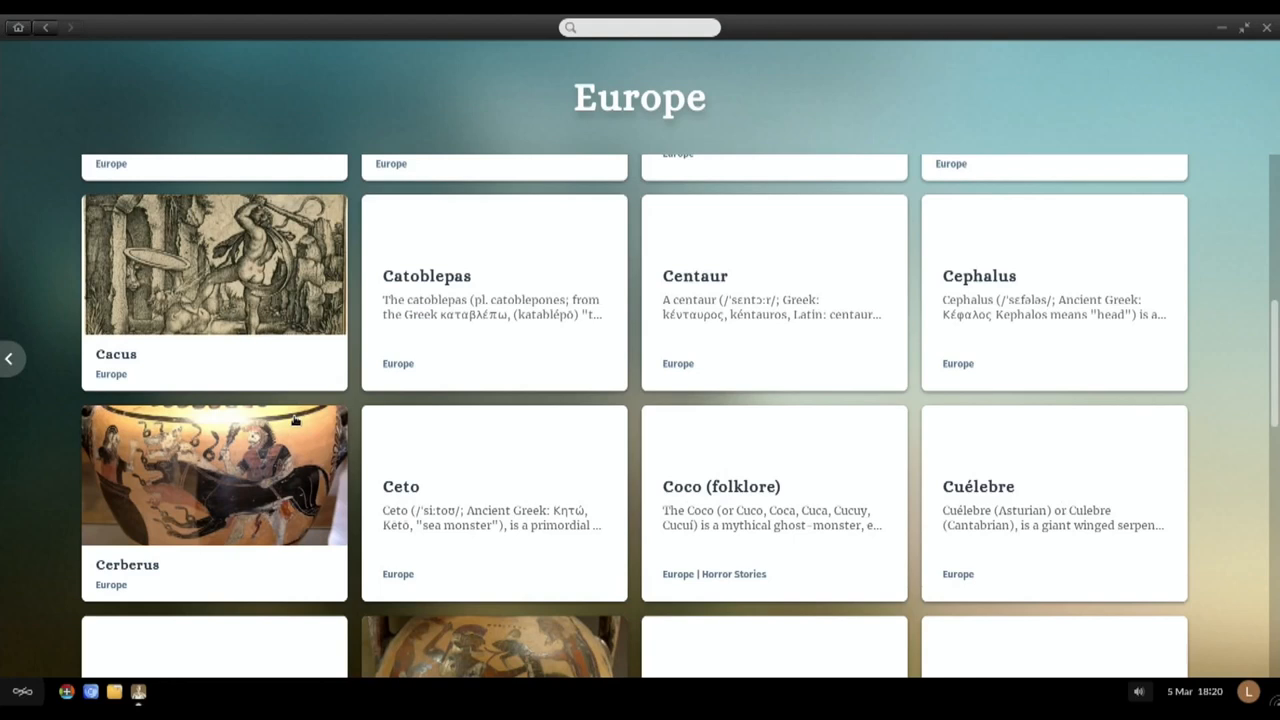
pyautogui.scroll(-3)
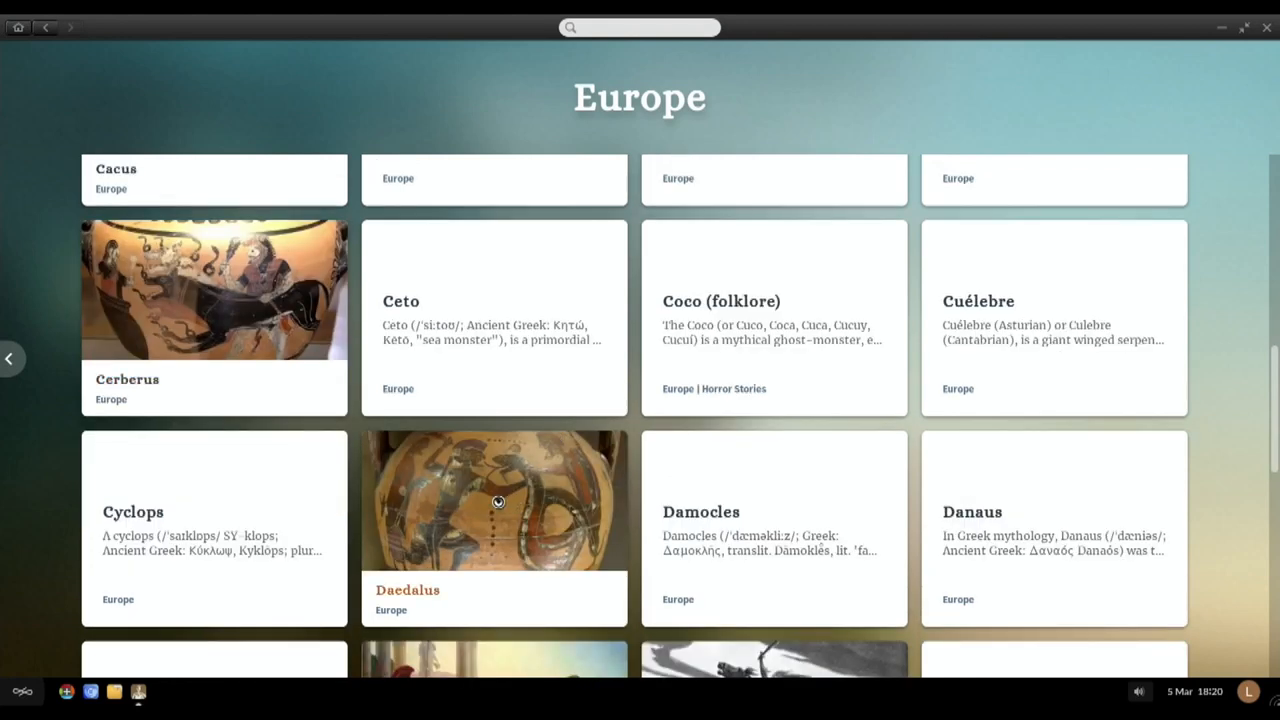
# Step: Read the Daedalus article
pyautogui.click(492, 500)
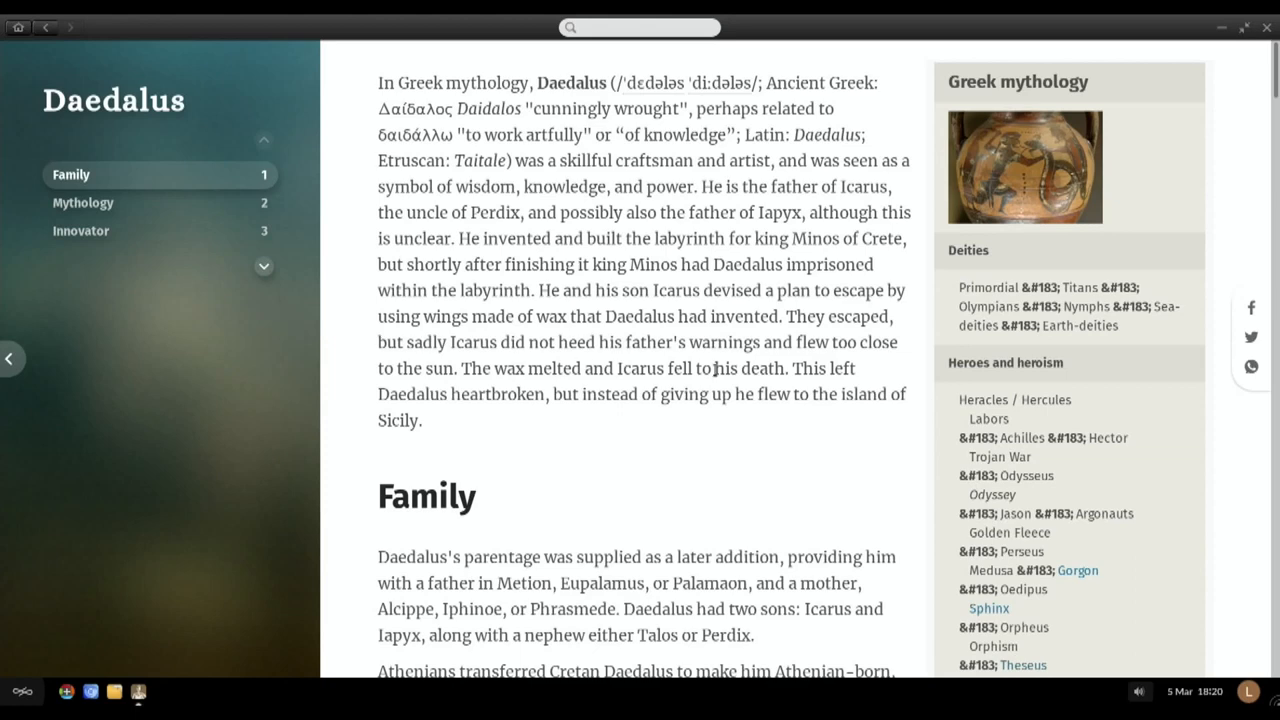
pyautogui.scroll(-3)
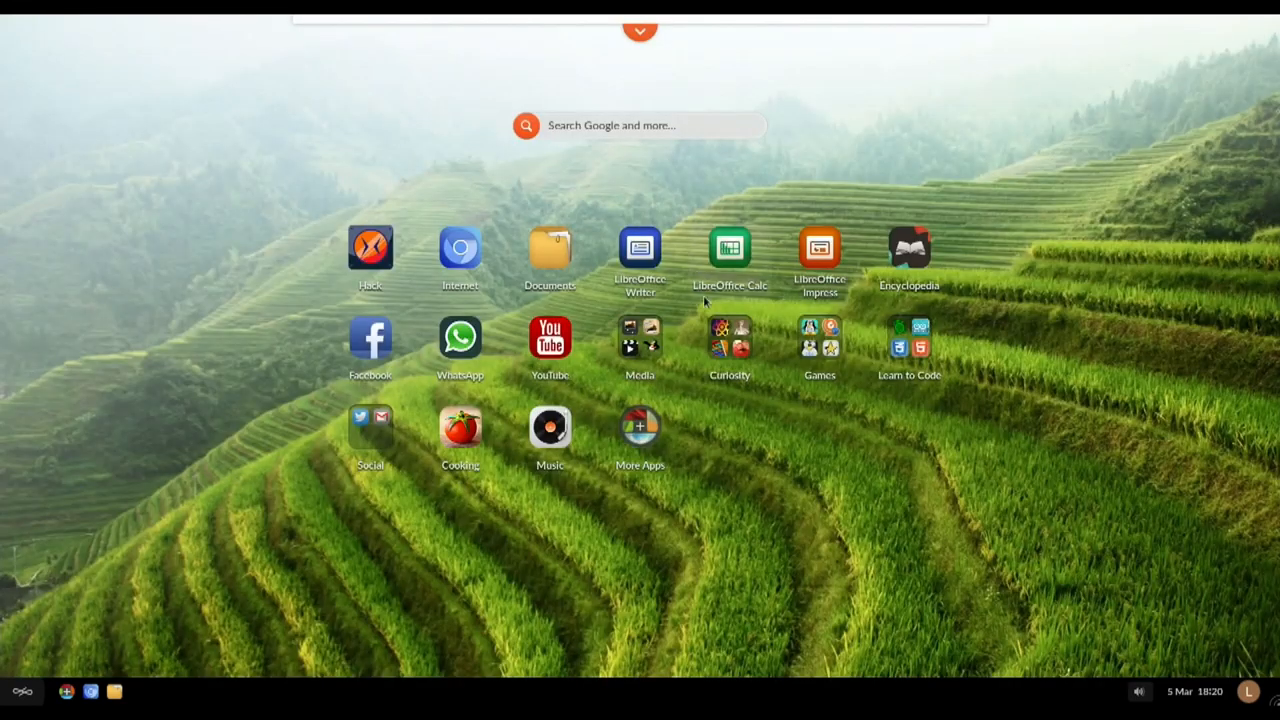
# Step: Launch How To from the learning apps and open its Home & Garden category
pyautogui.click(728, 340)
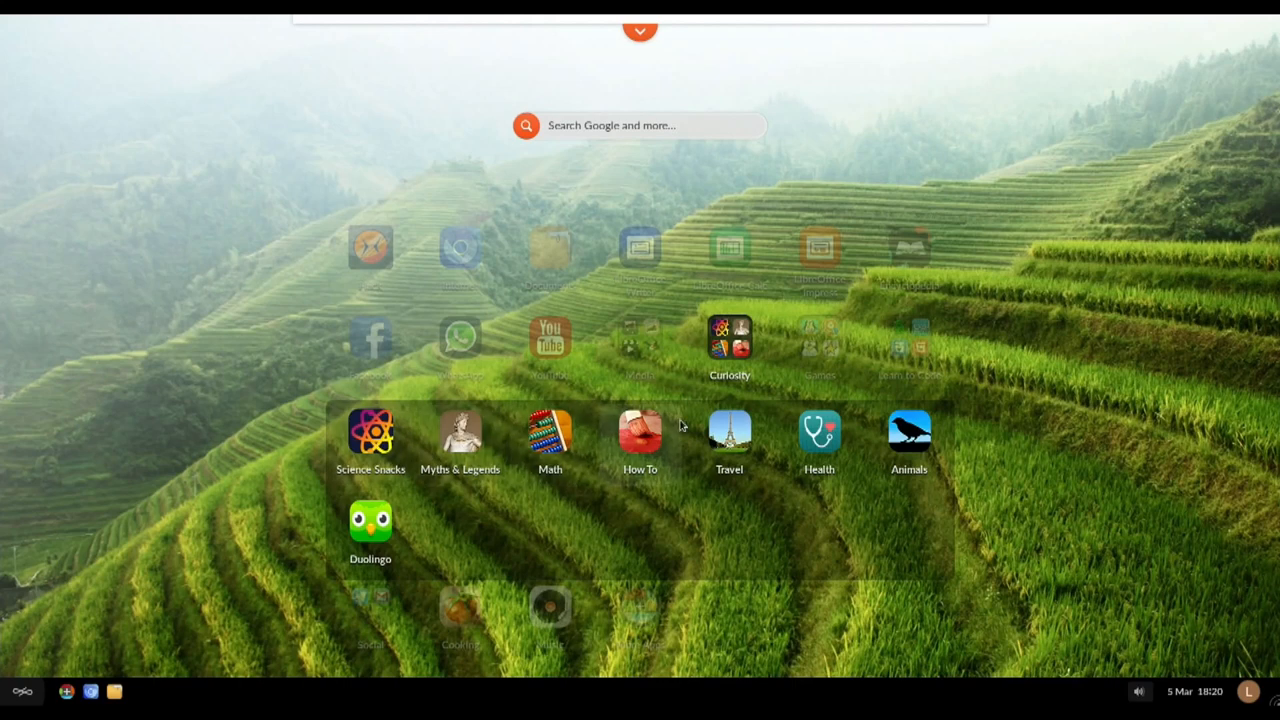
pyautogui.moveTo(656, 440)
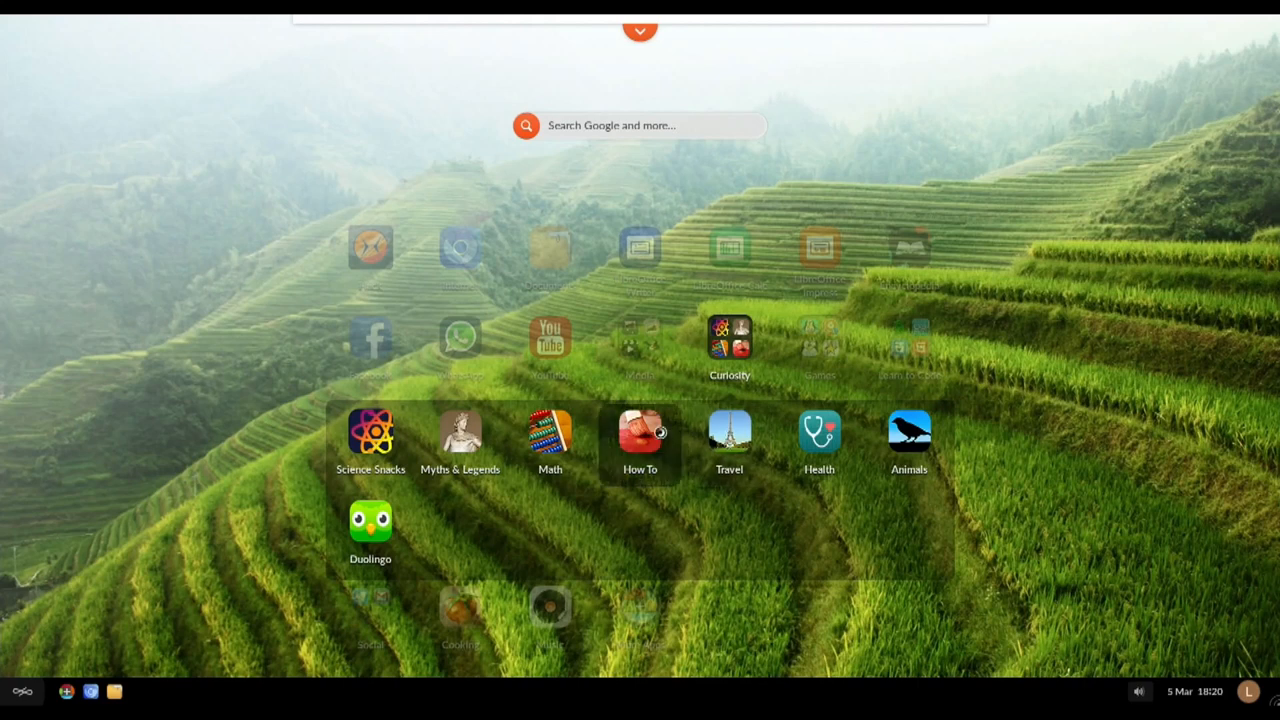
pyautogui.click(640, 436)
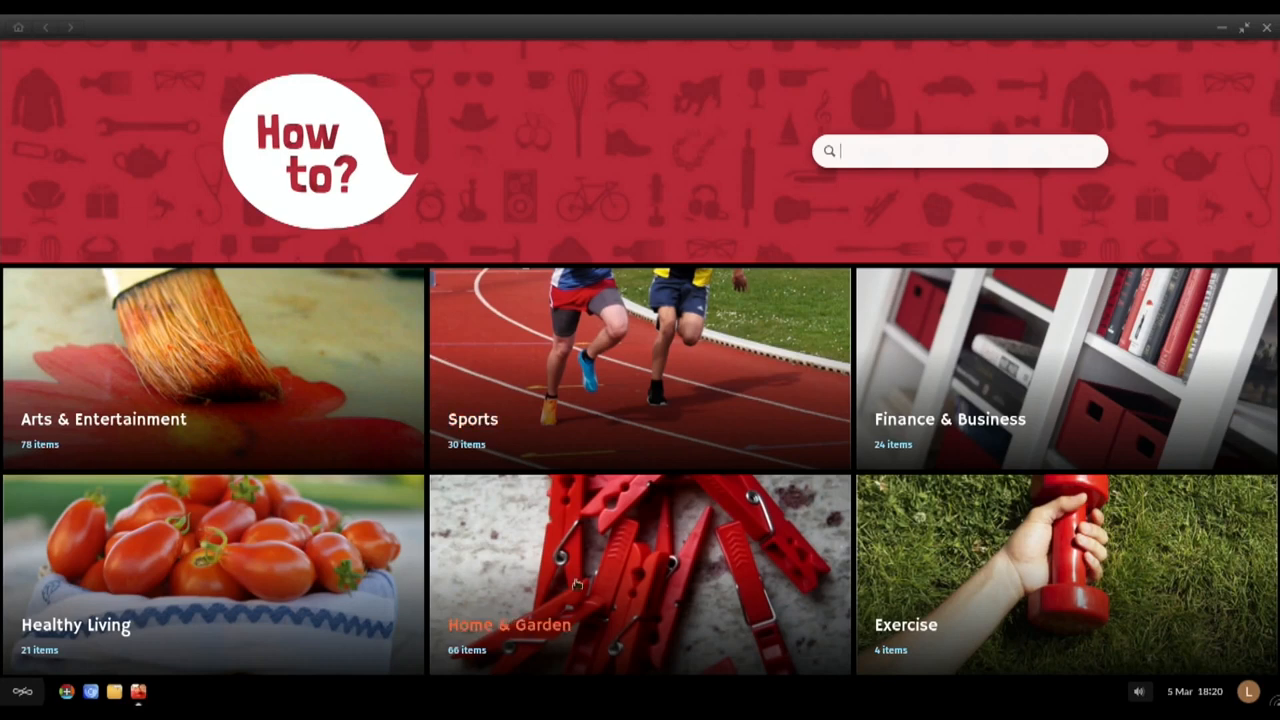
pyautogui.moveTo(520, 528)
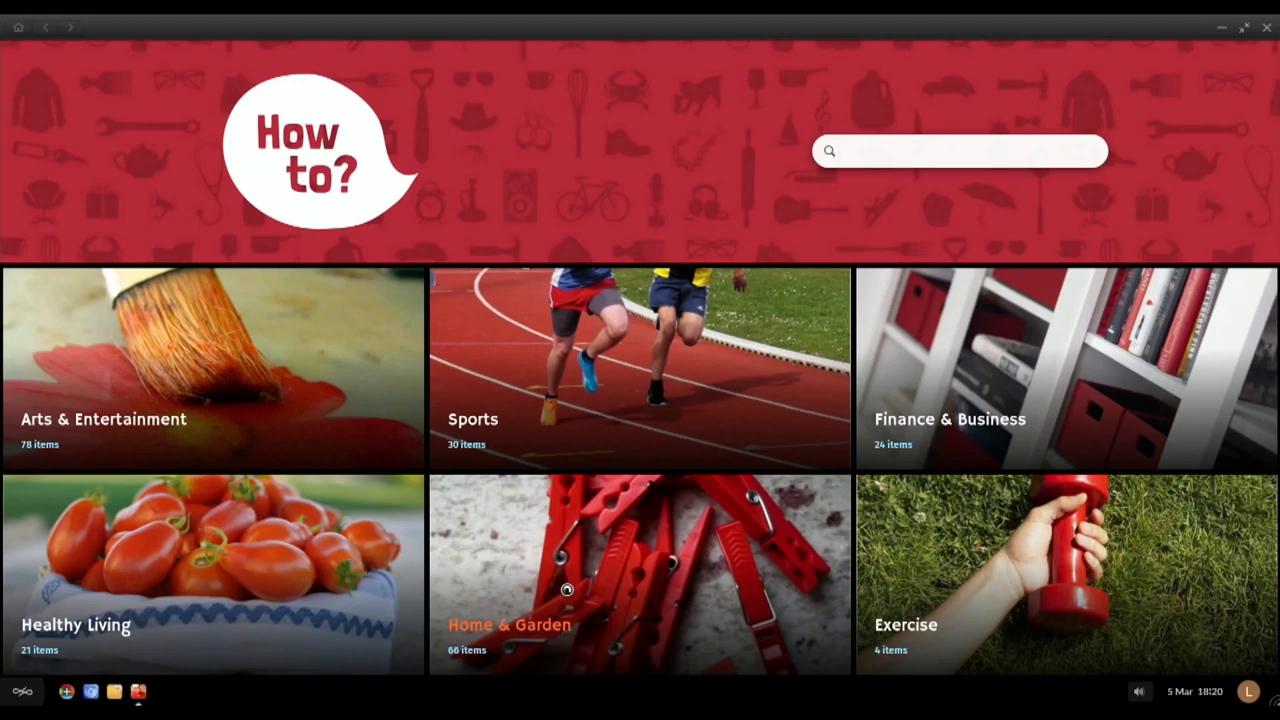
pyautogui.click(640, 572)
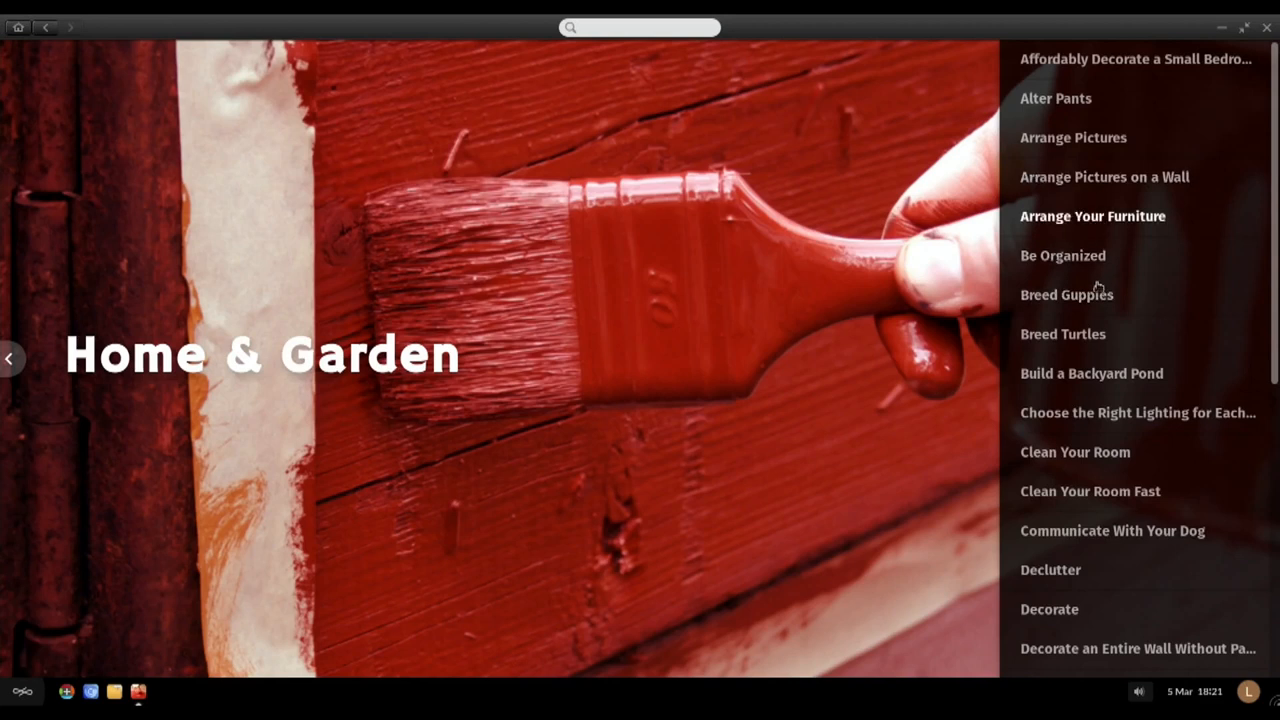
pyautogui.moveTo(1092, 374)
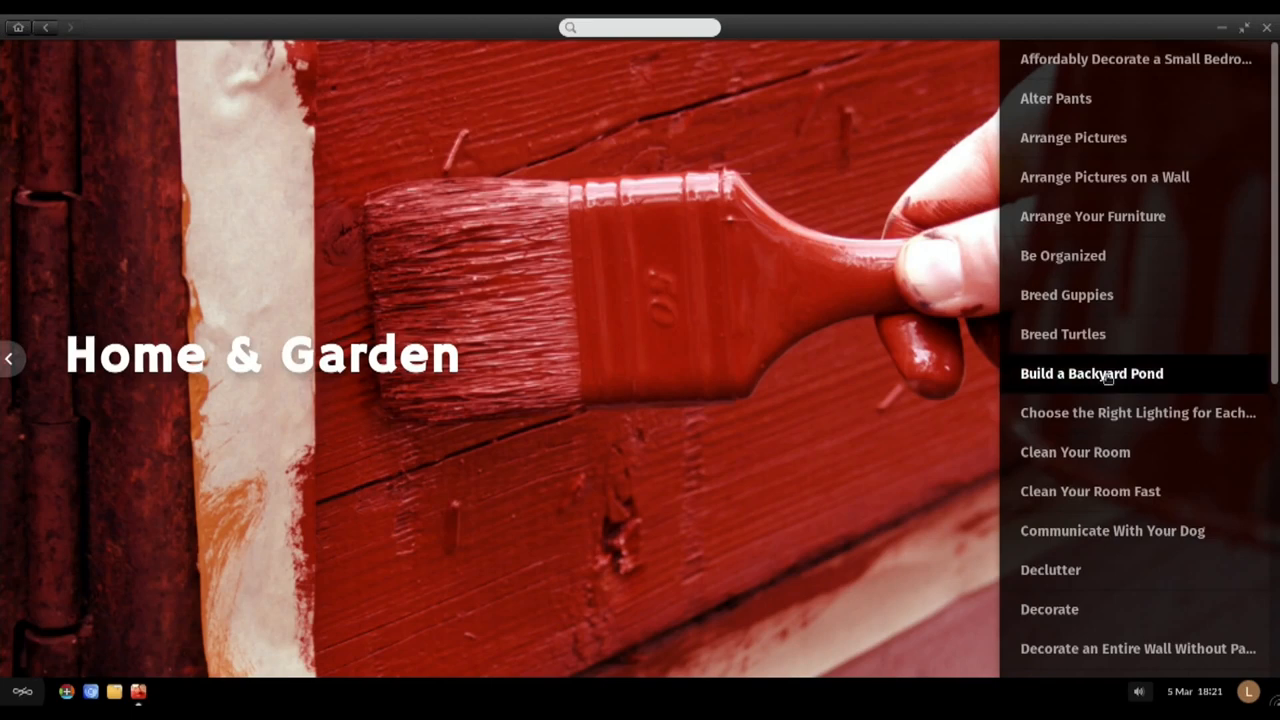
# Step: Read through the Build a Backyard Pond guide
pyautogui.click(1092, 374)
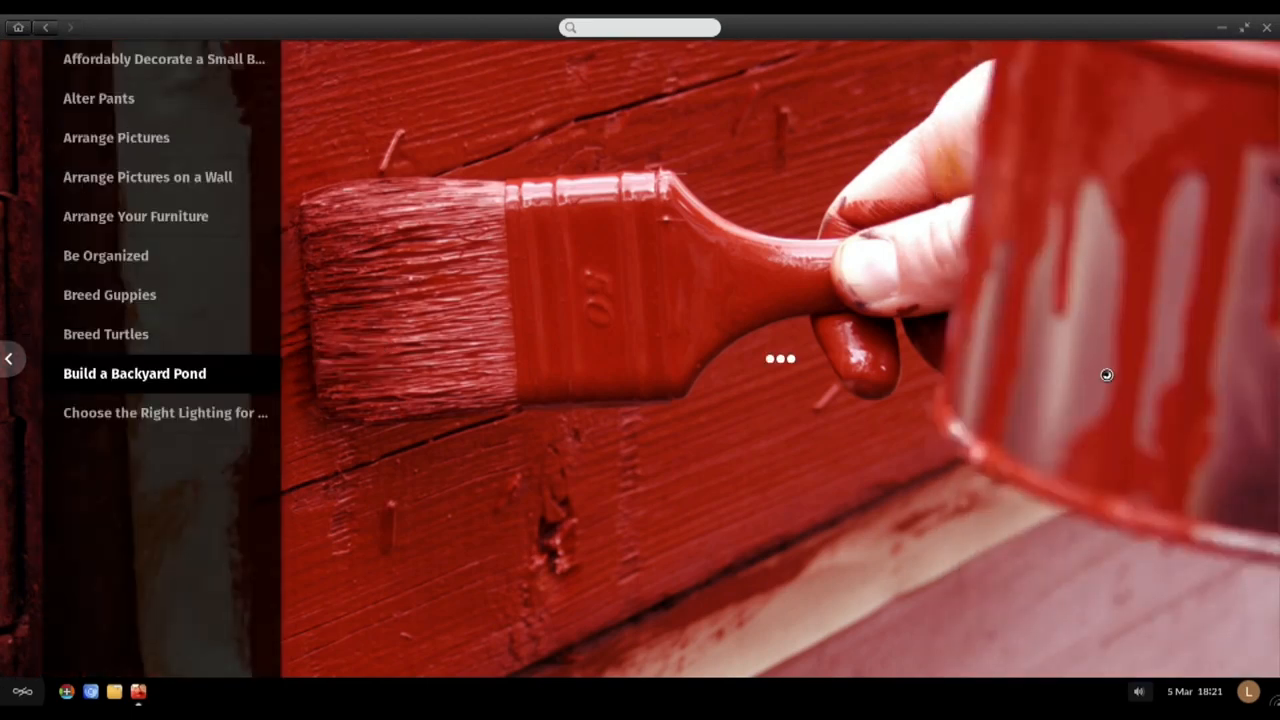
pyautogui.scroll(-3)
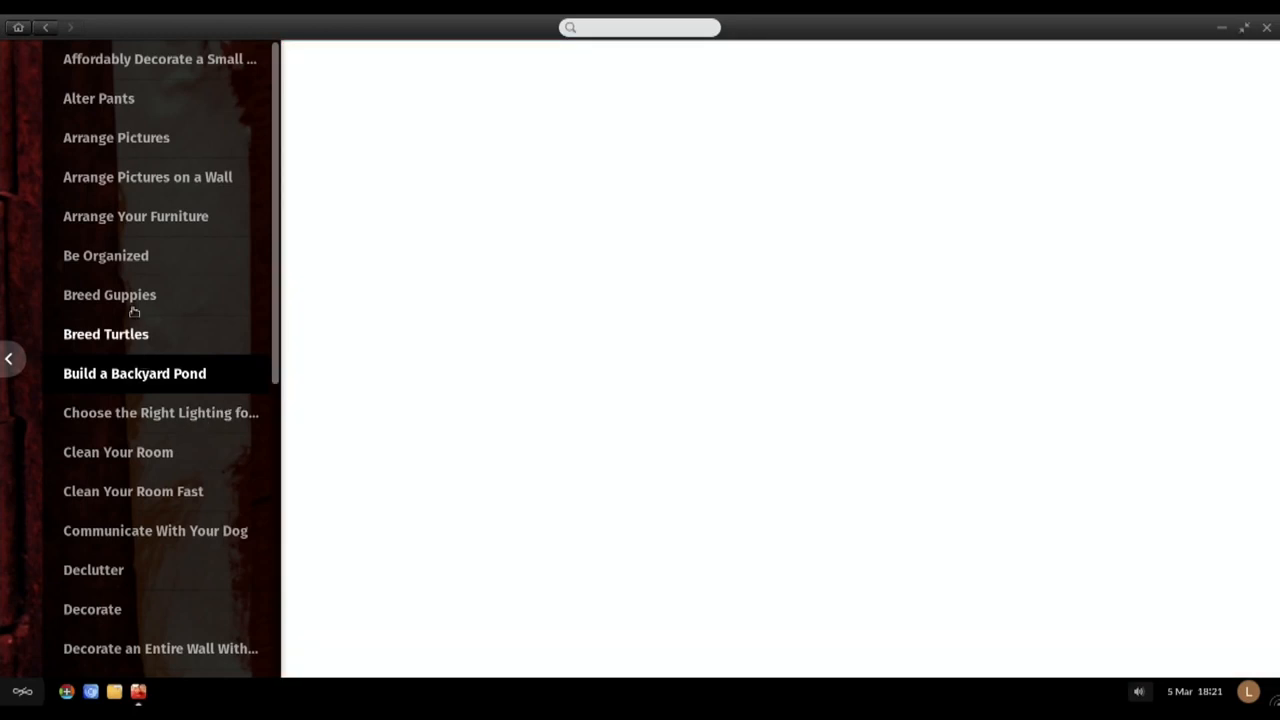
pyautogui.click(134, 374)
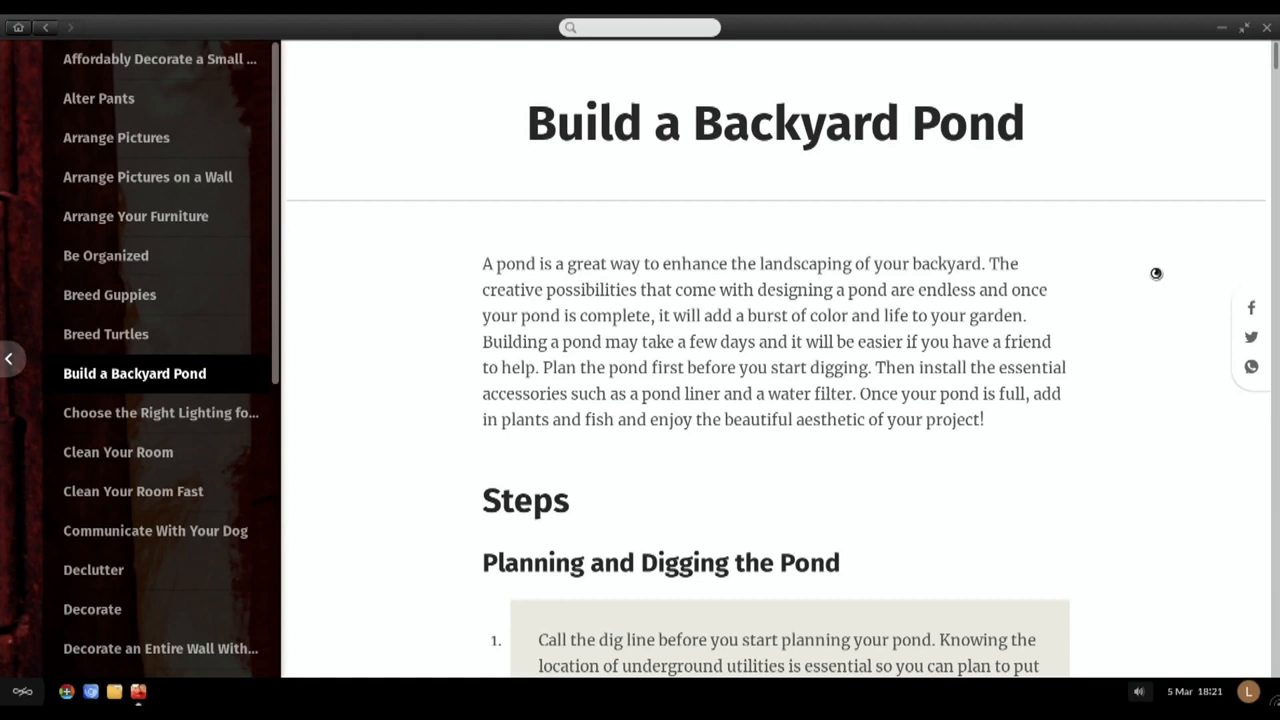
pyautogui.moveTo(1270, 318)
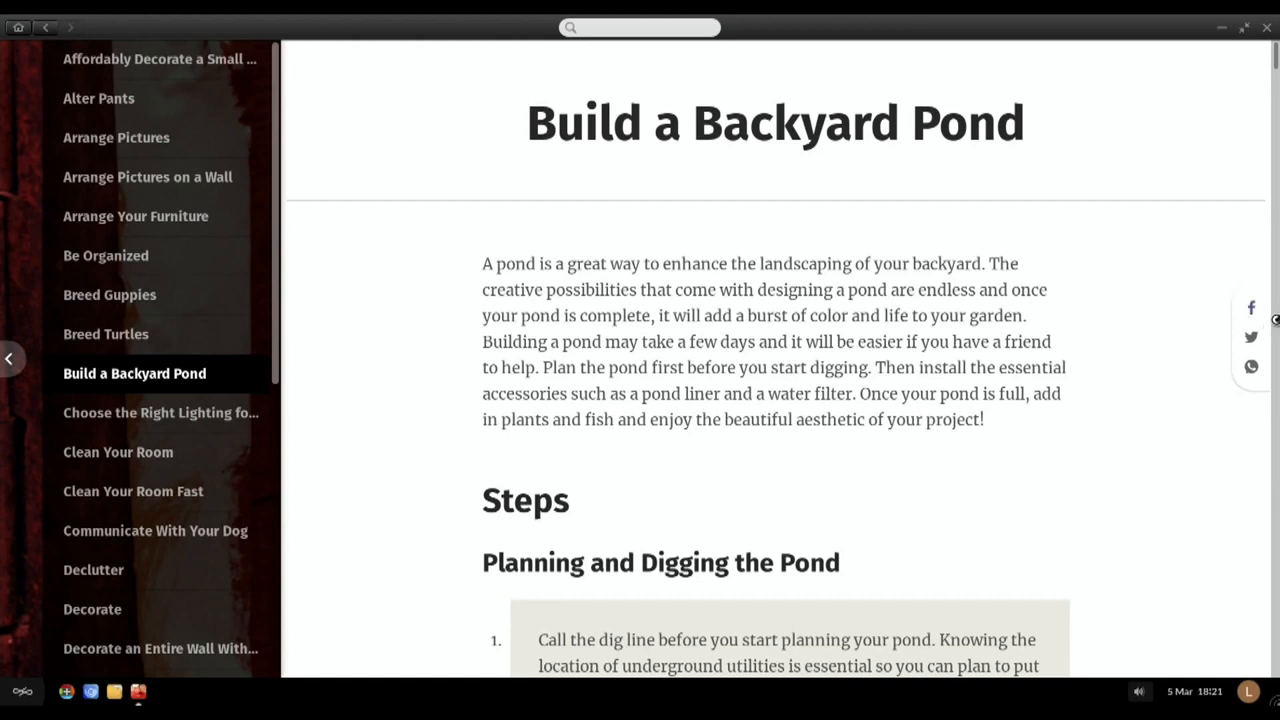
pyautogui.scroll(-3)
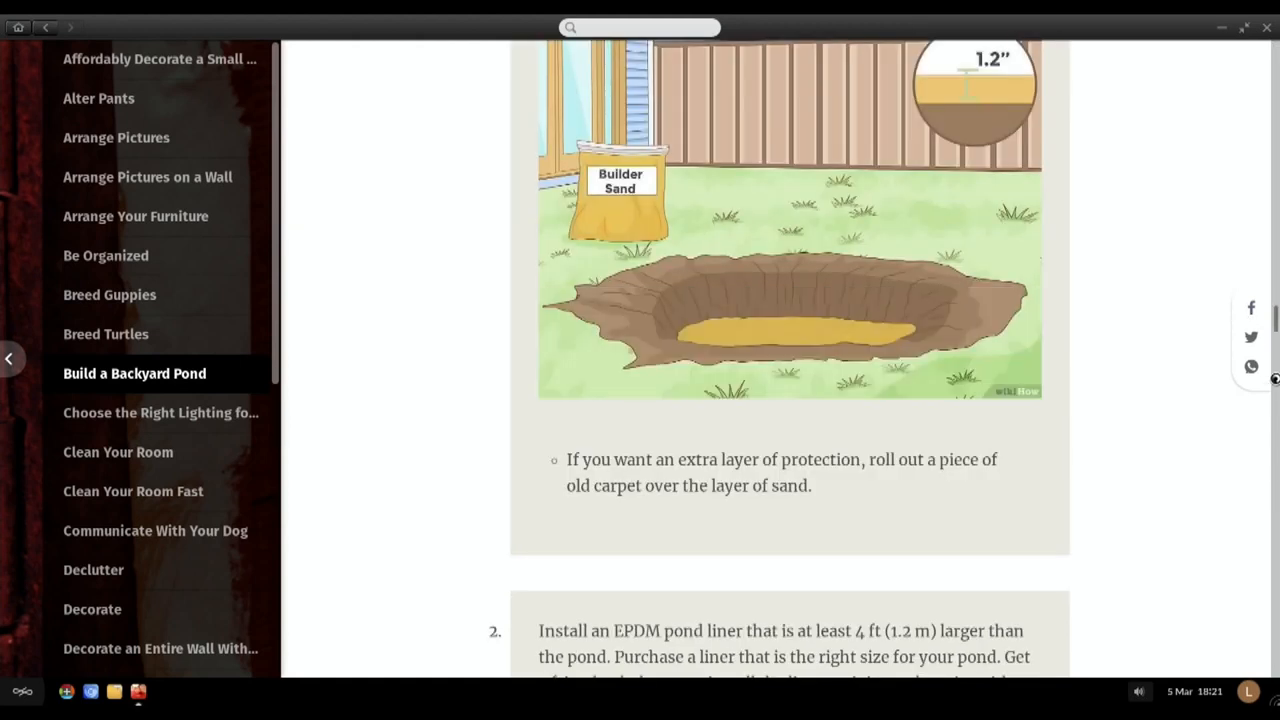
pyautogui.scroll(-3)
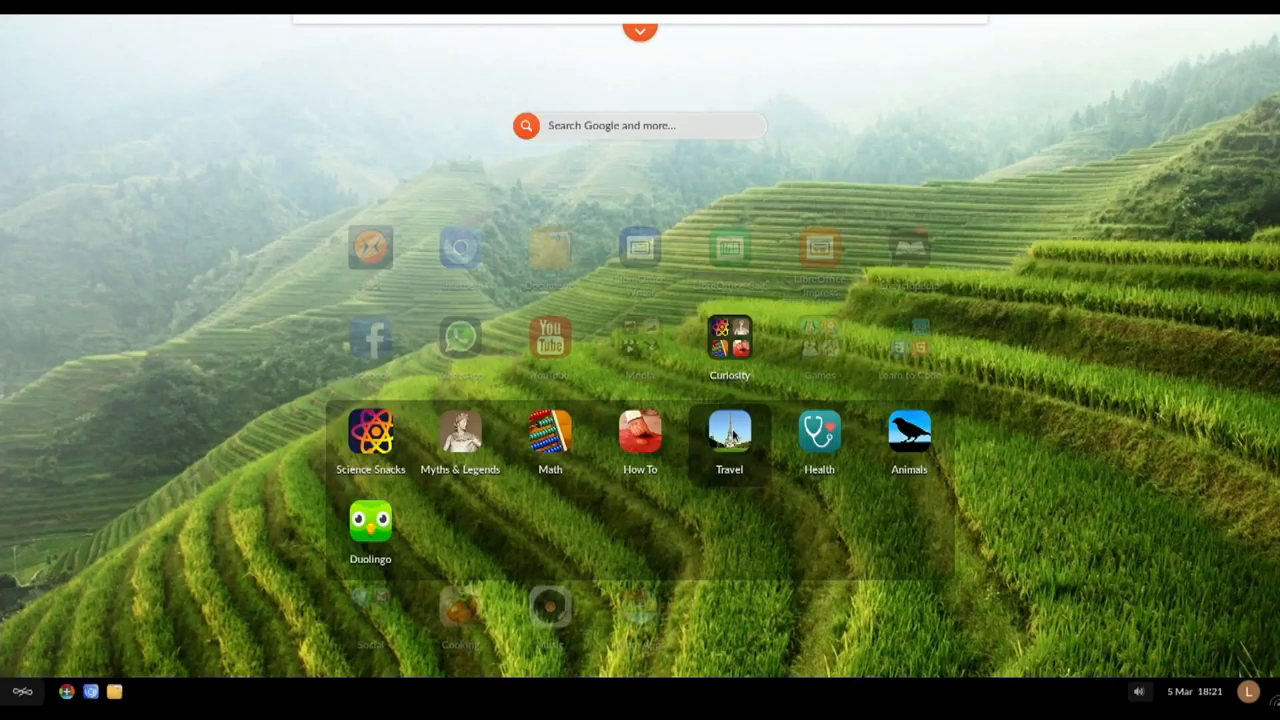
# Step: Search Travel for devon then new york, view the sparse results and close it
pyautogui.click(728, 434)
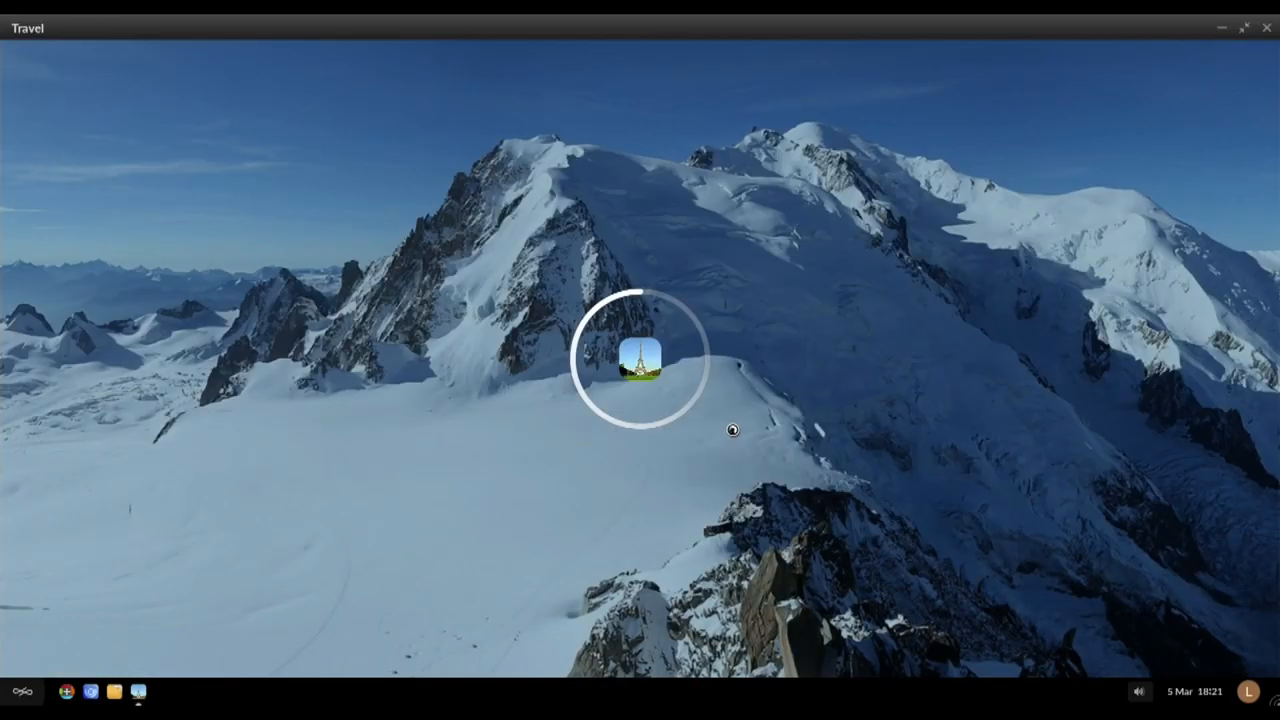
pyautogui.write('devo')
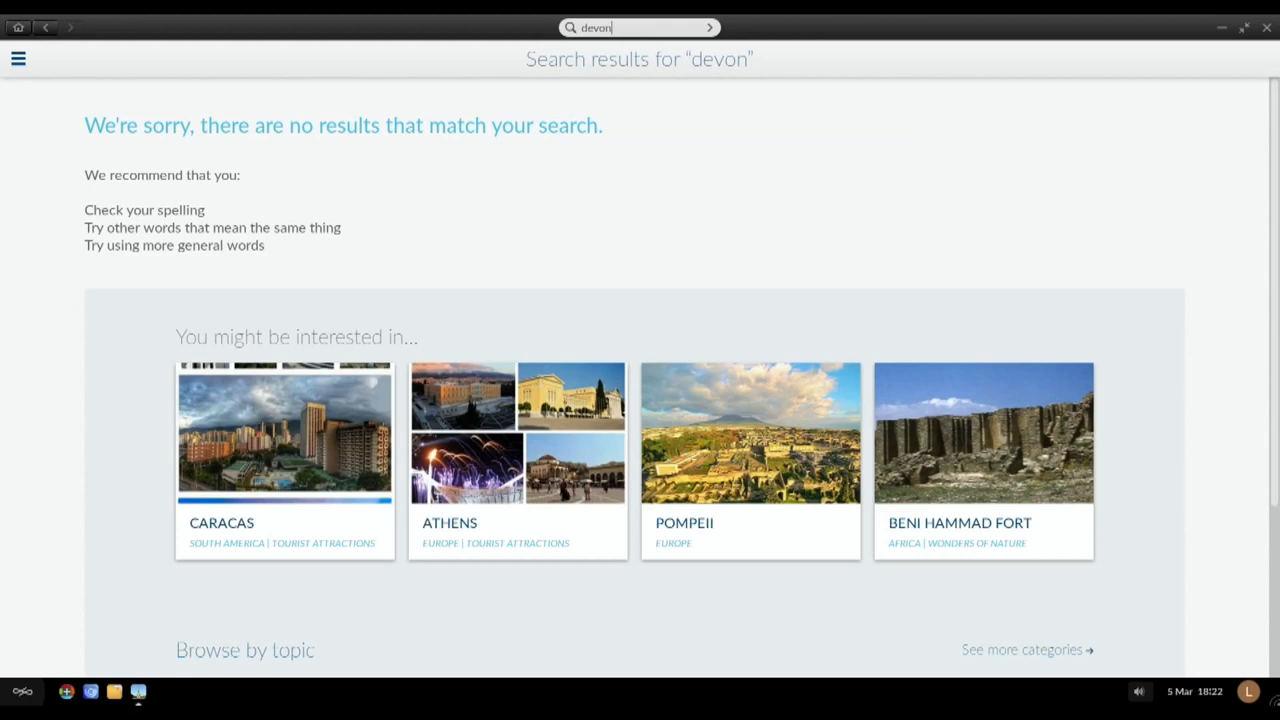
pyautogui.write('new york')
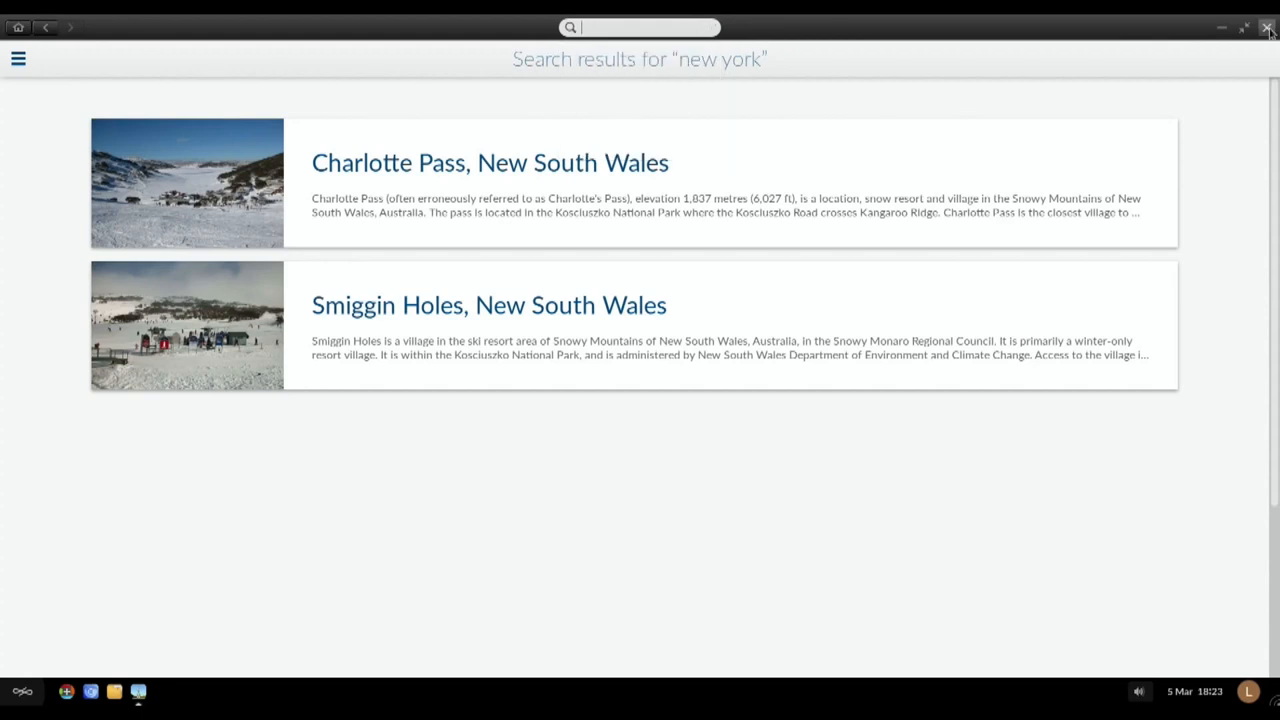
pyautogui.click(1268, 28)
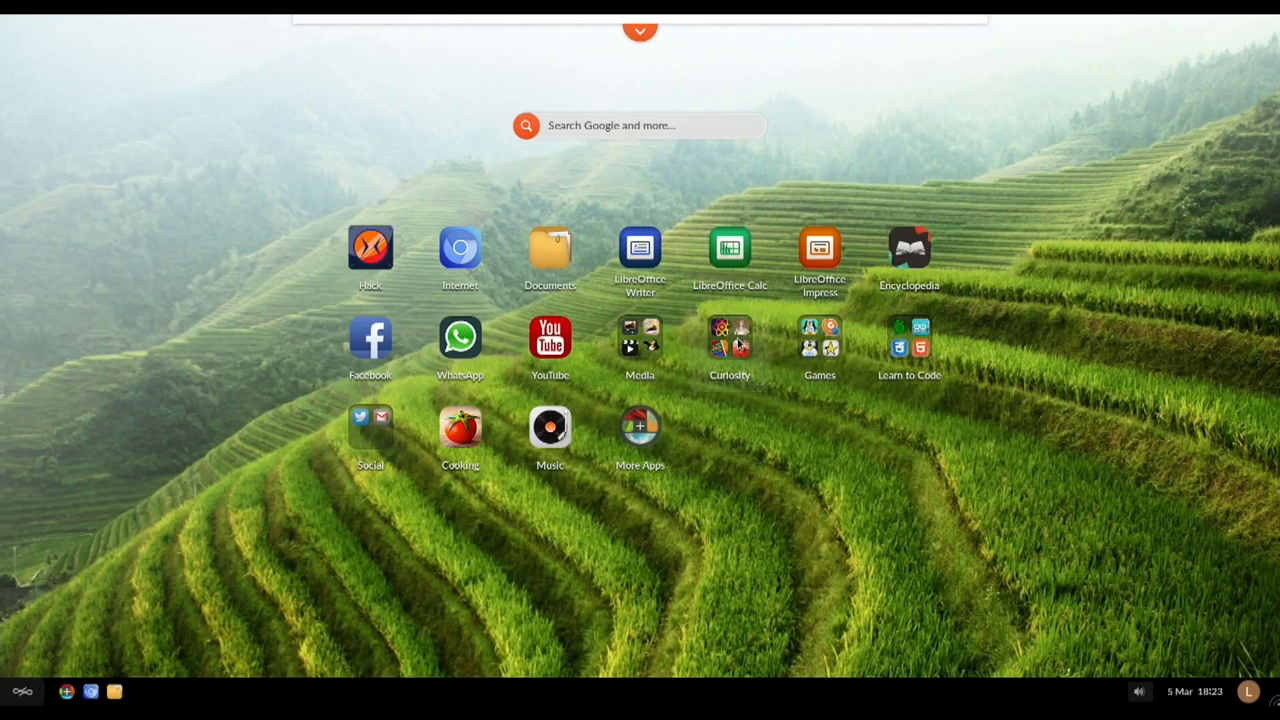
# Step: Launch NumptyPhysics from Games and advance through the first puzzle level
pyautogui.click(640, 428)
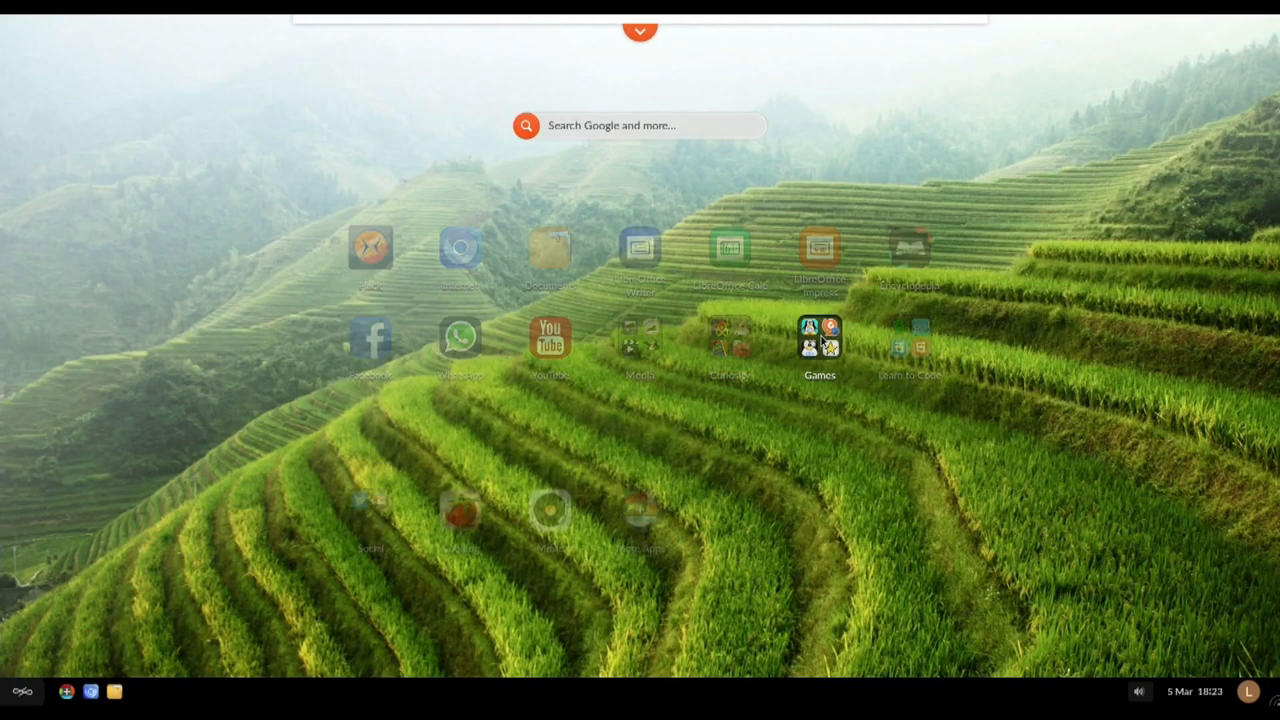
pyautogui.click(820, 340)
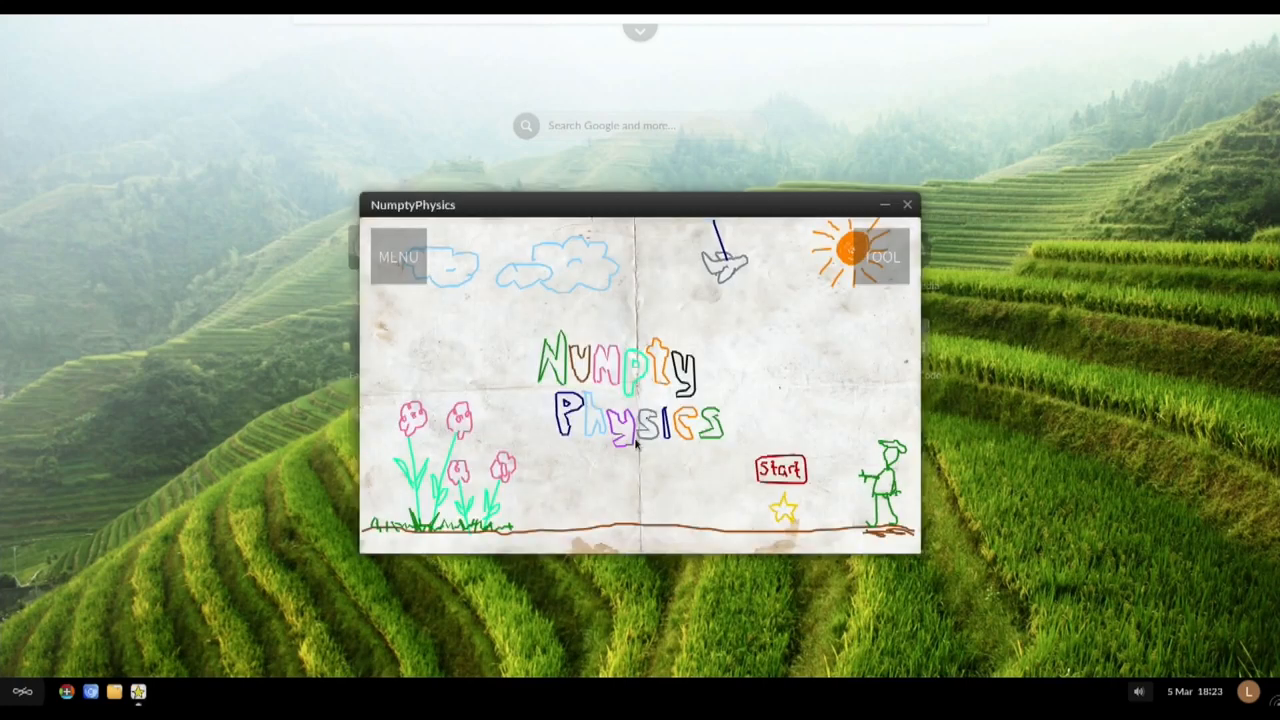
pyautogui.click(780, 470)
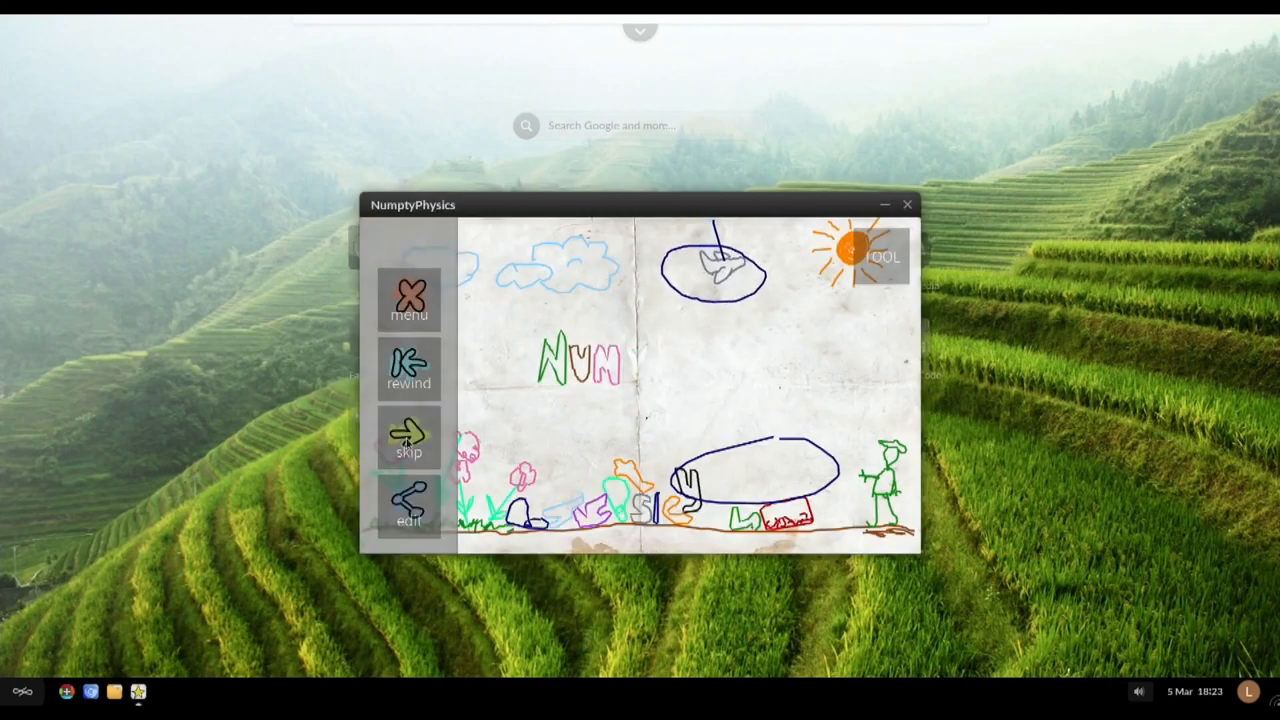
pyautogui.click(408, 436)
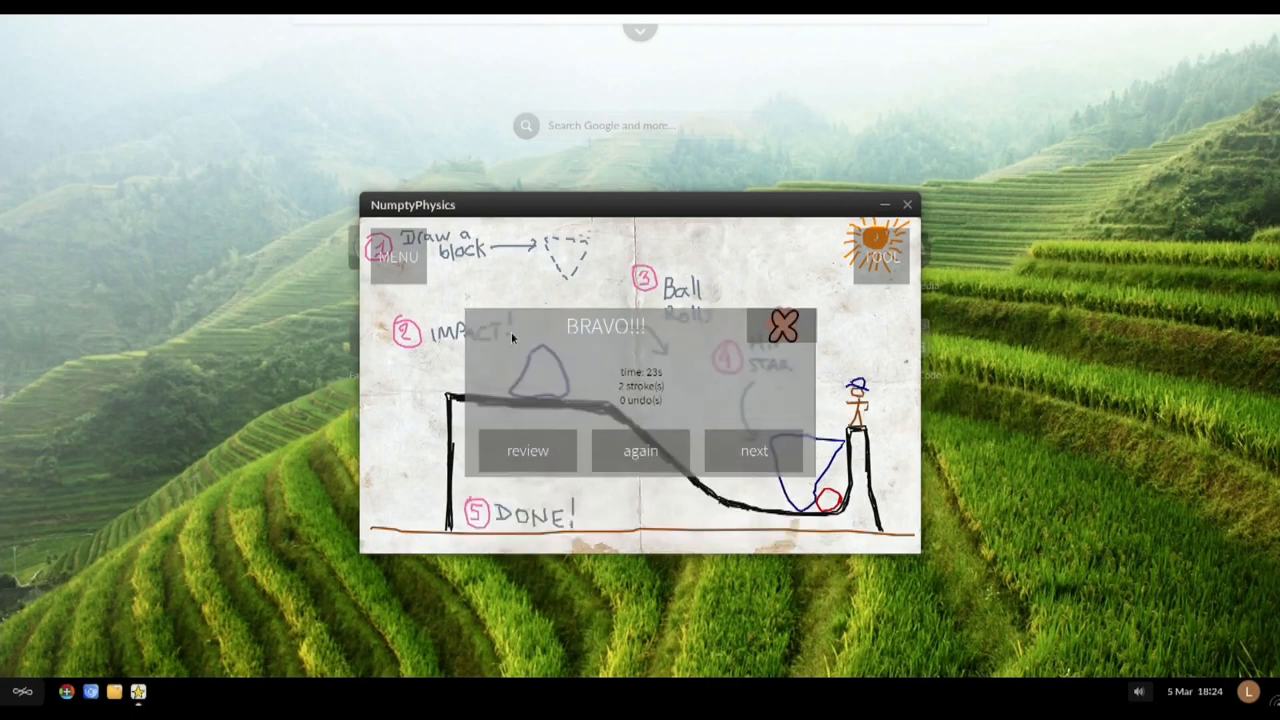
pyautogui.click(752, 450)
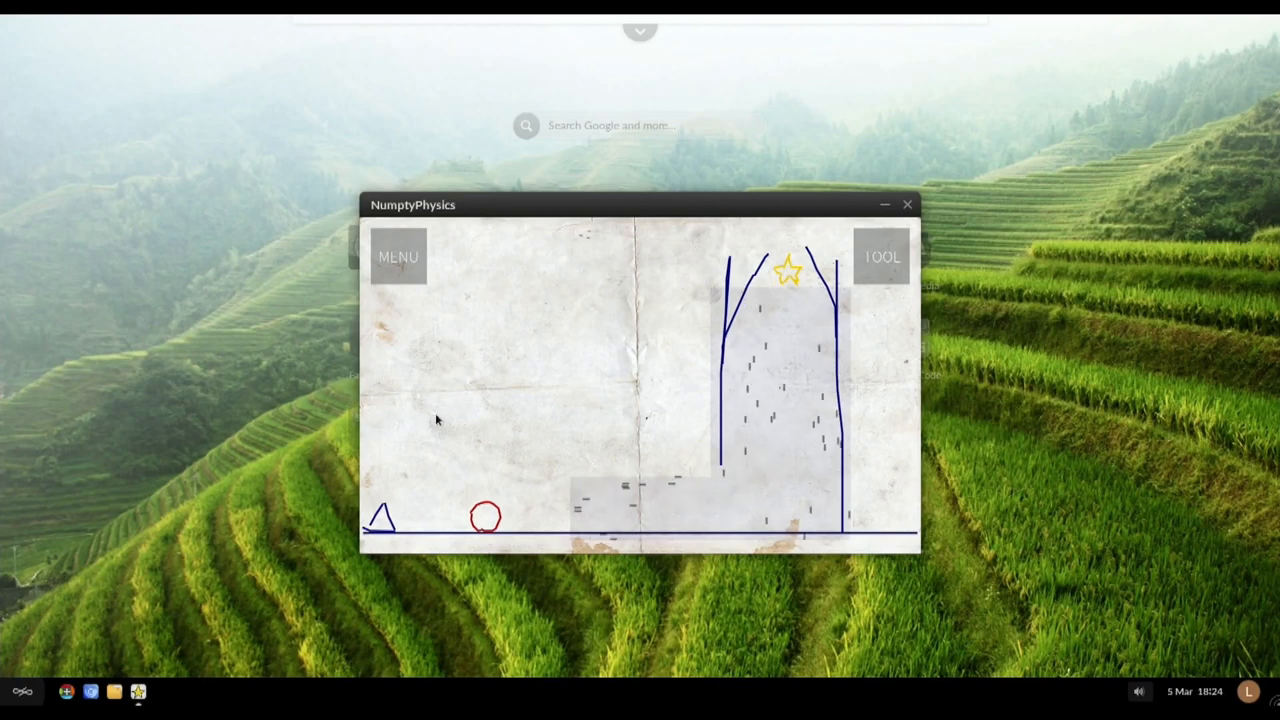
# Step: Solve the next level with a drawn ramp and loop, then close the game
pyautogui.moveTo(436, 420); pyautogui.dragTo(490, 480)
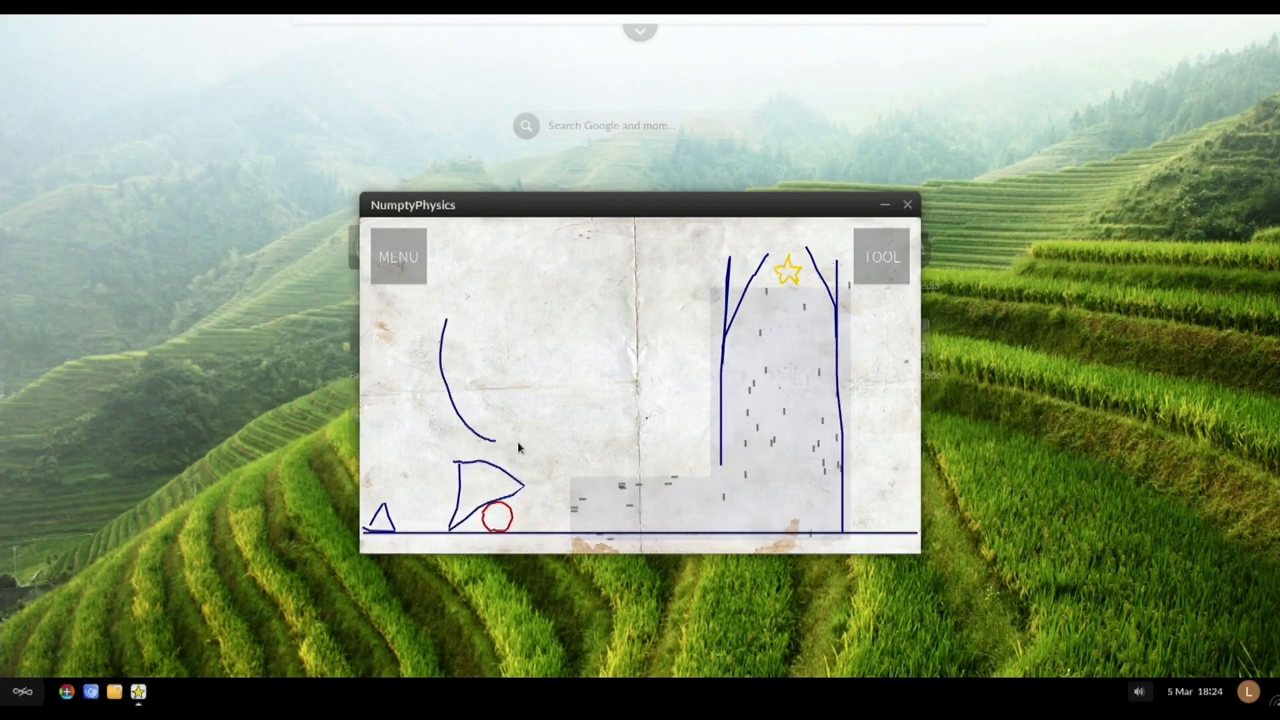
pyautogui.moveTo(444, 320); pyautogui.dragTo(504, 444)
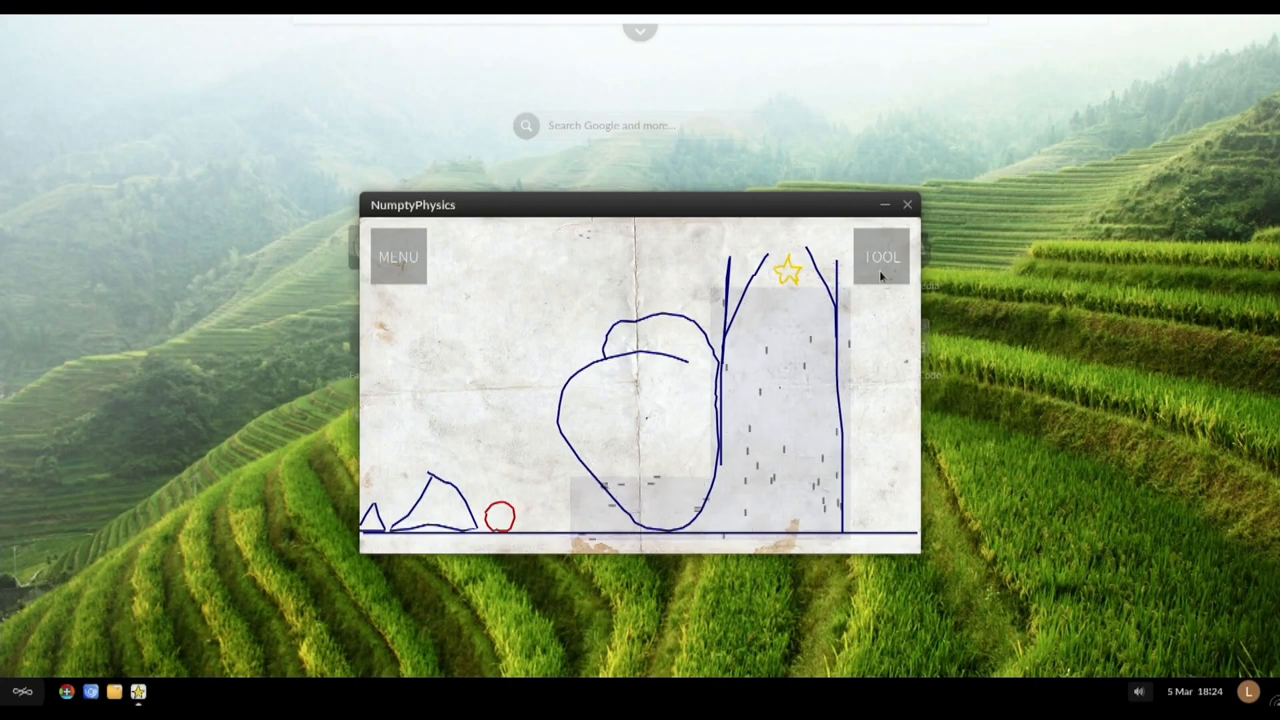
pyautogui.click(880, 256)
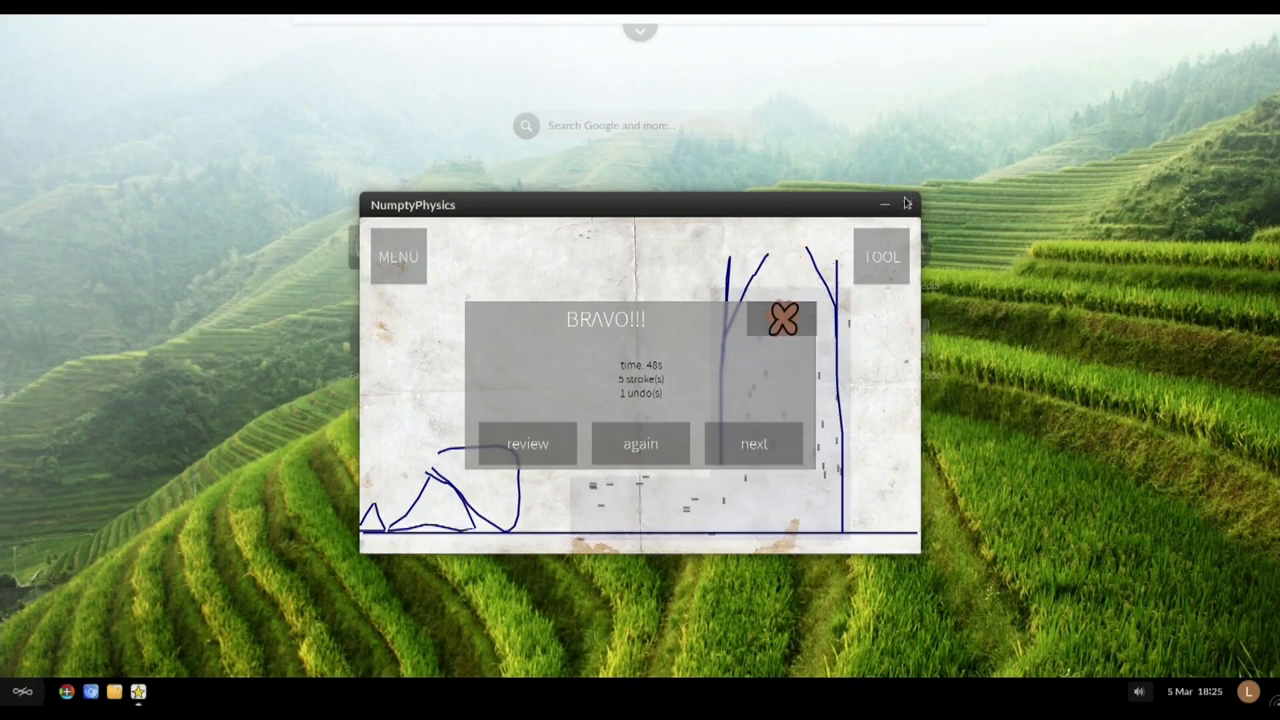
pyautogui.click(884, 204)
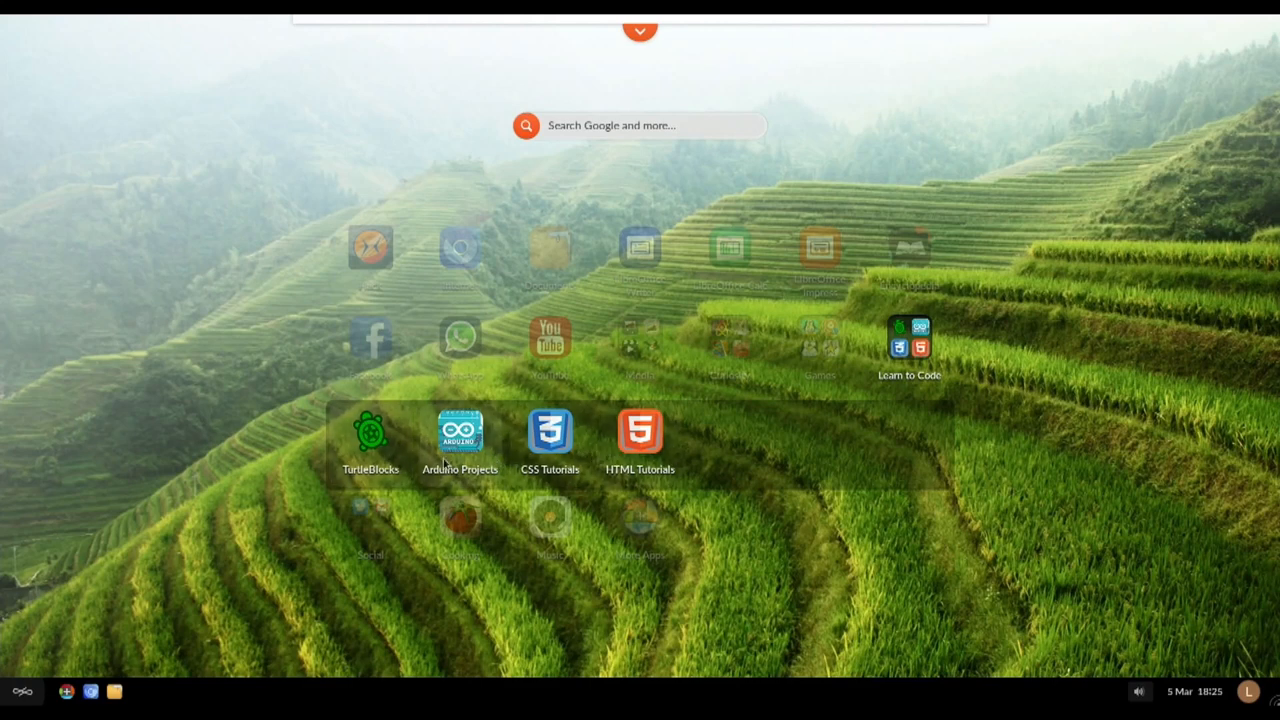
pyautogui.moveTo(540, 448)
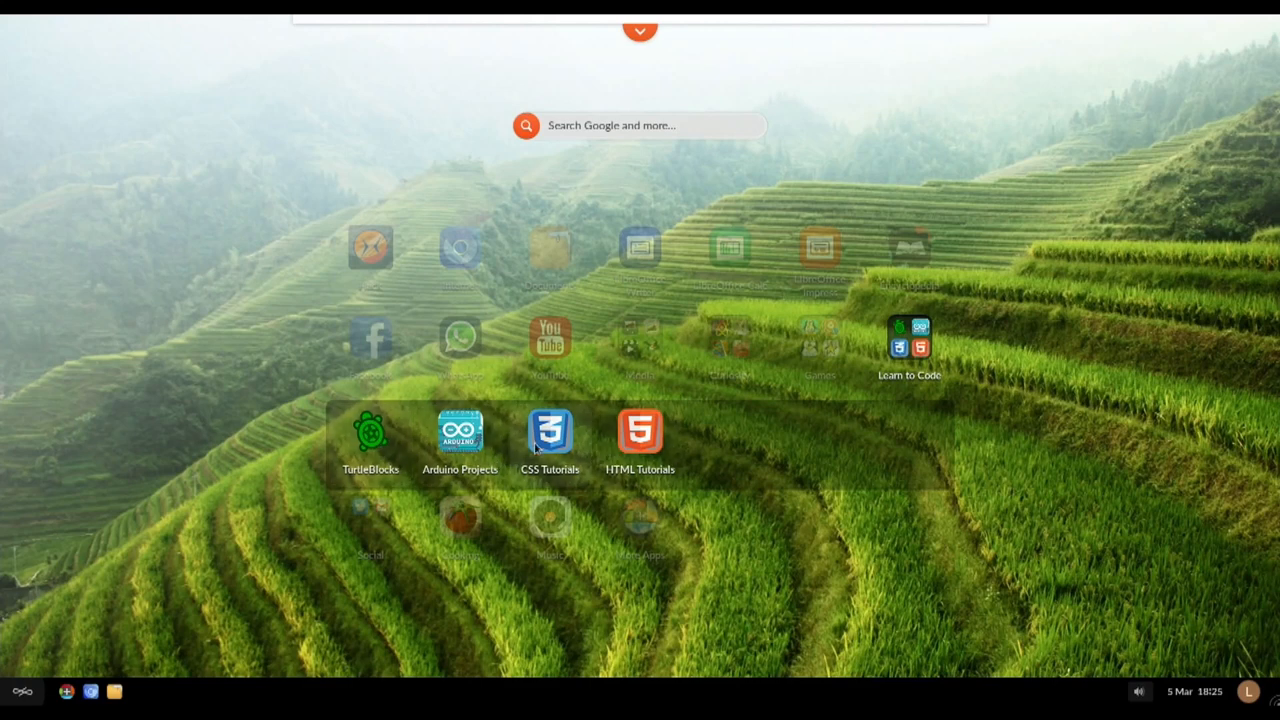
pyautogui.moveTo(1080, 448)
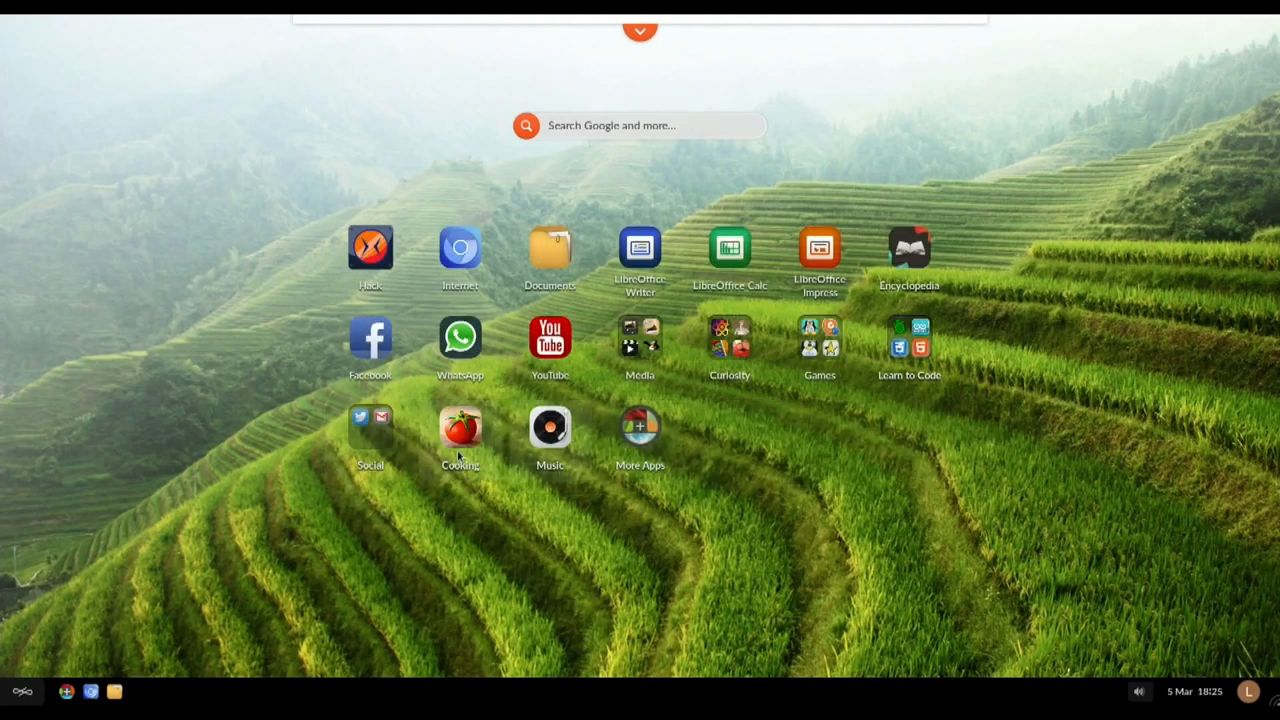
pyautogui.moveTo(376, 438)
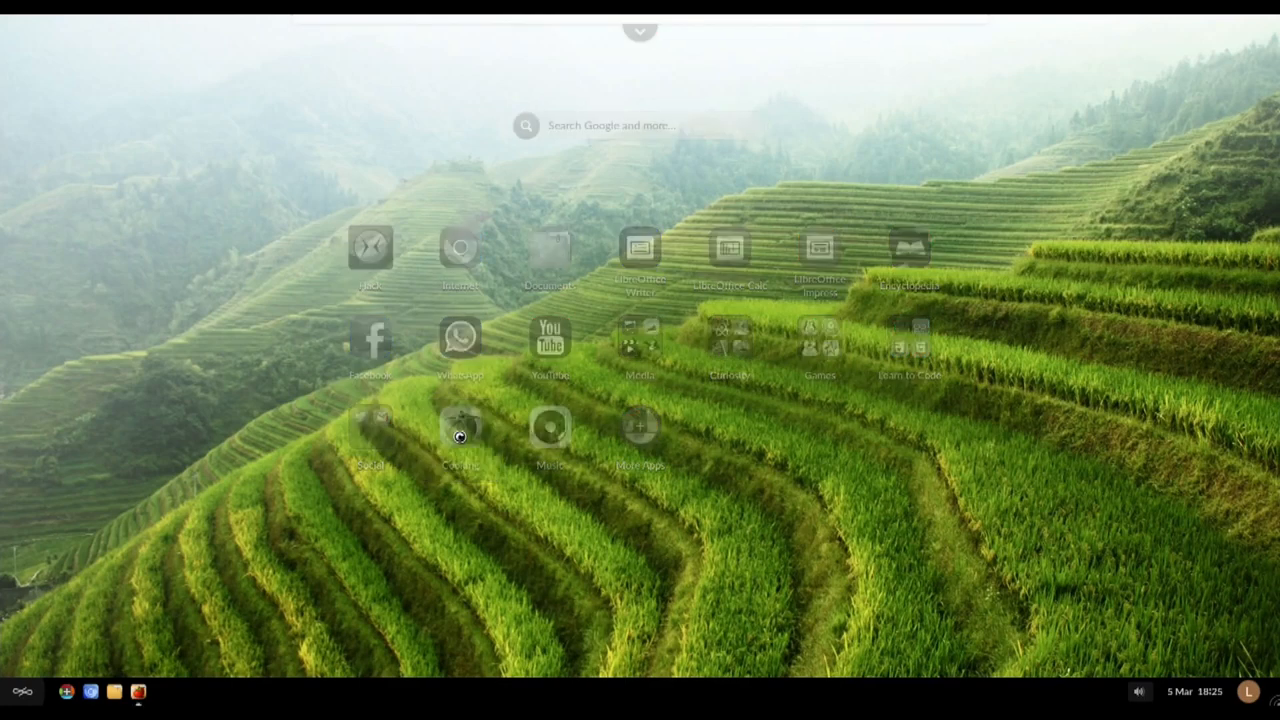
# Step: Launch Cooking and open its Healthy Cooking category
pyautogui.click(460, 424)
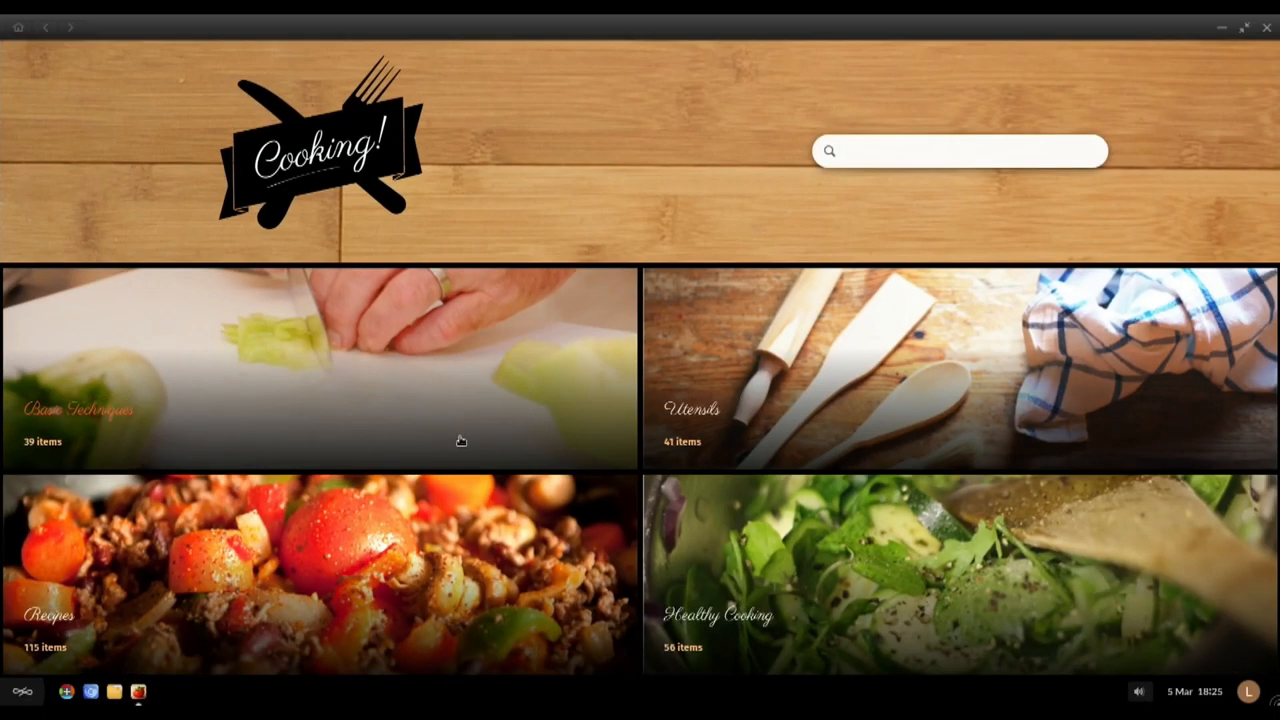
pyautogui.moveTo(162, 544)
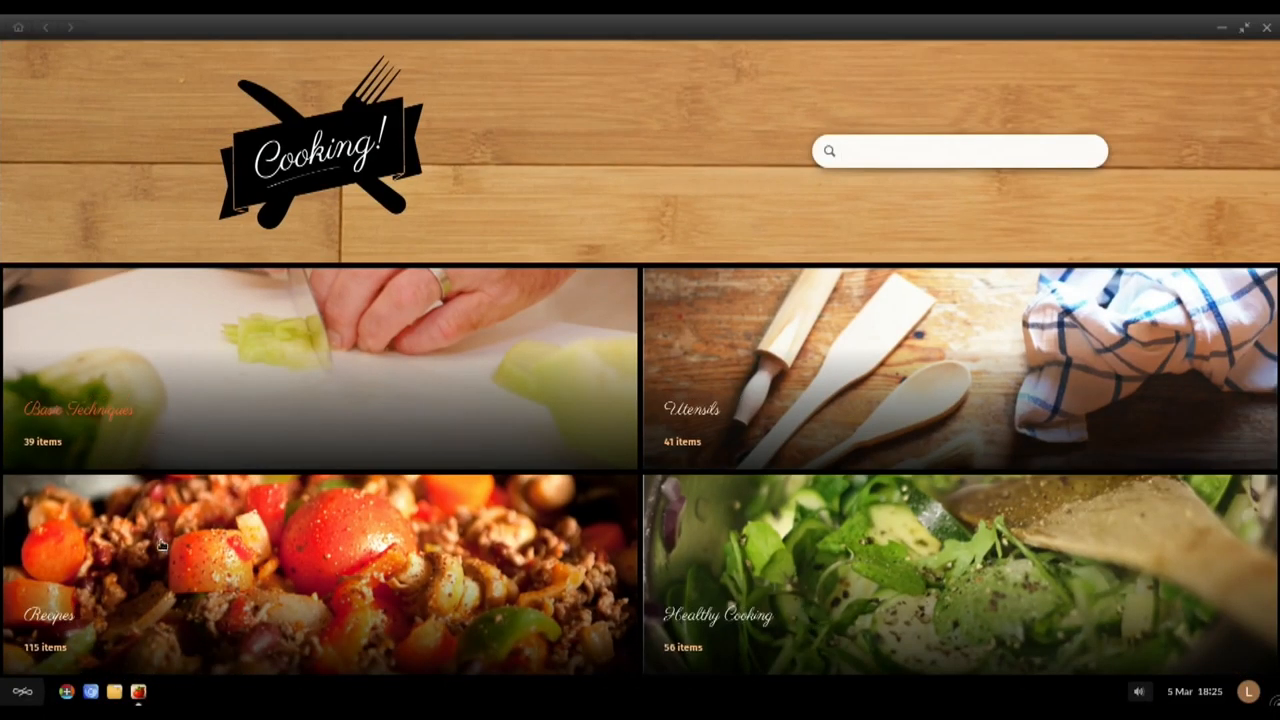
pyautogui.click(960, 152)
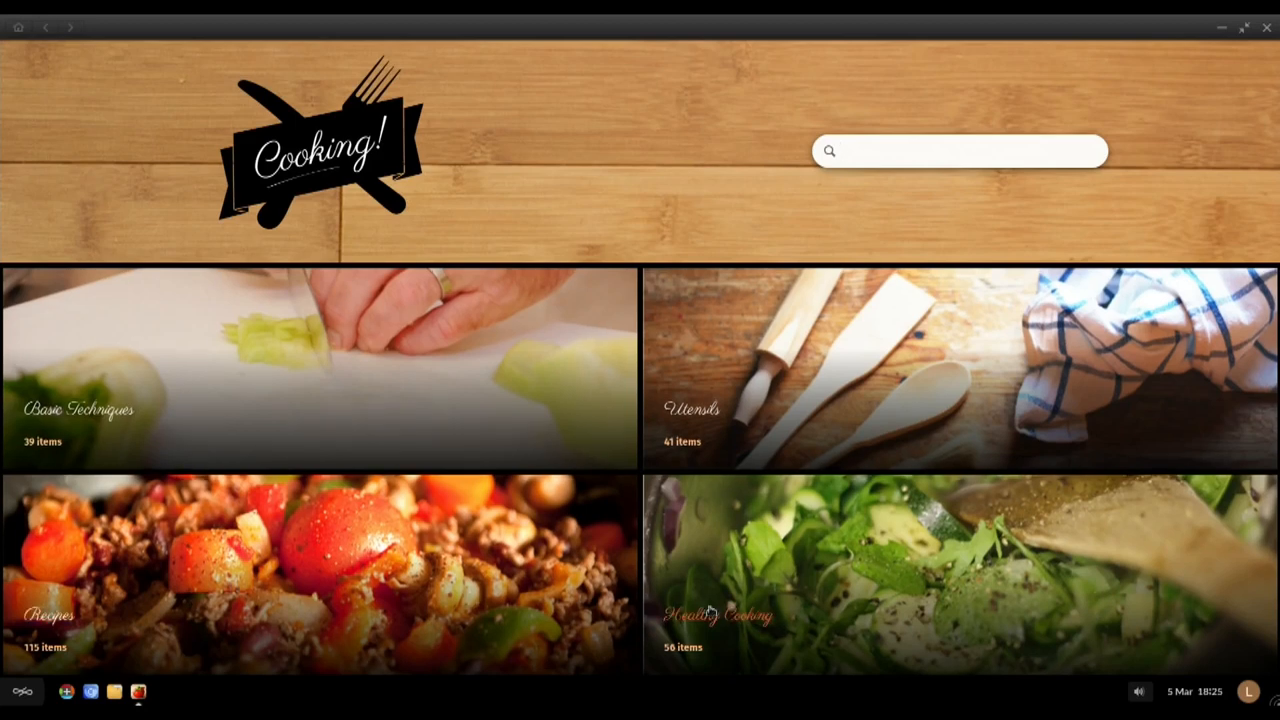
pyautogui.moveTo(710, 608)
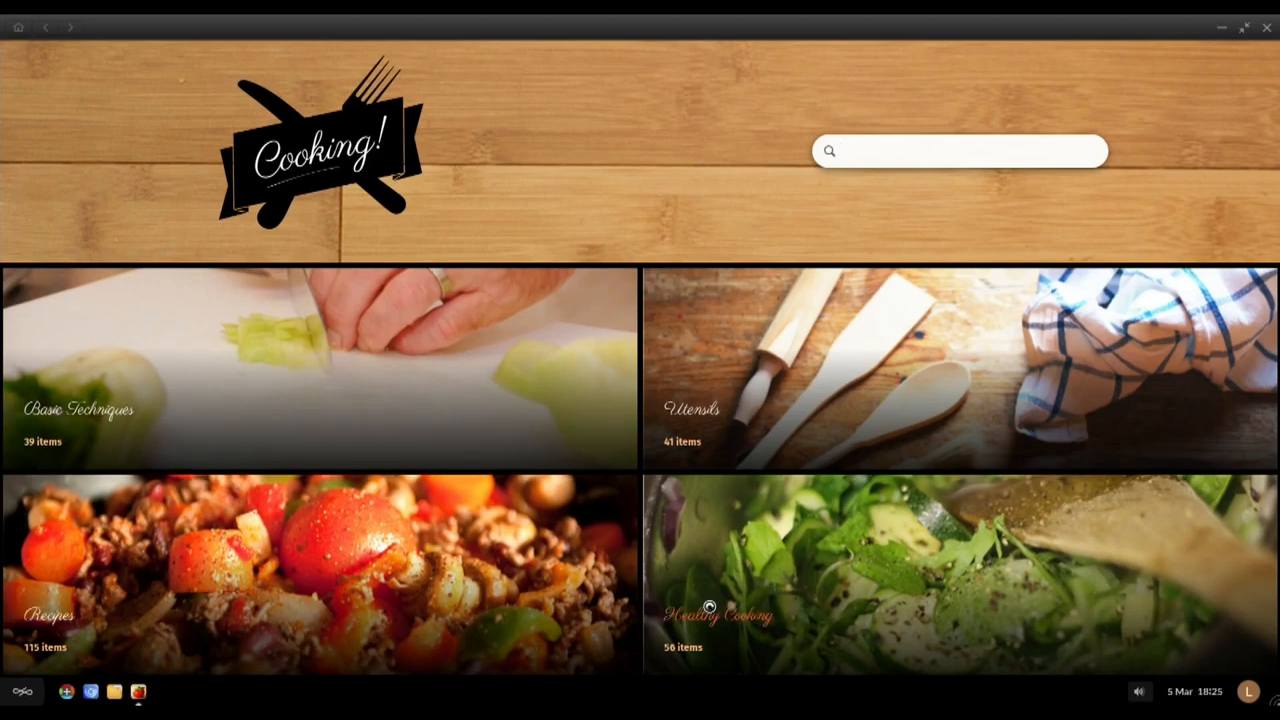
pyautogui.click(710, 608)
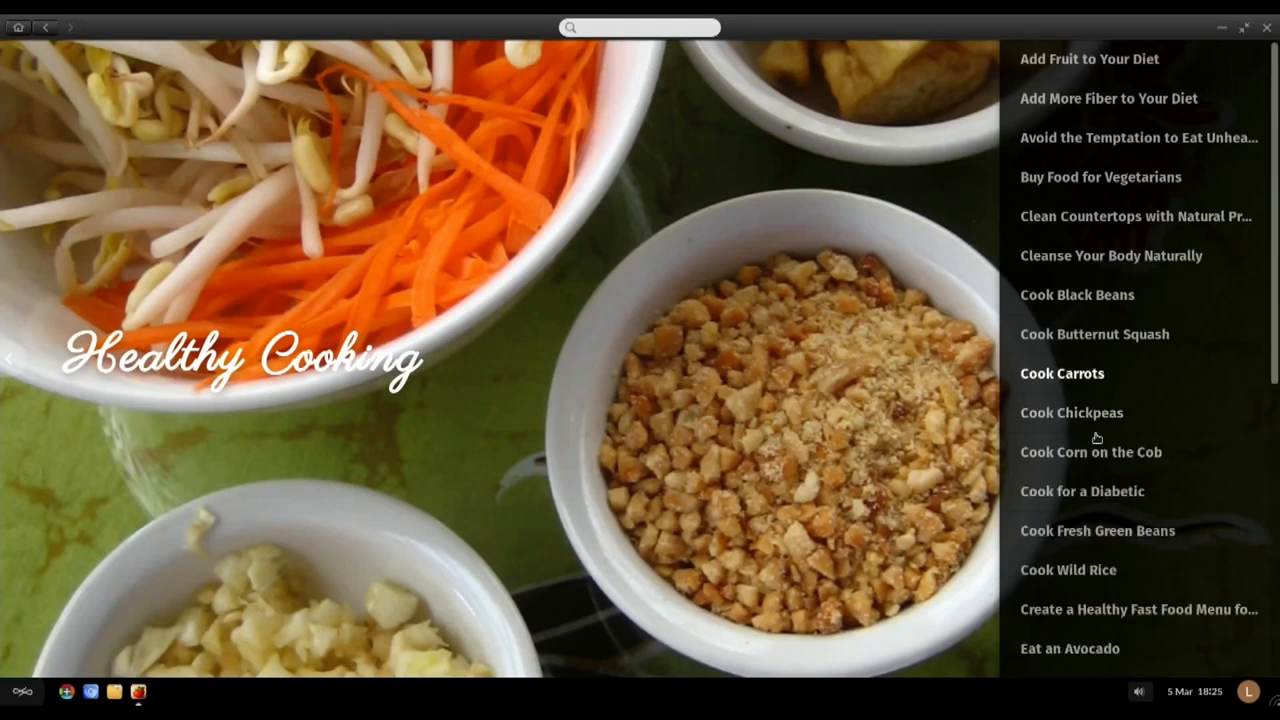
pyautogui.moveTo(1096, 492)
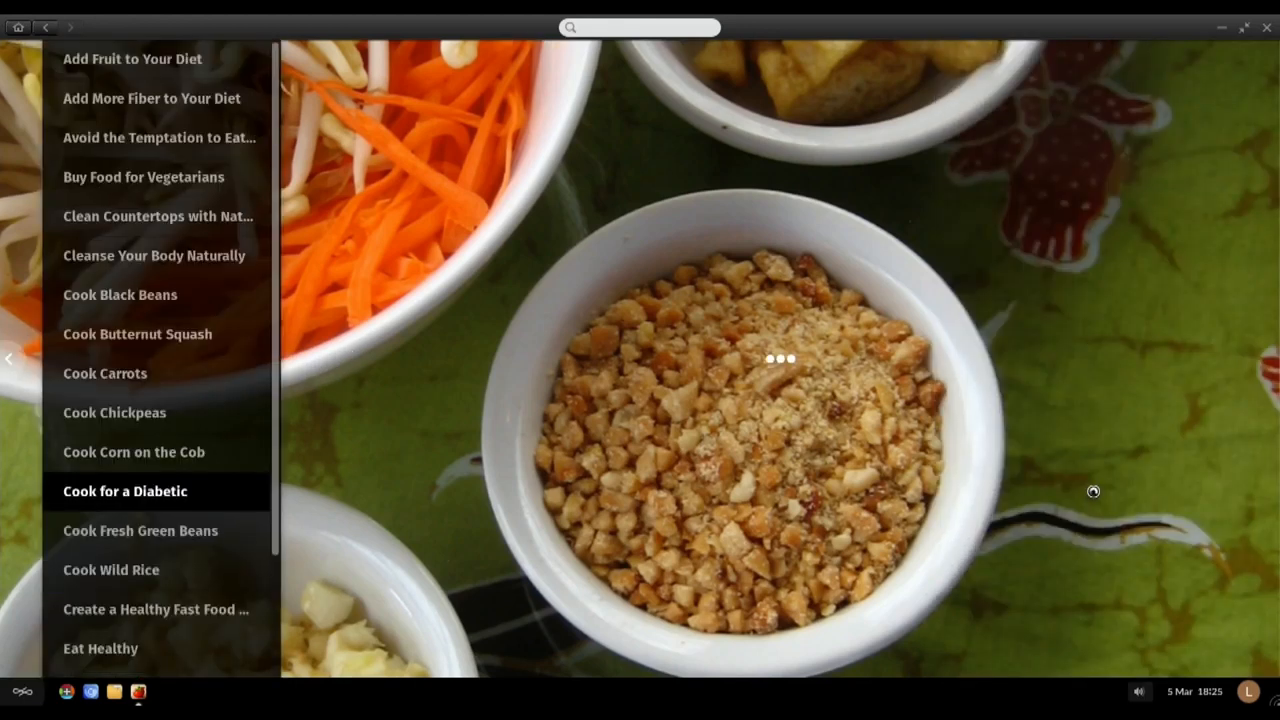
# Step: Read through the Cook for a Diabetic article's steps
pyautogui.click(124, 492)
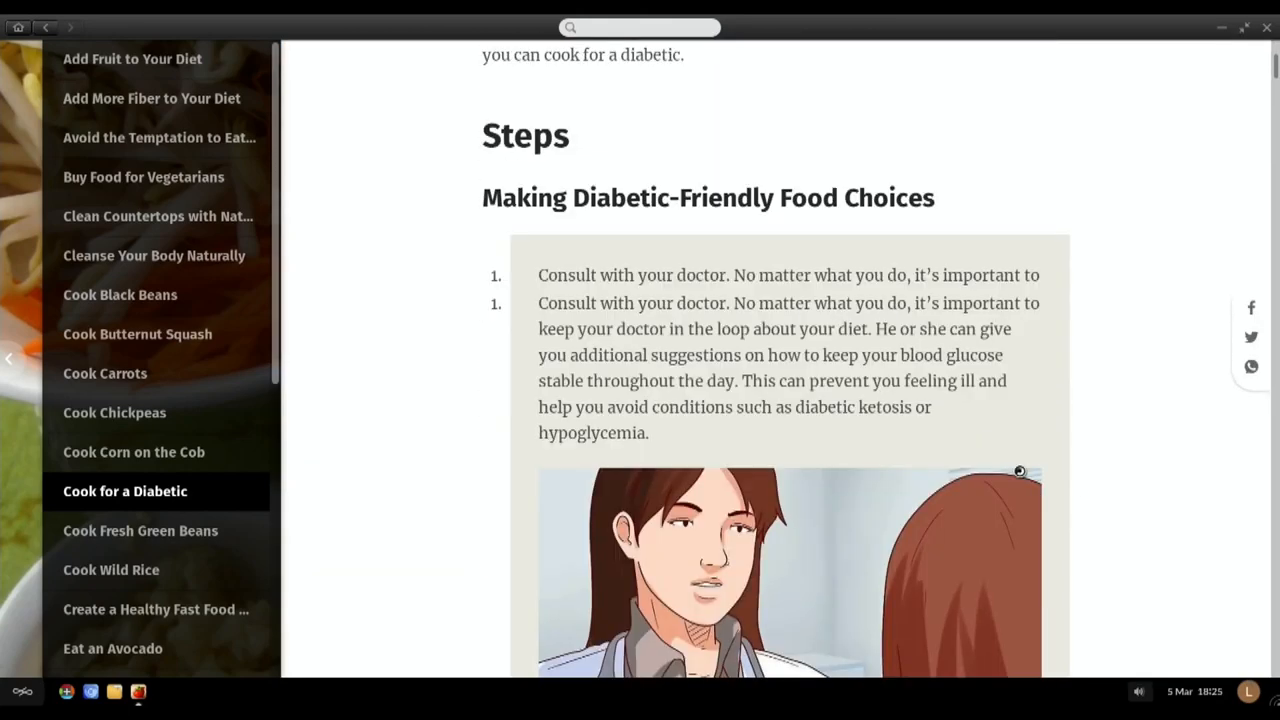
pyautogui.scroll(-3)
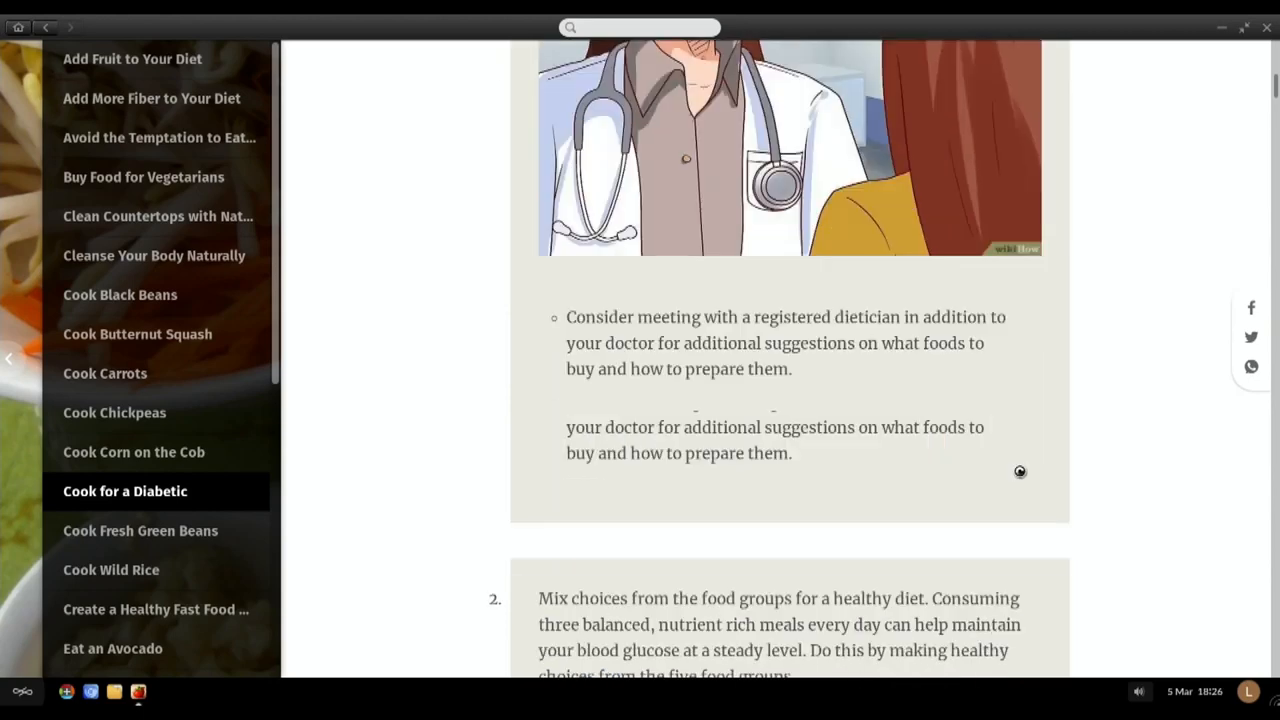
pyautogui.scroll(-3)
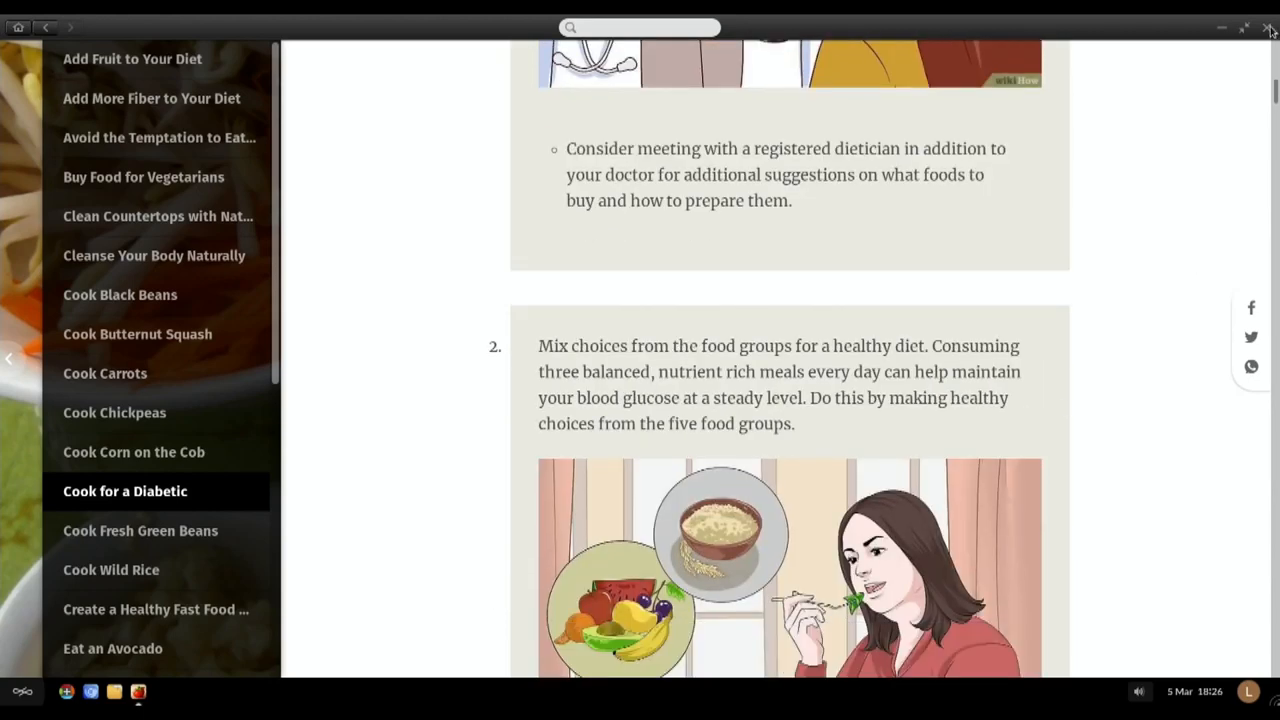
# Step: Play and pause the Bossa'n Samba track in Rhythmbox, then return to the desktop app grid
pyautogui.click(1268, 28)
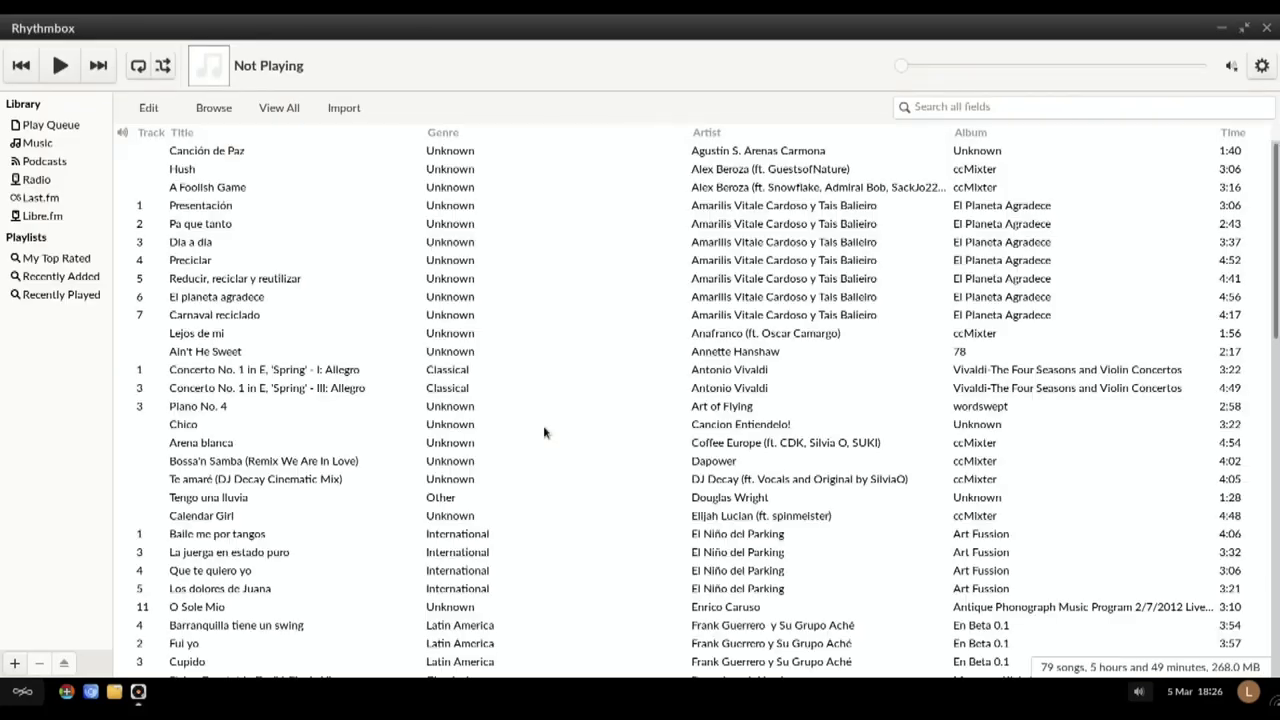
pyautogui.moveTo(338, 268)
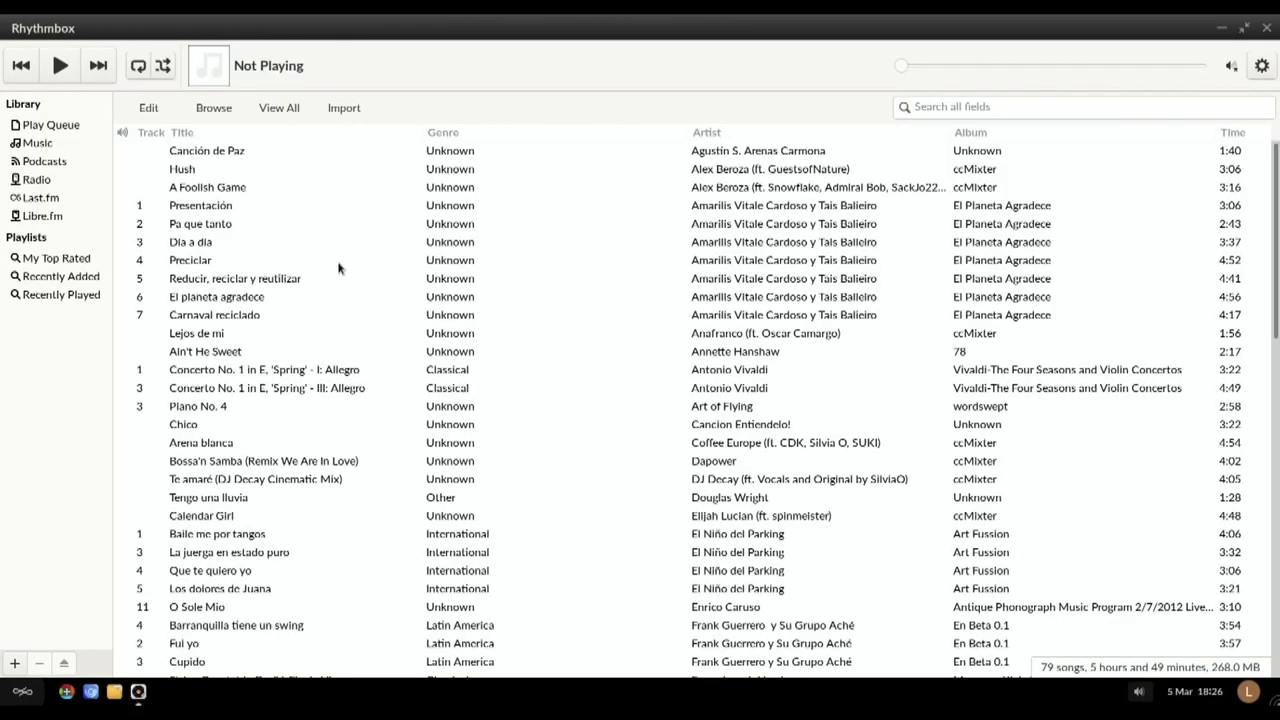
pyautogui.moveTo(276, 408)
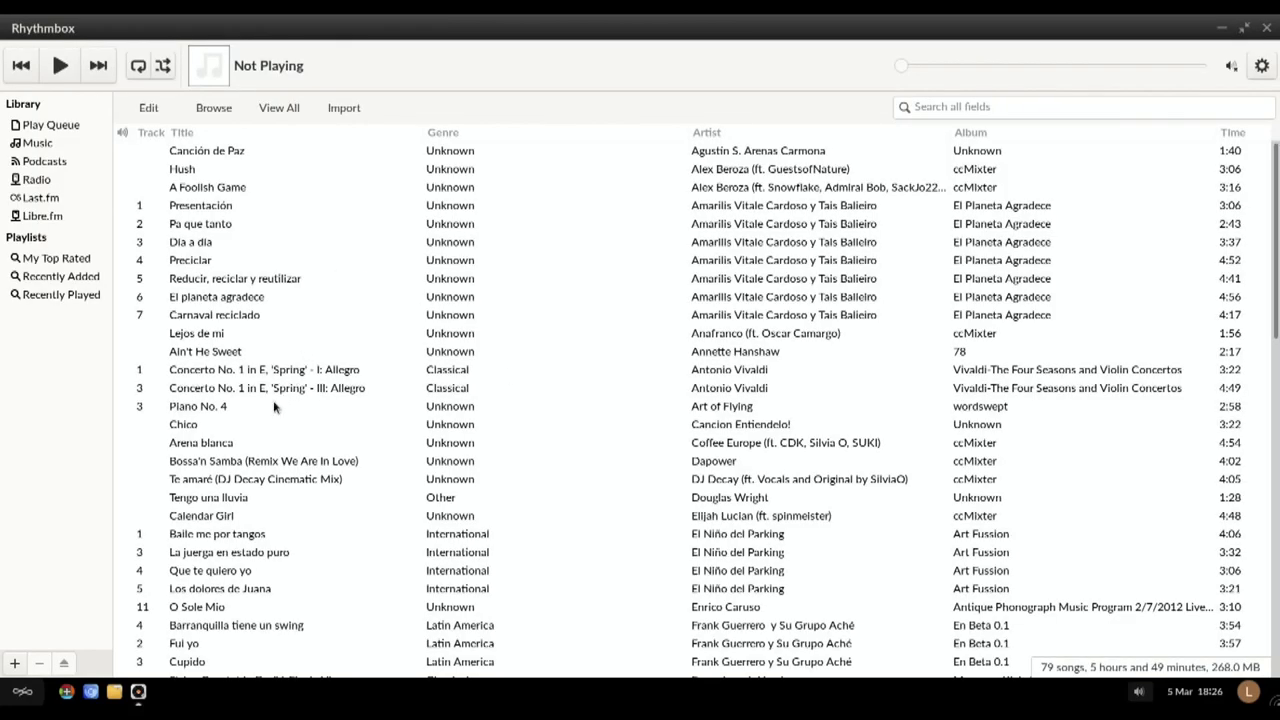
pyautogui.click(264, 460)
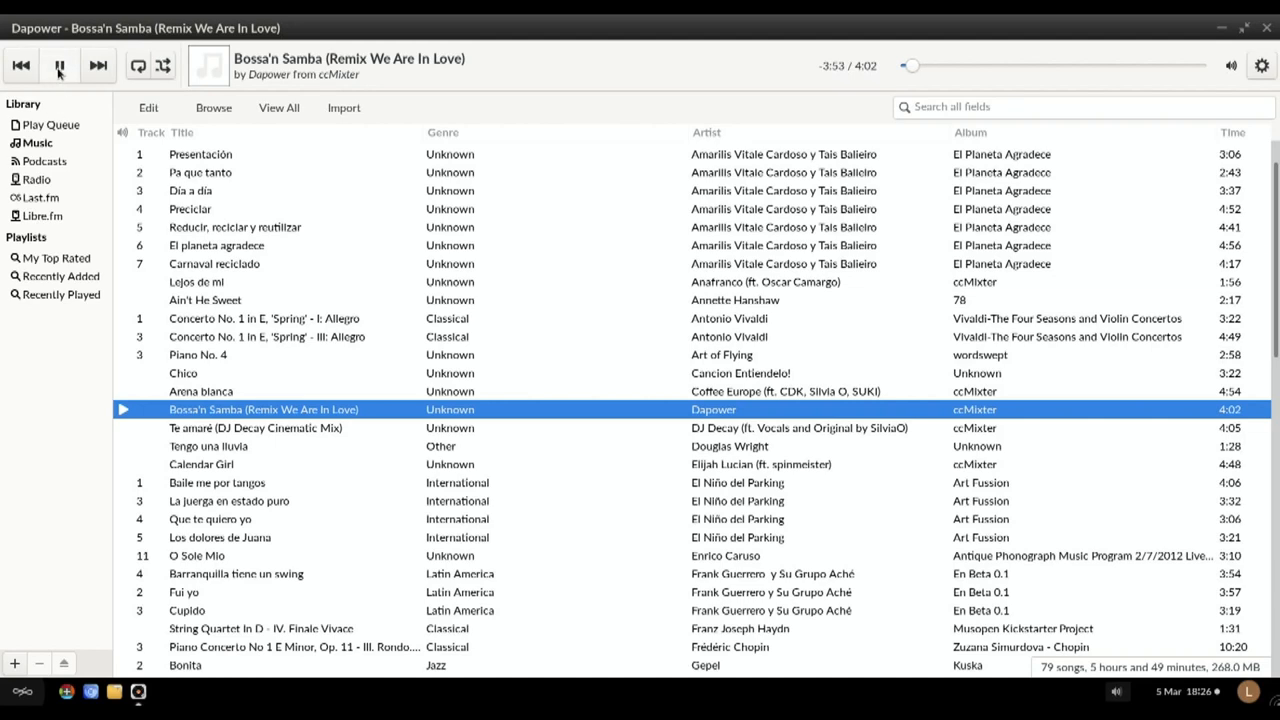
pyautogui.click(60, 64)
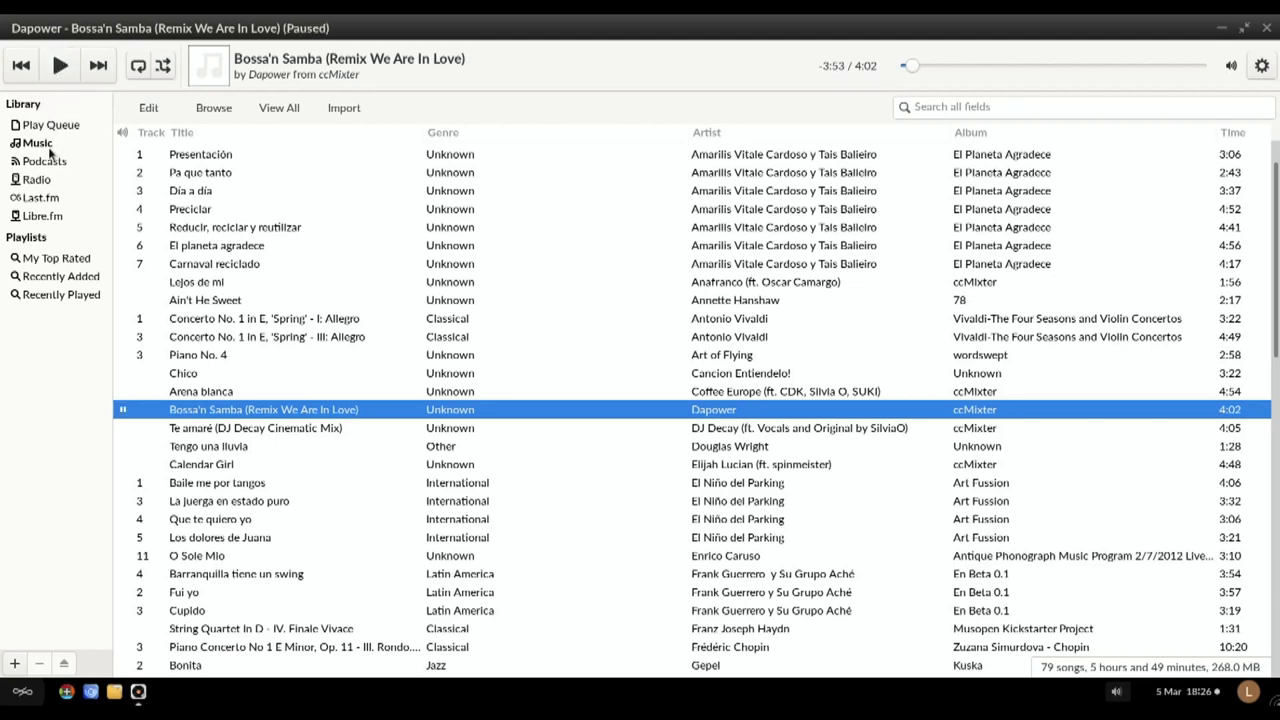
pyautogui.moveTo(210, 230)
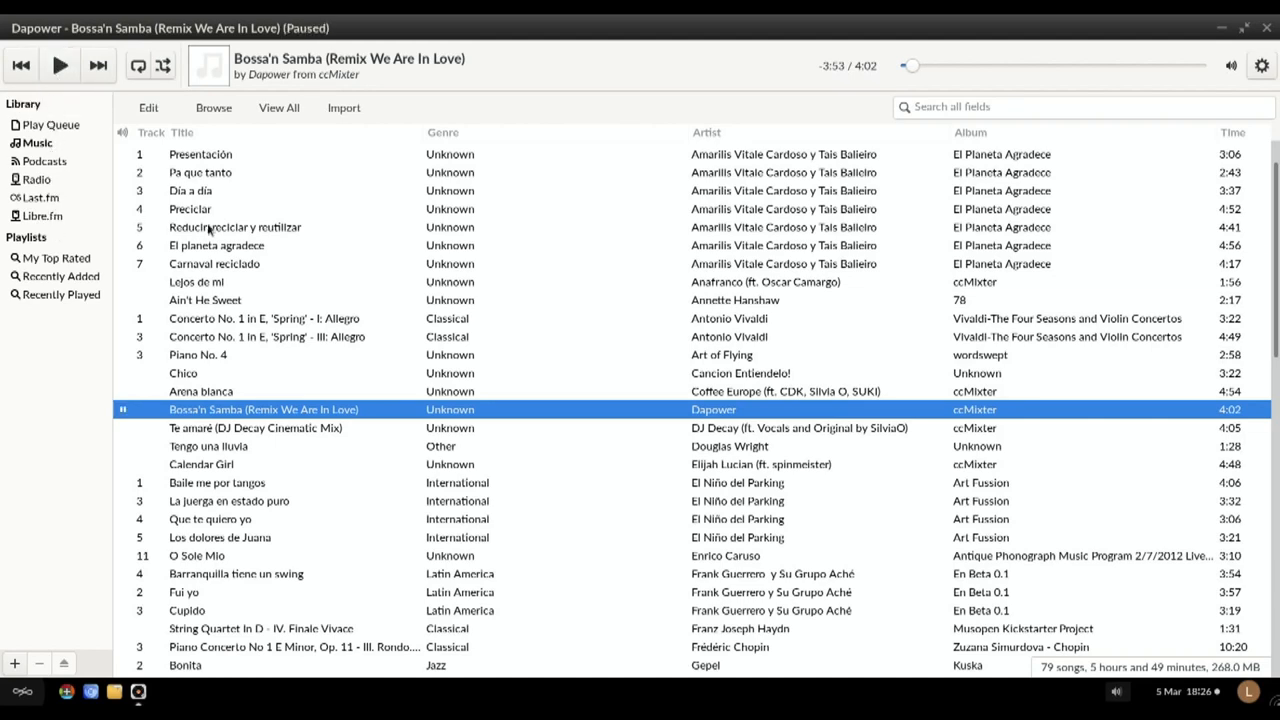
pyautogui.scroll(-3)
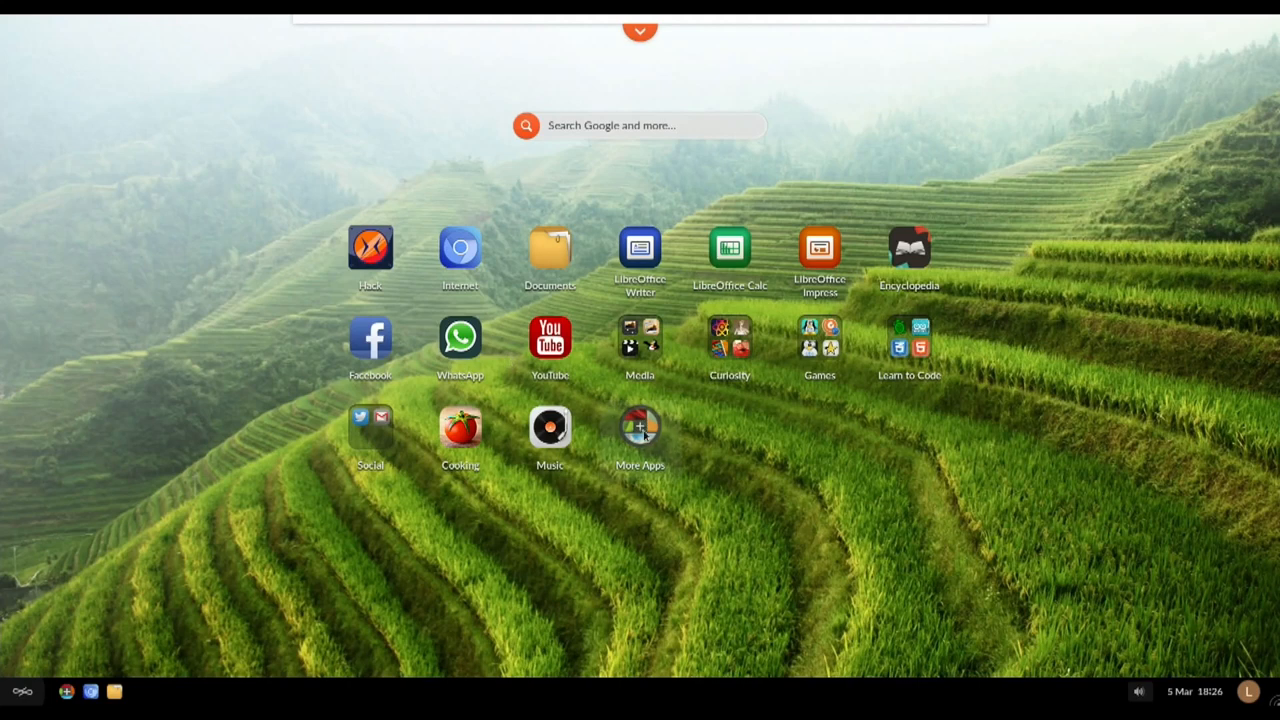
pyautogui.moveTo(650, 438)
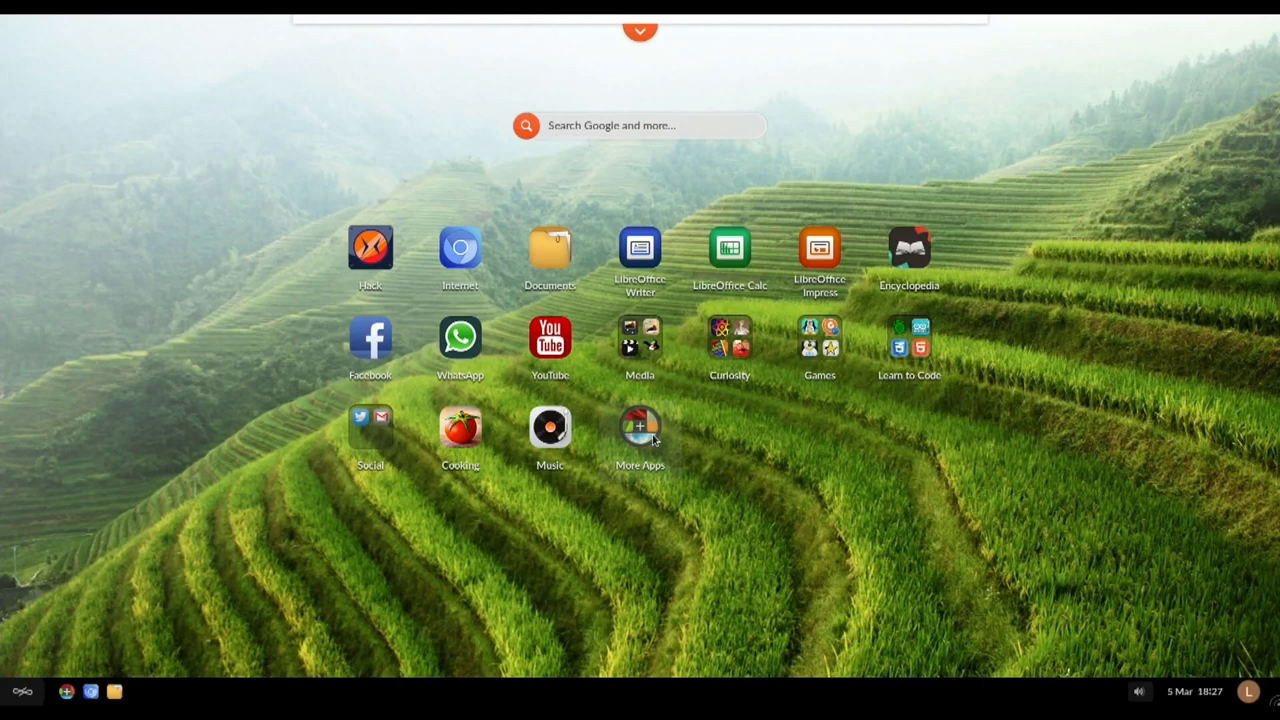
pyautogui.moveTo(640, 628)
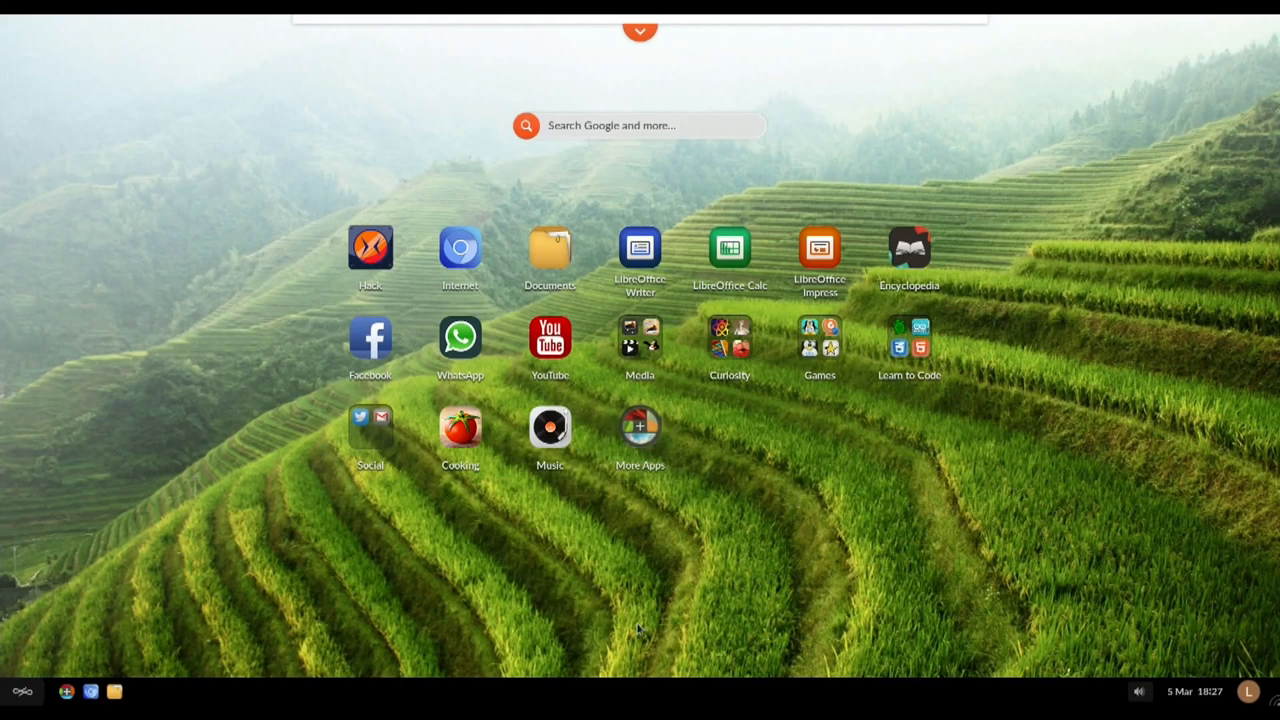
pyautogui.moveTo(484, 530)
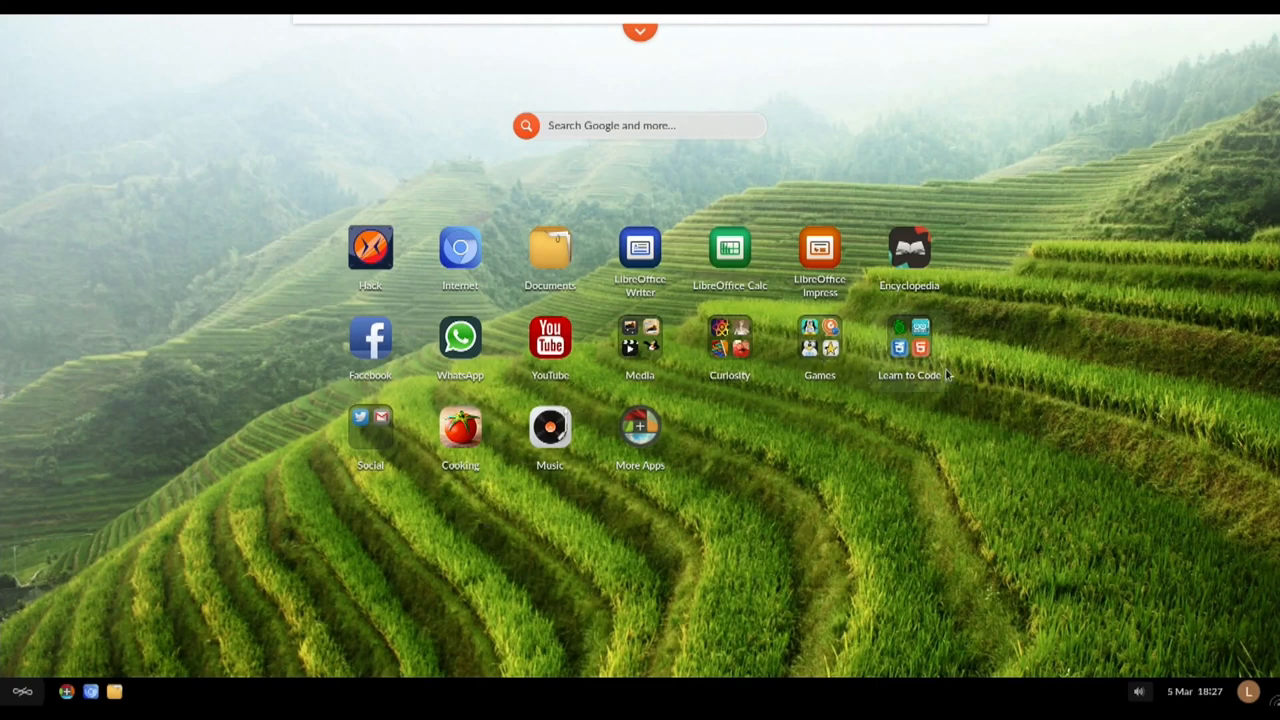
pyautogui.moveTo(398, 188)
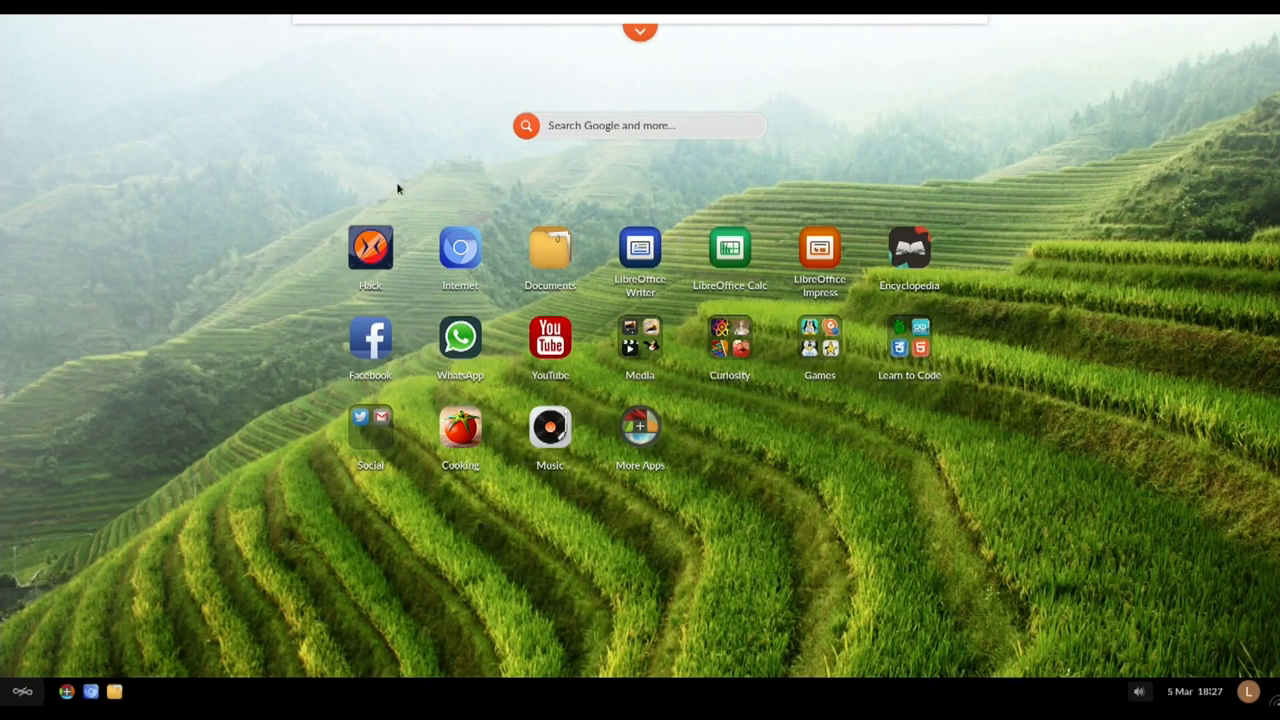
pyautogui.moveTo(792, 536)
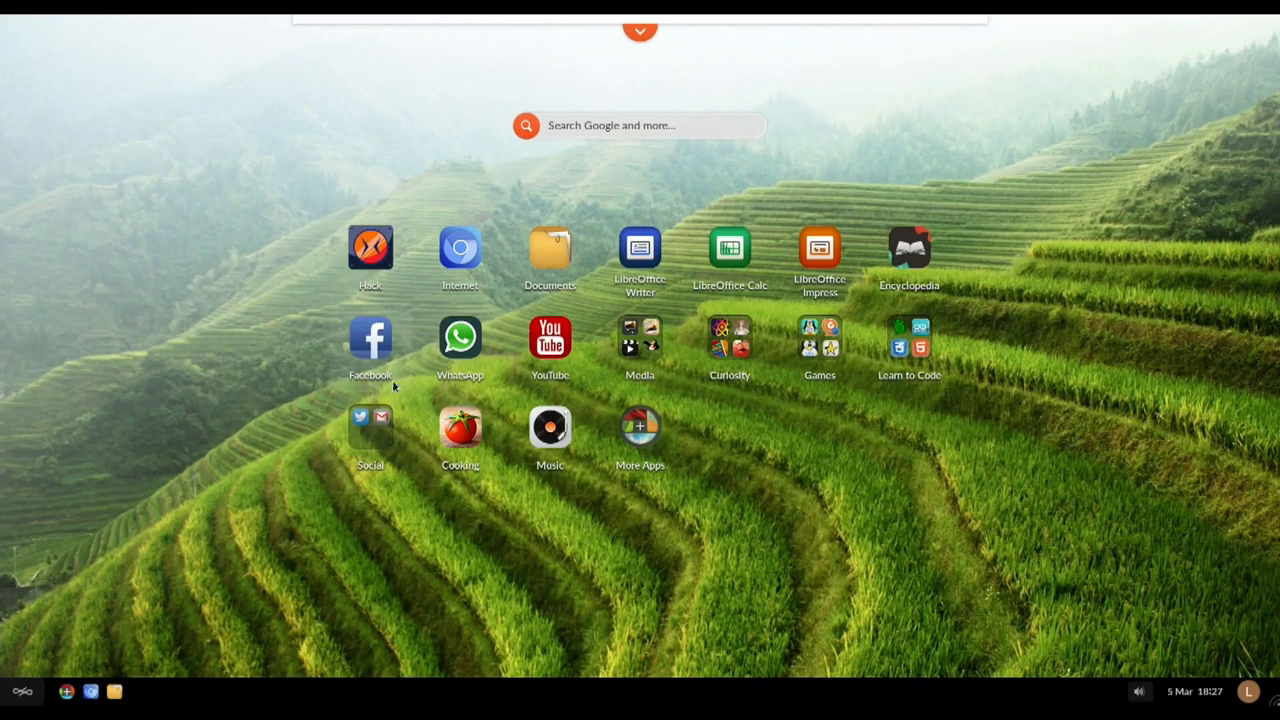
# Step: Play Skateboard Adventure in Brazil from the Videos library, then close the player
pyautogui.click(640, 340)
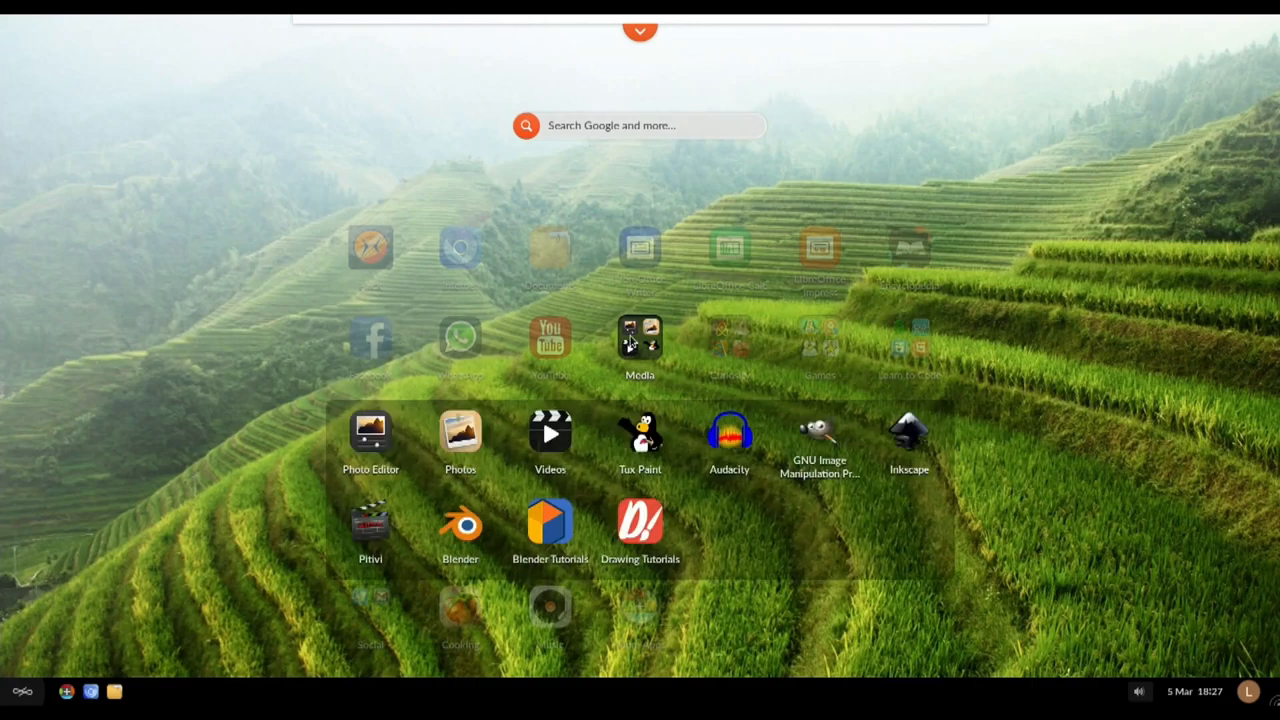
pyautogui.click(548, 434)
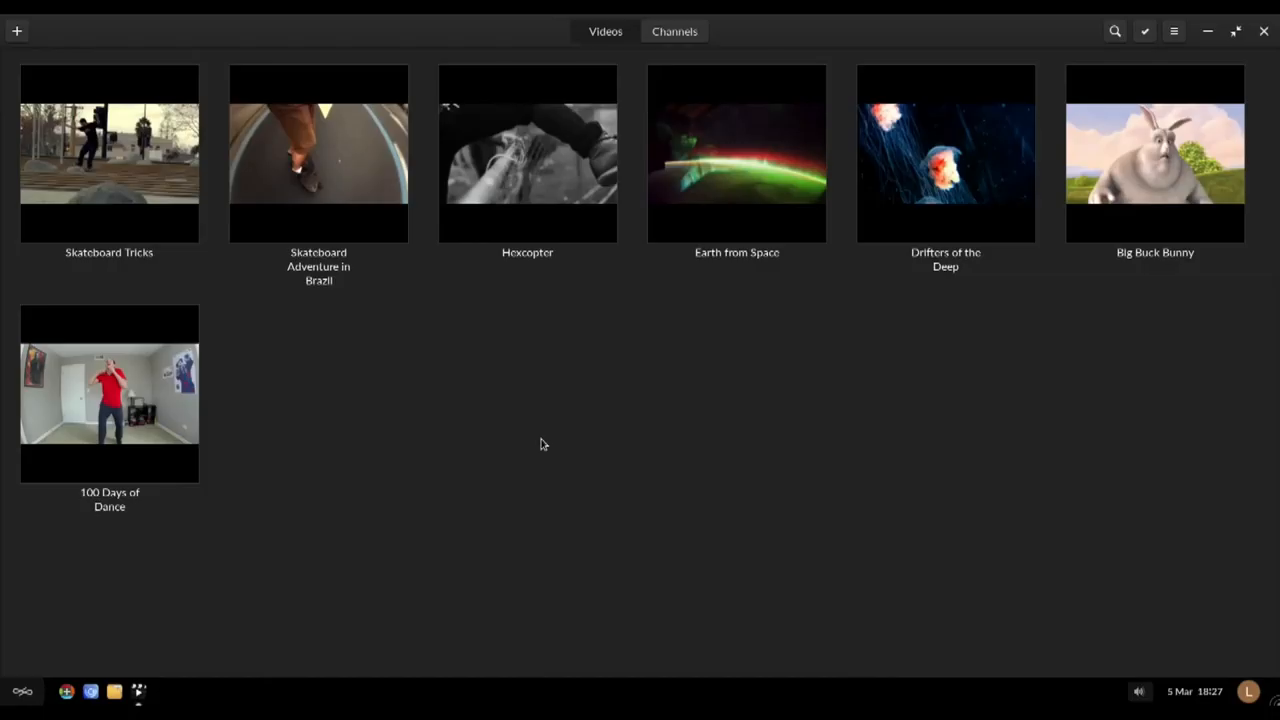
pyautogui.moveTo(812, 108)
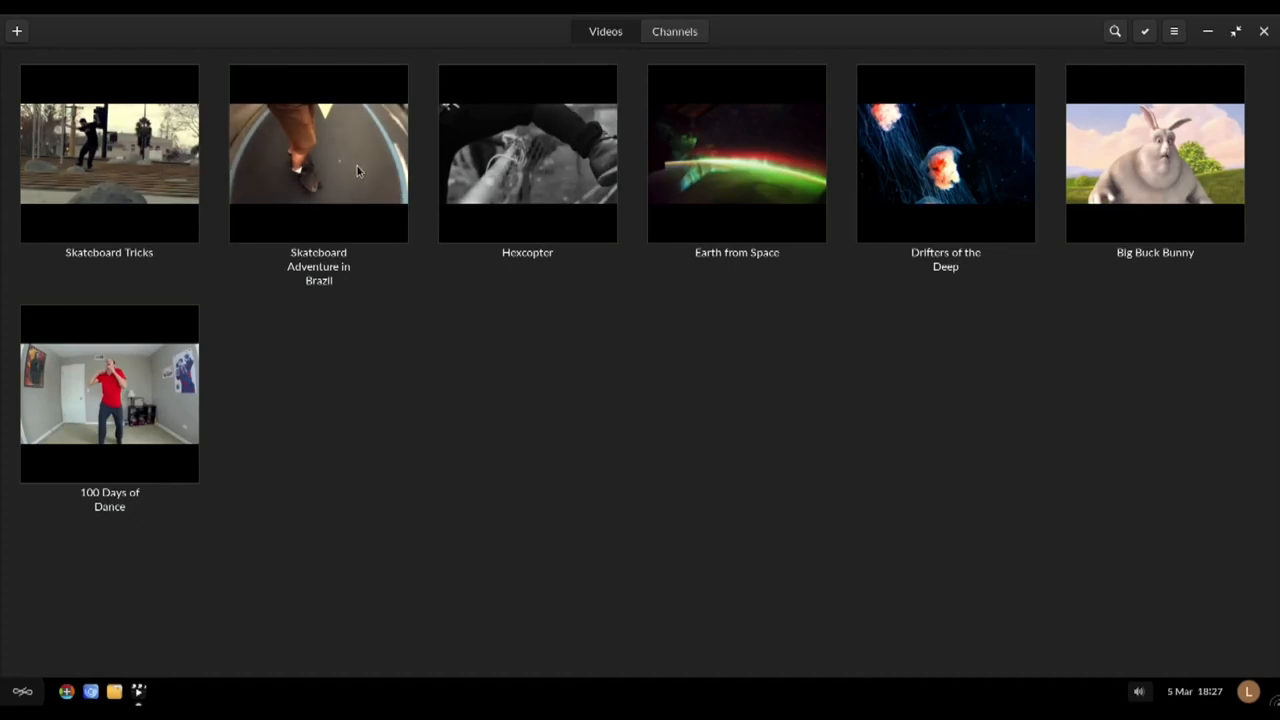
pyautogui.doubleClick(318, 152)
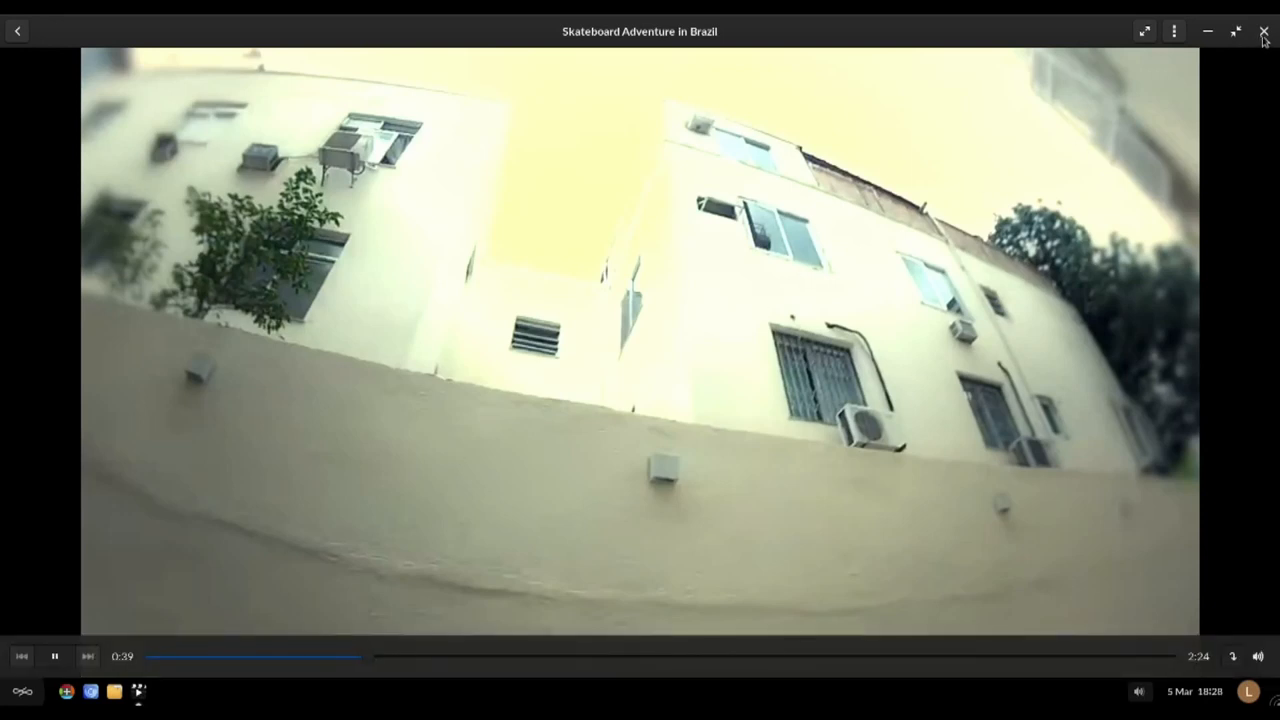
pyautogui.click(1264, 32)
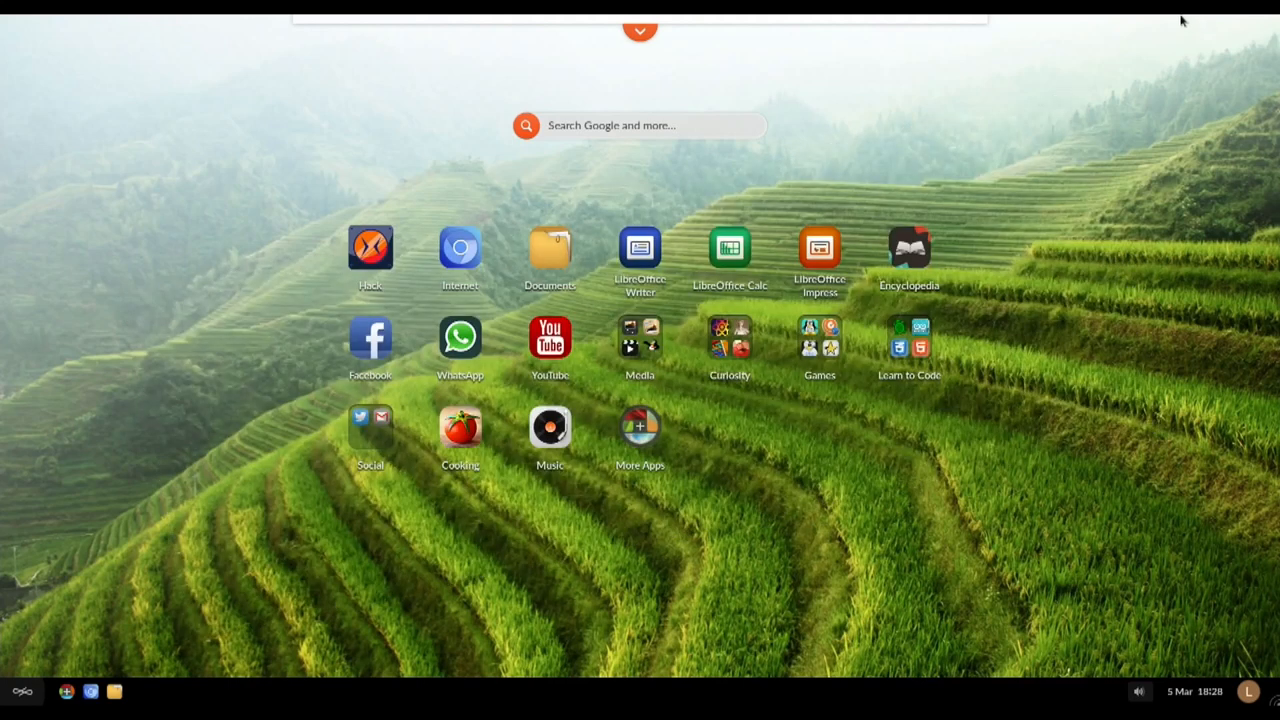
# Step: Launch Disks from a desktop search for 'disk'
pyautogui.click(640, 124)
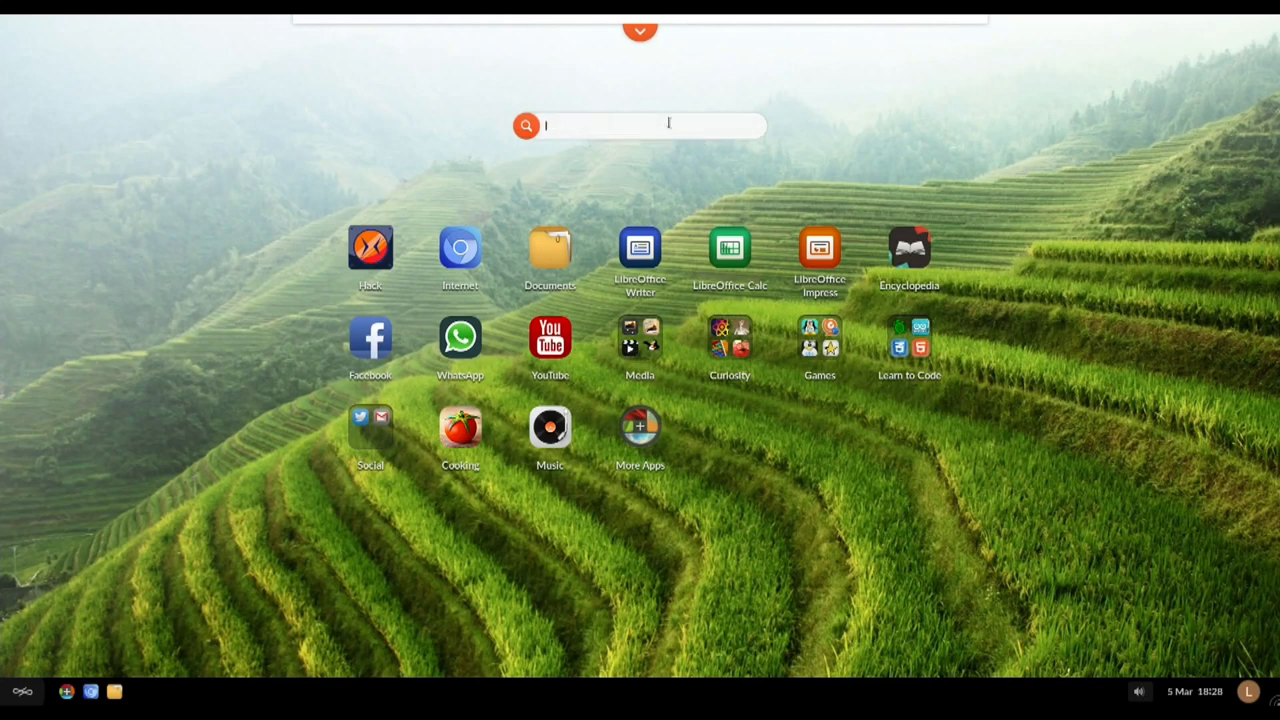
pyautogui.write('dl')
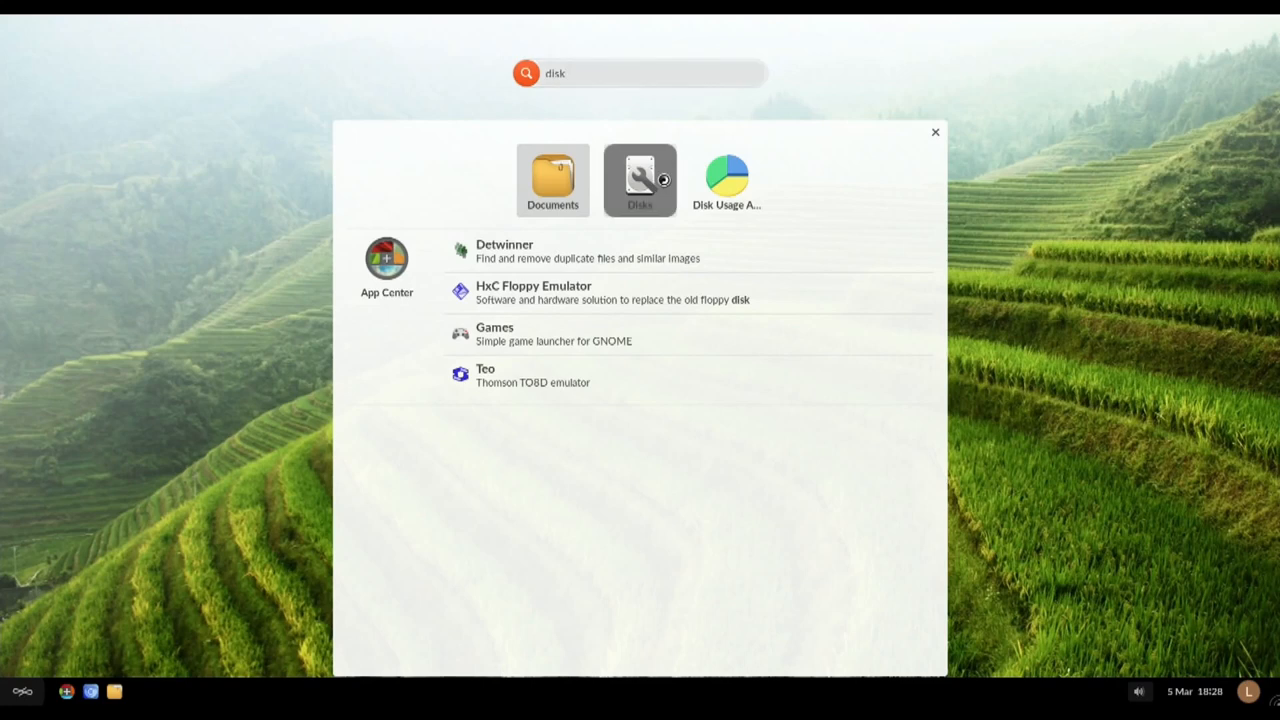
pyautogui.click(640, 180)
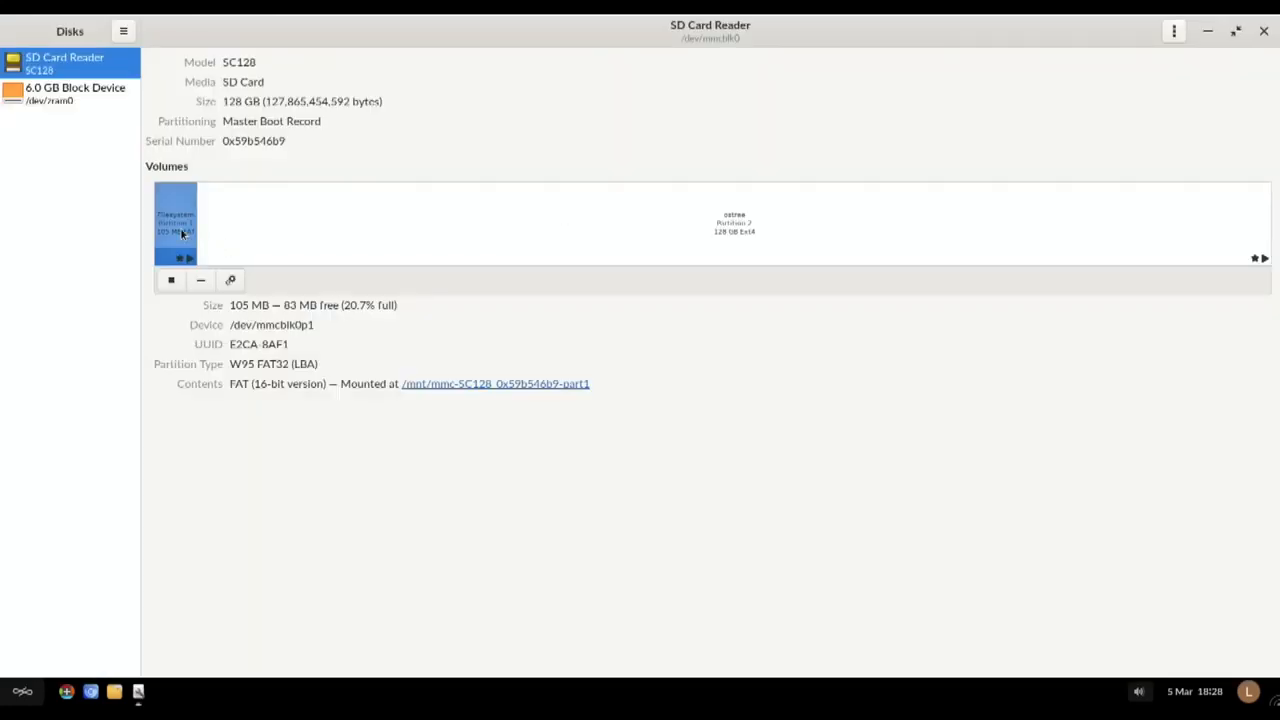
# Step: Bring up Edit Mount Options for the SD card's 105 MB FAT partition
pyautogui.click(230, 280)
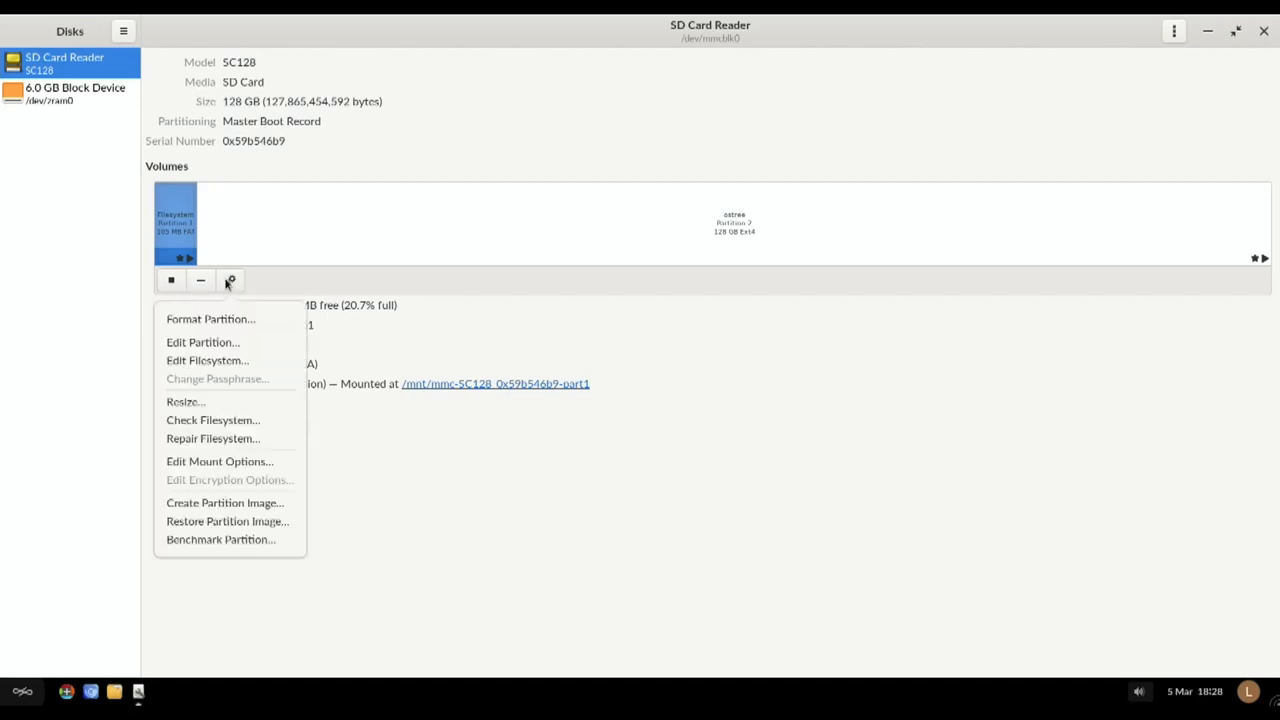
pyautogui.moveTo(240, 540)
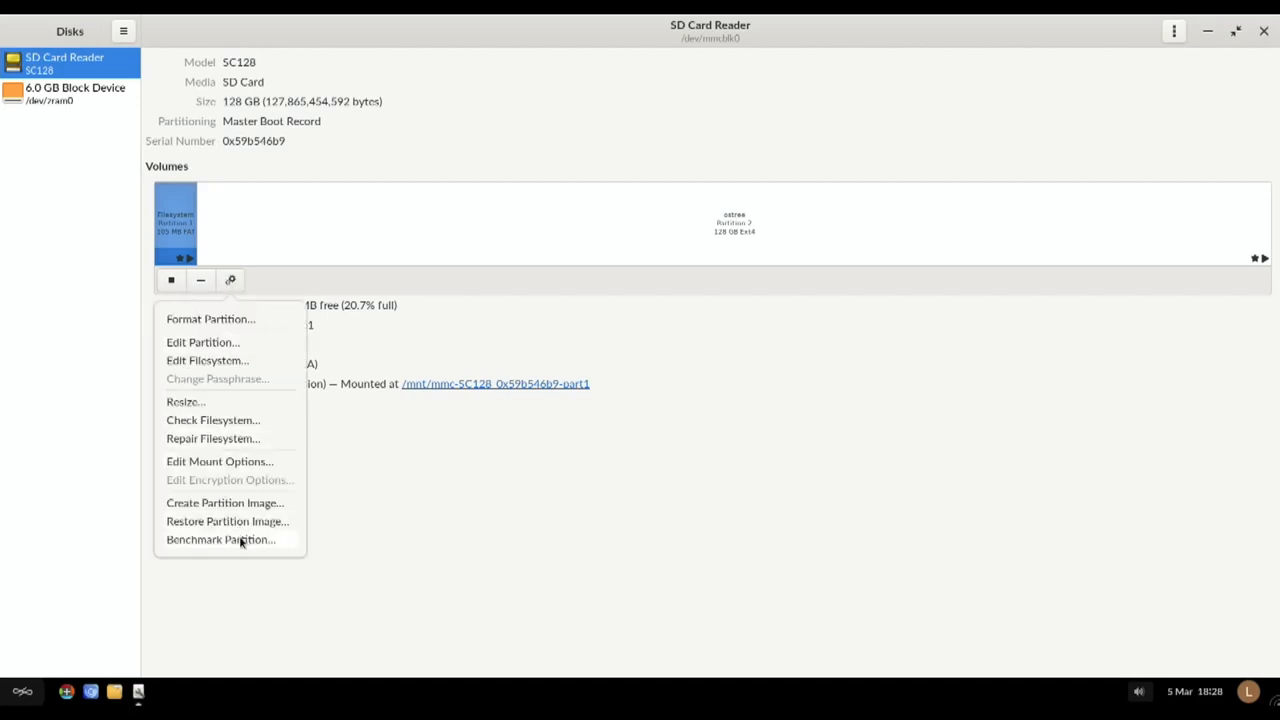
pyautogui.moveTo(220, 460)
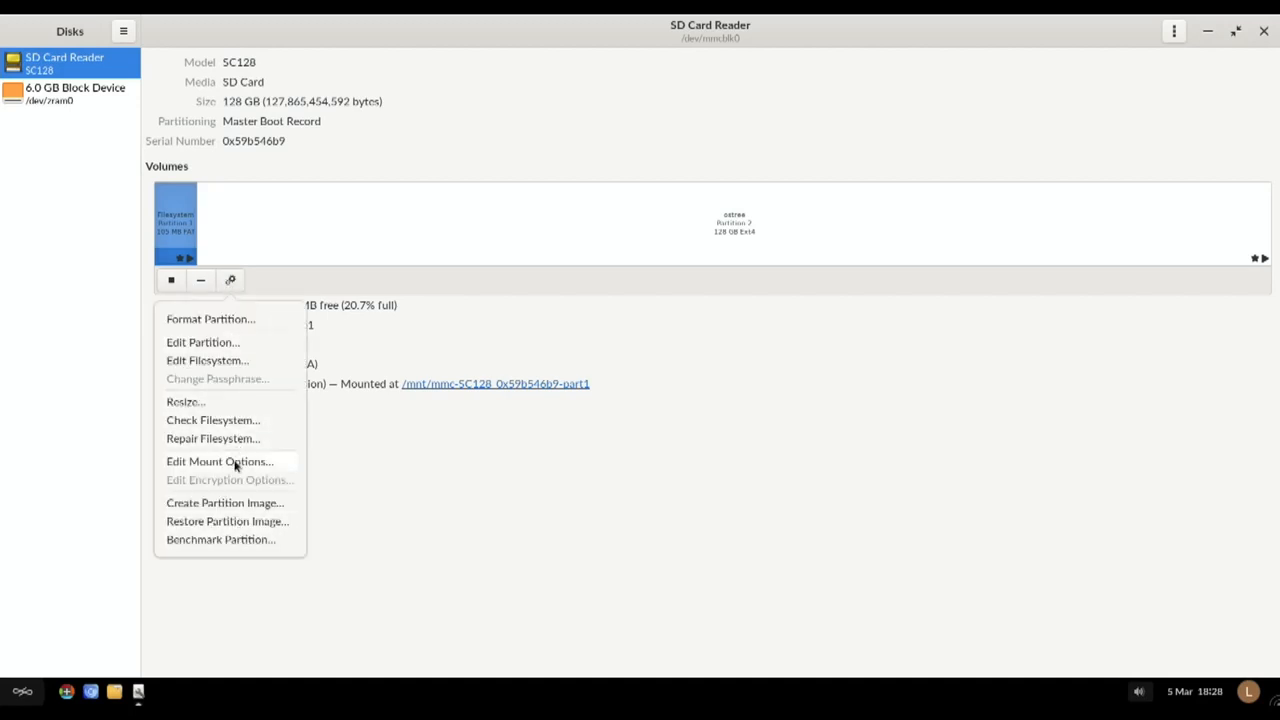
pyautogui.click(220, 460)
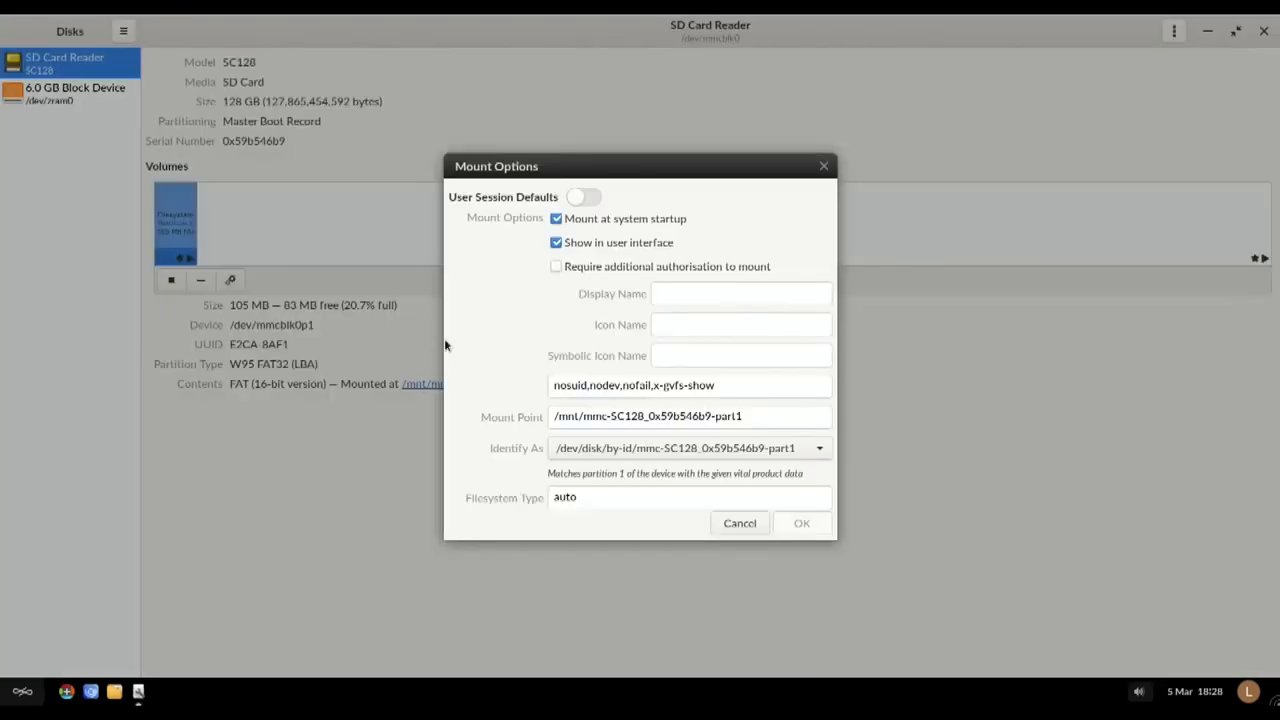
pyautogui.moveTo(624, 230)
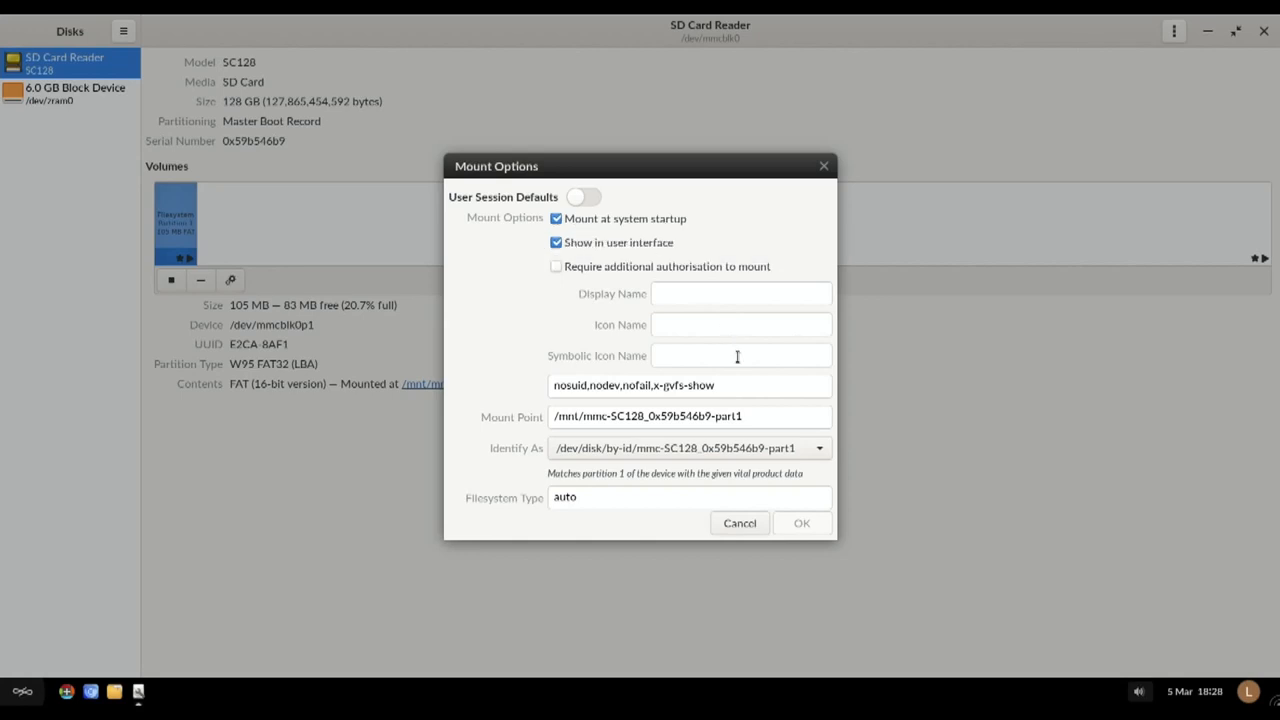
pyautogui.moveTo(676, 412)
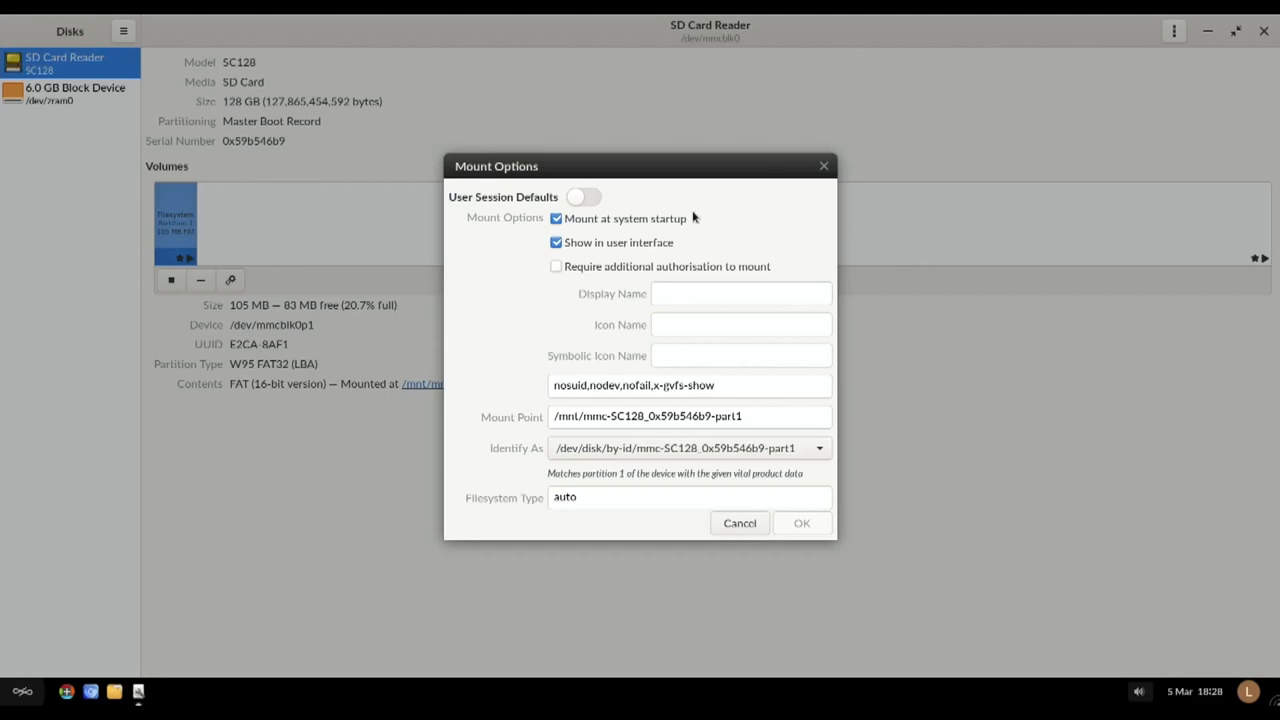
# Step: List the 105 MB volume's contents in Files, showing kernel8.img and the fixup and start files
pyautogui.click(740, 524)
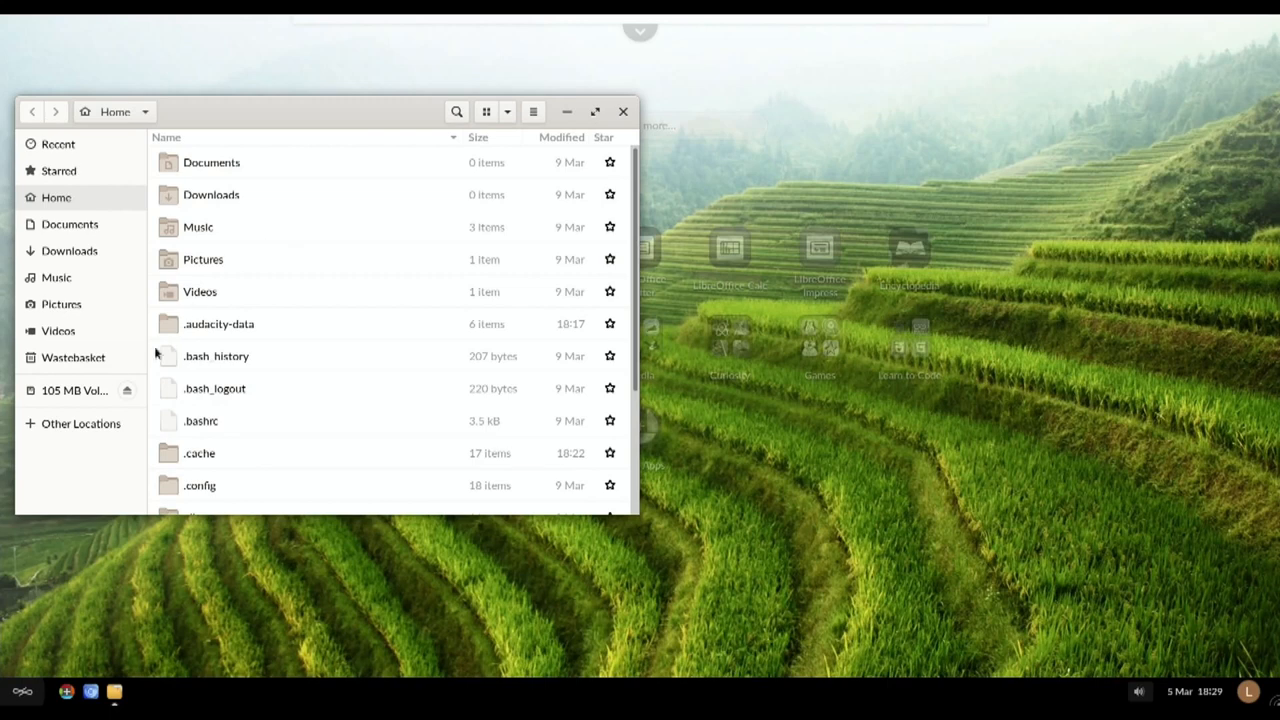
pyautogui.click(76, 390)
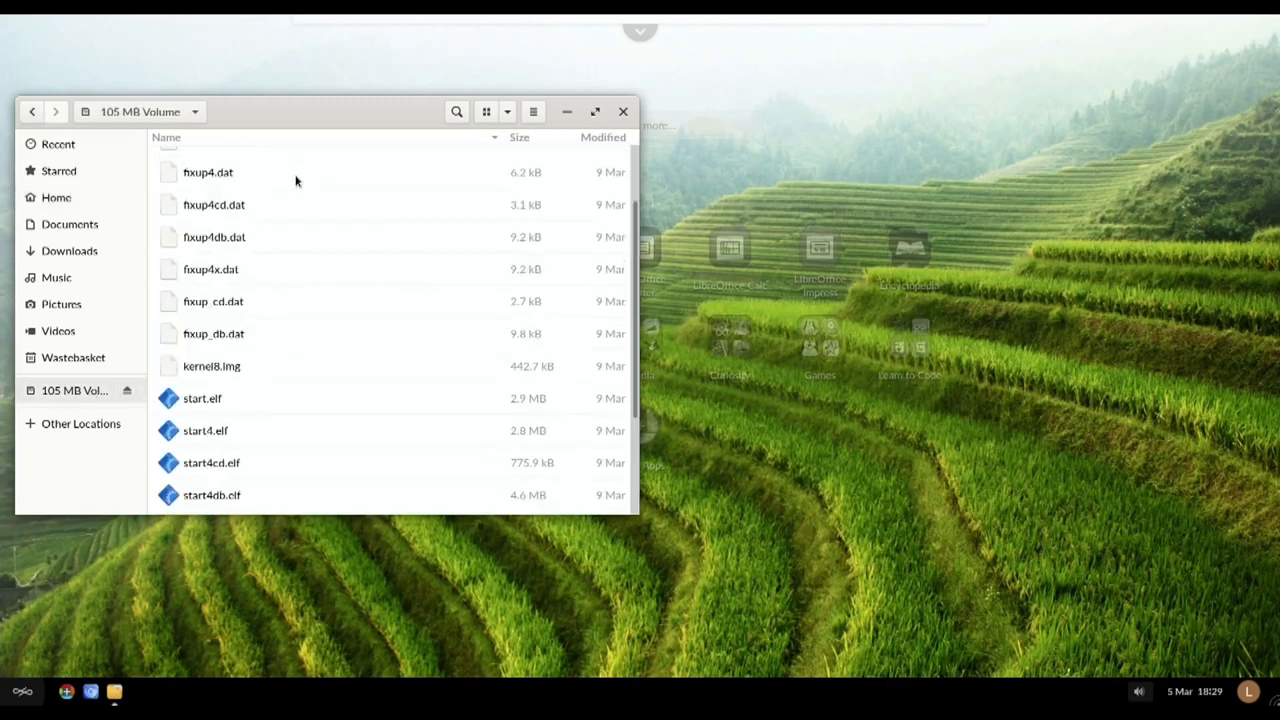
pyautogui.scroll(3)
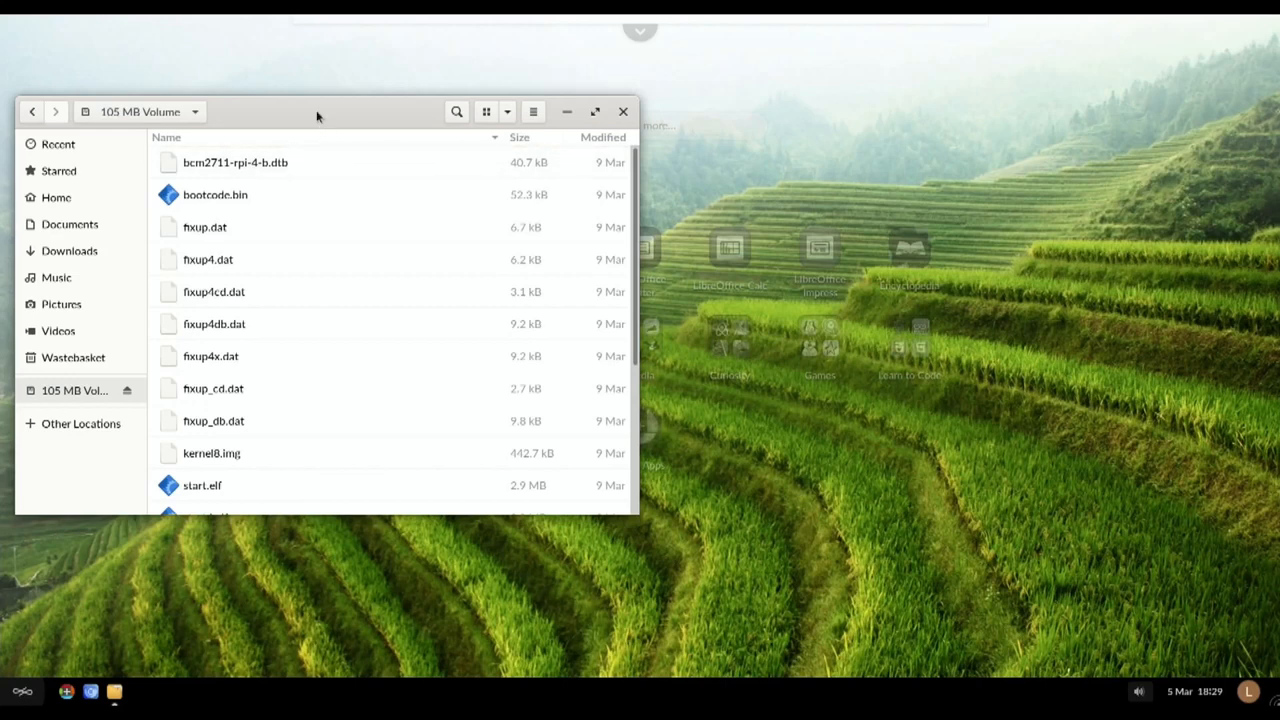